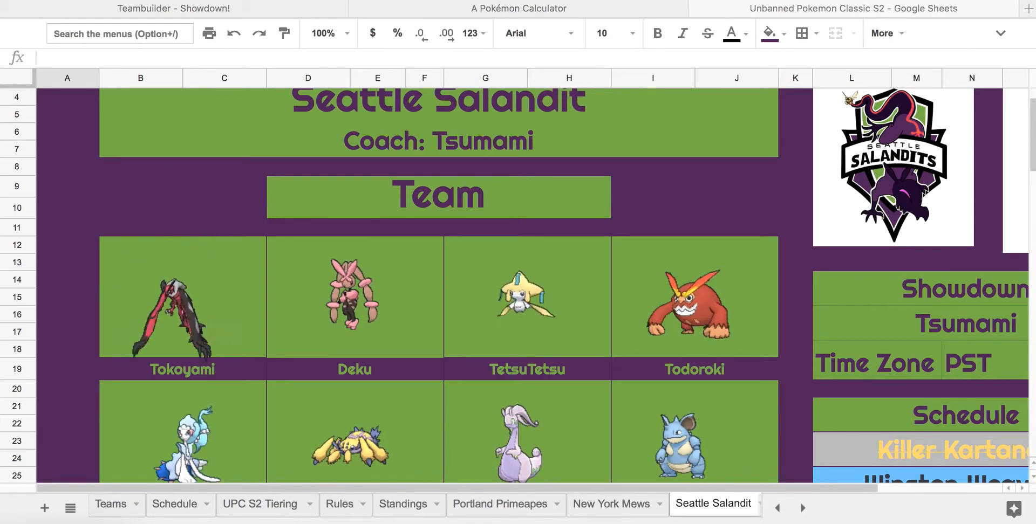
Step: Return to the Pokémon Showdown Teambuilder and scroll through the Draft League team
scroll(down, 3)
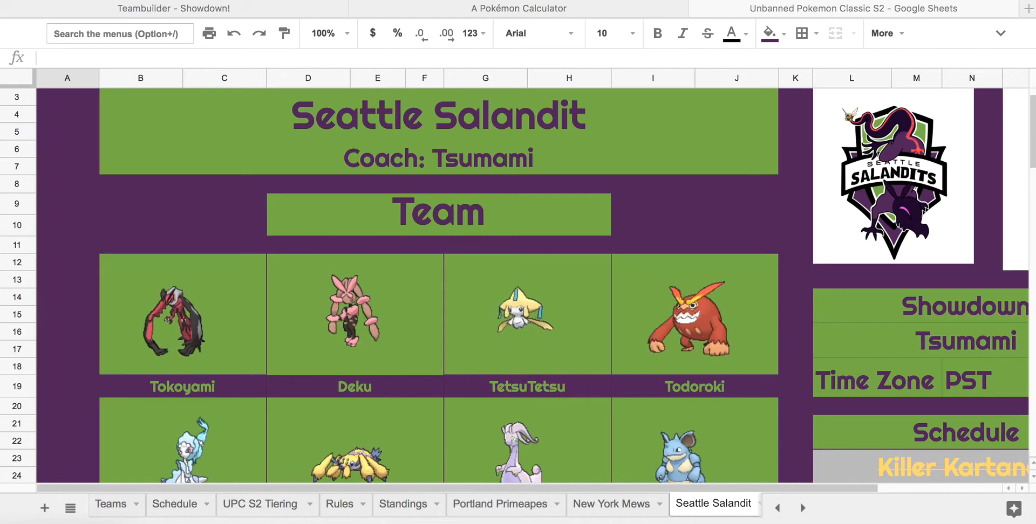
click(192, 9)
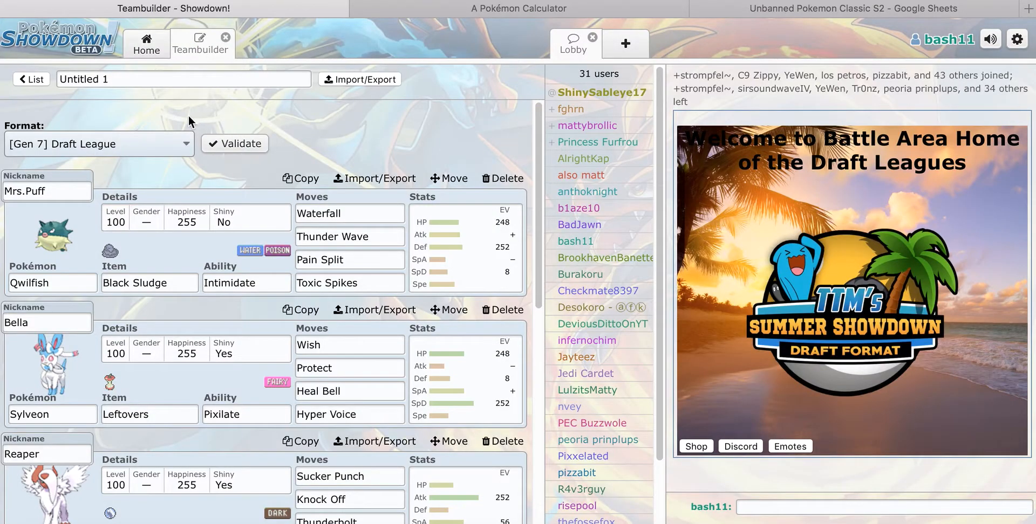
click(350, 236)
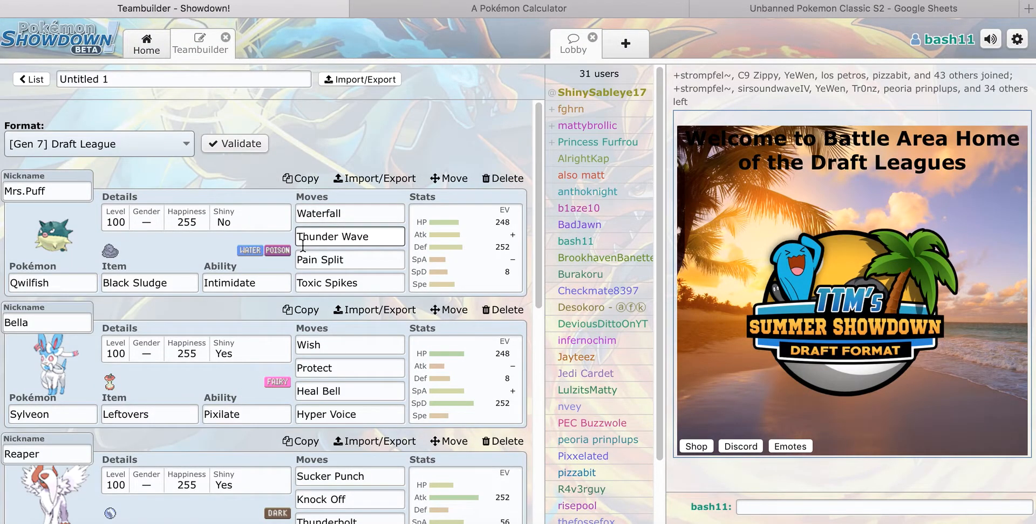
scroll(down, 3)
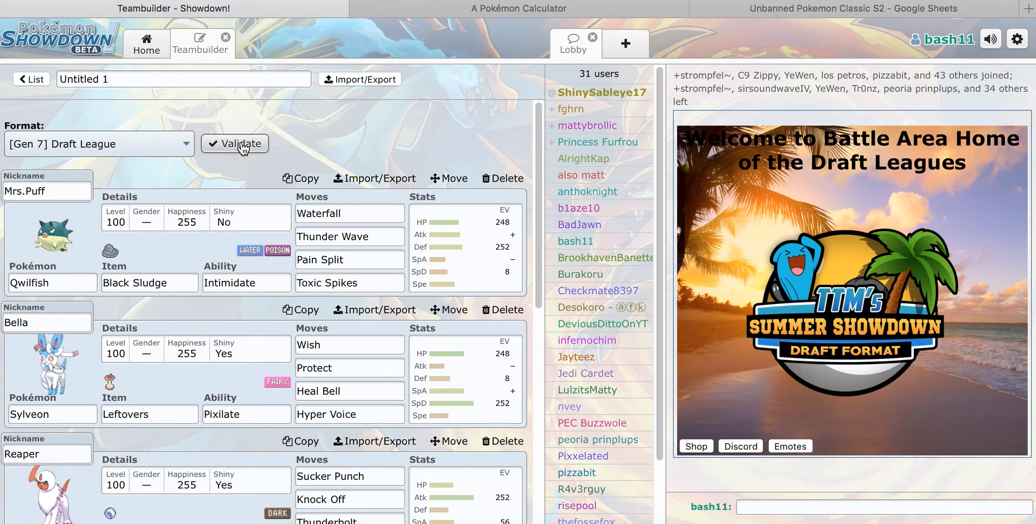
Step: Validate the team for [Gen 7] Draft League and dismiss the 'Your team is valid' message
click(235, 143)
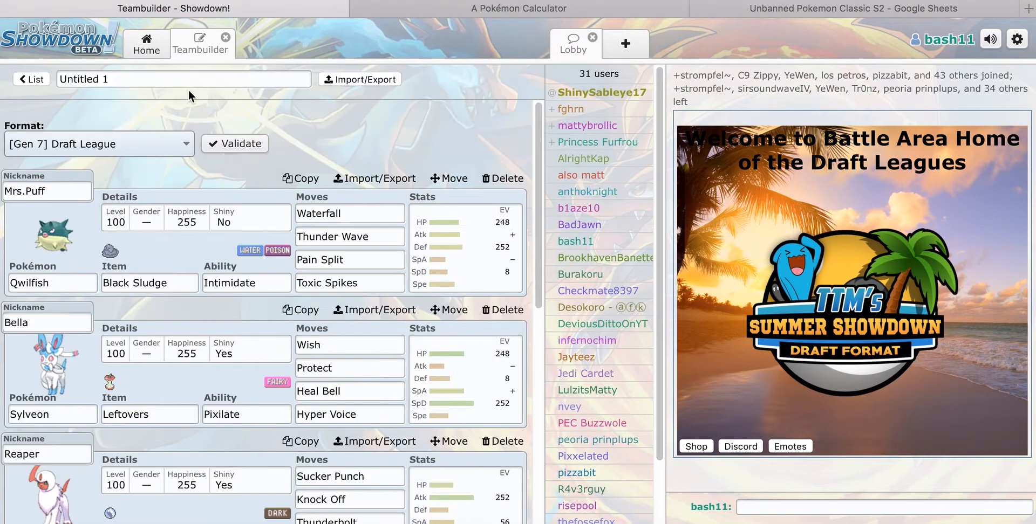
click(234, 143)
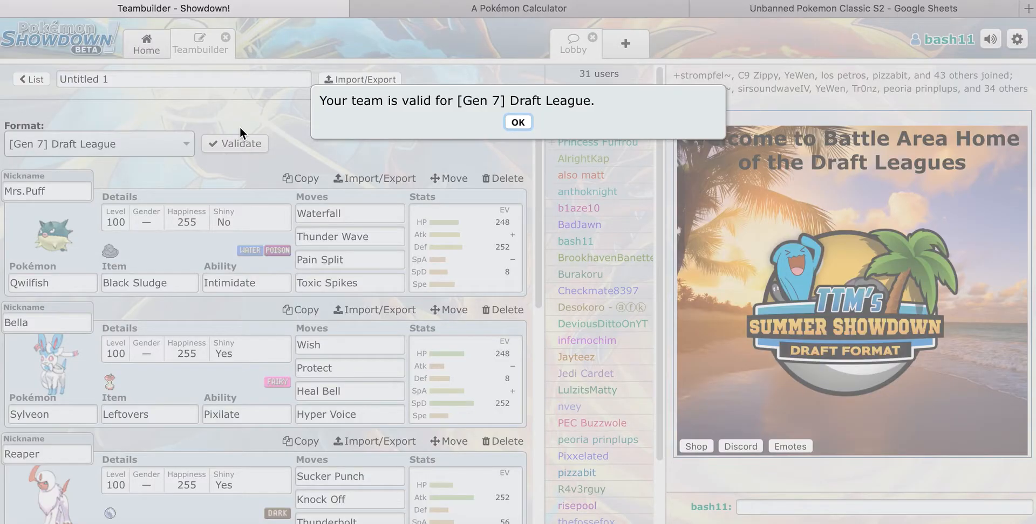
click(516, 122)
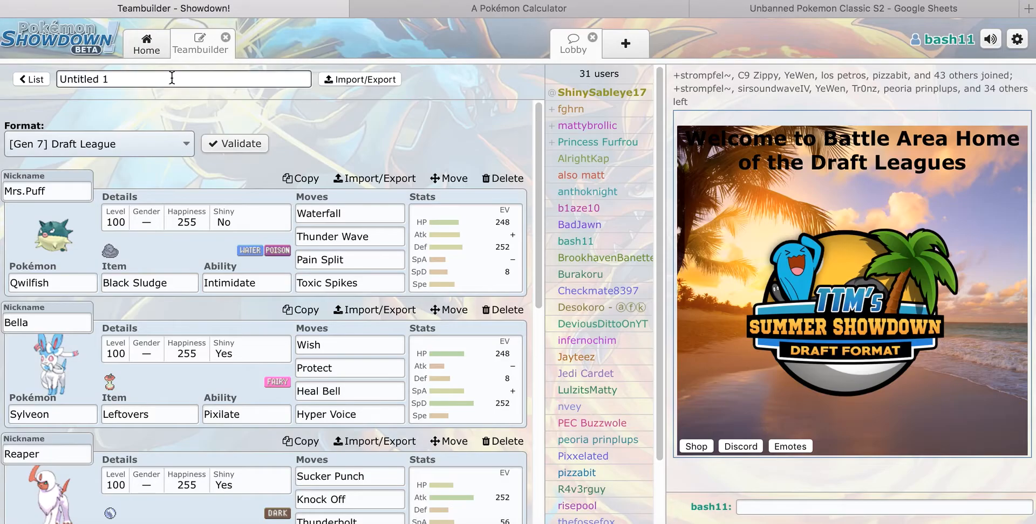
click(146, 43)
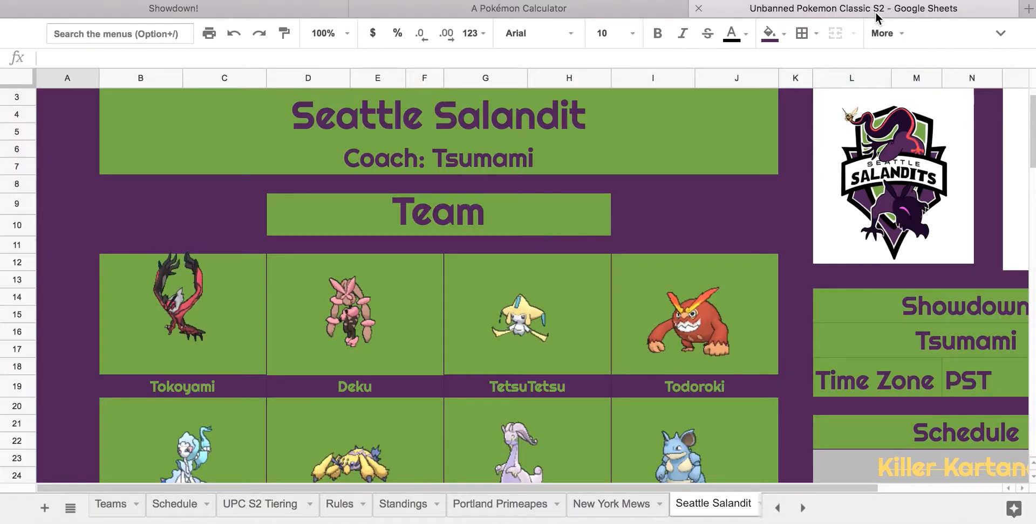
scroll(down, 3)
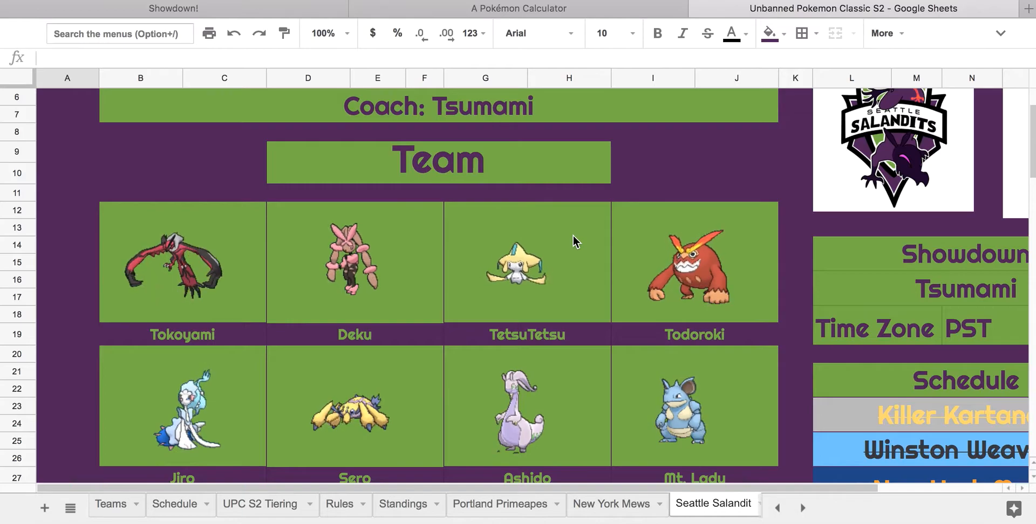
scroll(down, 3)
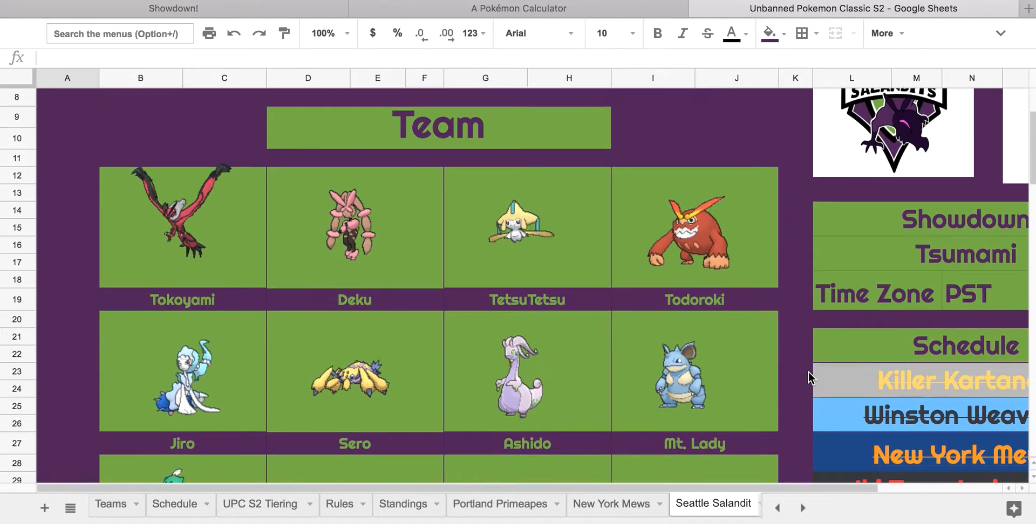
scroll(down, 3)
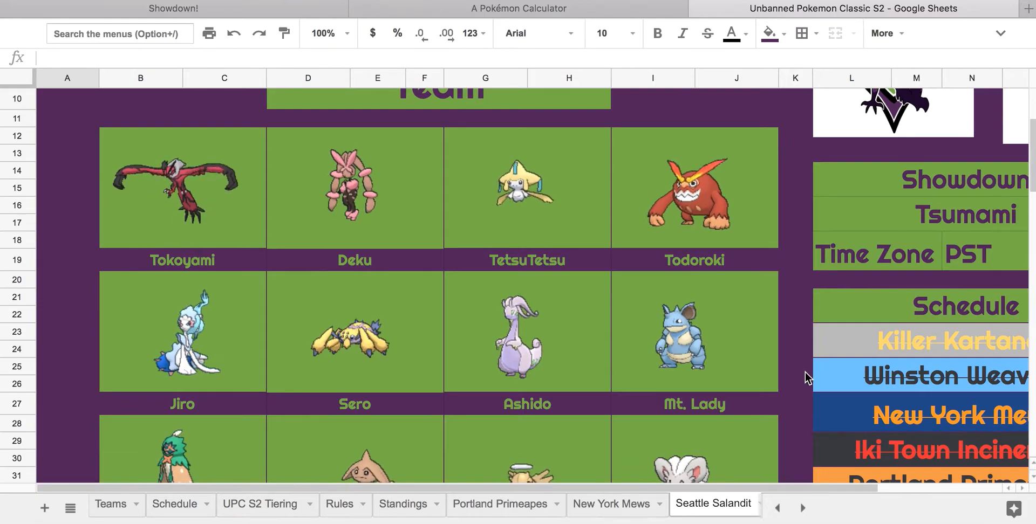
scroll(down, 3)
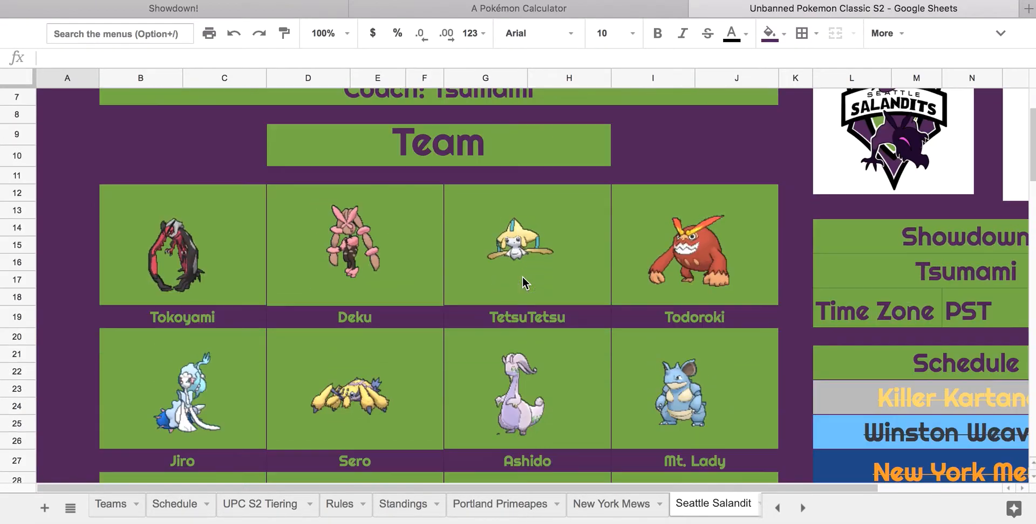
Step: View the Teams rosters sheet, then the New York Mews page with coach Bash's 6-4 record and roster
click(109, 504)
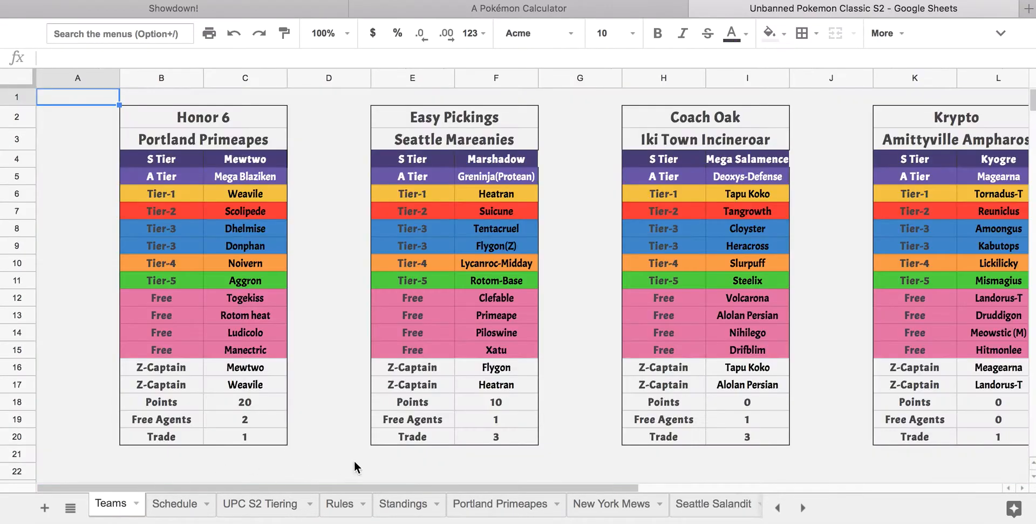
scroll(down, 3)
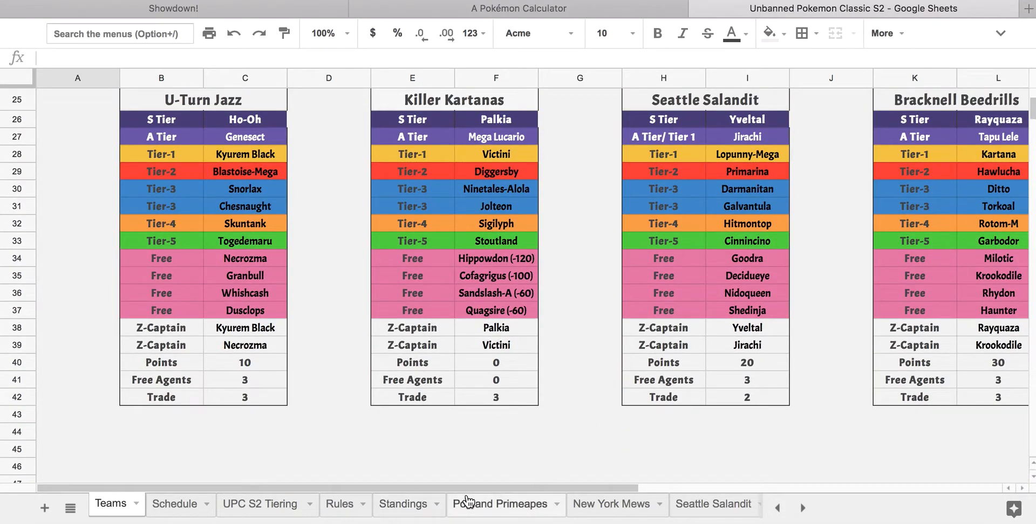
click(611, 503)
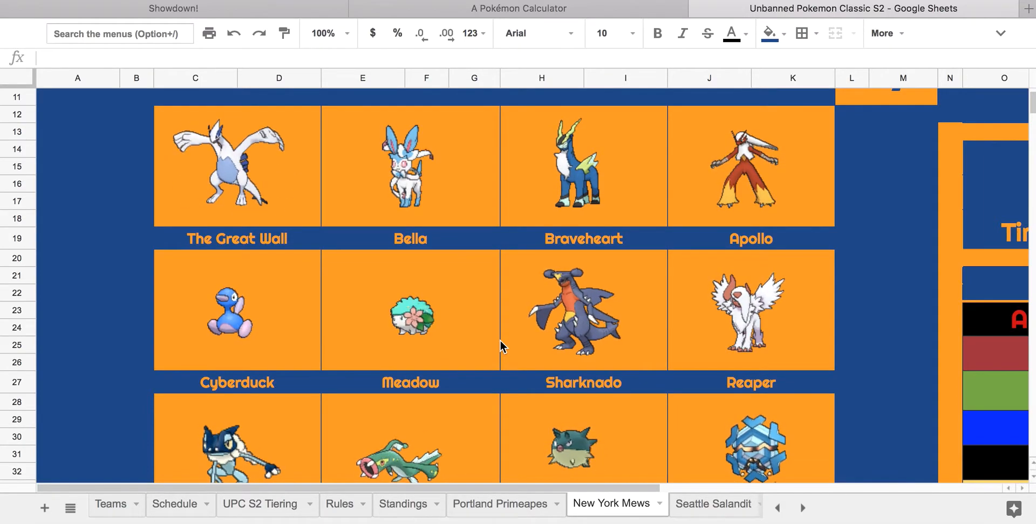
scroll(down, 3)
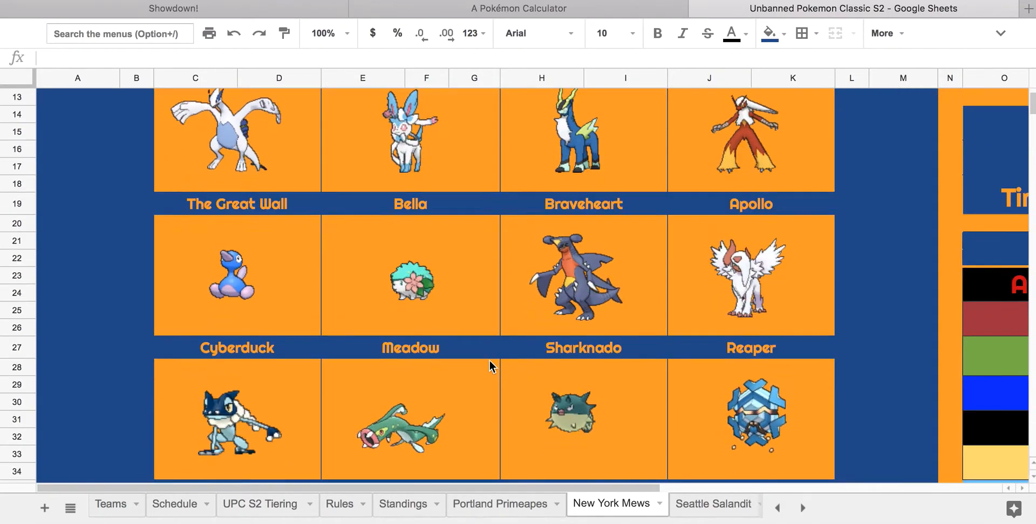
scroll(down, 3)
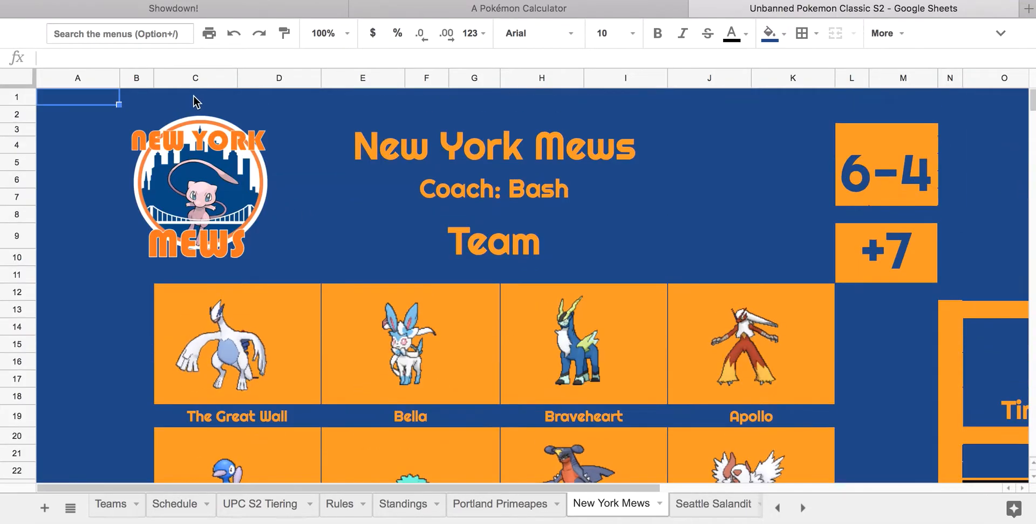
scroll(down, 3)
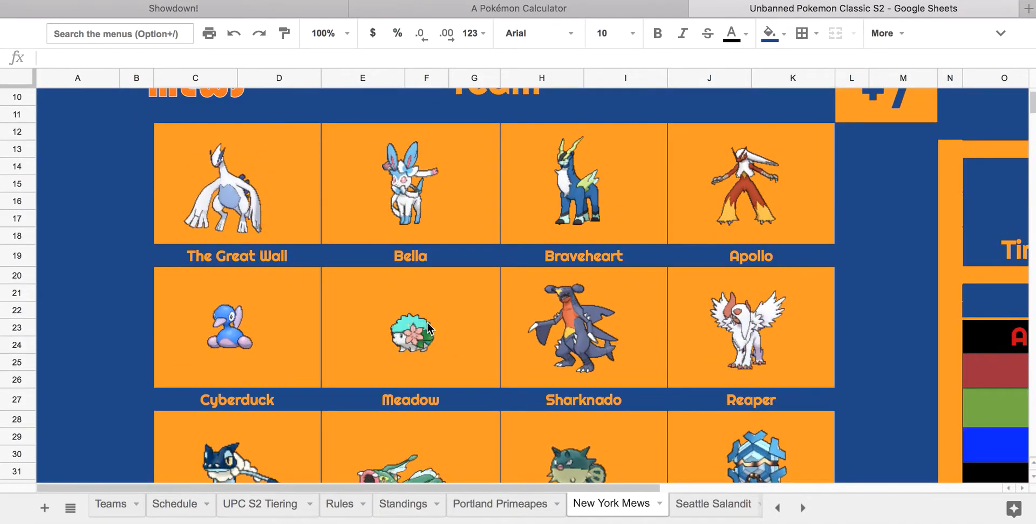
Step: Check the Draft League team in Showdown, then review the Seattle Salandit roster and schedule in Sheets
click(173, 8)
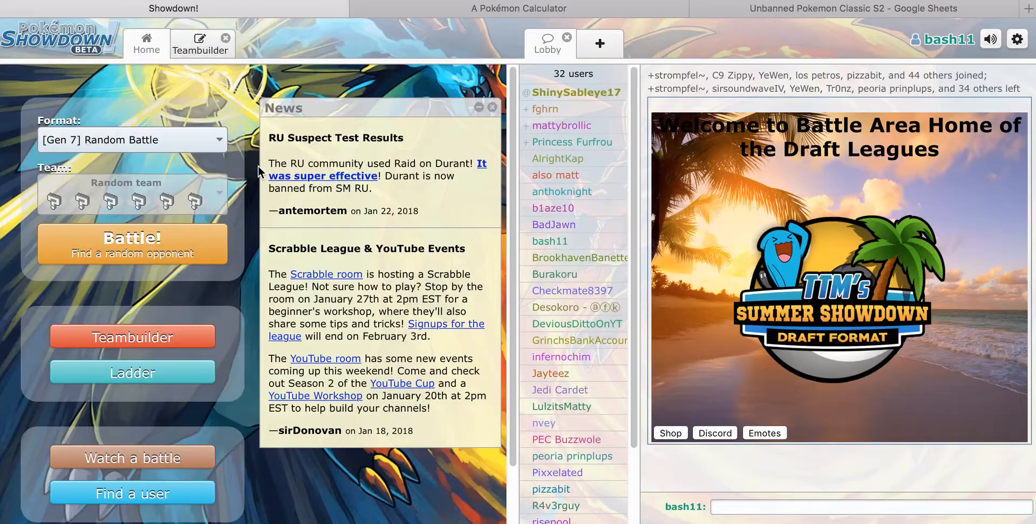
click(202, 43)
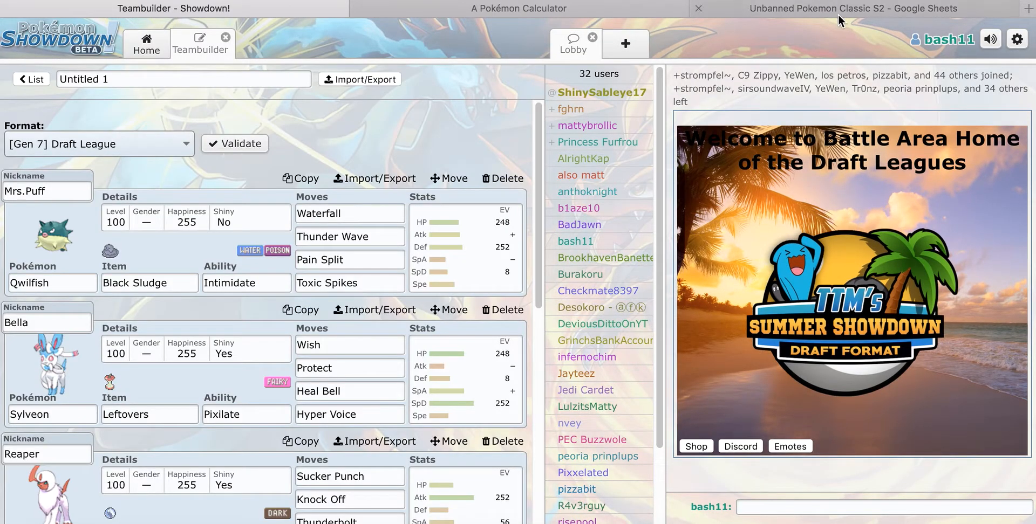
click(851, 8)
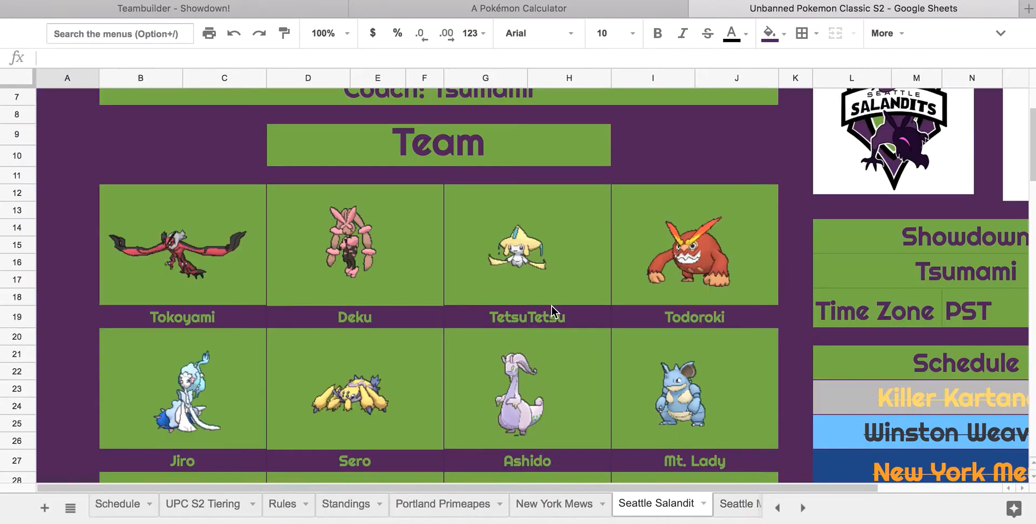
scroll(down, 3)
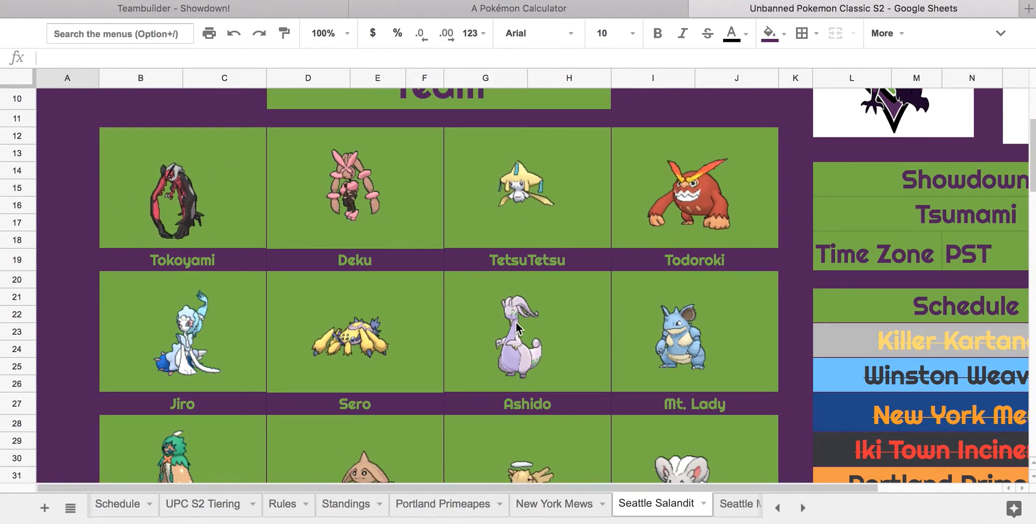
scroll(down, 3)
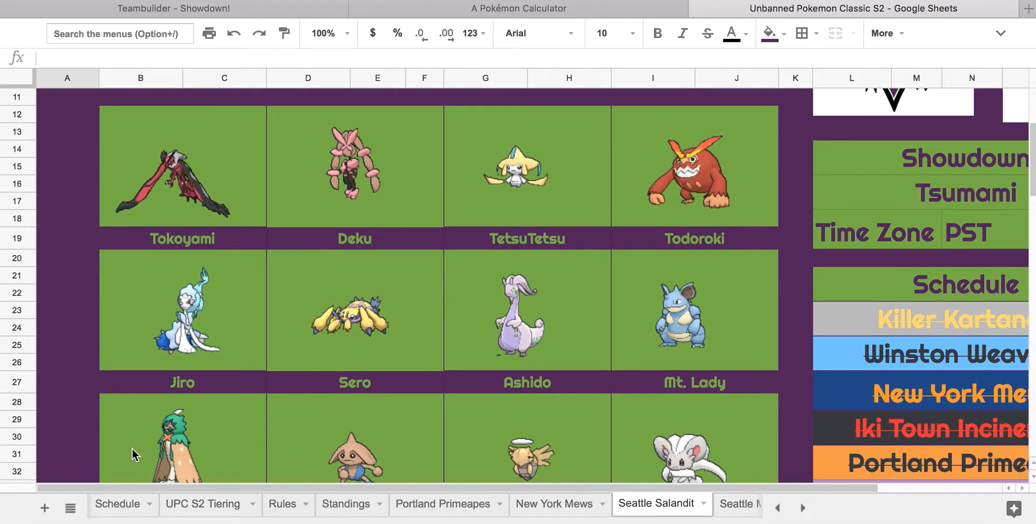
scroll(down, 3)
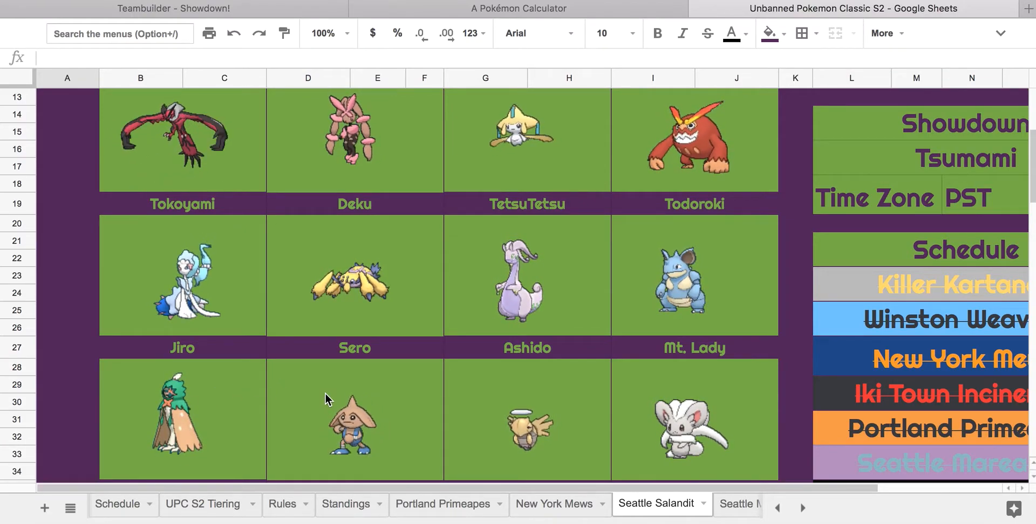
scroll(up, 3)
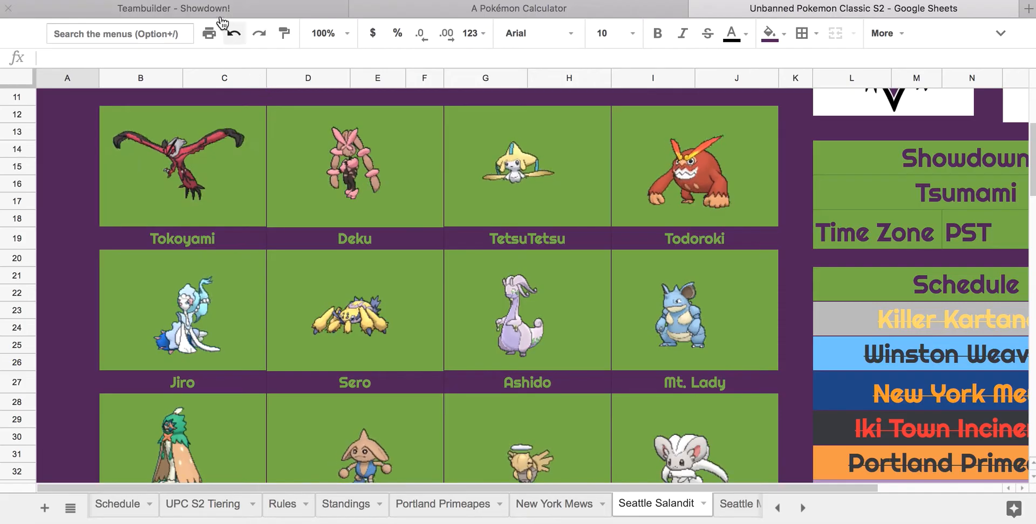
Step: Reply 'Okay' in the challenge chat and view Qwilfish 'Mrs.Puff' with its EV spread
click(173, 9)
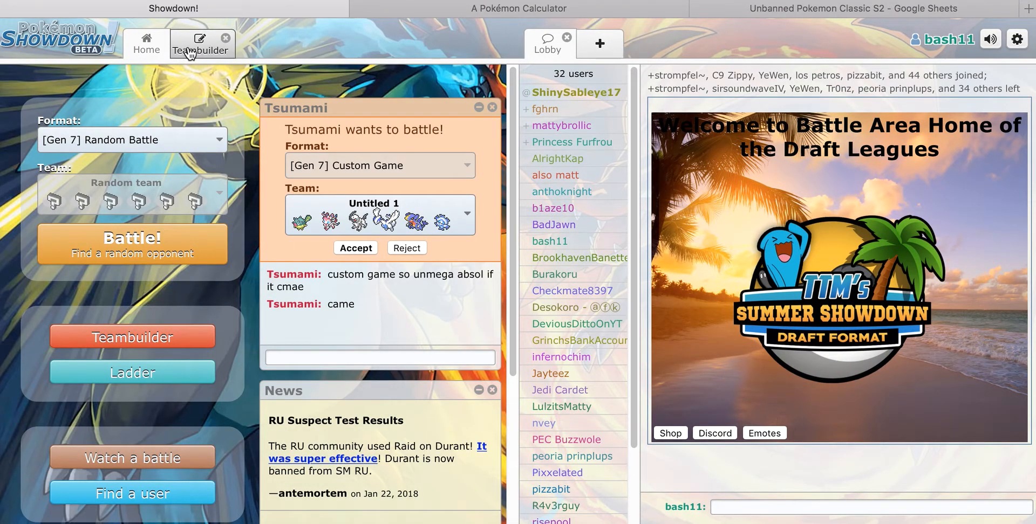
click(378, 357)
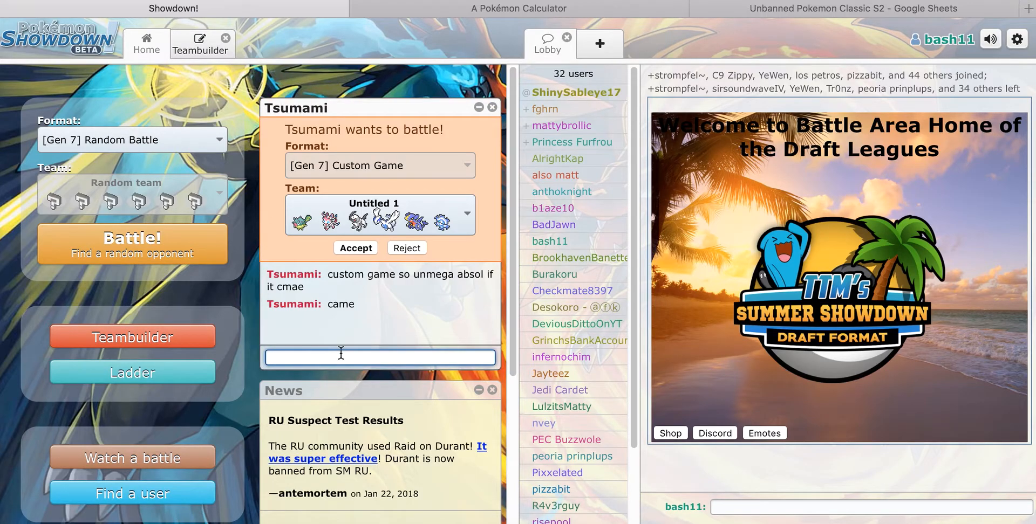
text(Okay)
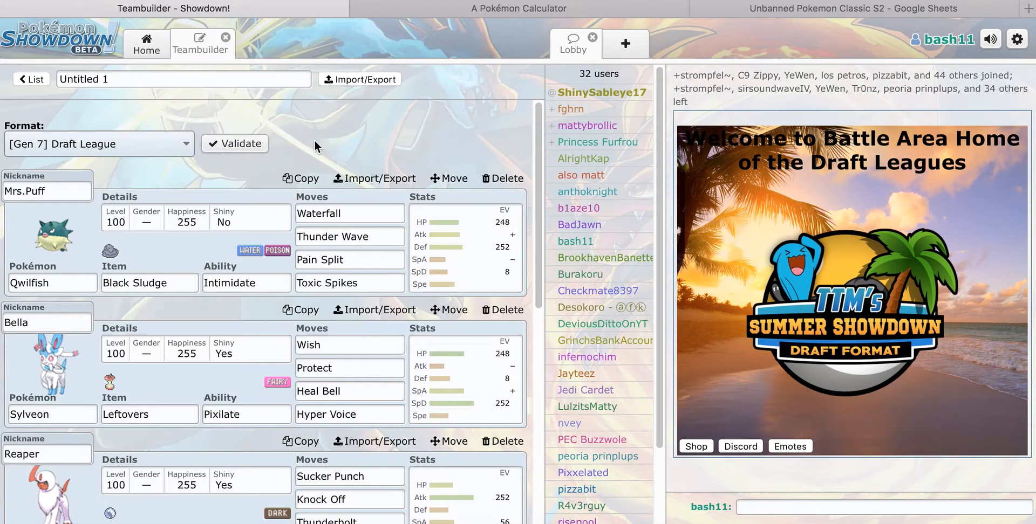
mouse_move(343, 170)
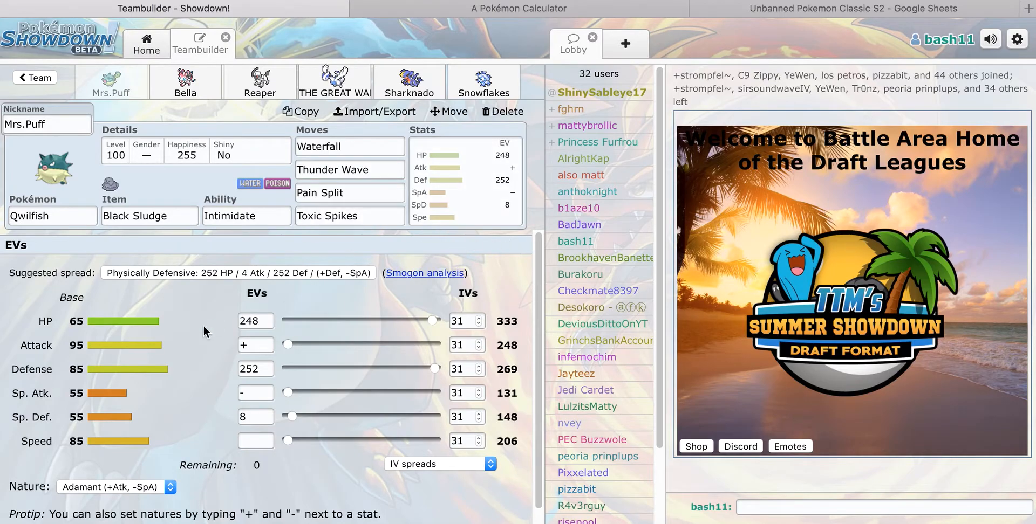
mouse_move(263, 289)
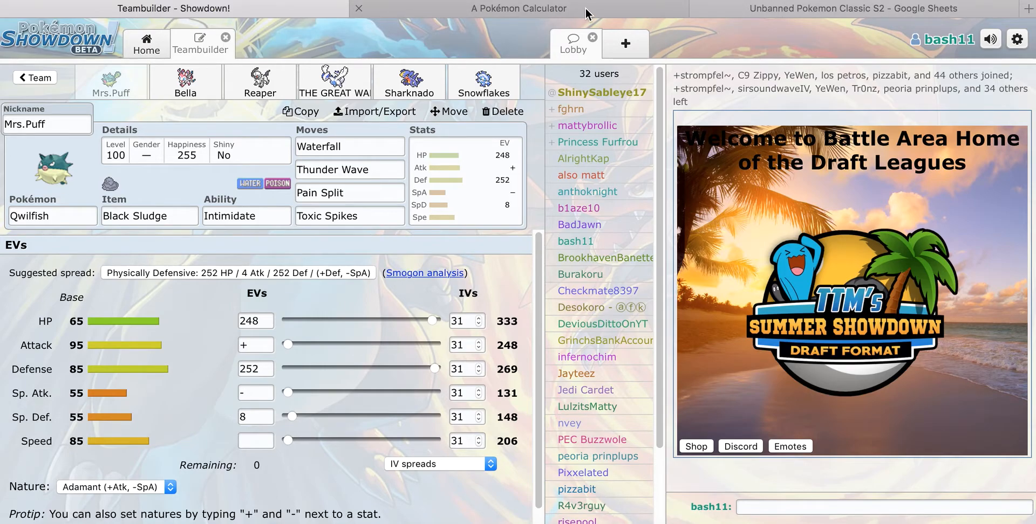
click(518, 8)
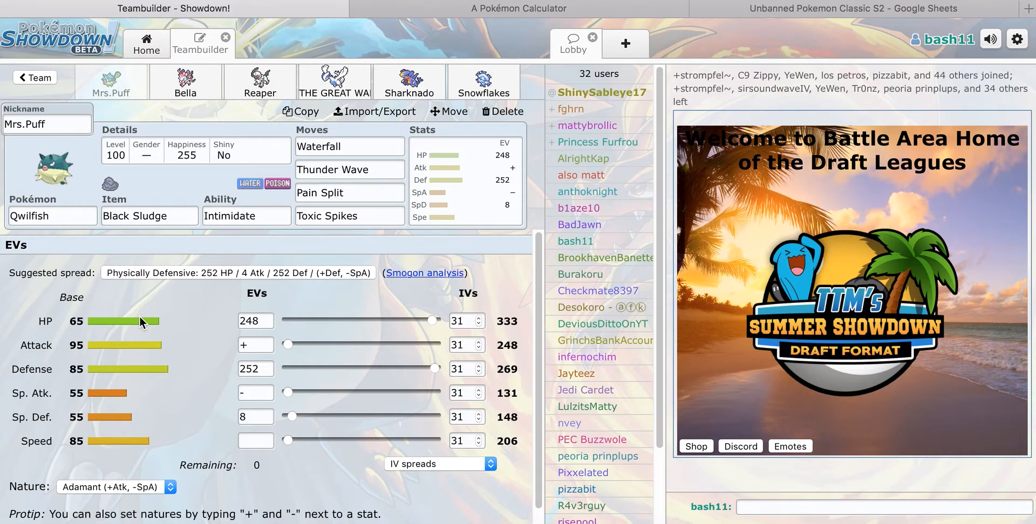
mouse_move(200, 115)
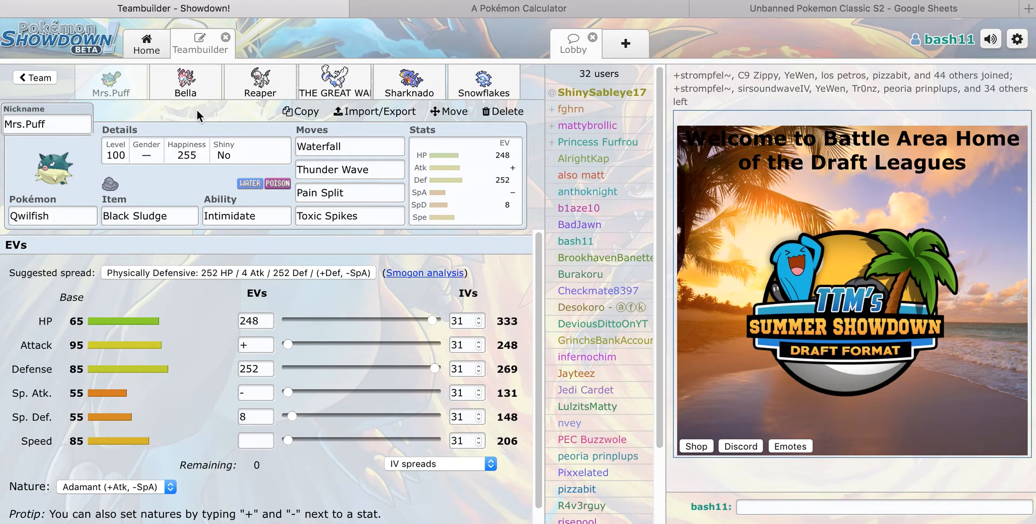
mouse_move(185, 82)
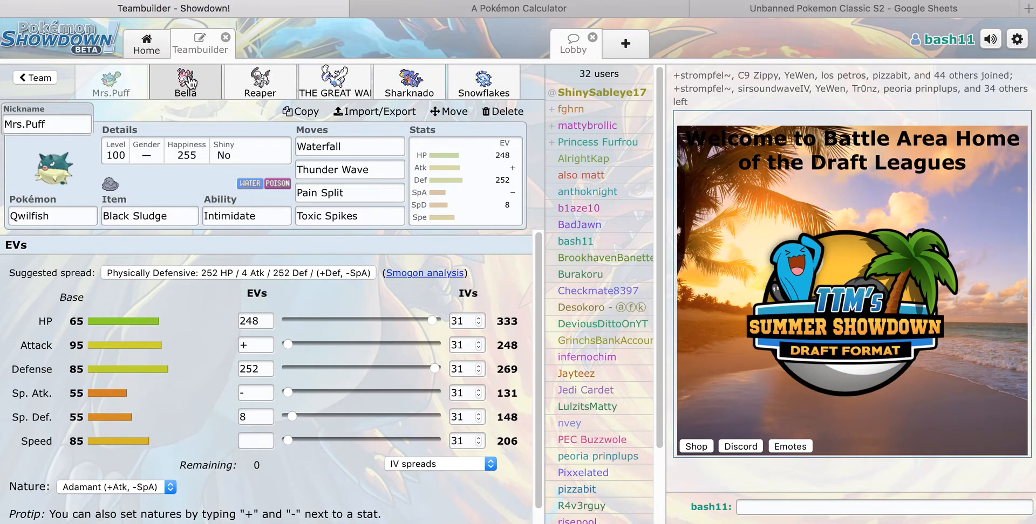
Step: View Sylveon 'Bella' with Wish, Protect, Heal Bell, Hyper Voice and its specially defensive spread
click(517, 8)
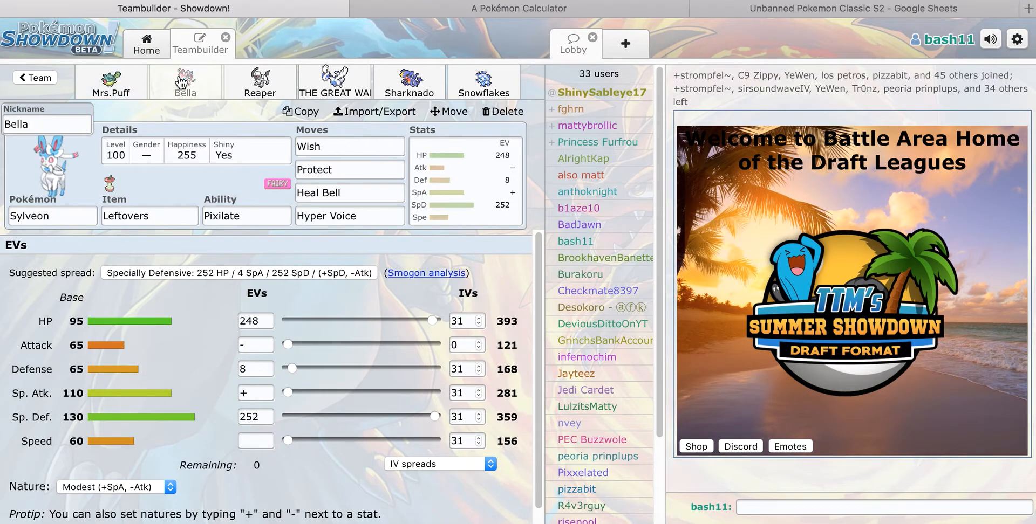
mouse_move(178, 332)
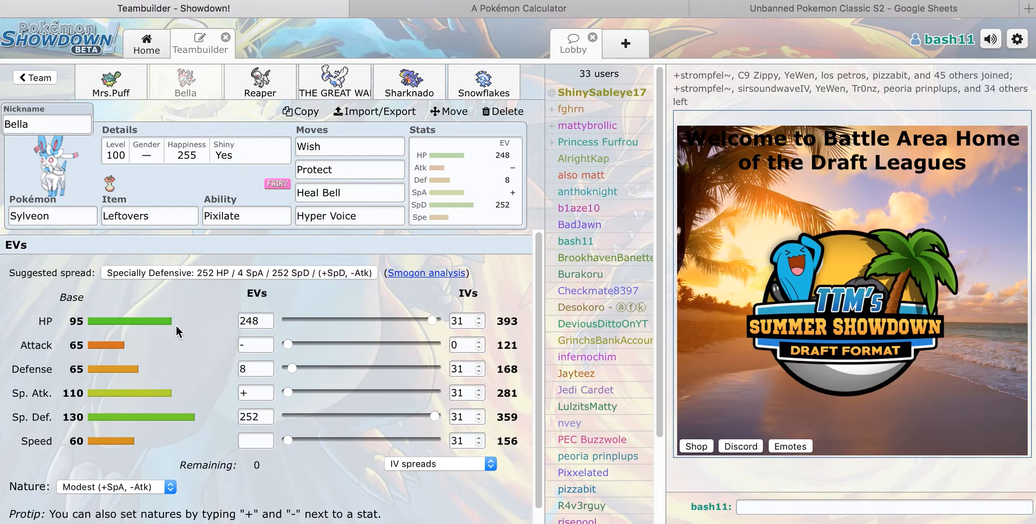
mouse_move(130, 368)
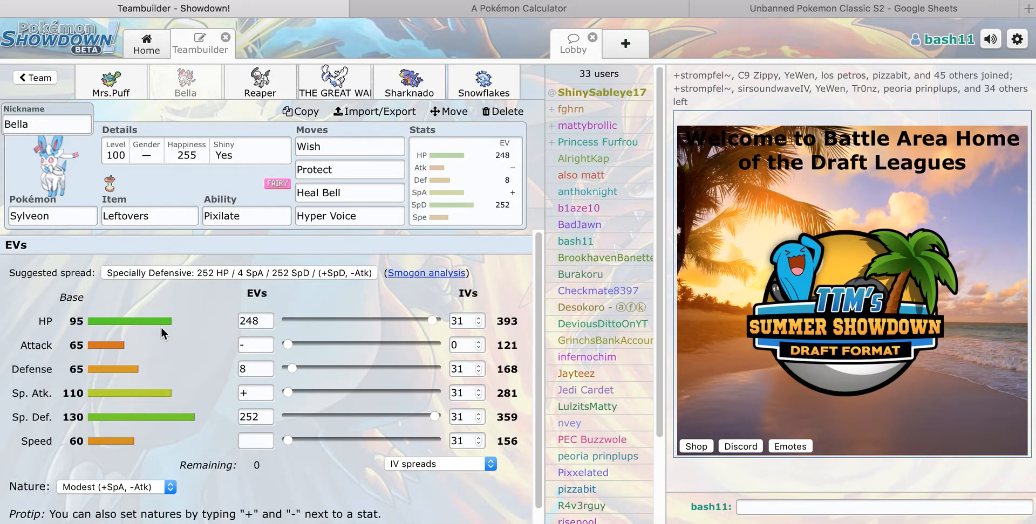
mouse_move(193, 299)
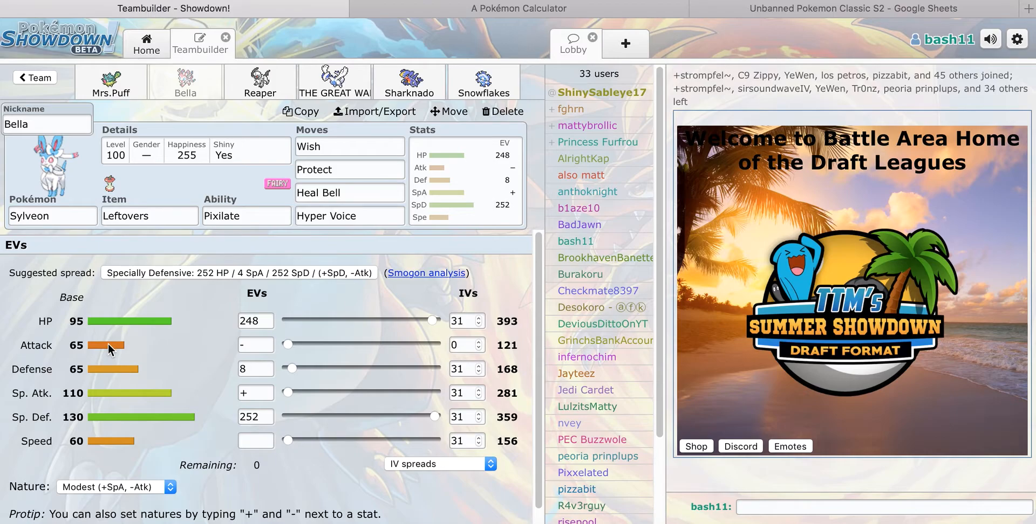
mouse_move(118, 342)
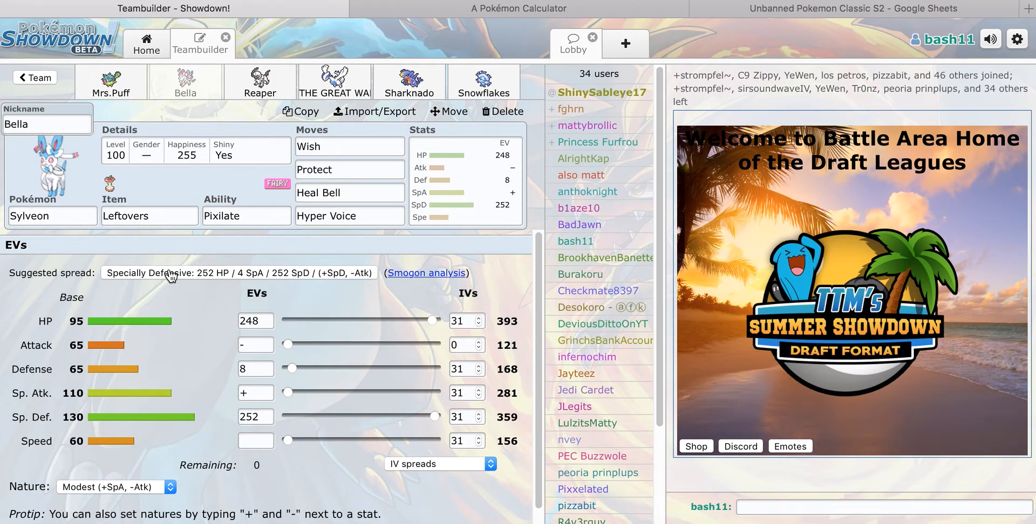
mouse_move(140, 333)
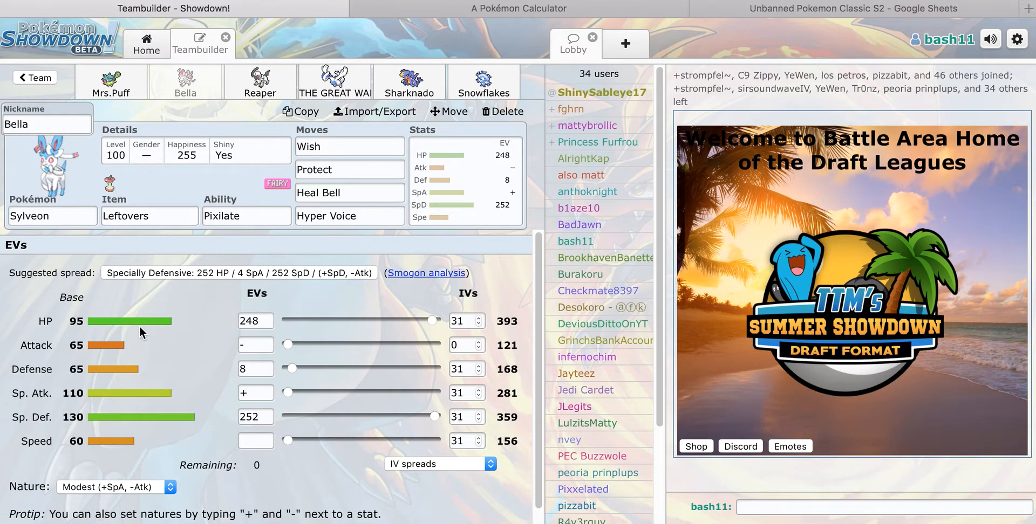
Step: View Absol 'Reaper' with Absolite, Sucker Punch, Knock Off, Thunderbolt, Pursuit, comparing it against the league spreadsheet
click(260, 82)
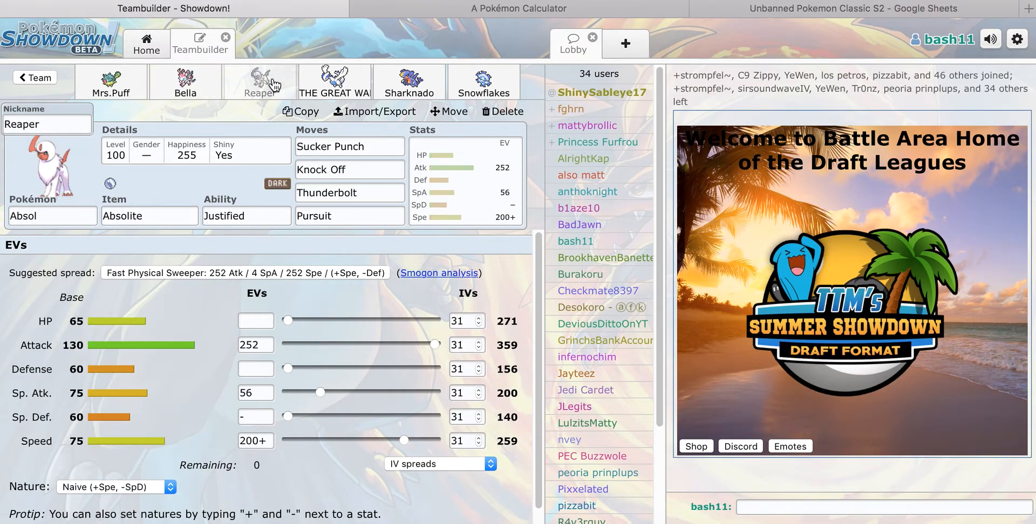
mouse_move(78, 366)
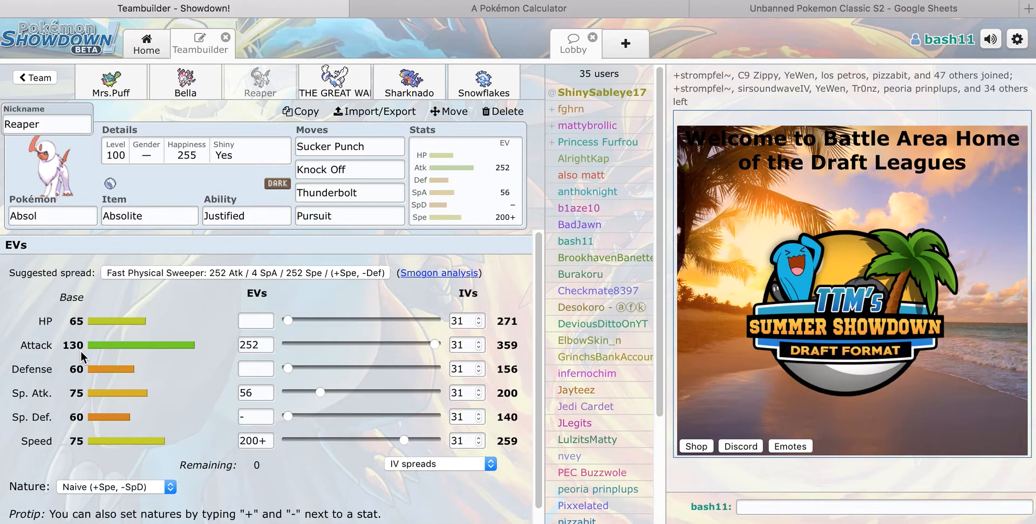
mouse_move(79, 357)
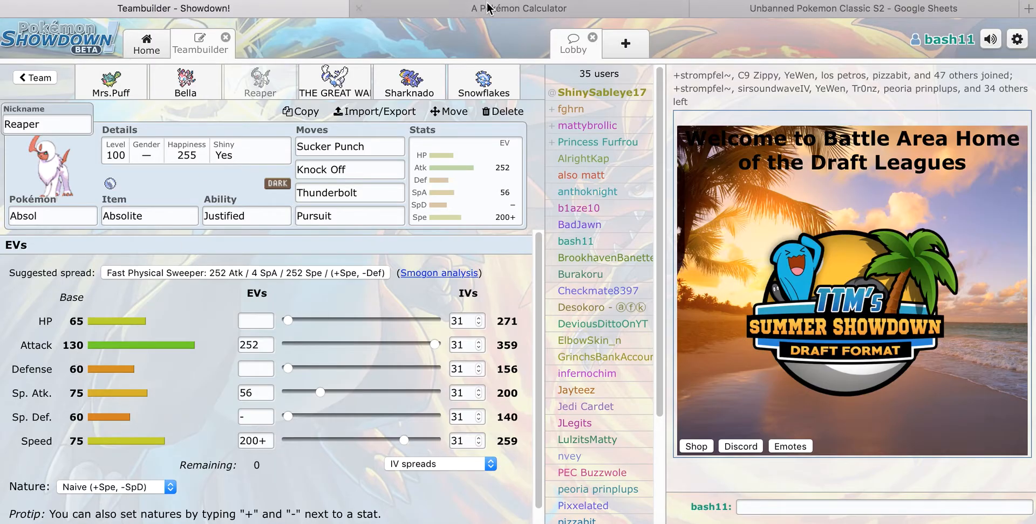
click(862, 7)
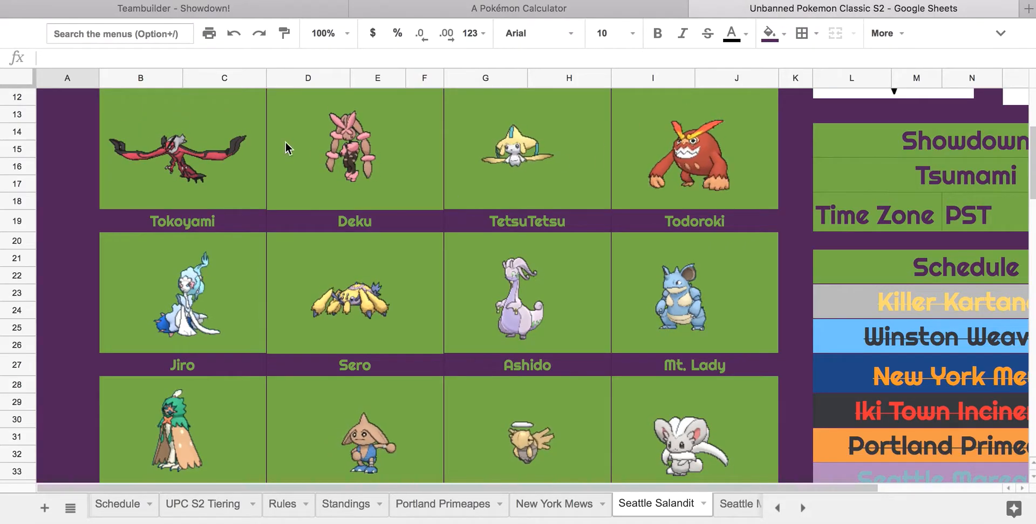
mouse_move(236, 11)
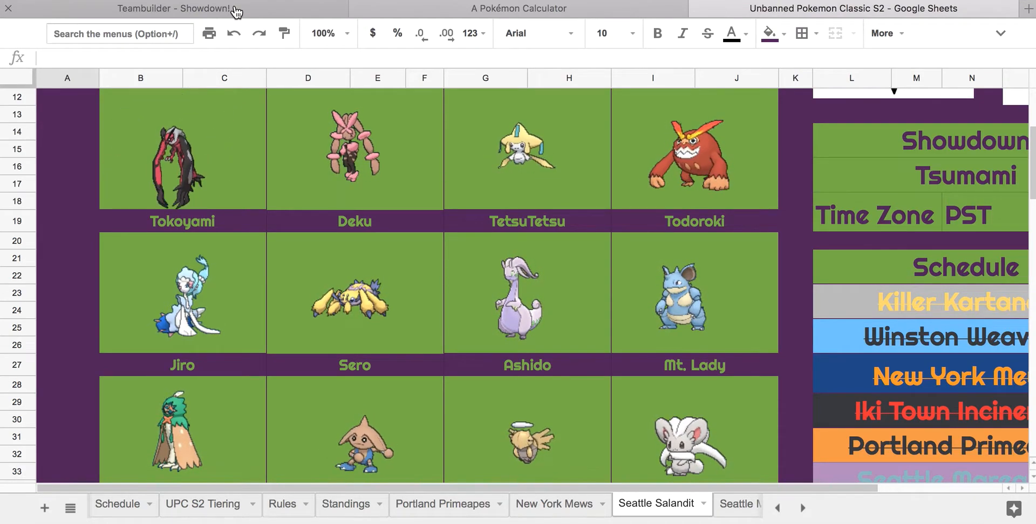
click(174, 8)
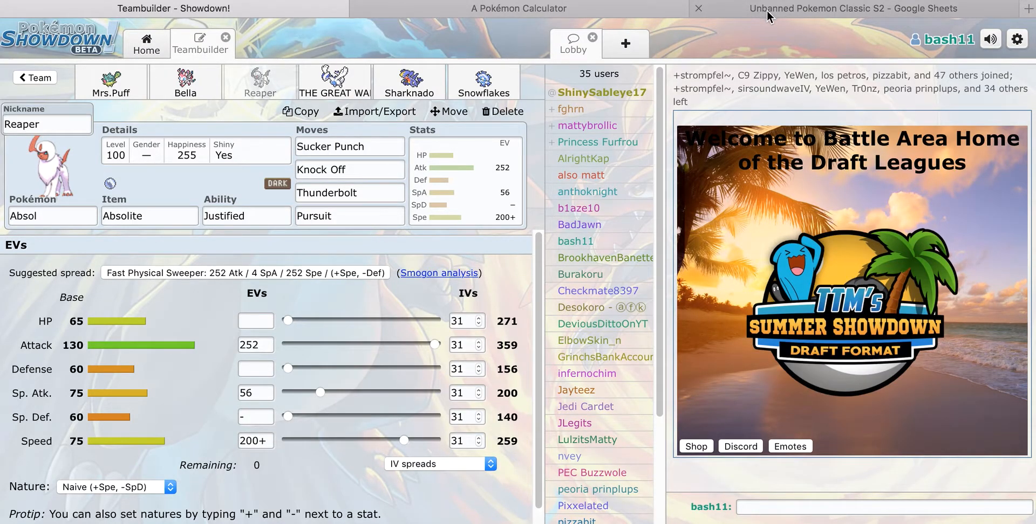
click(852, 8)
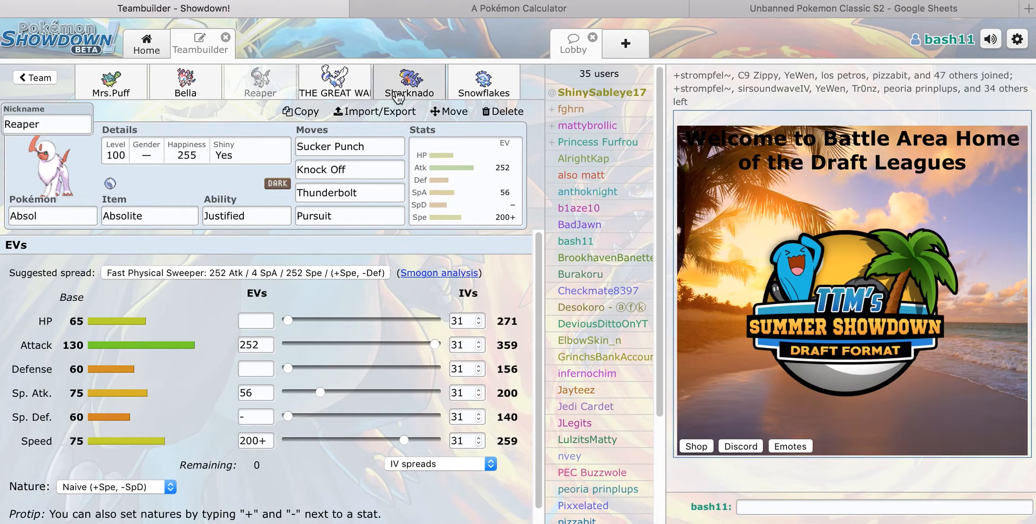
Step: View Garchomp 'Sharknado' with Poisonium Z and its Jolly spread, checking the league spreadsheet in between
click(408, 82)
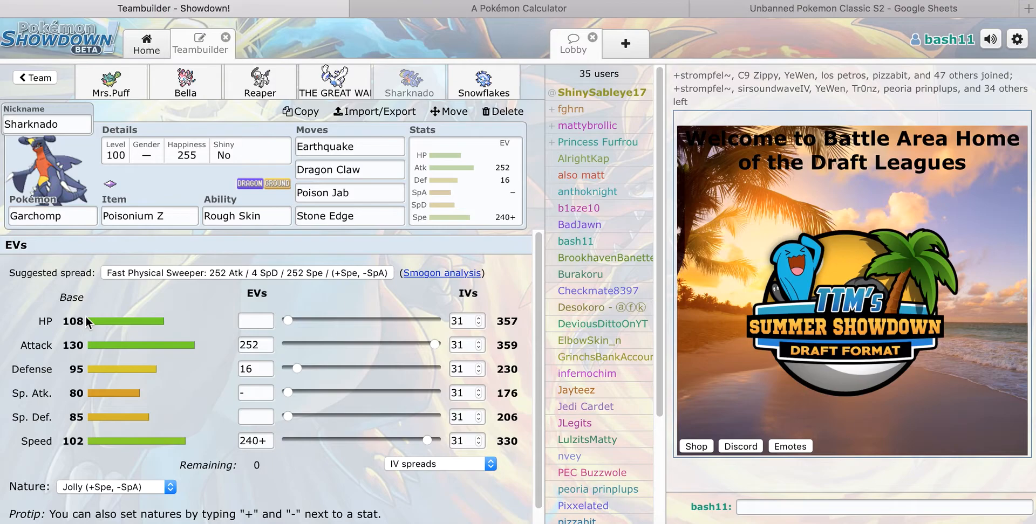
mouse_move(18, 296)
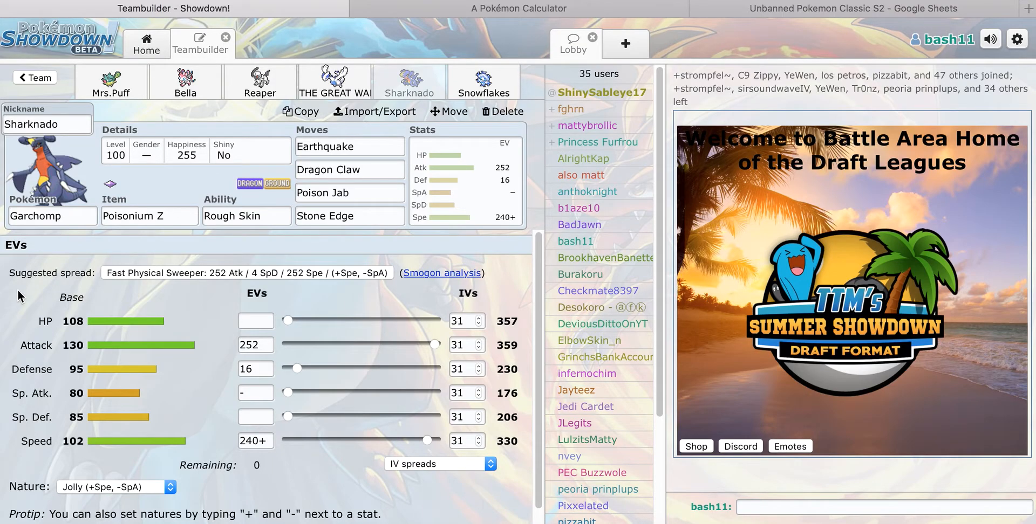
mouse_move(74, 344)
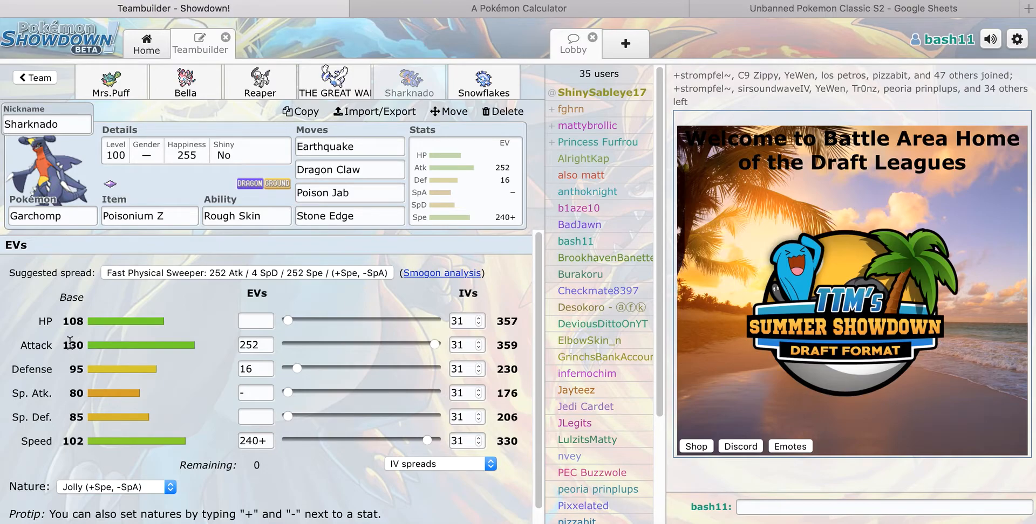
mouse_move(342, 198)
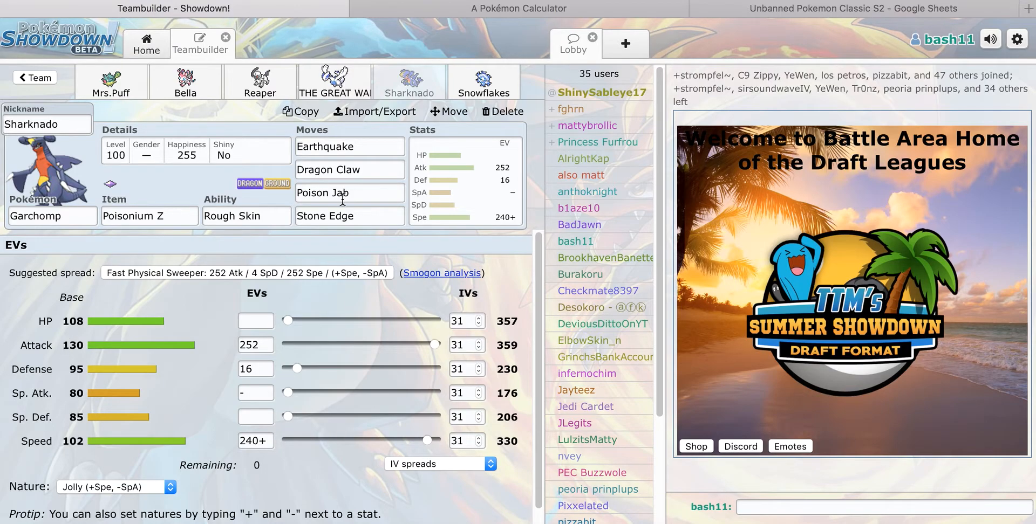
click(838, 8)
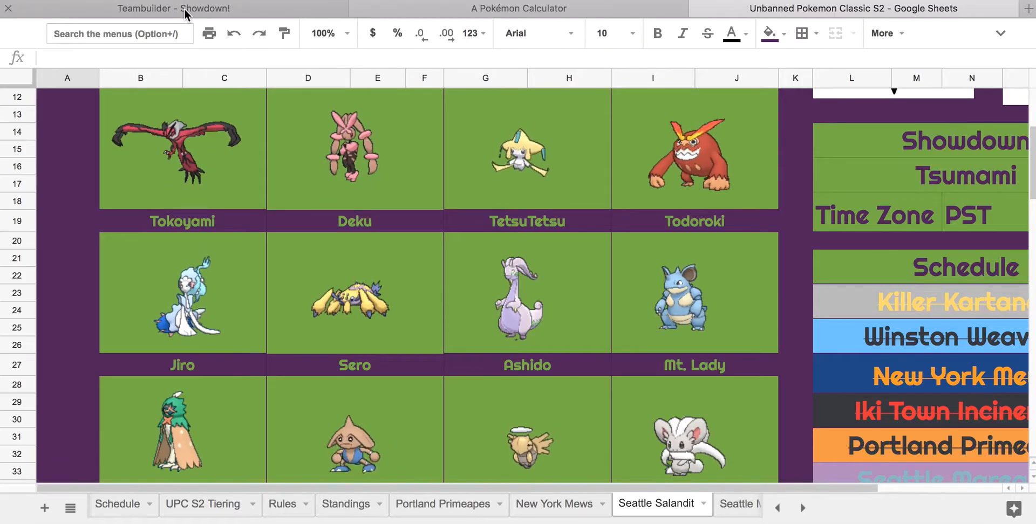
click(174, 9)
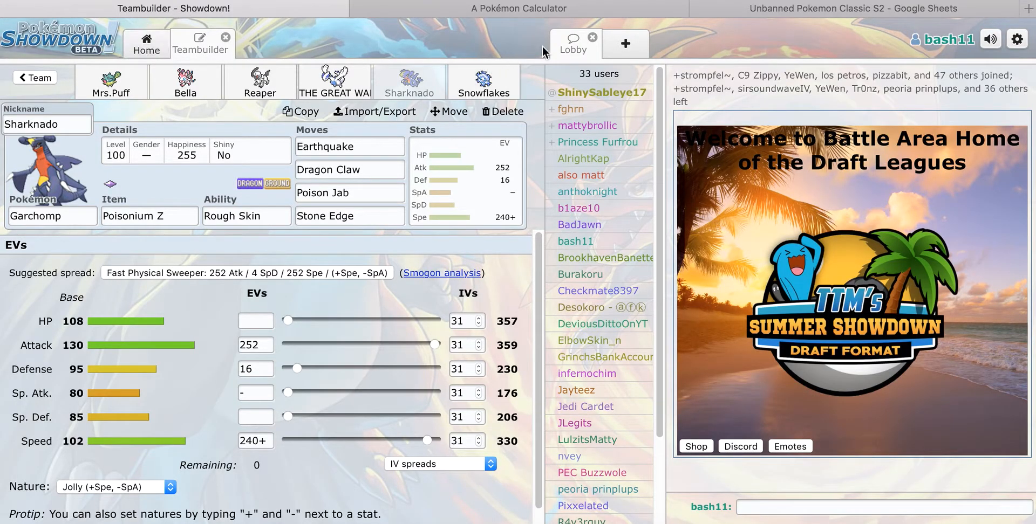
mouse_move(483, 83)
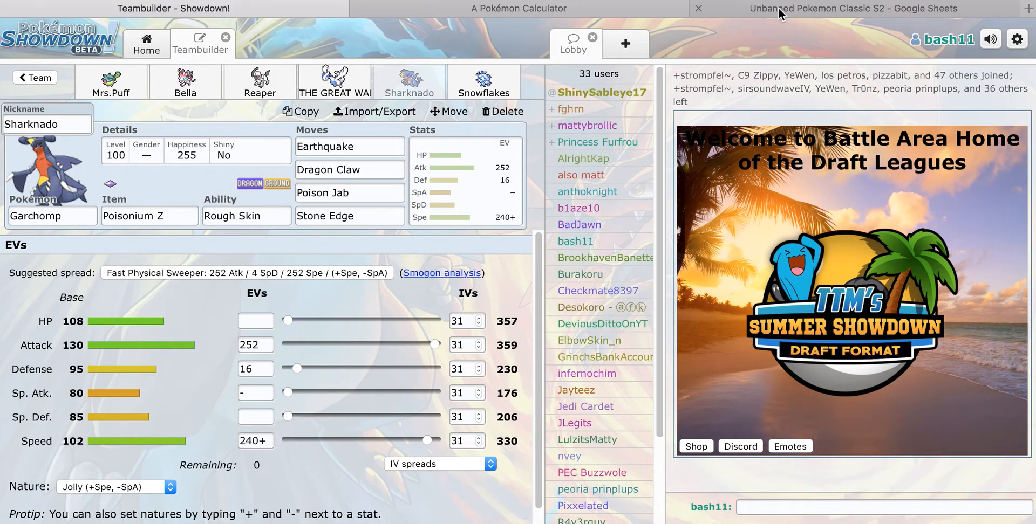
mouse_move(71, 388)
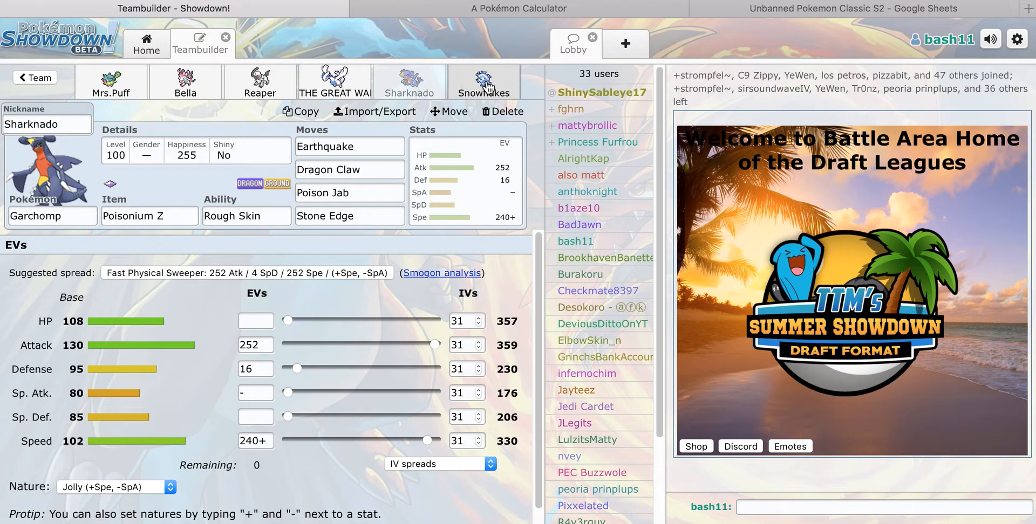
Step: View Cryogonal 'Snowflakes' with Choice Scarf and Timid spread, then leave the Seattle Salandit roster showing
click(483, 82)
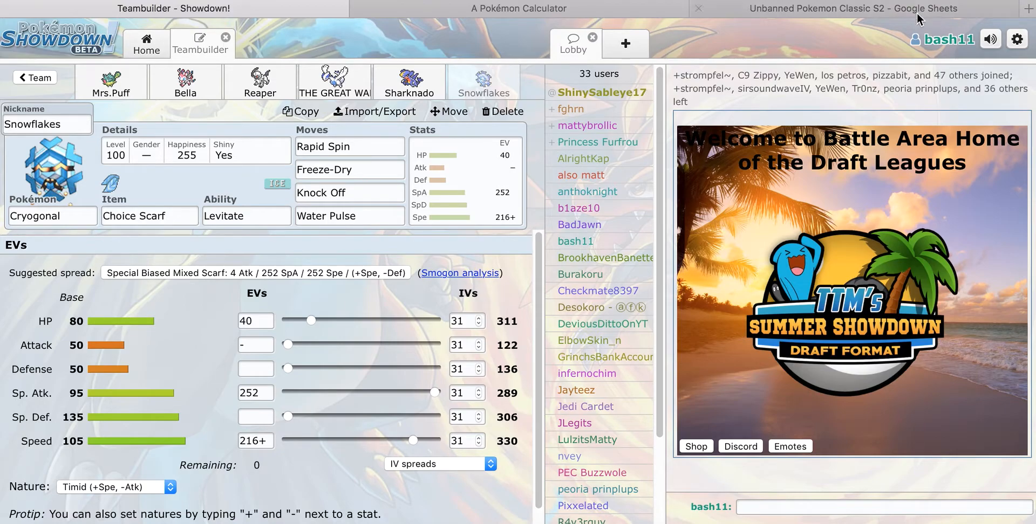
click(851, 9)
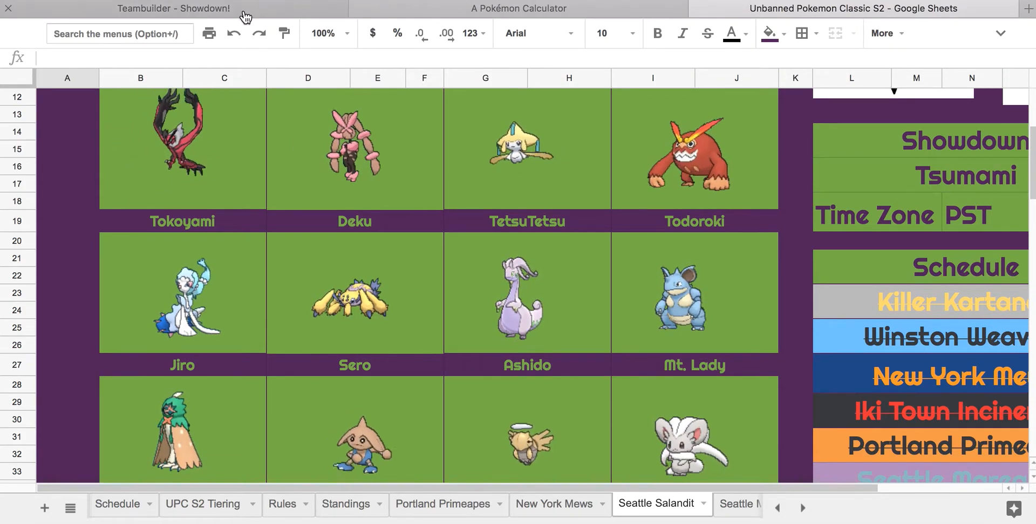
Step: Validate the whole team, accept Tsumami's Custom Game challenge and join the battle at team preview
click(172, 9)
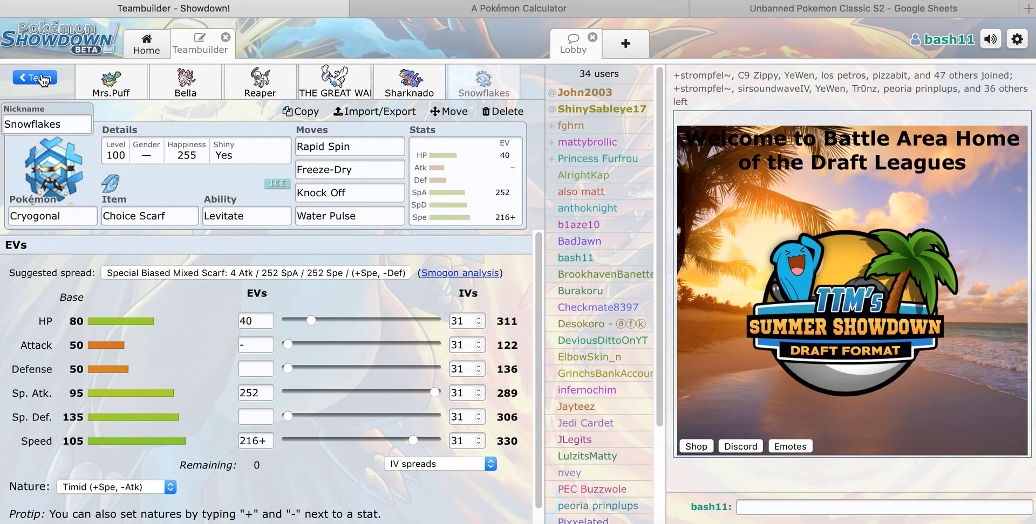
click(35, 79)
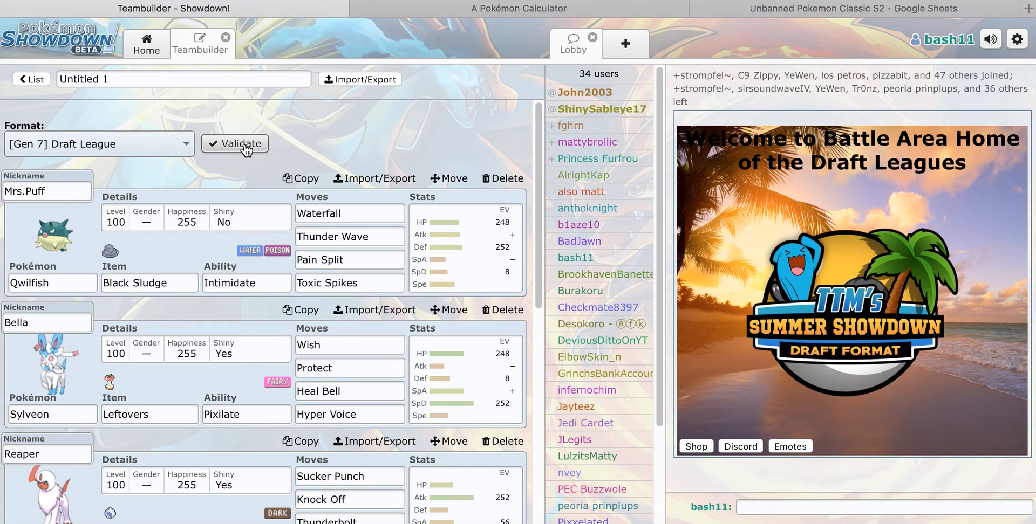
click(239, 144)
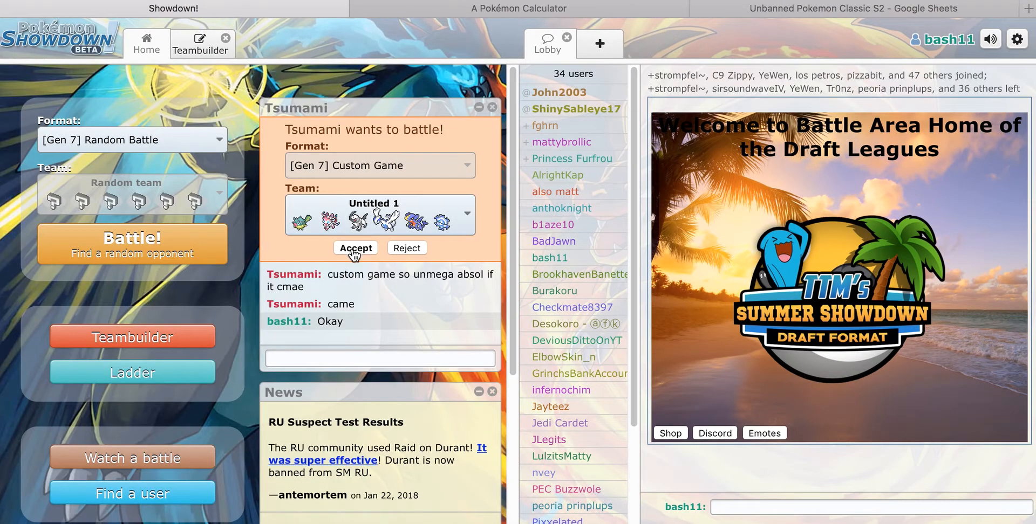
click(355, 248)
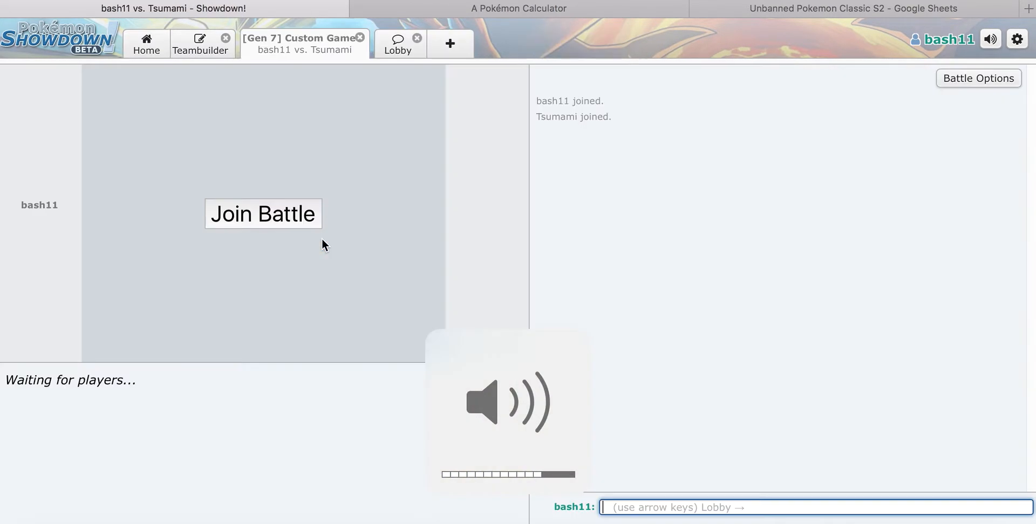
click(263, 214)
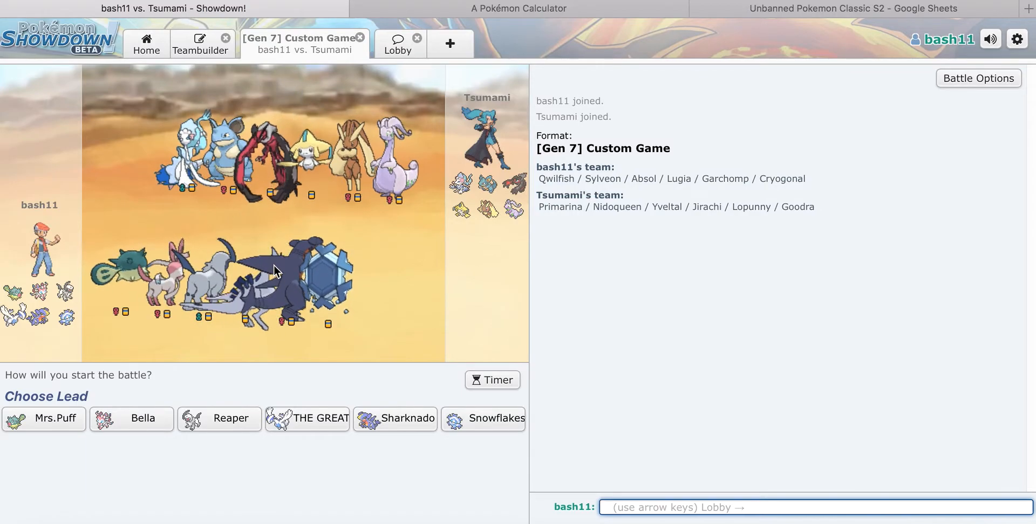
Step: Send 'gl hf' and 'can u post in chat' in battle chat, then bring up the damage calculator's Garchomp sets
text(gl hf)
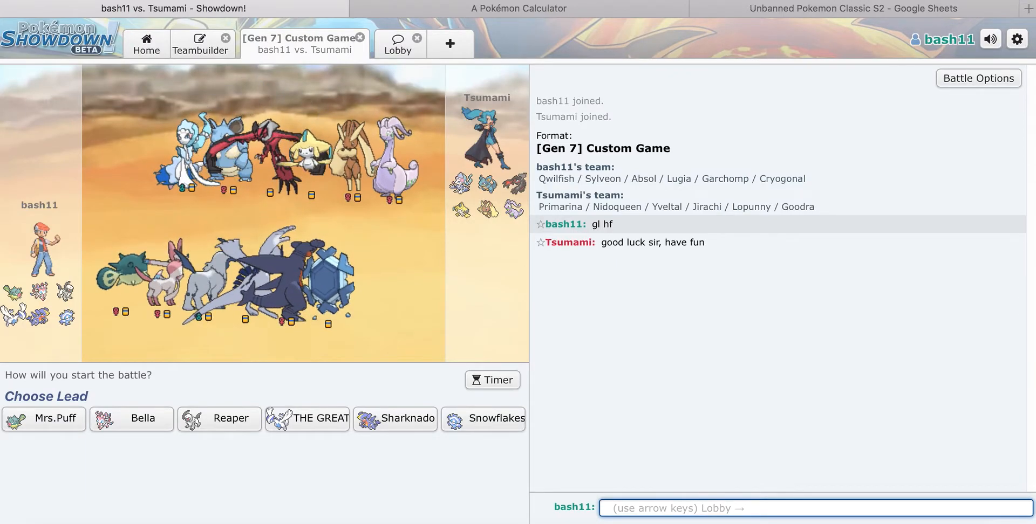
text(can u post i)
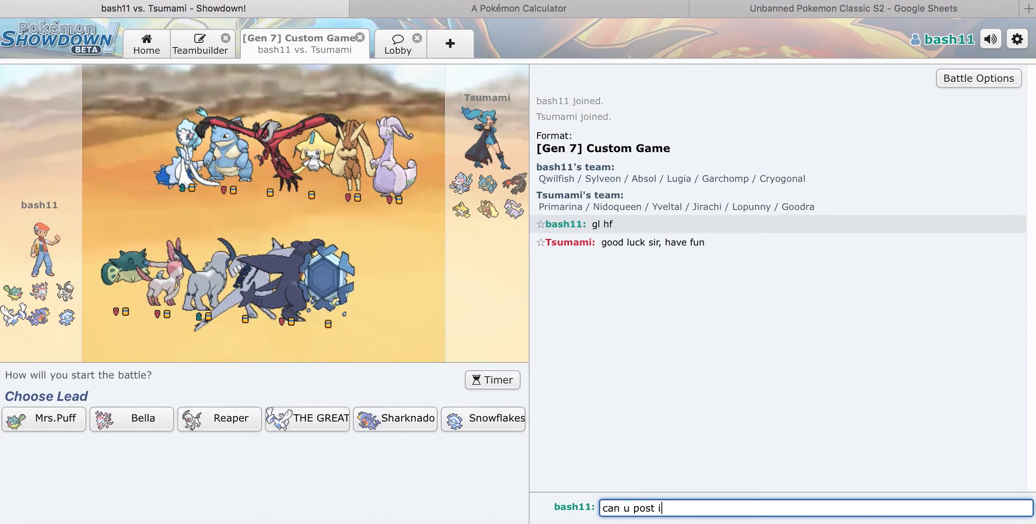
key(enter)
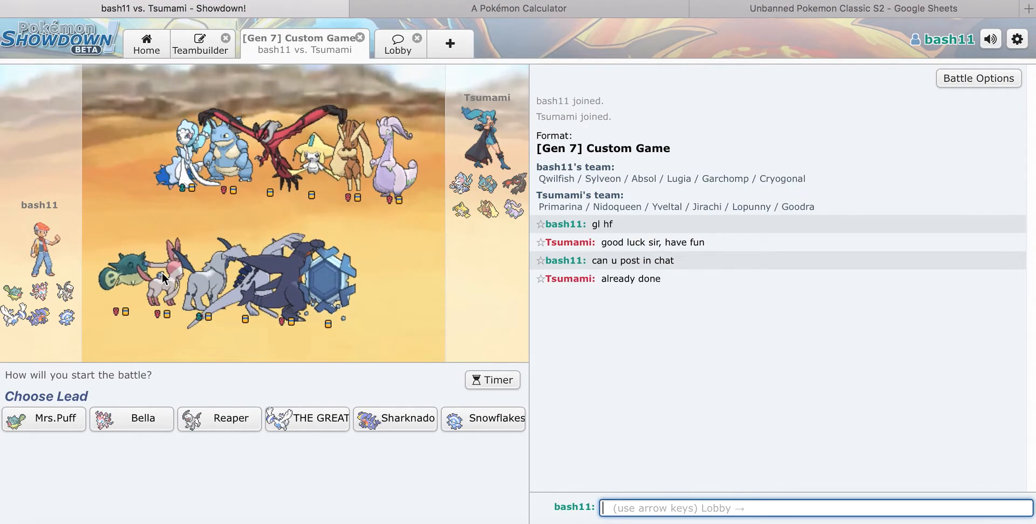
mouse_move(409, 430)
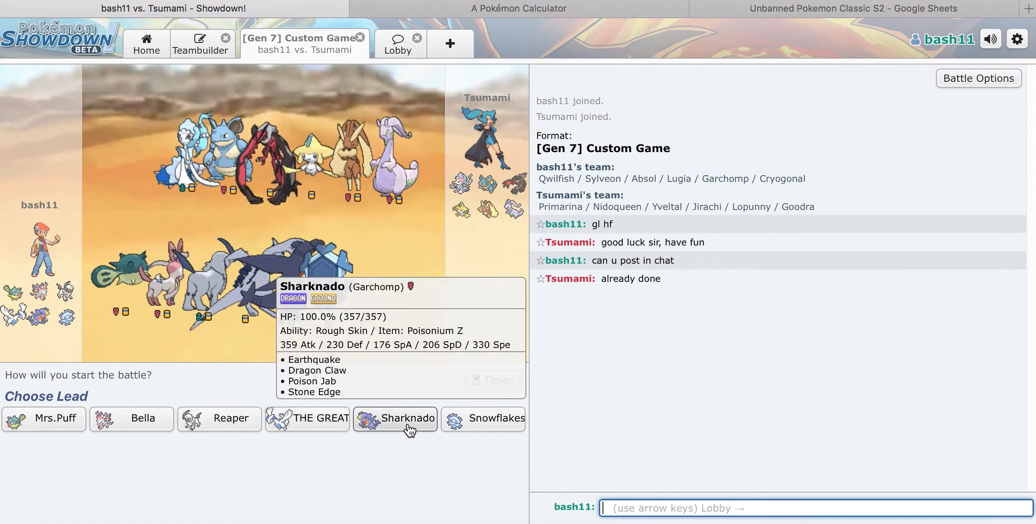
click(518, 8)
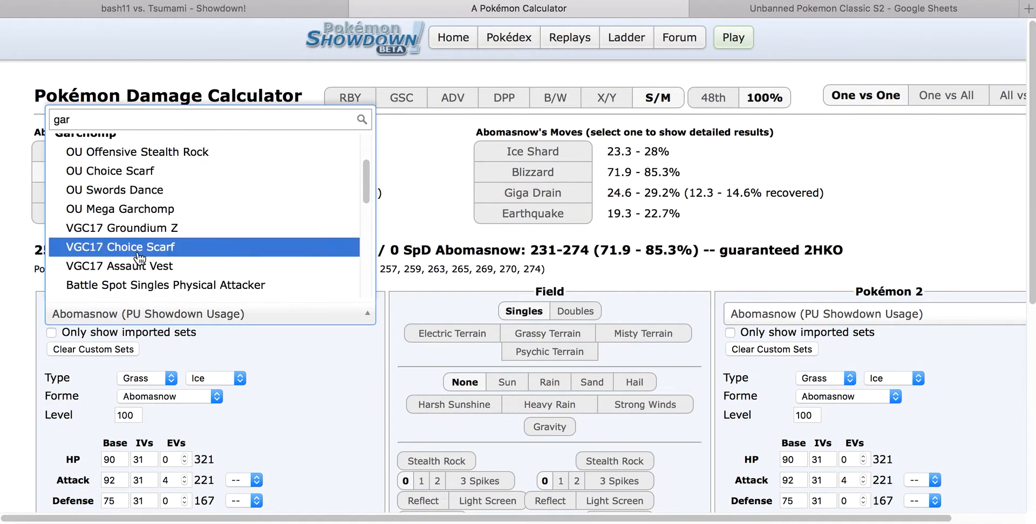
Step: Load Garchomp's Sharknado set as Pokémon 1 and Jirachi as Pokémon 2
click(120, 247)
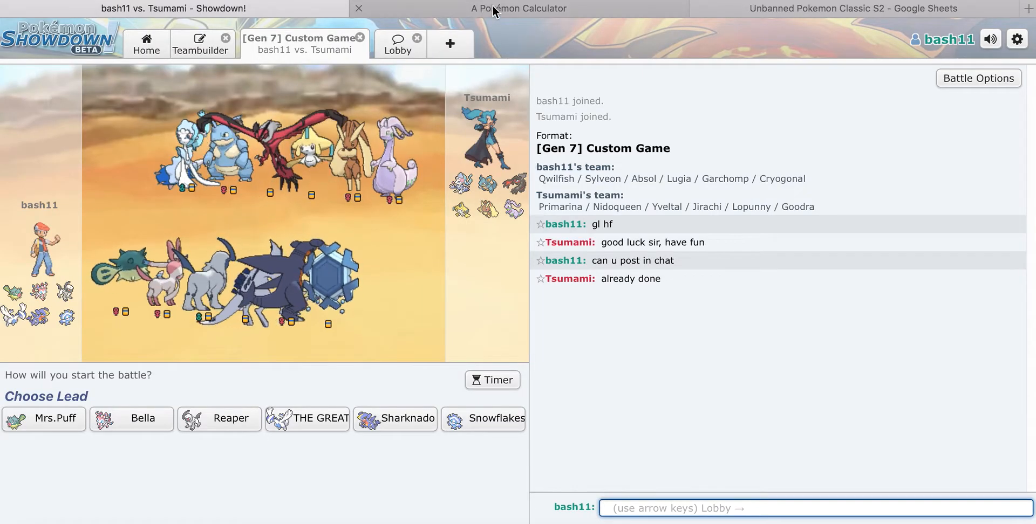
click(518, 9)
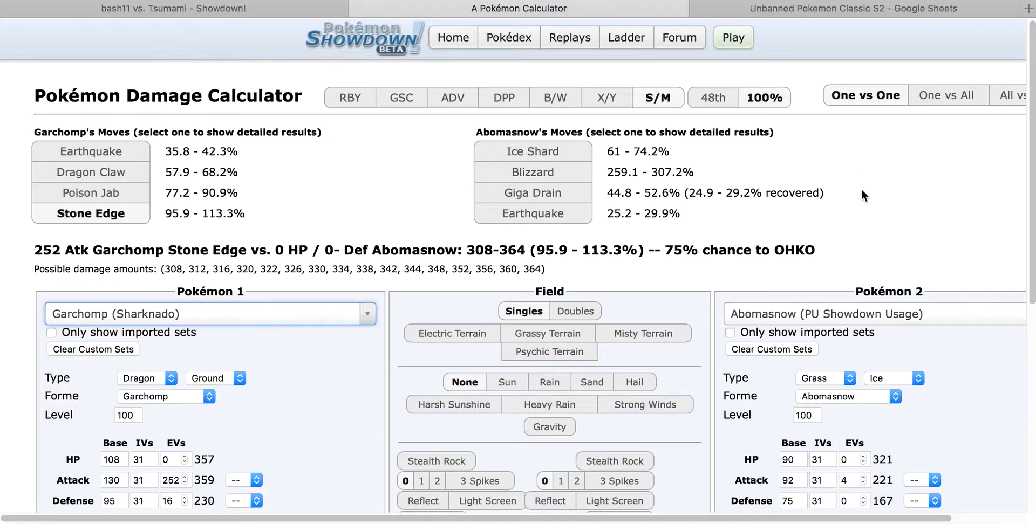
click(871, 314)
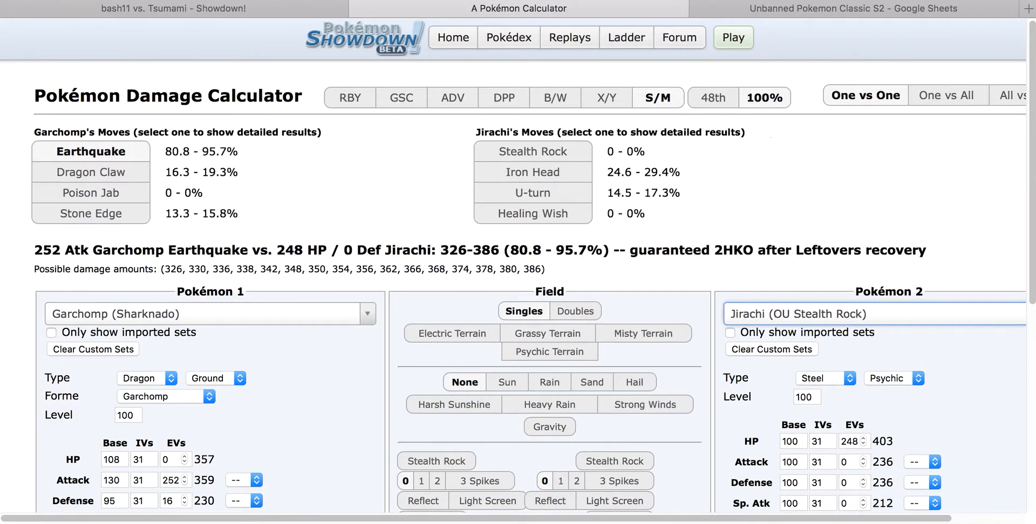
scroll(down, 3)
text(i)
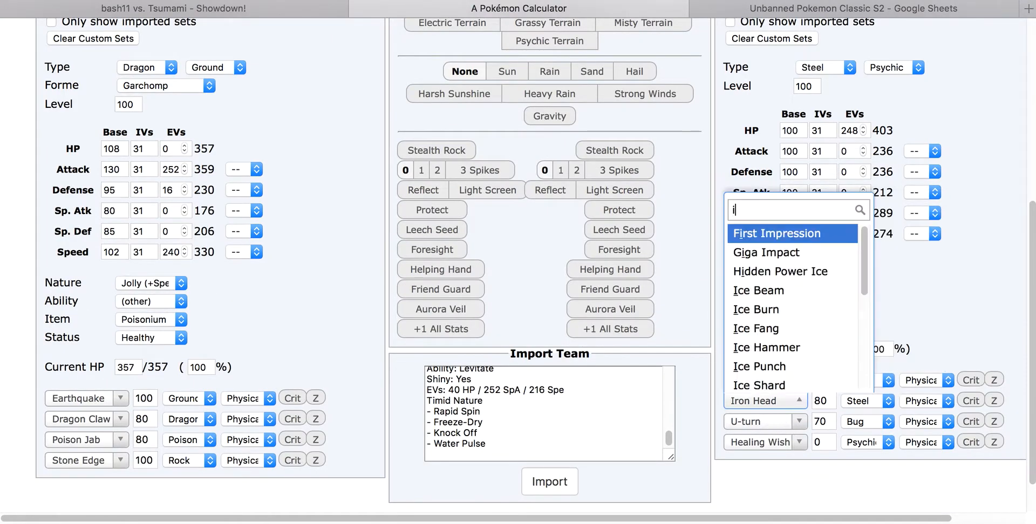
Step: Swap Jirachi's Healing Wish for Icy Wind and Stealth Rock for Ice Punch
text(ce)
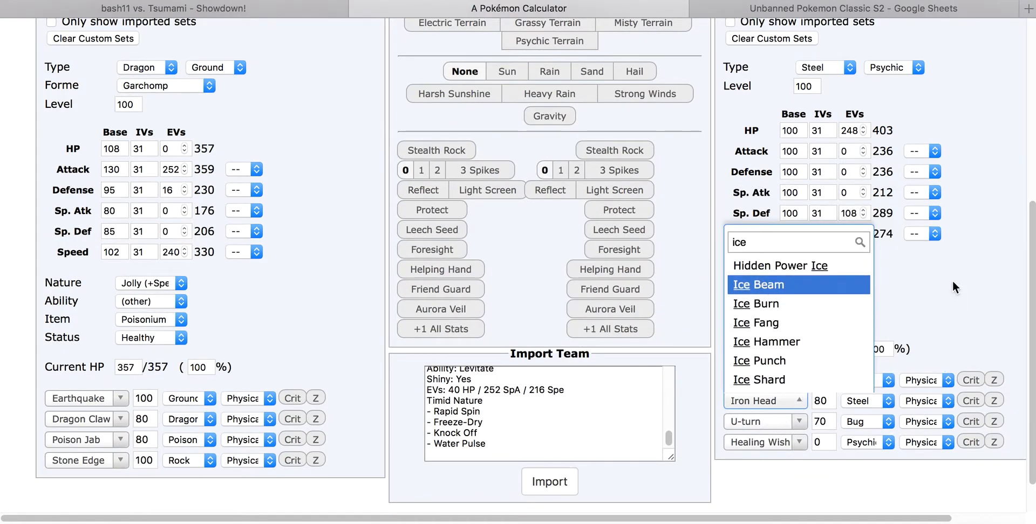
click(758, 285)
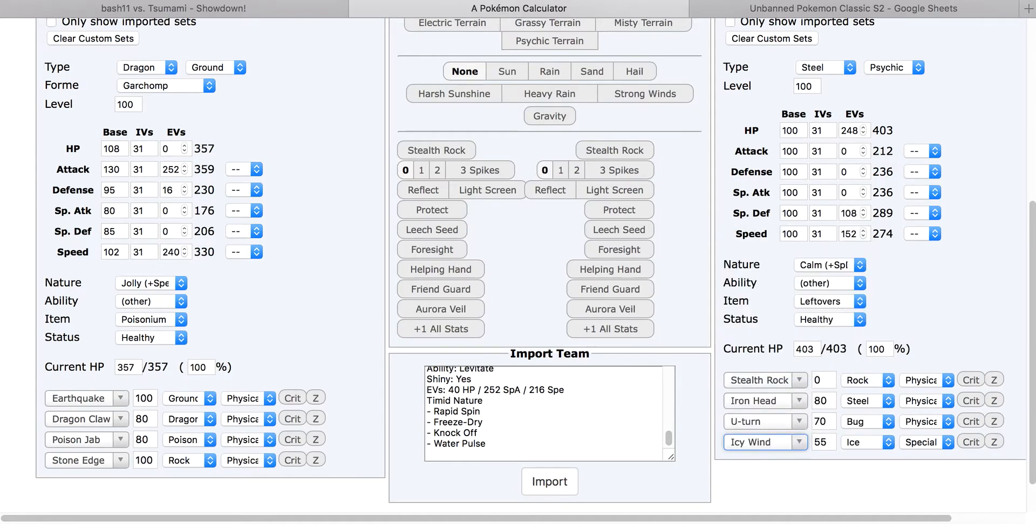
scroll(down, 3)
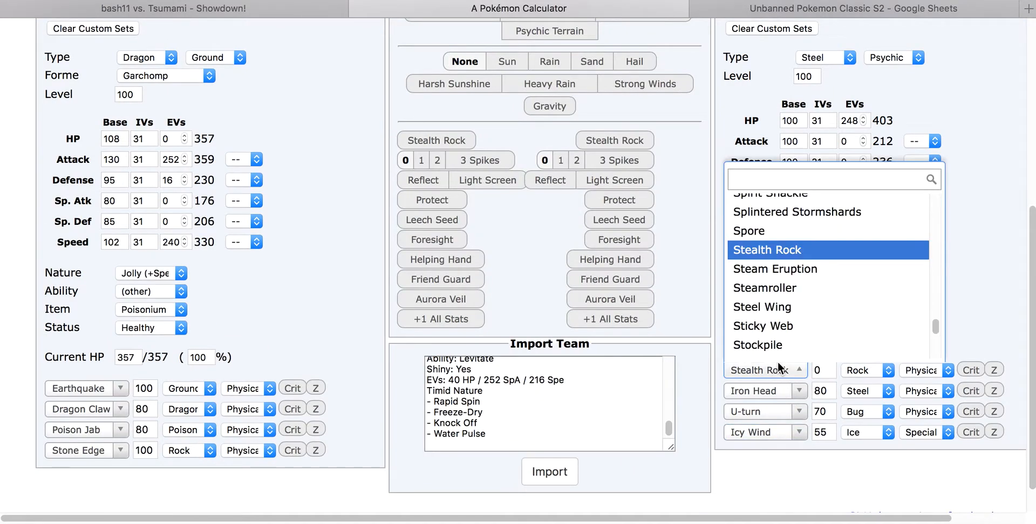
text(ice p)
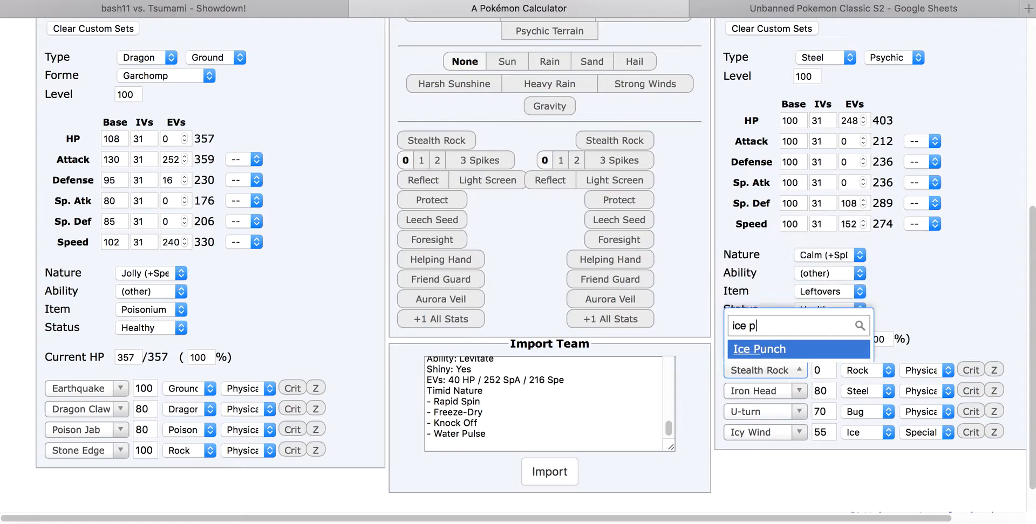
click(759, 349)
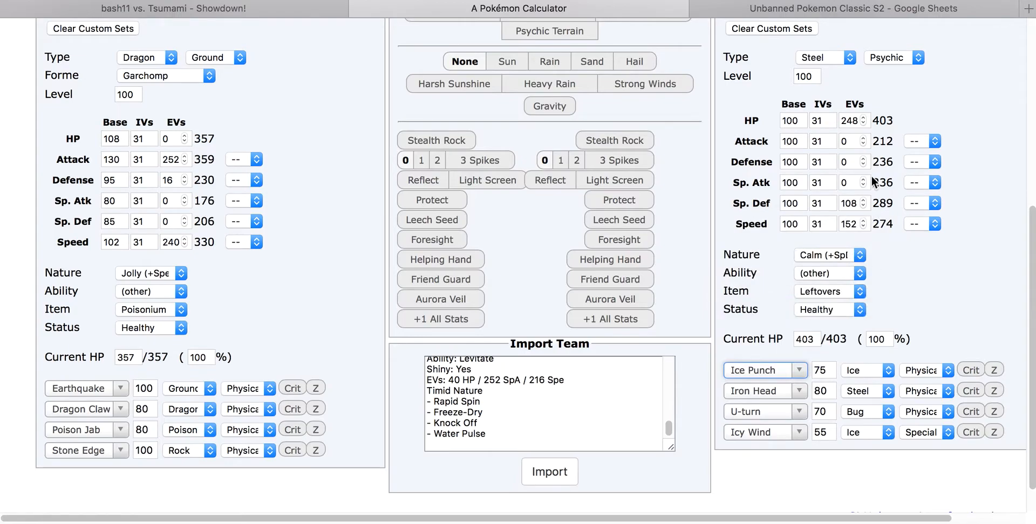
click(829, 254)
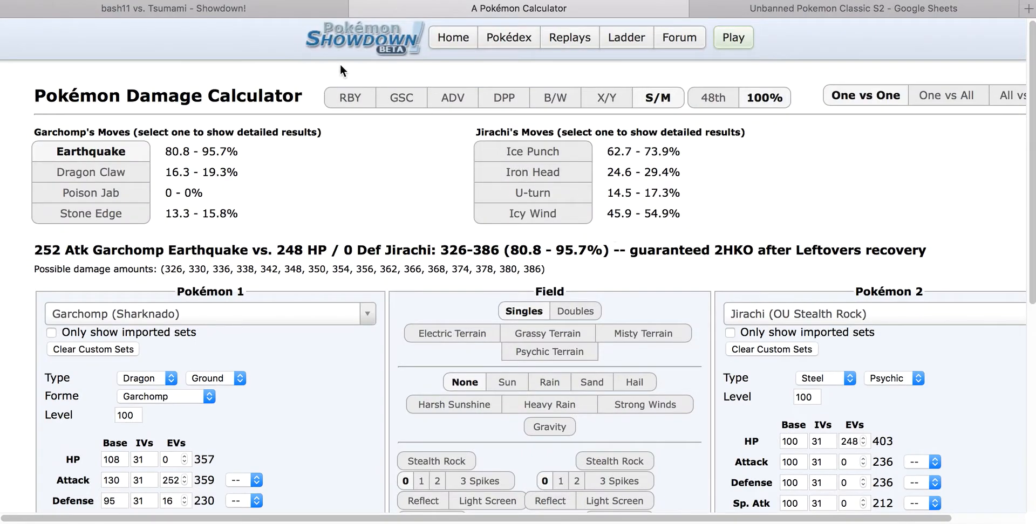
click(171, 8)
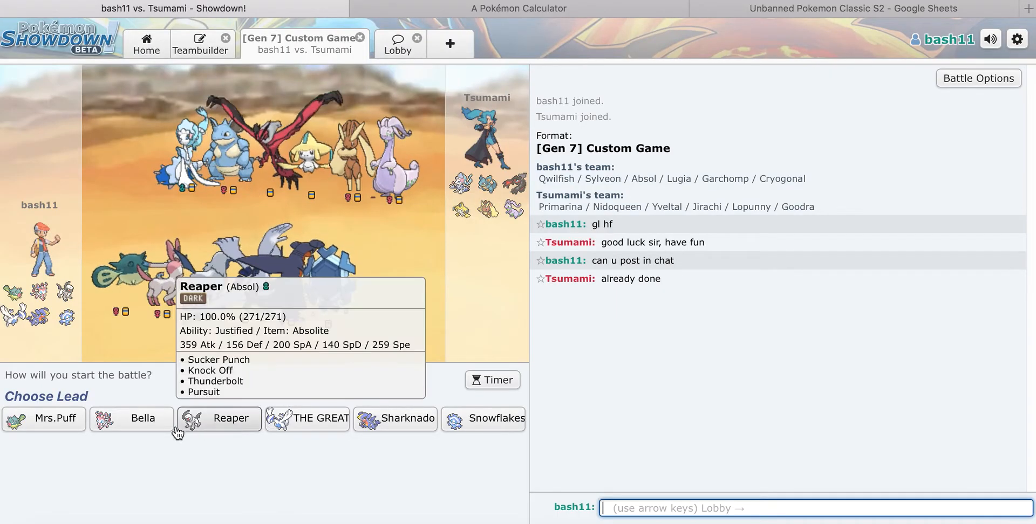
mouse_move(305, 425)
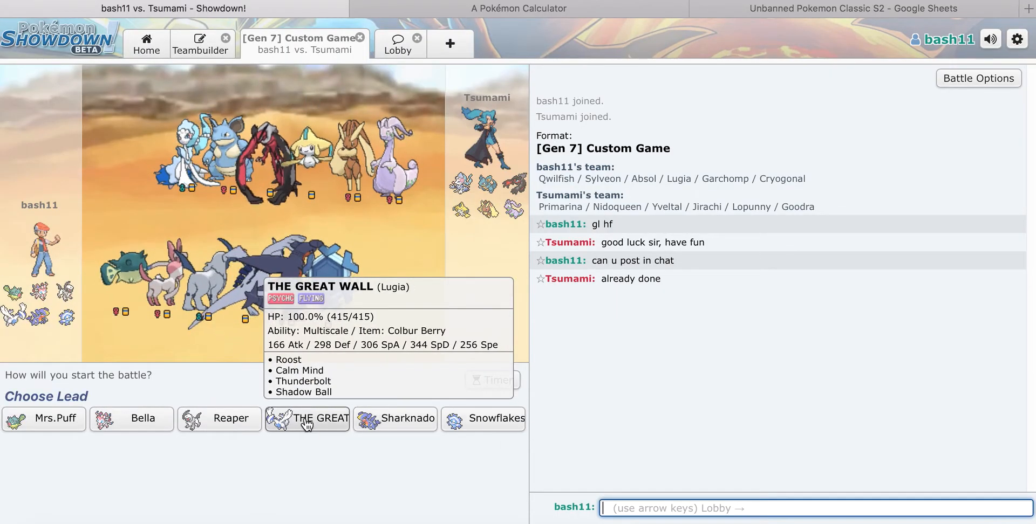
mouse_move(219, 418)
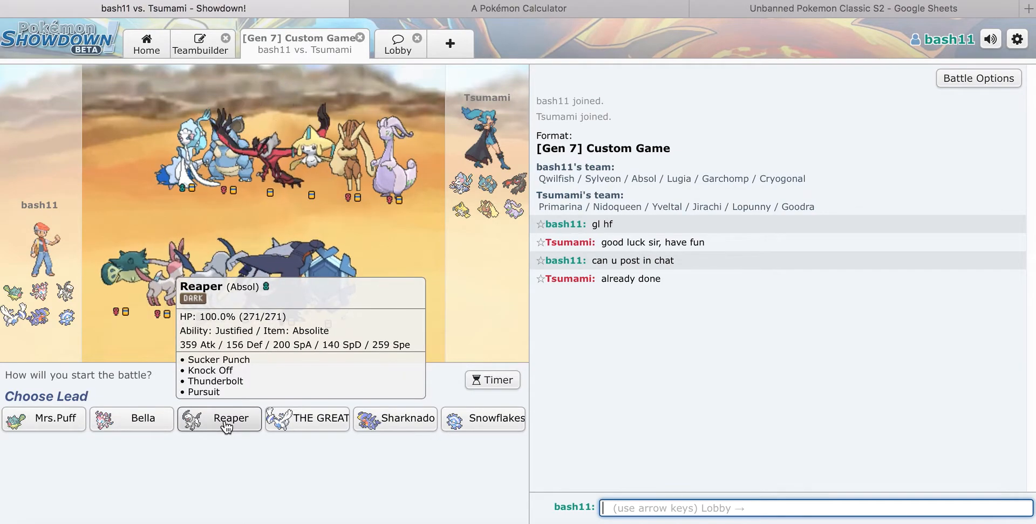
mouse_move(395, 419)
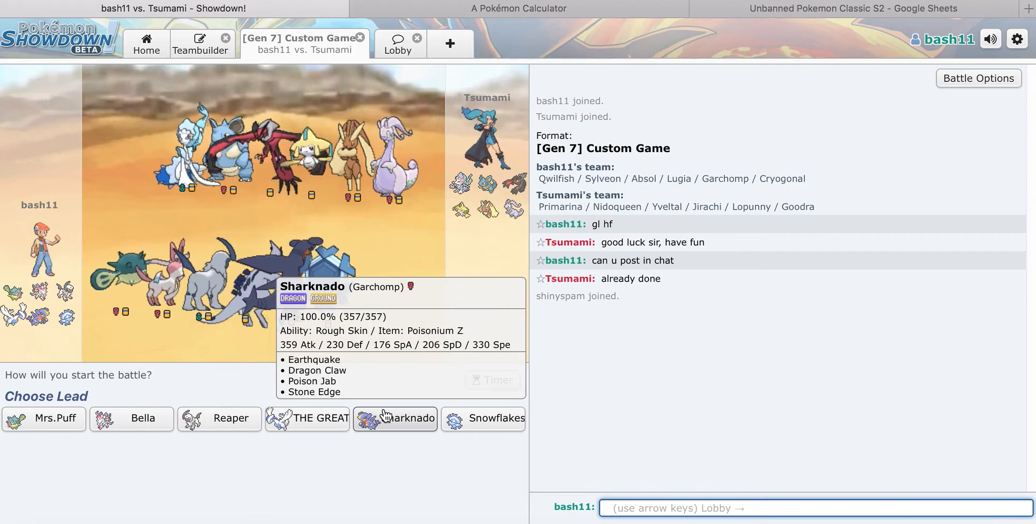
mouse_move(804, 133)
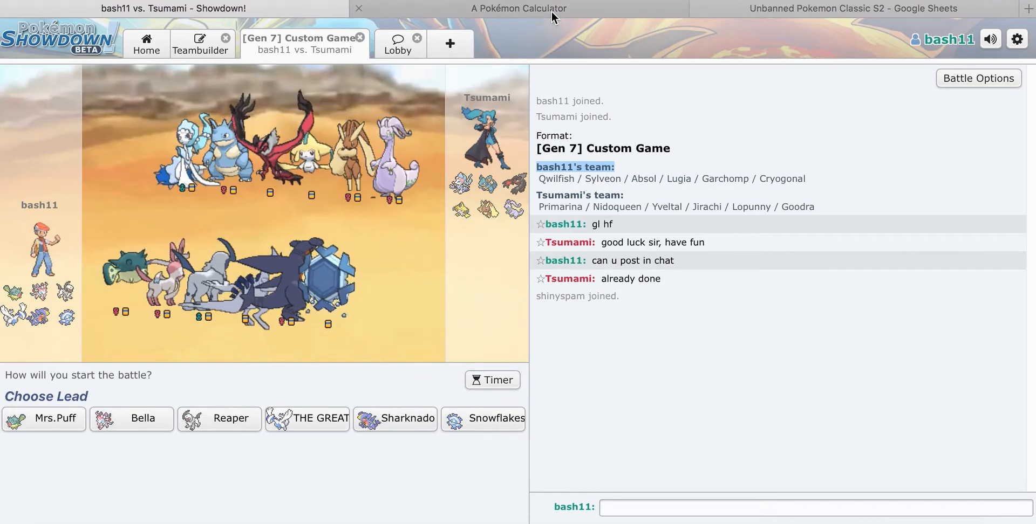
Step: Test Garchomp against Jirachi's OU Choice Scarf set
click(518, 8)
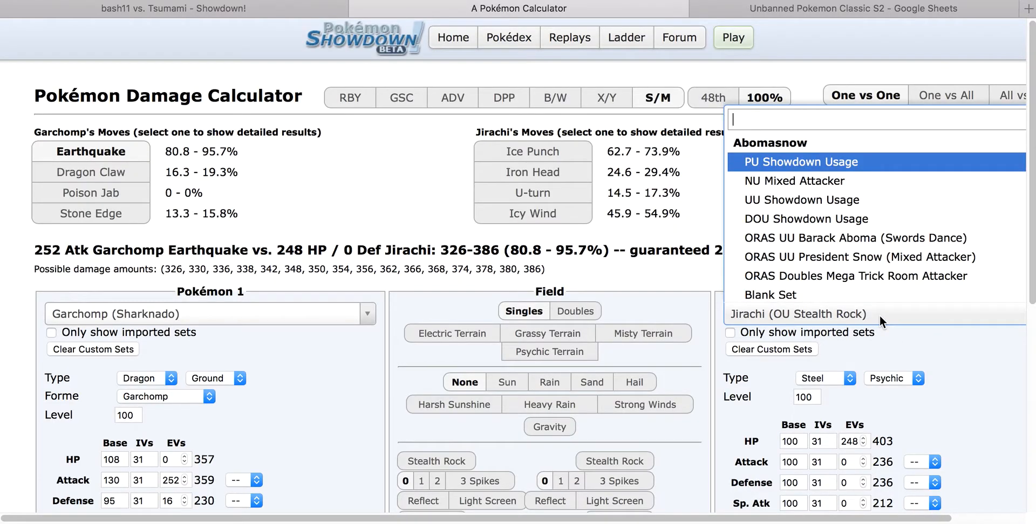
text(p)
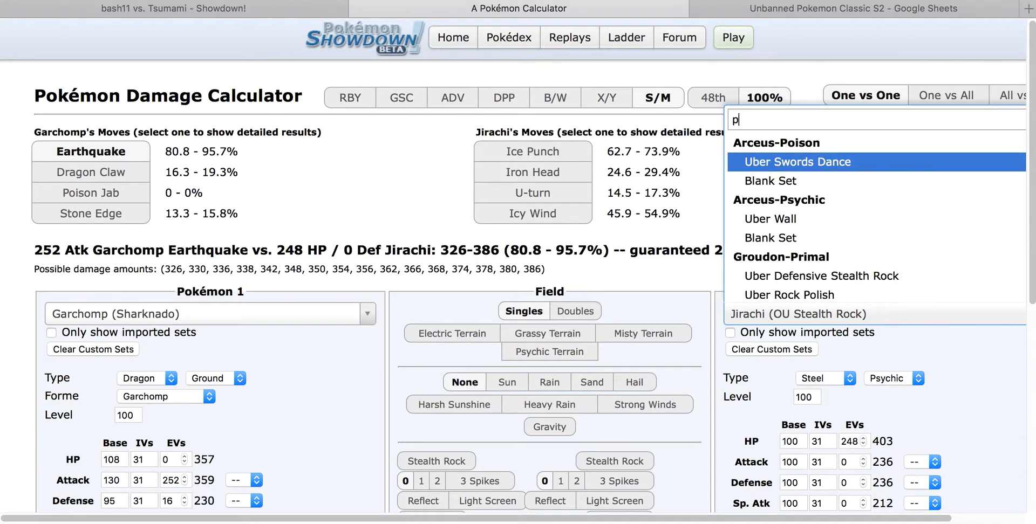
text(rima)
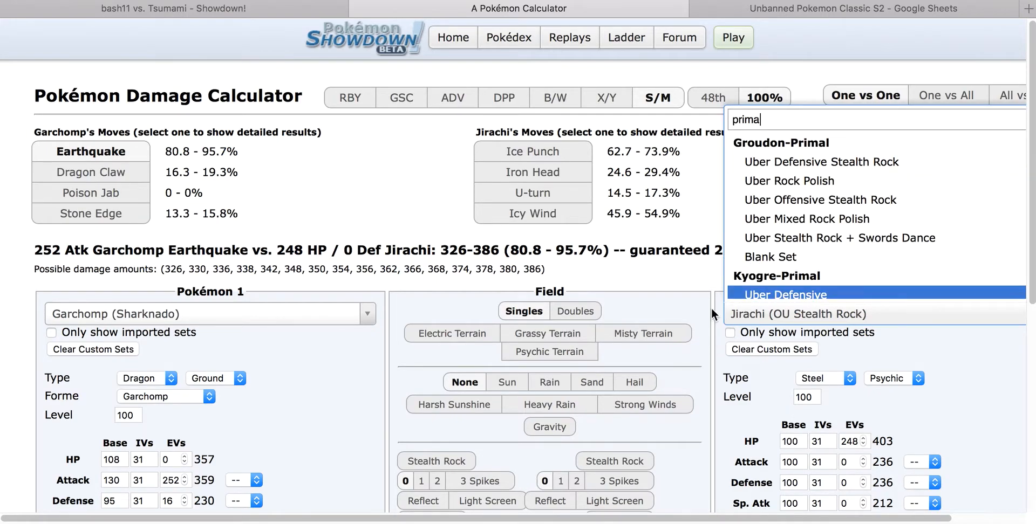
text(ij)
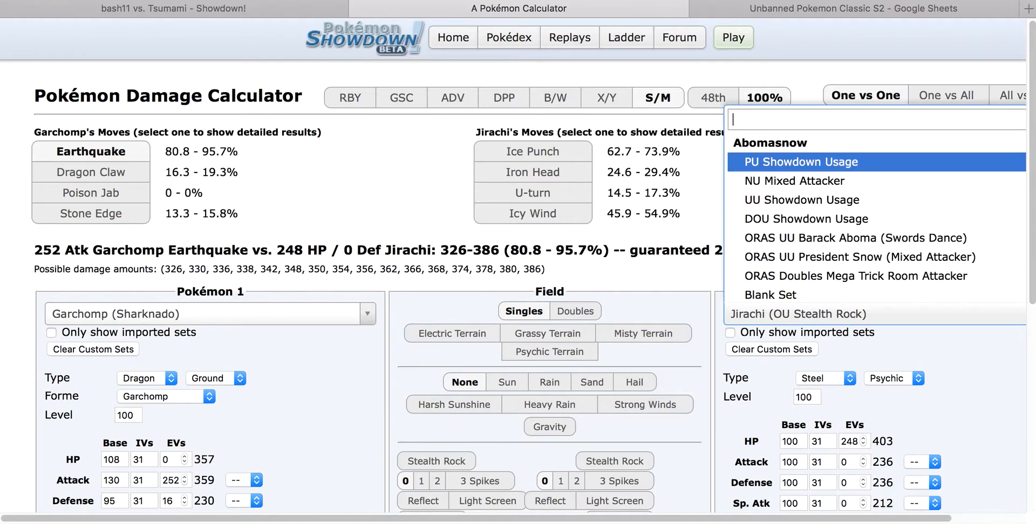
text(jirachi)
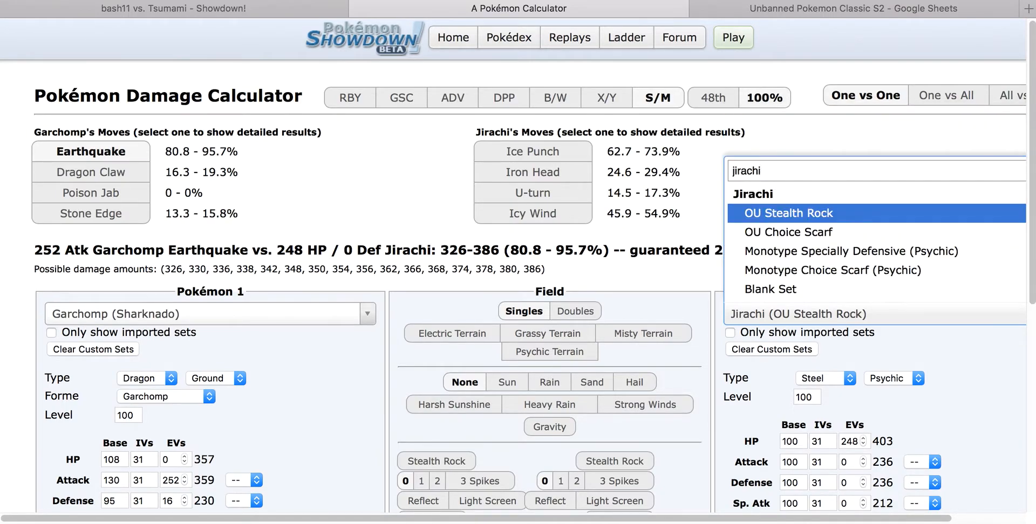
click(786, 232)
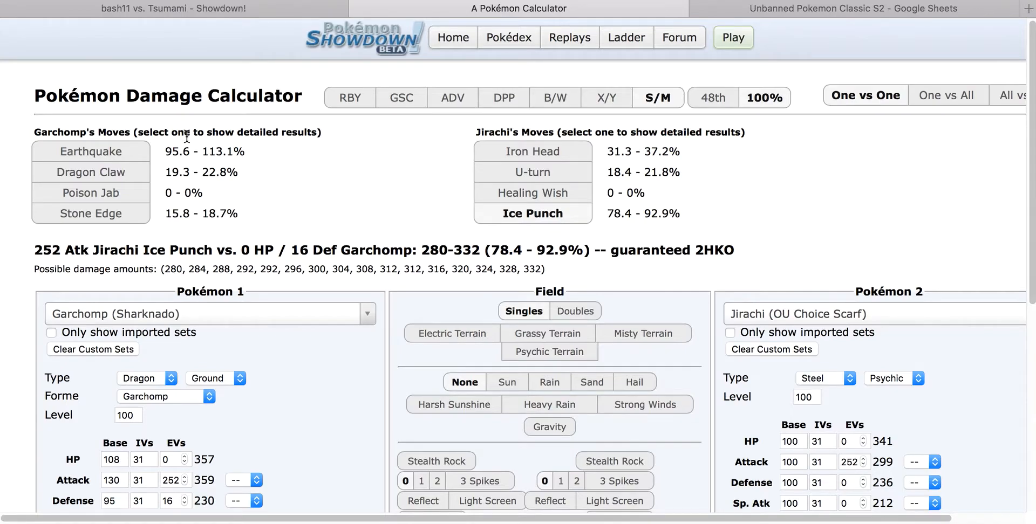
Step: Make Primarina (UU Choice Specs) the opposing Pokémon
text(pr)
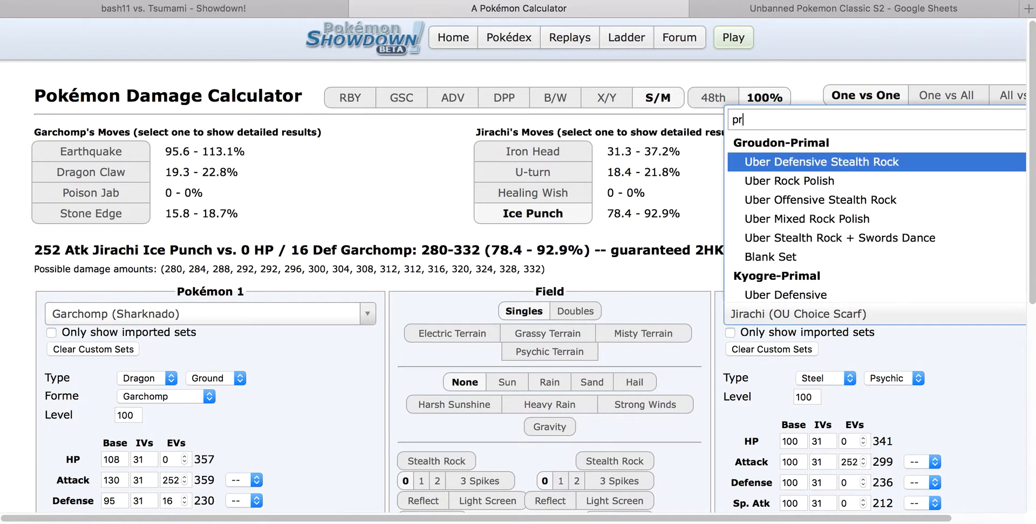
click(798, 314)
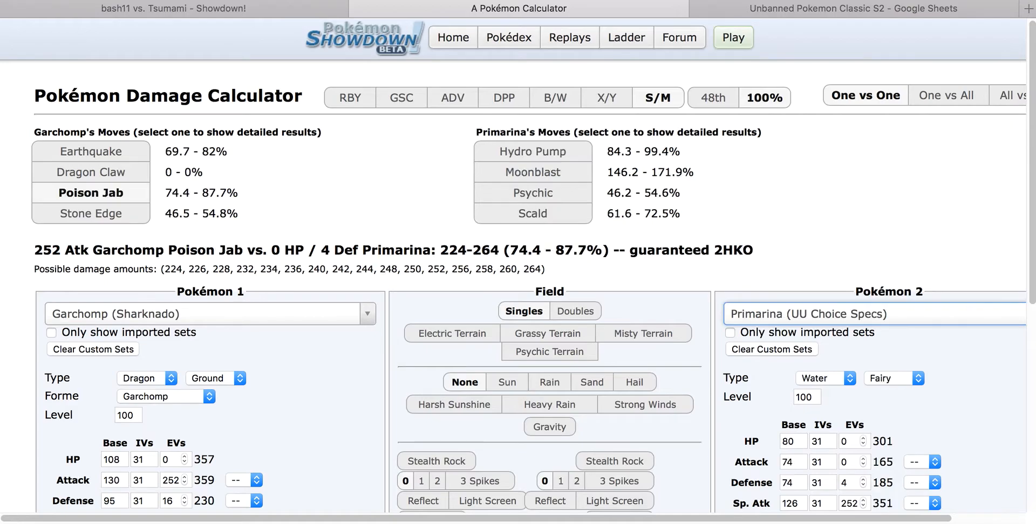
scroll(down, 3)
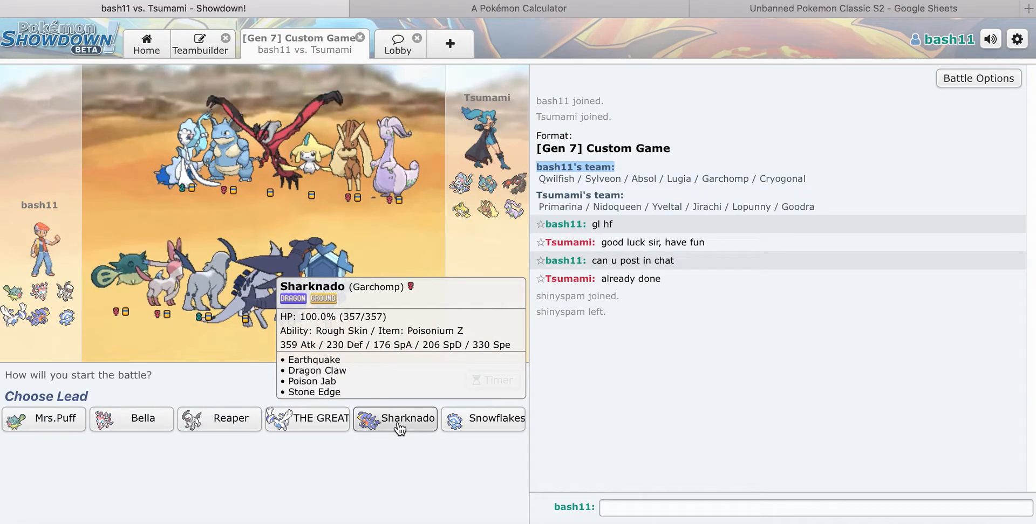
mouse_move(251, 292)
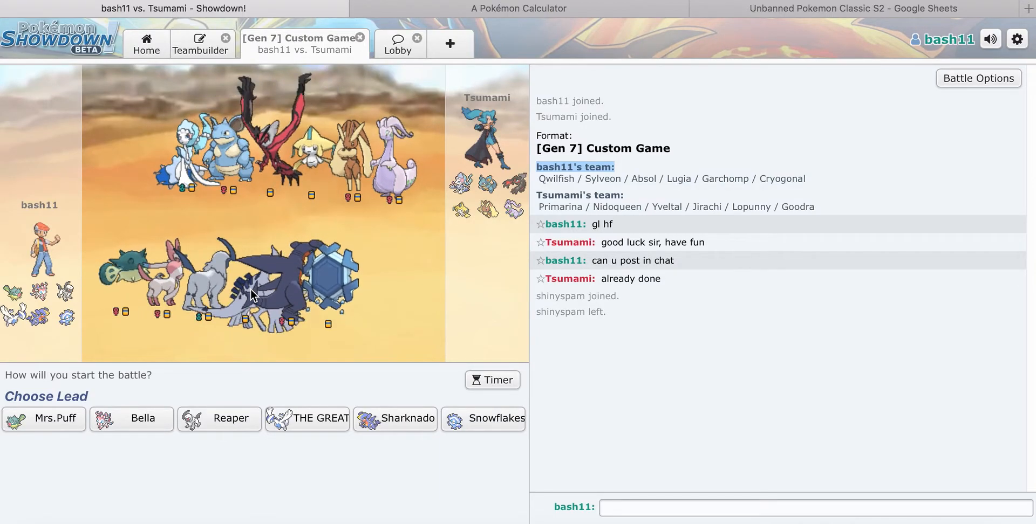
mouse_move(395, 419)
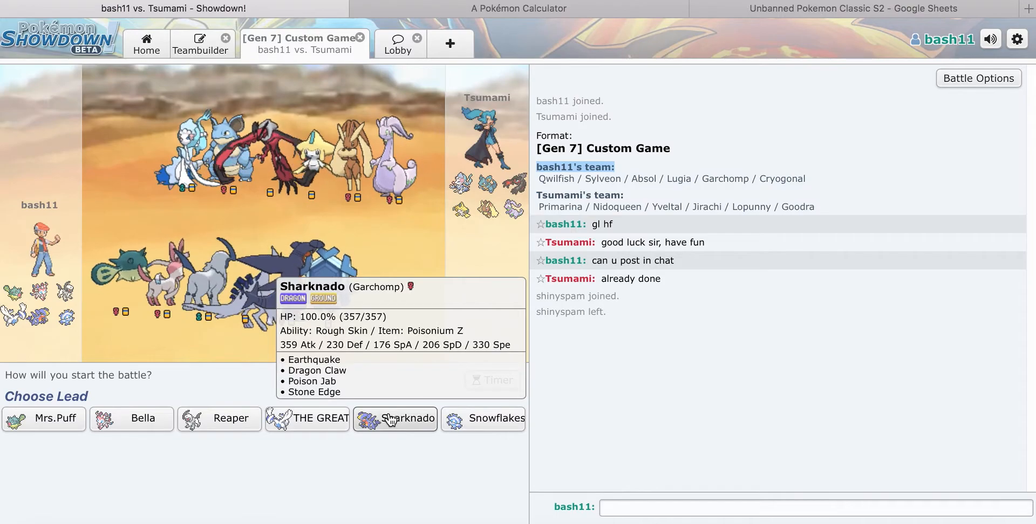
Step: Let Sharknado open the battle against Mt. Lady, then bring up the calculator page
click(408, 417)
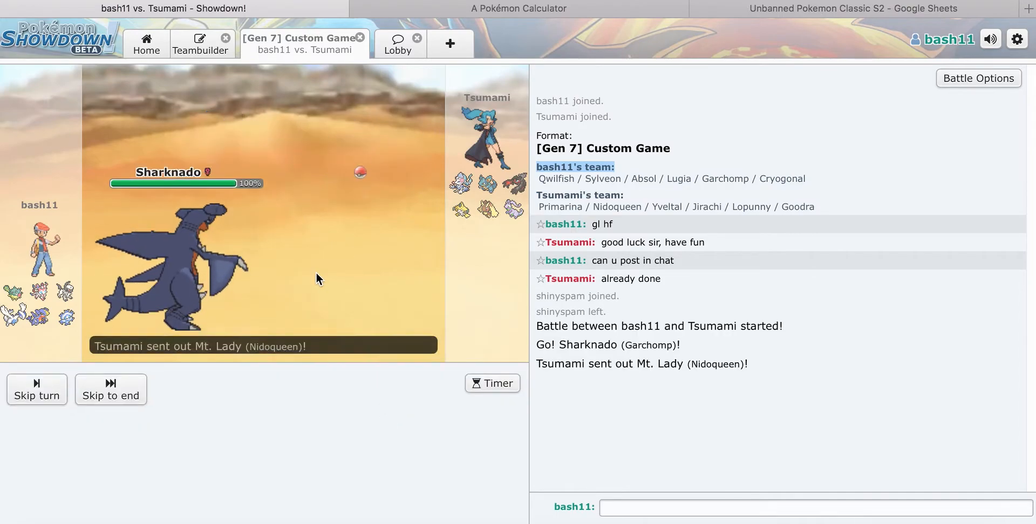
click(518, 8)
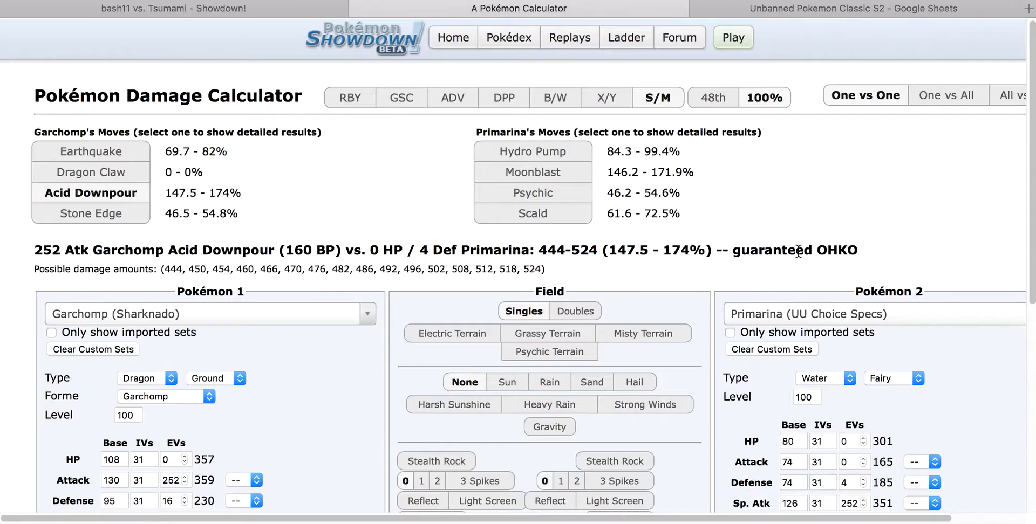
Step: Set the defender to RU Defensive Nidoqueen, showing Earthquake as a 2HKO, and return to the battle
text(nidoq)
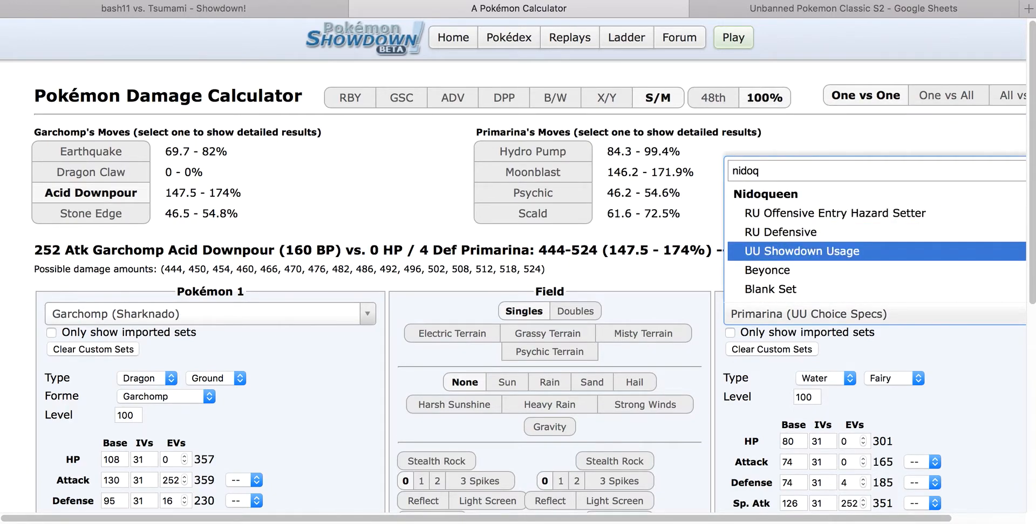
click(780, 232)
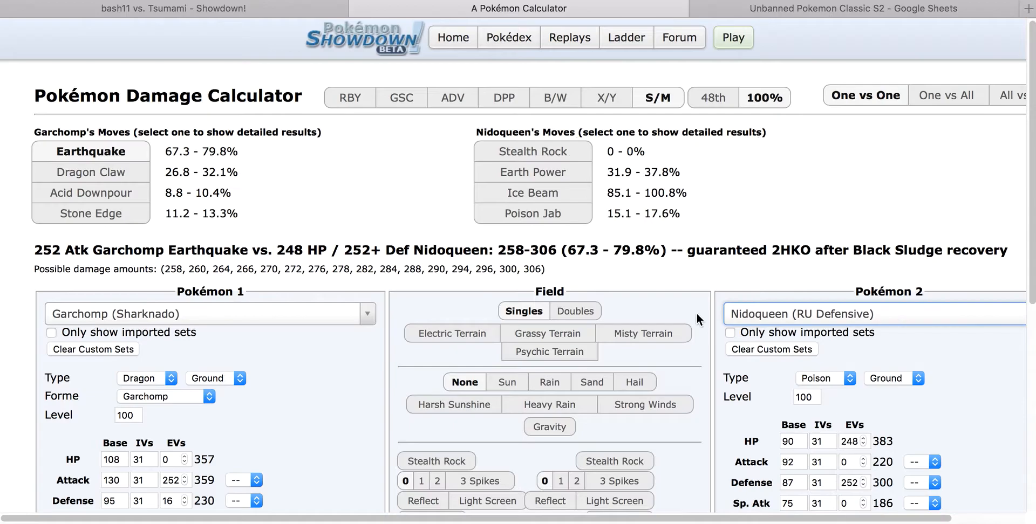
click(173, 9)
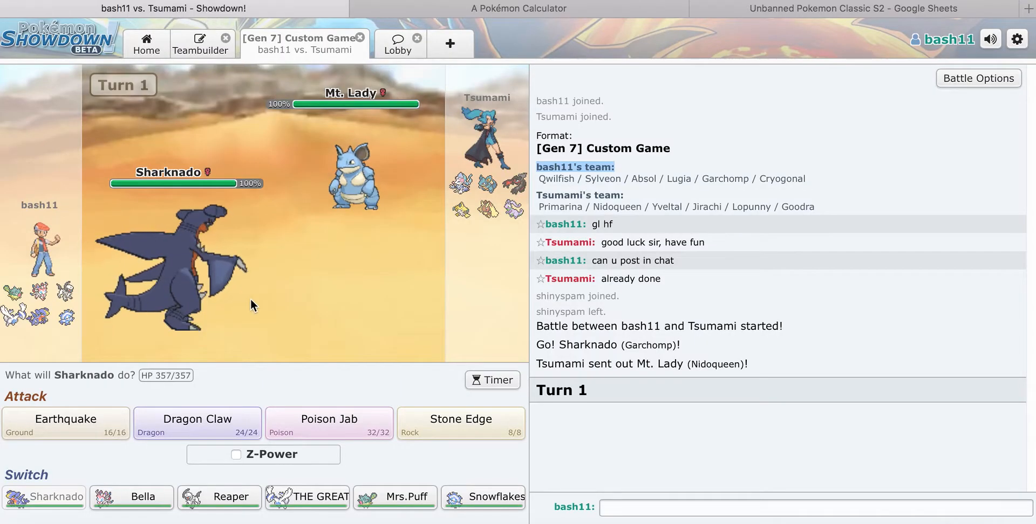
mouse_move(219, 498)
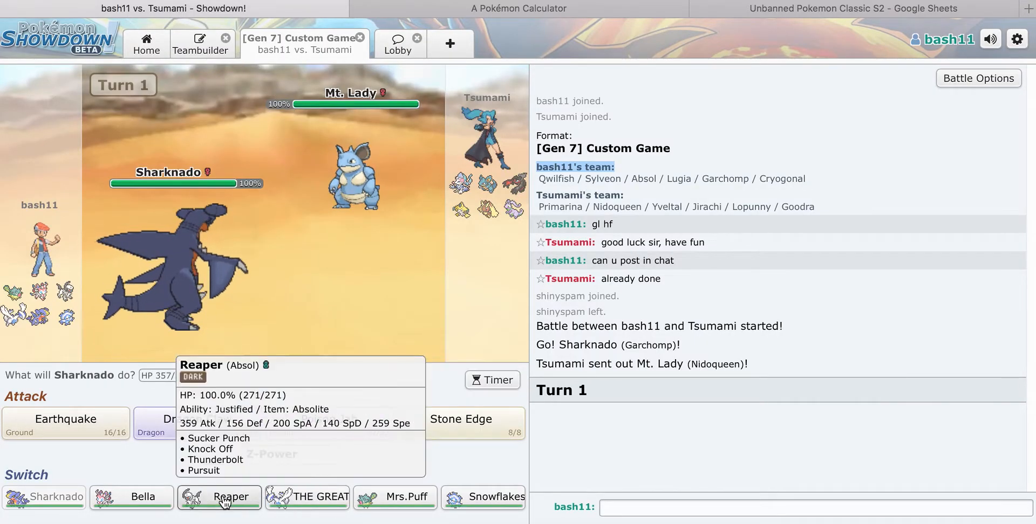
mouse_move(395, 498)
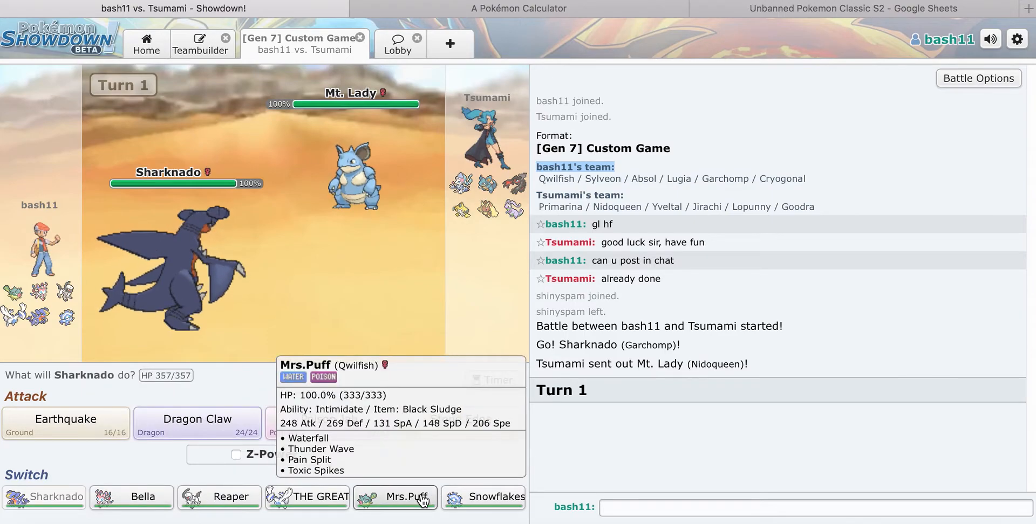
mouse_move(483, 496)
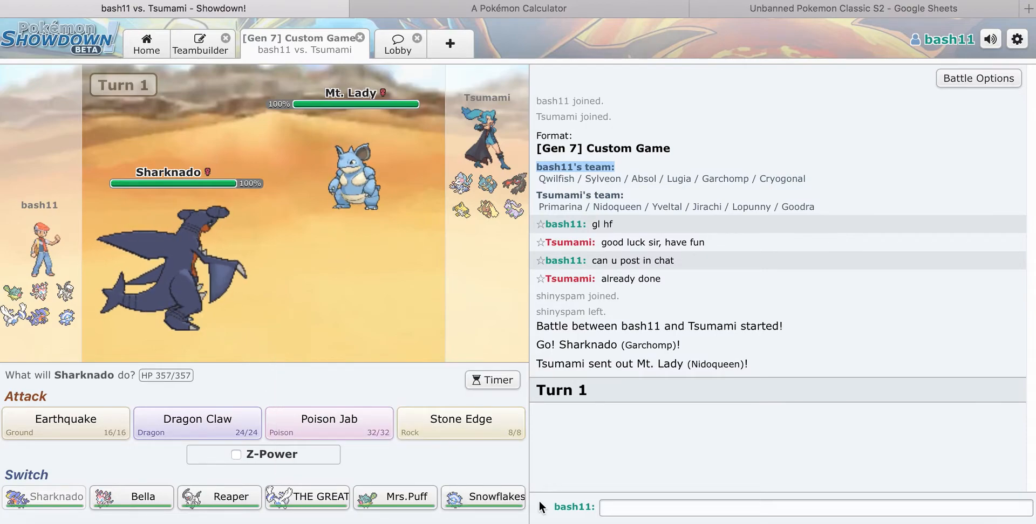
mouse_move(483, 497)
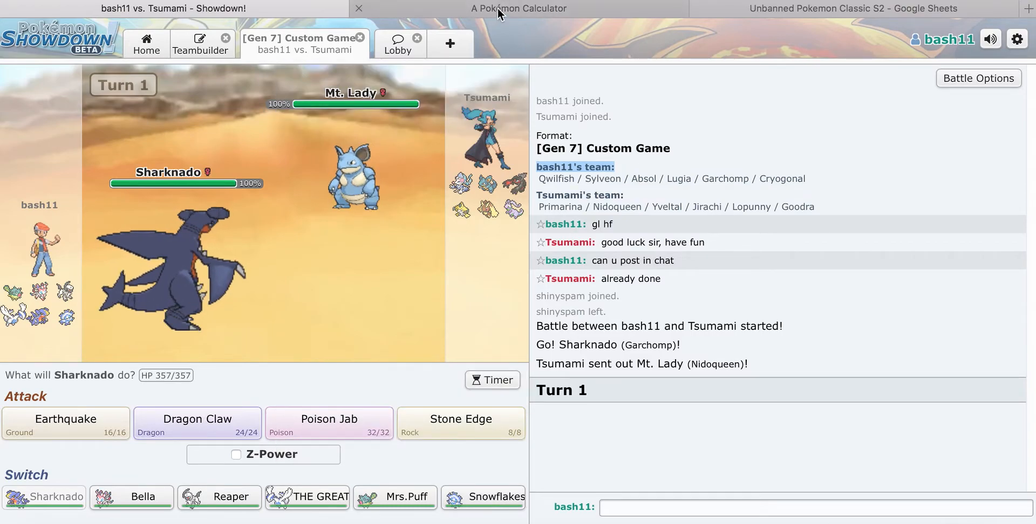
click(518, 9)
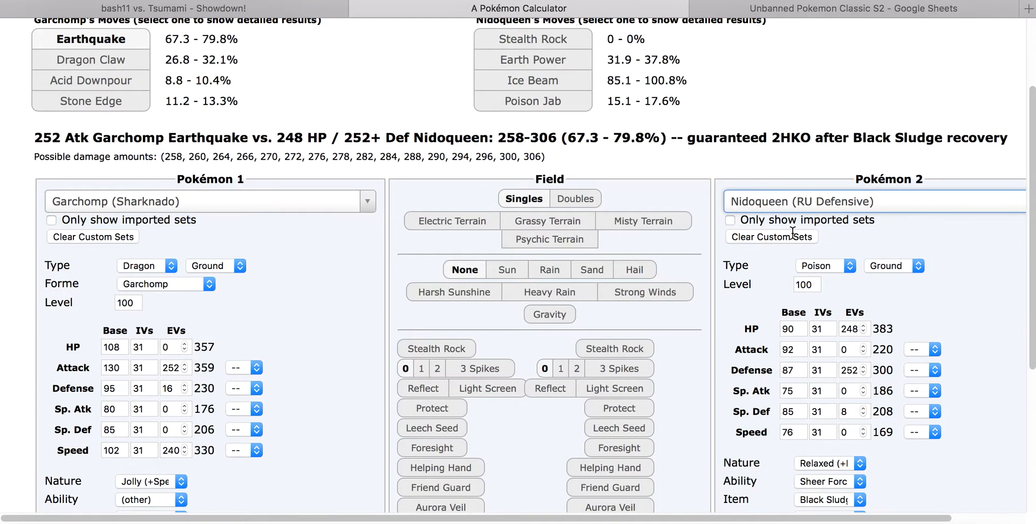
text(niqo)
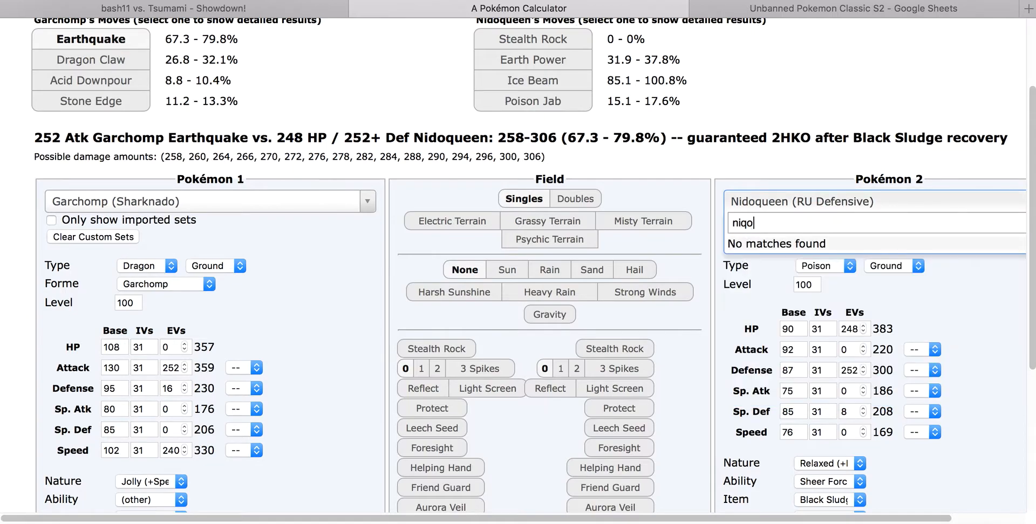
text(nido)
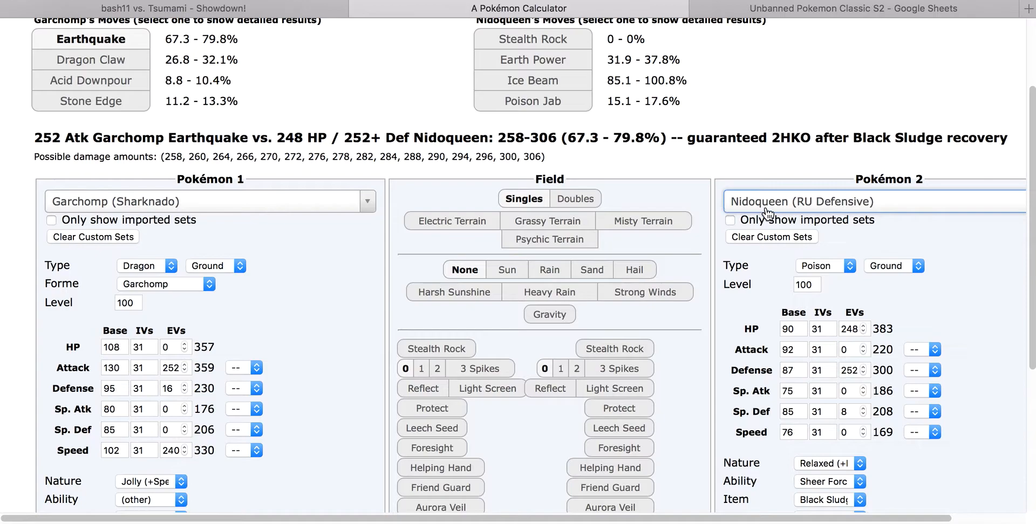
text(nidoq)
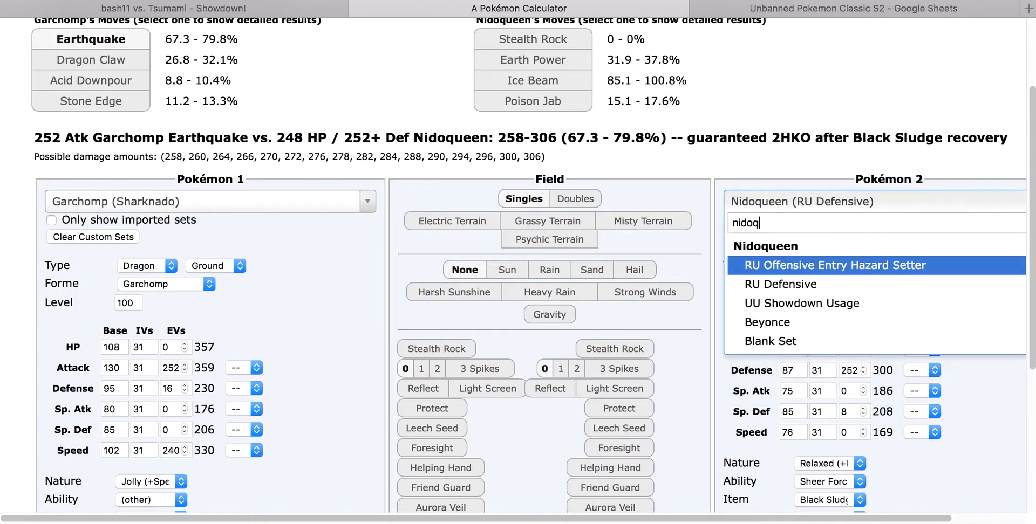
click(834, 265)
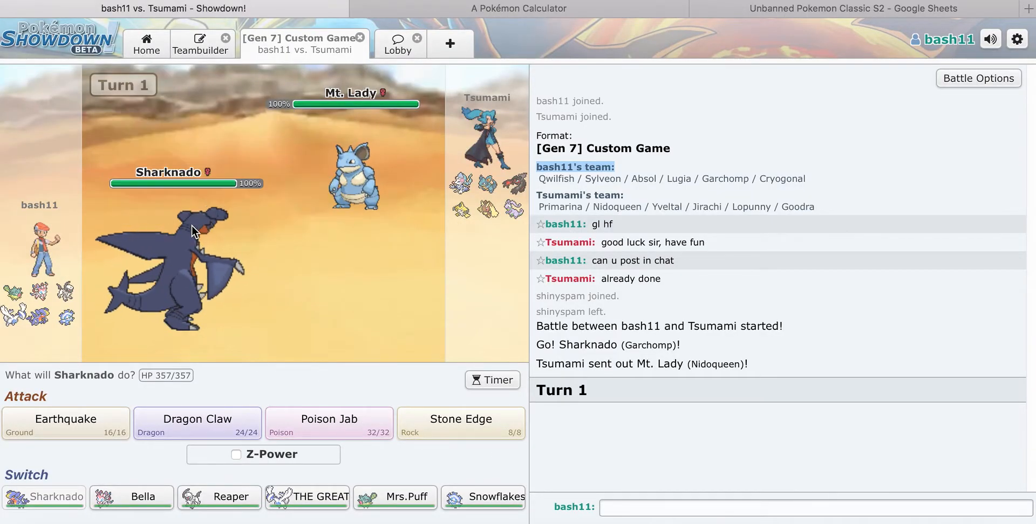
mouse_move(355, 175)
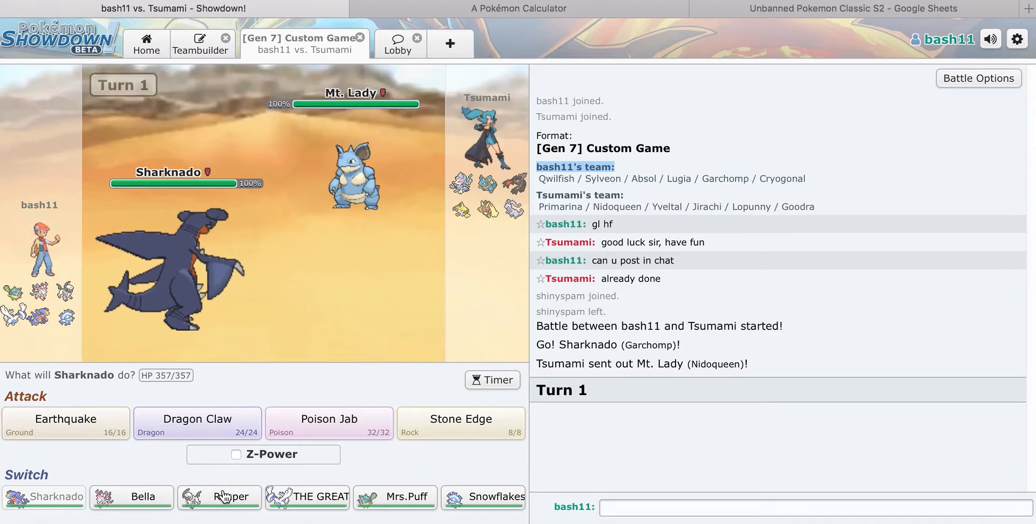
mouse_move(307, 496)
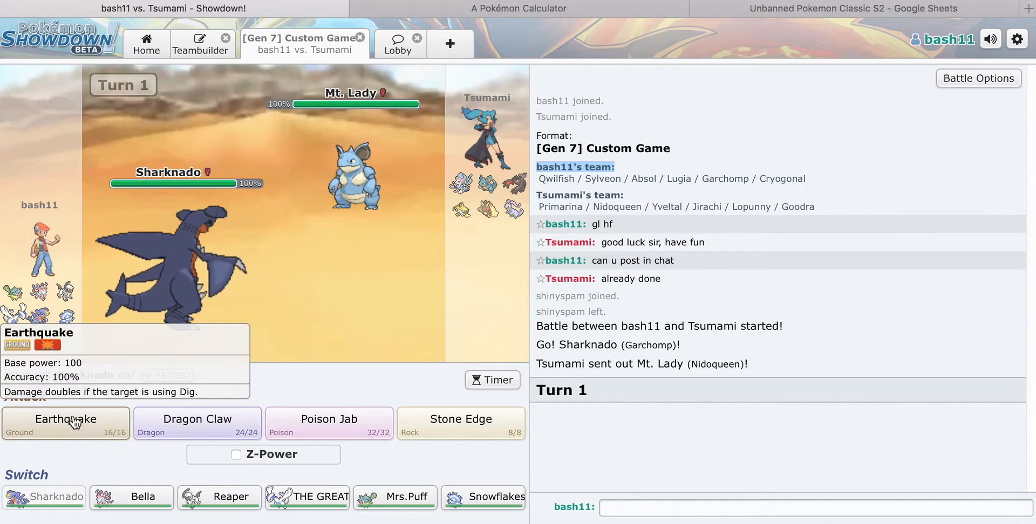
Step: Hit Mt. Lady with Earthquake and send Reaper in after Sharknado faints
click(65, 419)
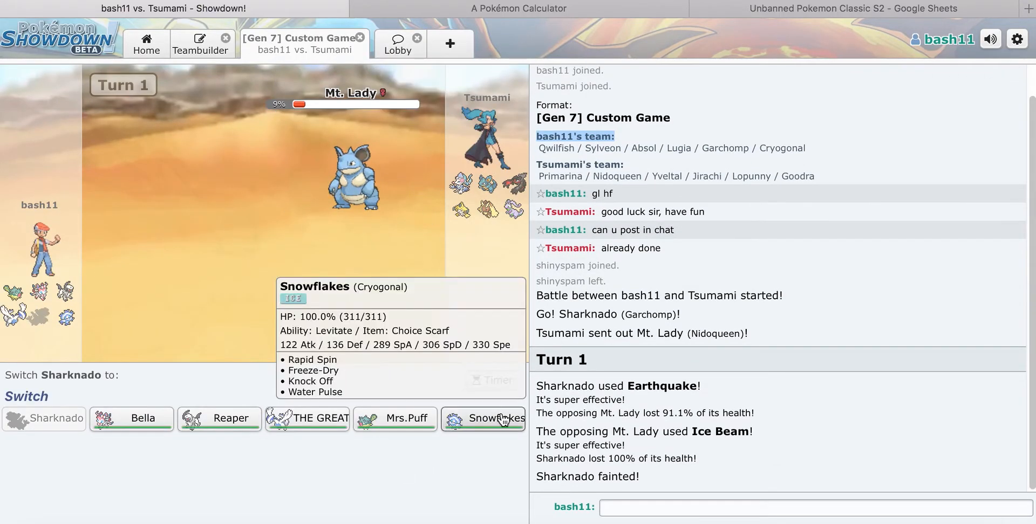
mouse_move(236, 113)
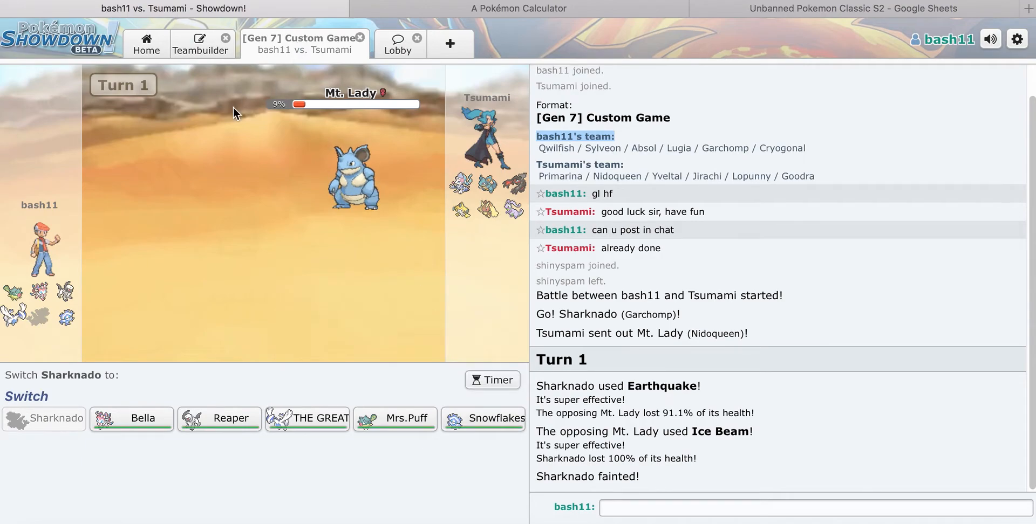
mouse_move(146, 183)
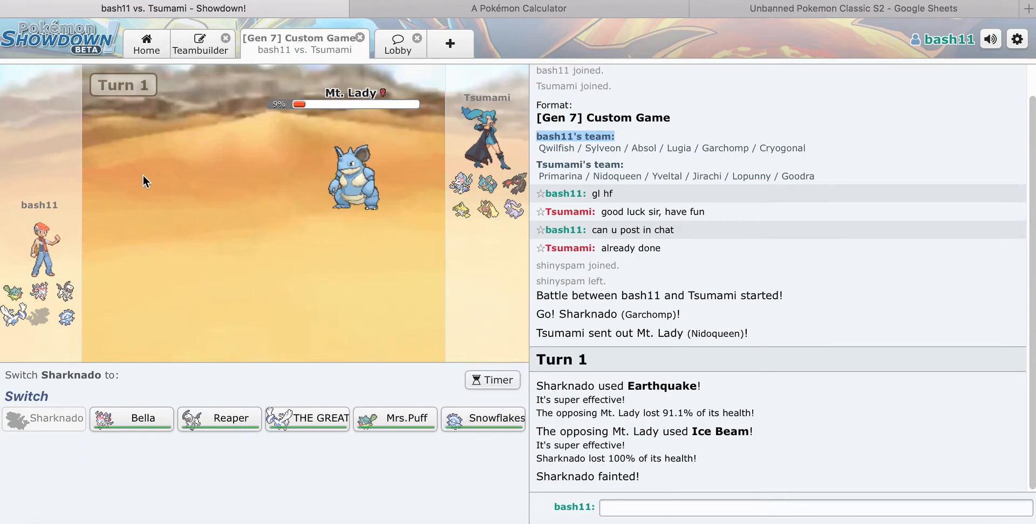
mouse_move(111, 220)
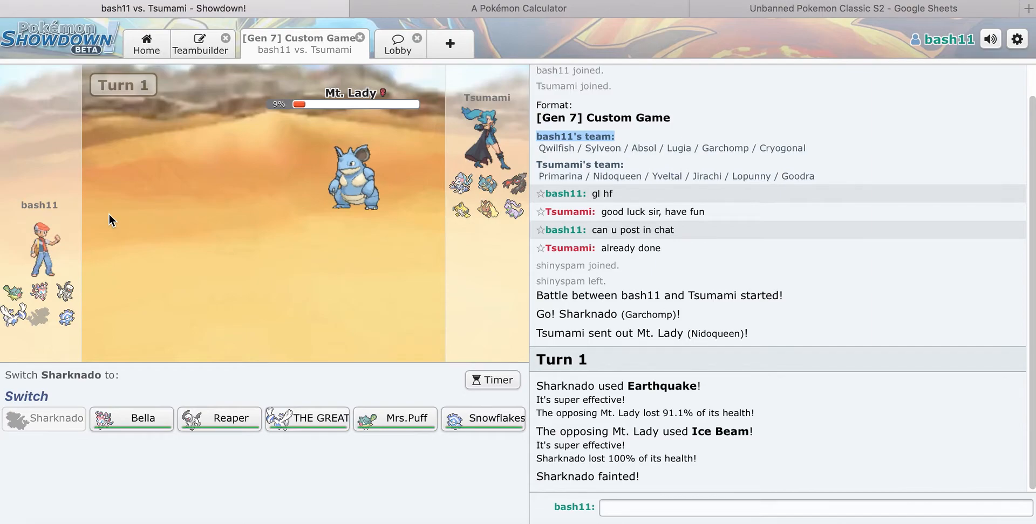
mouse_move(355, 178)
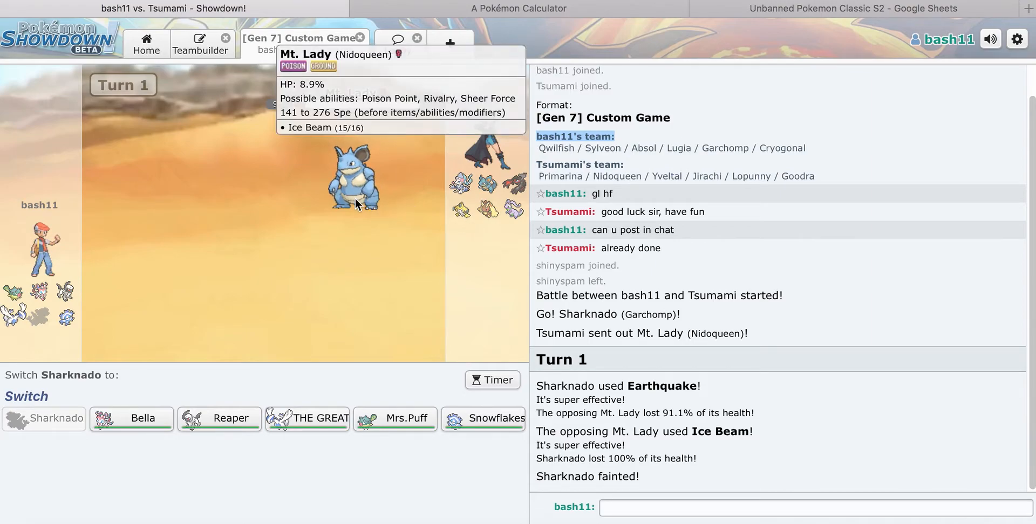
mouse_move(219, 418)
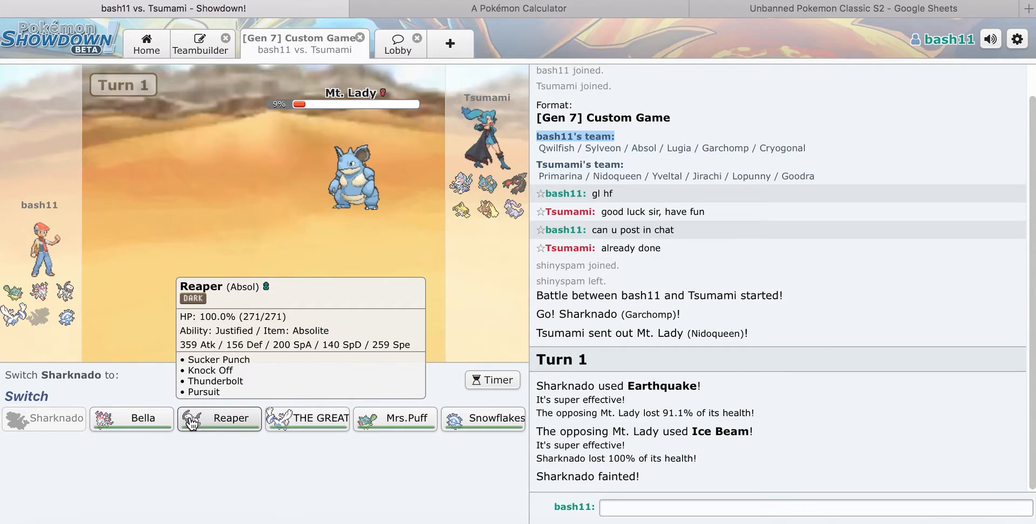
mouse_move(199, 428)
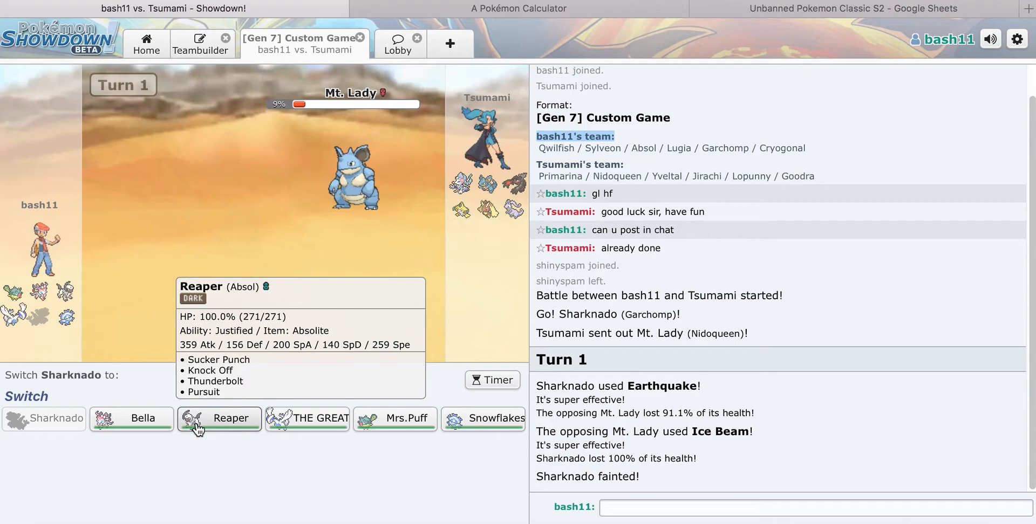
mouse_move(212, 432)
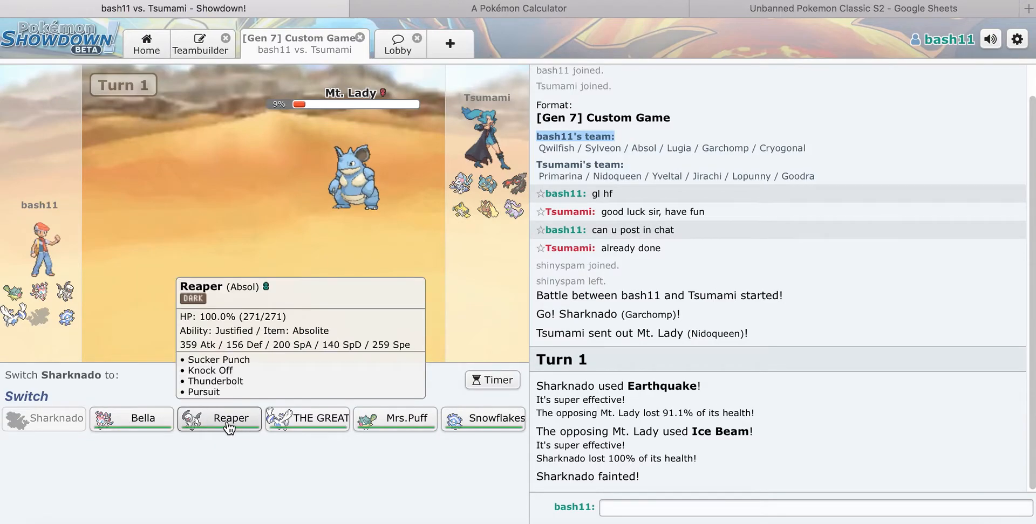
click(219, 419)
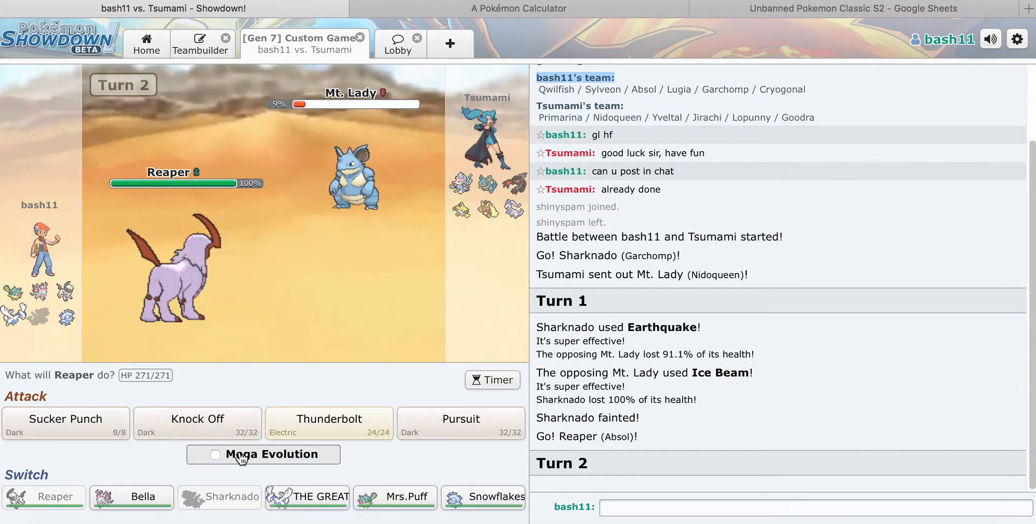
Step: Mega Evolve Reaper and faint Mt. Lady with Knock Off
click(215, 454)
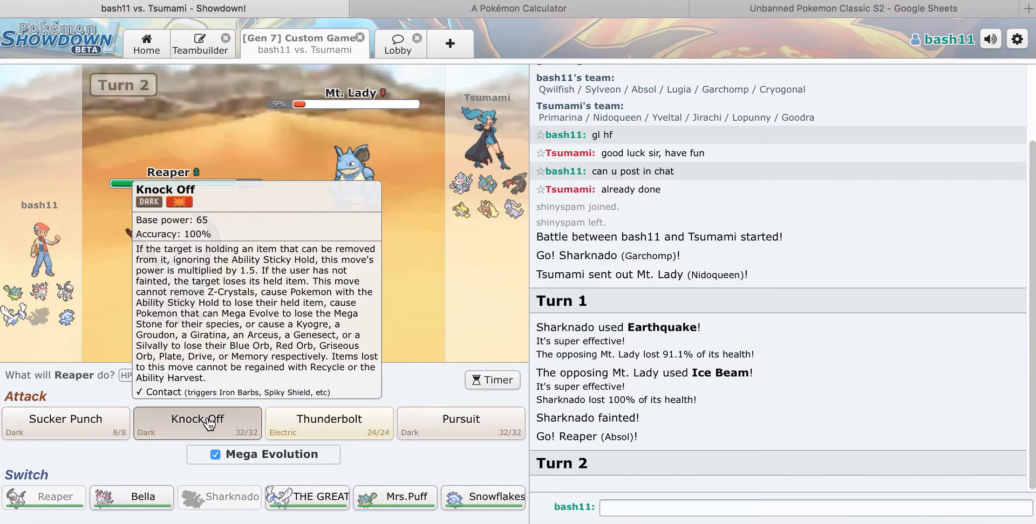
click(196, 423)
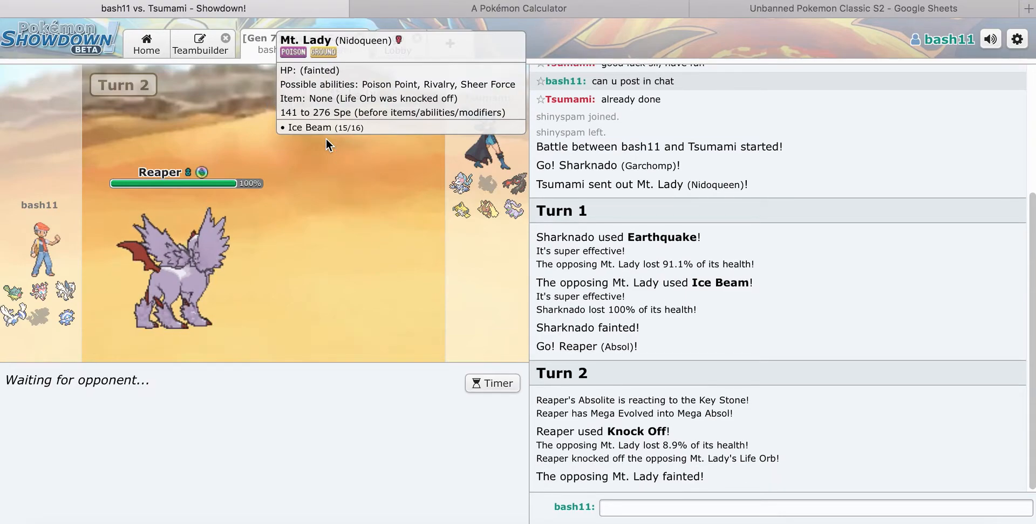
mouse_move(202, 215)
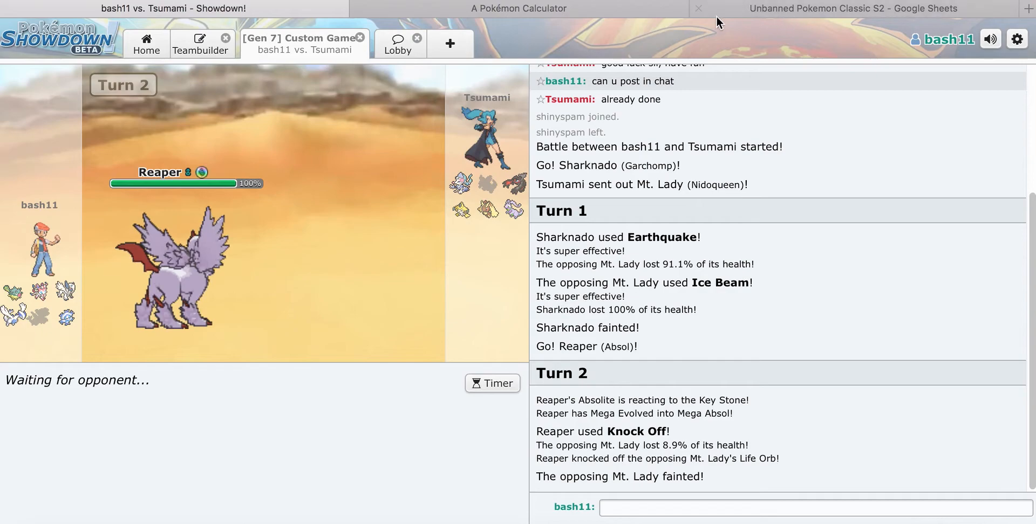
mouse_move(366, 234)
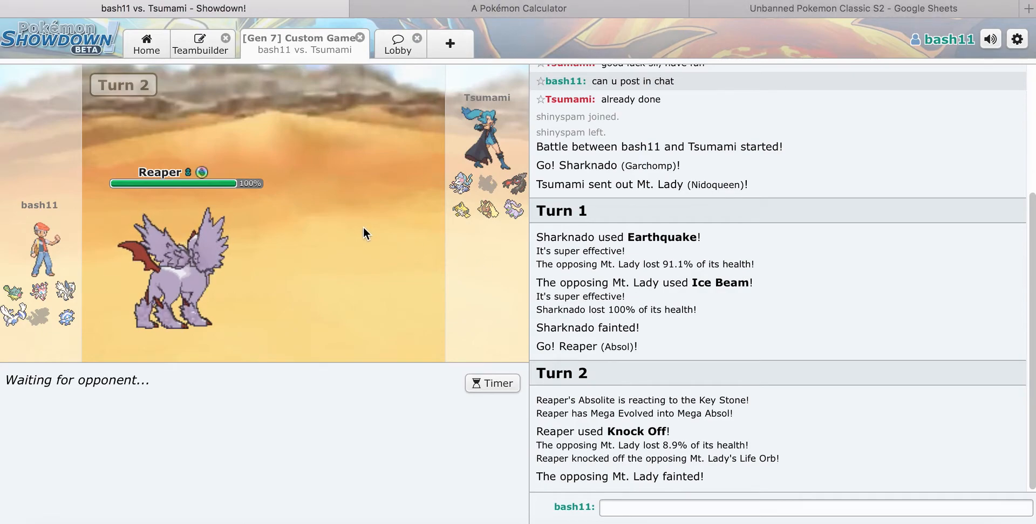
mouse_move(348, 177)
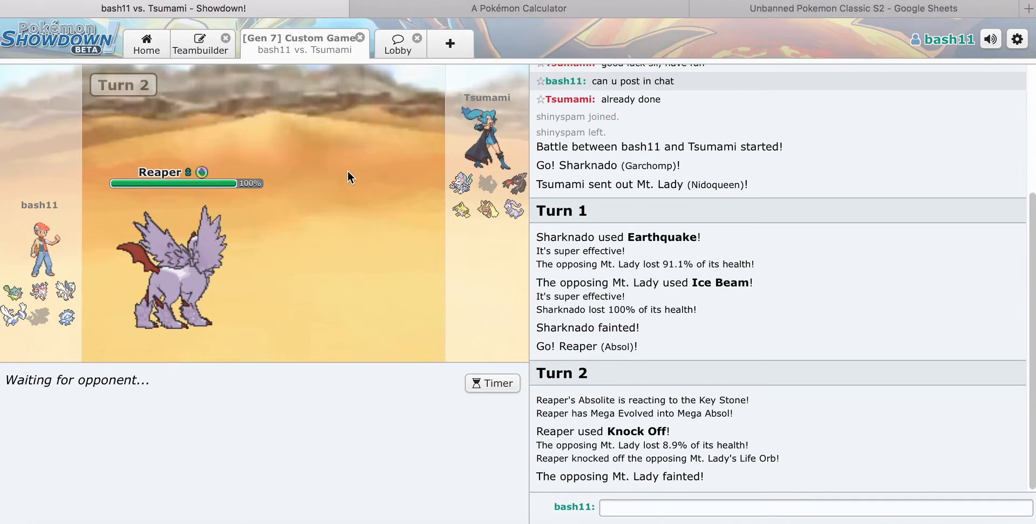
mouse_move(342, 121)
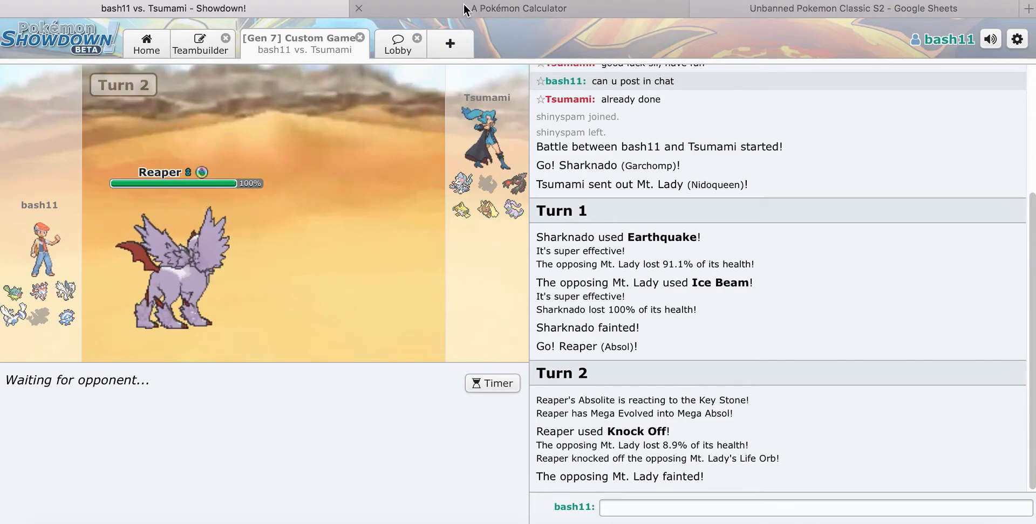
Step: Check Cryogonal's Snowflakes set against Choice Specs Primarina, Freeze-Dry showing a 2HKO
click(519, 7)
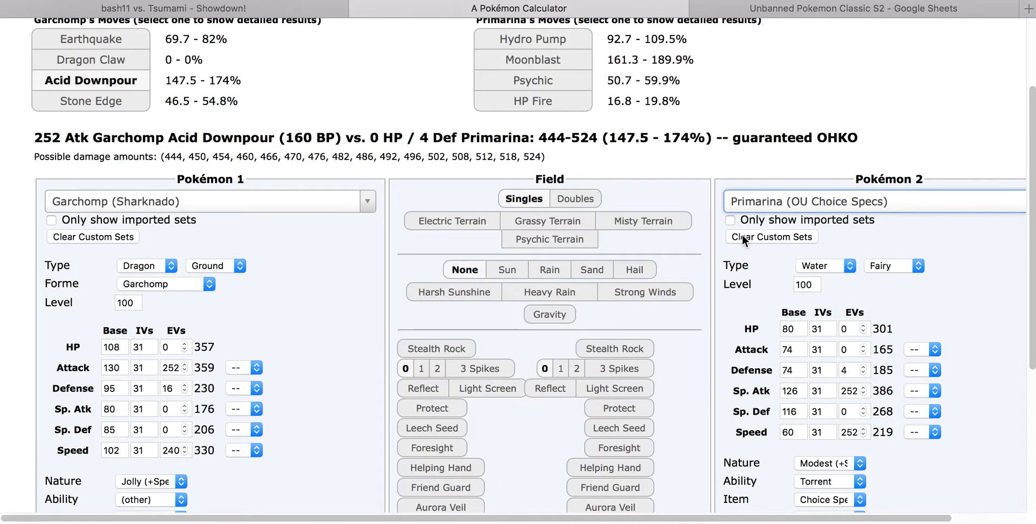
text(cry)
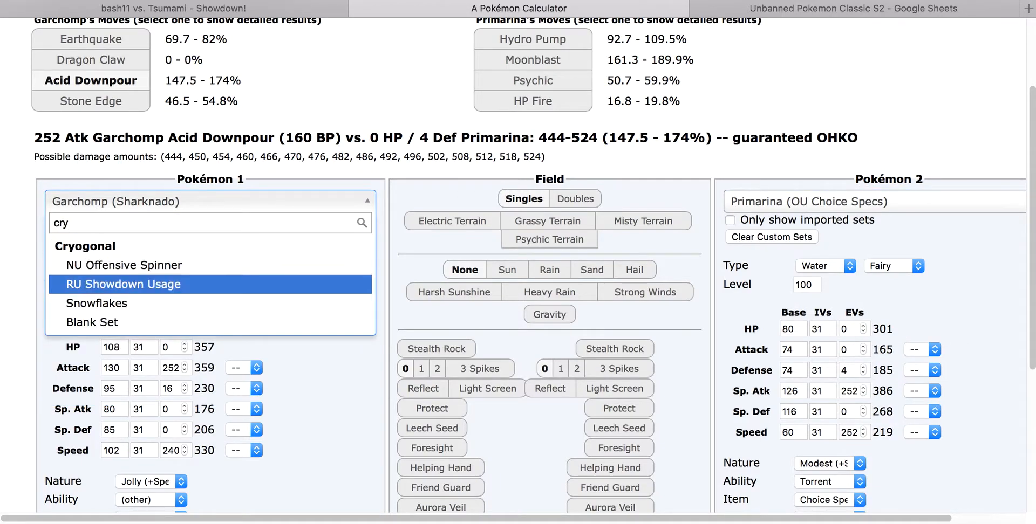
click(96, 303)
text(s)
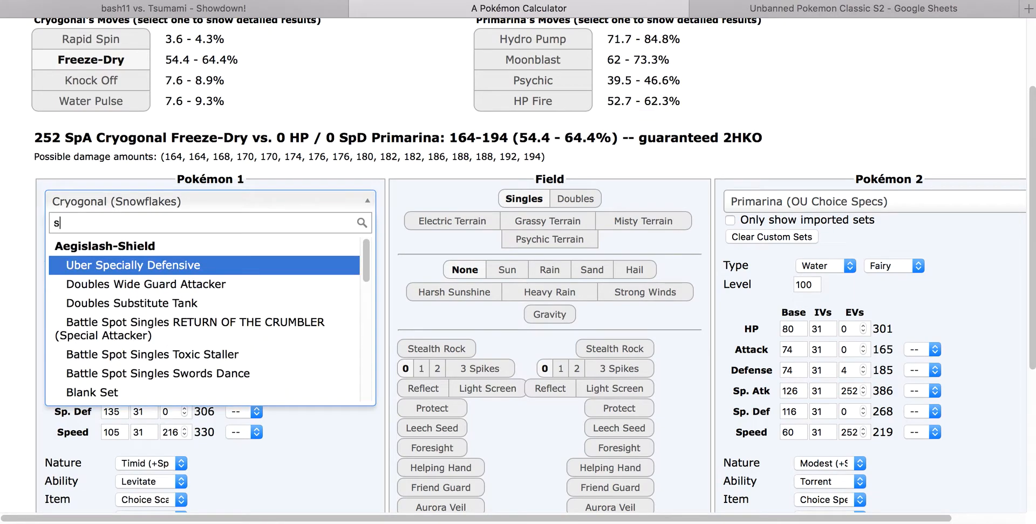
text(ylve)
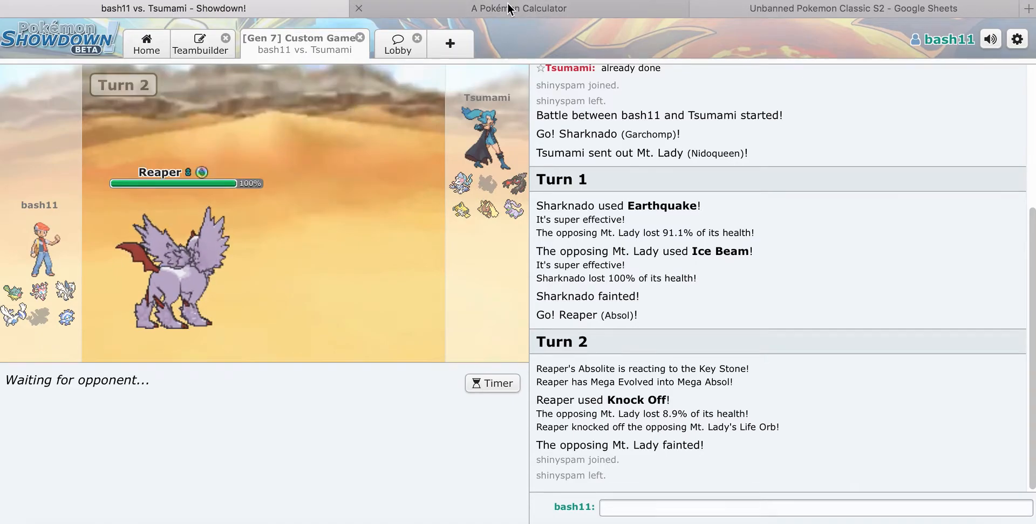
Step: Set Yveltal's Uber Life Orb Attacker set against Lugia and return to the battle
click(519, 7)
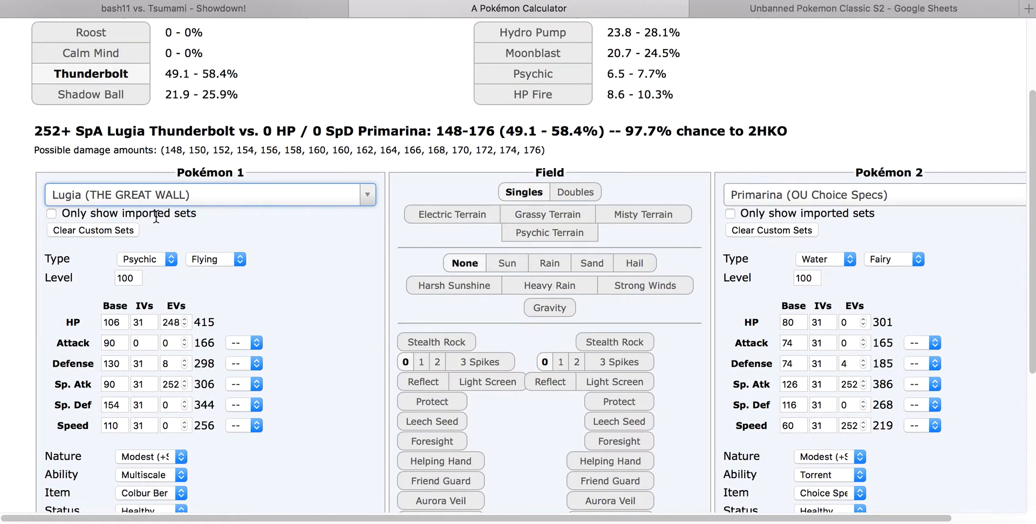
click(169, 8)
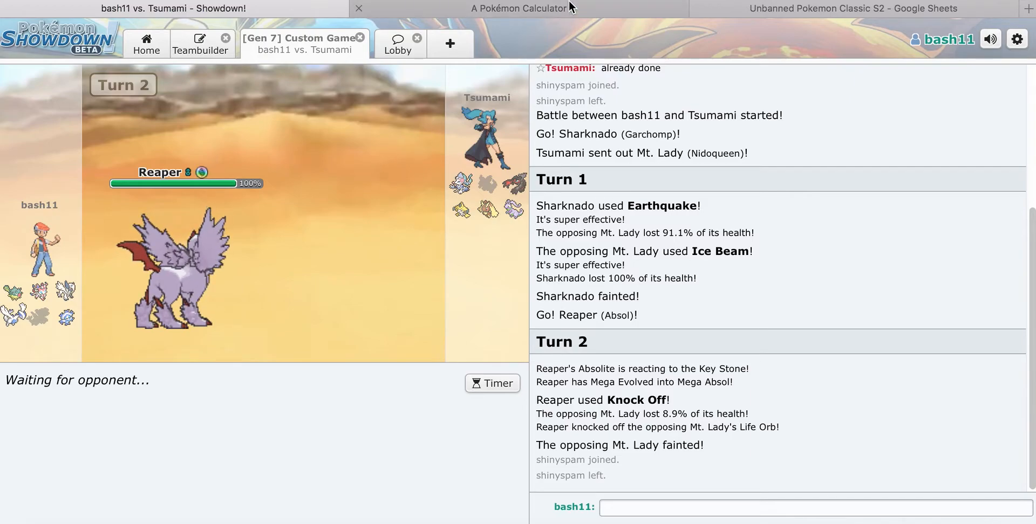
click(517, 9)
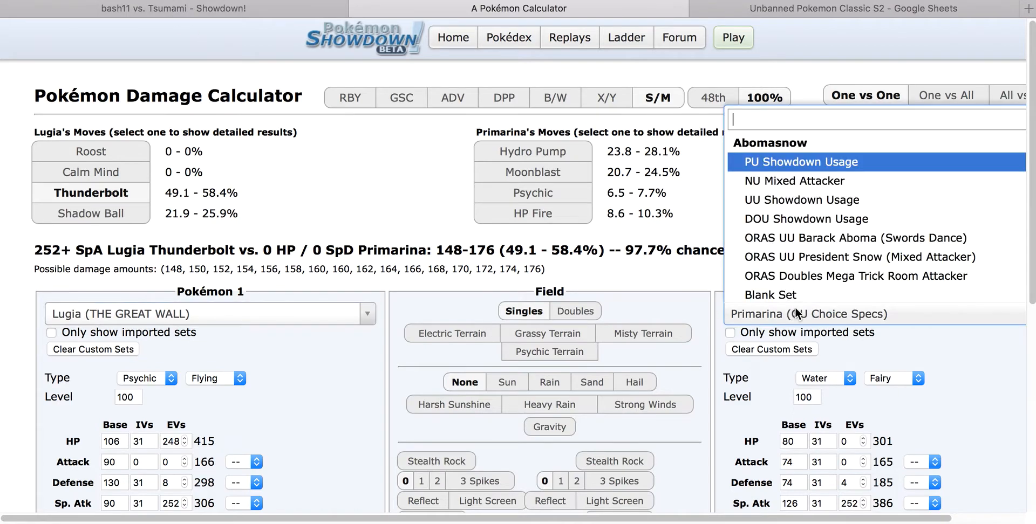
text(yvel)
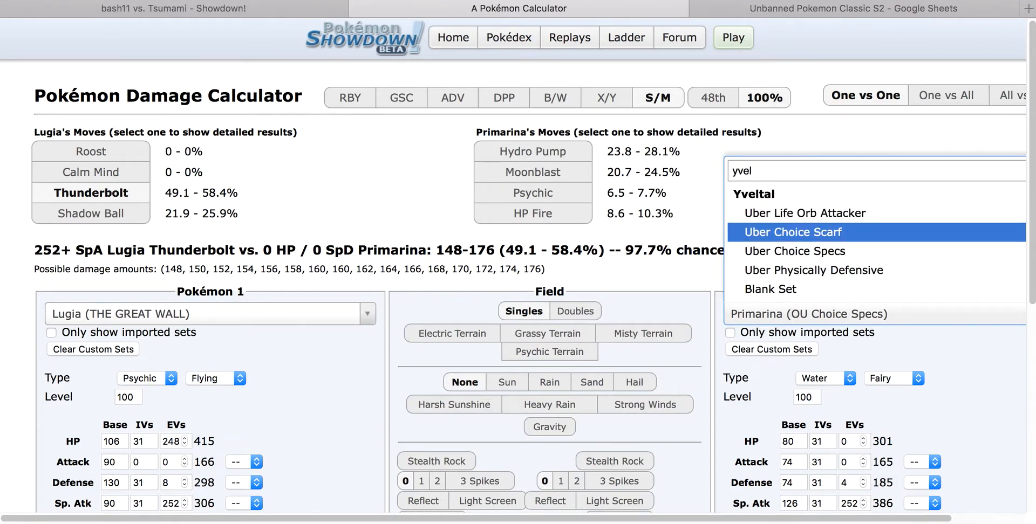
click(803, 213)
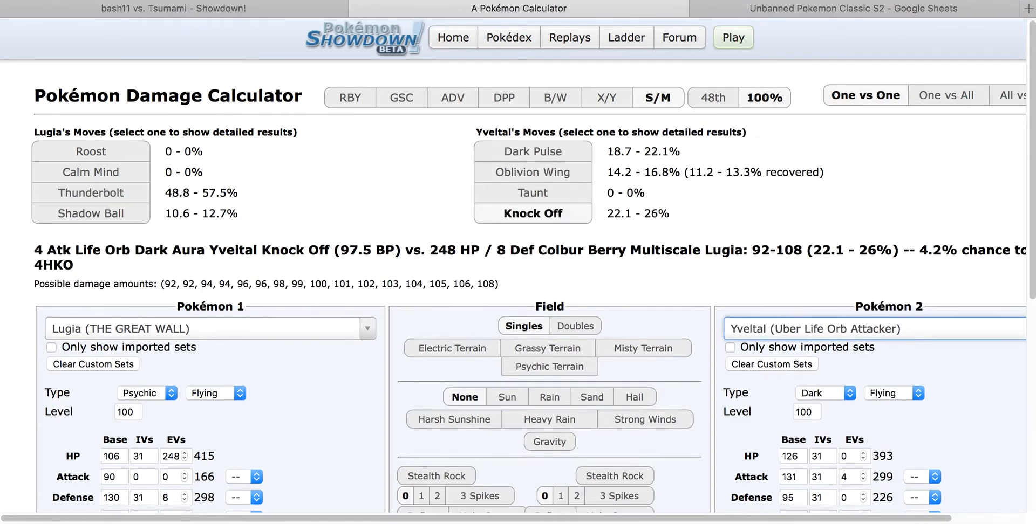
click(174, 7)
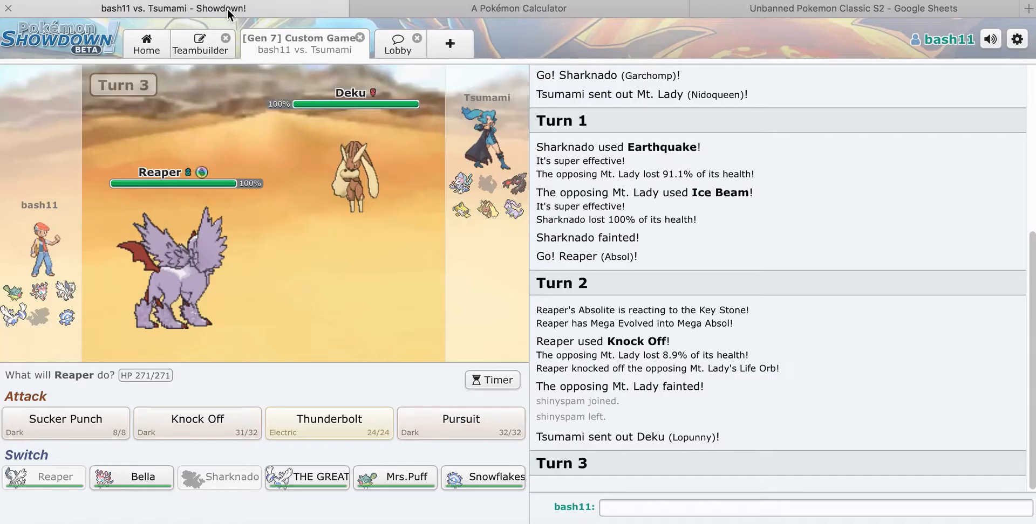
mouse_move(130, 477)
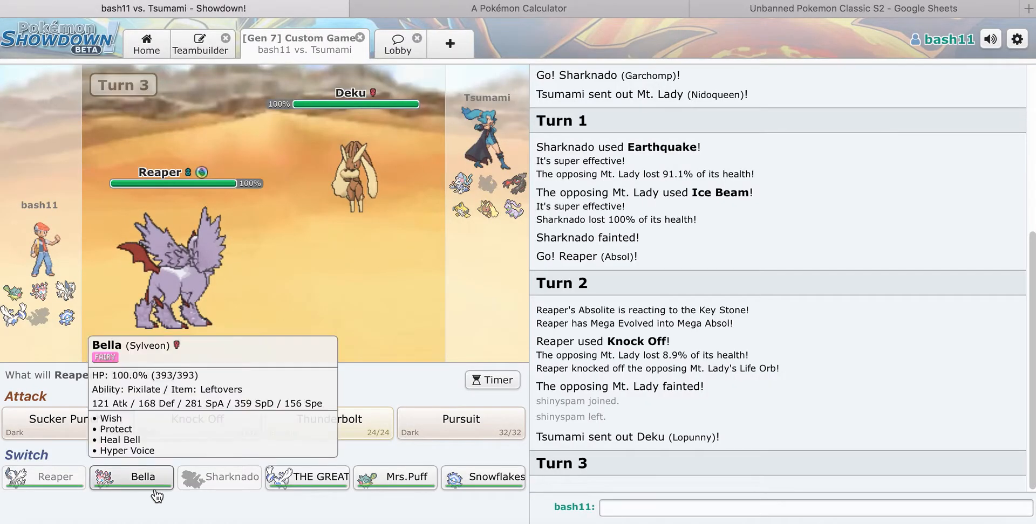
Step: Switch Reaper out for Mrs.Puff on turn 3, then bring up the calculator
click(395, 477)
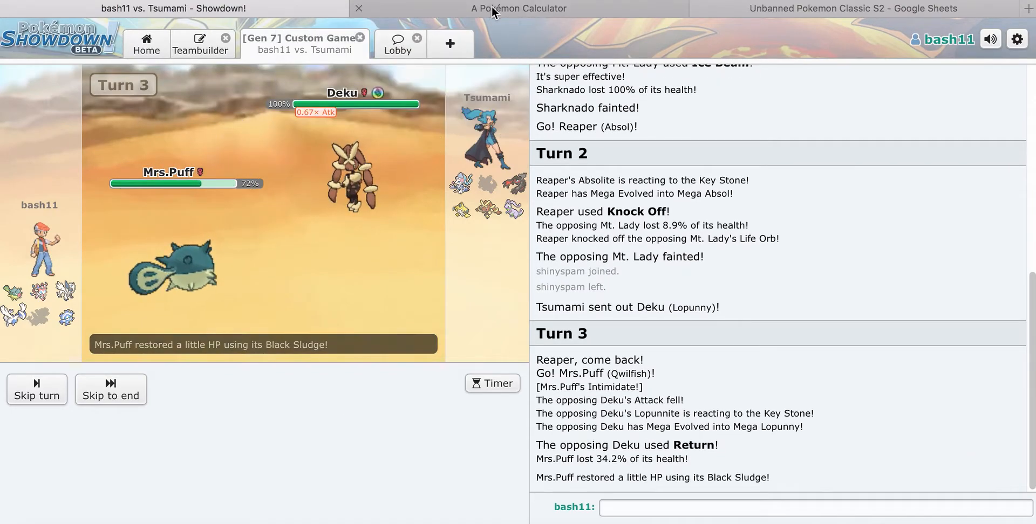
click(519, 8)
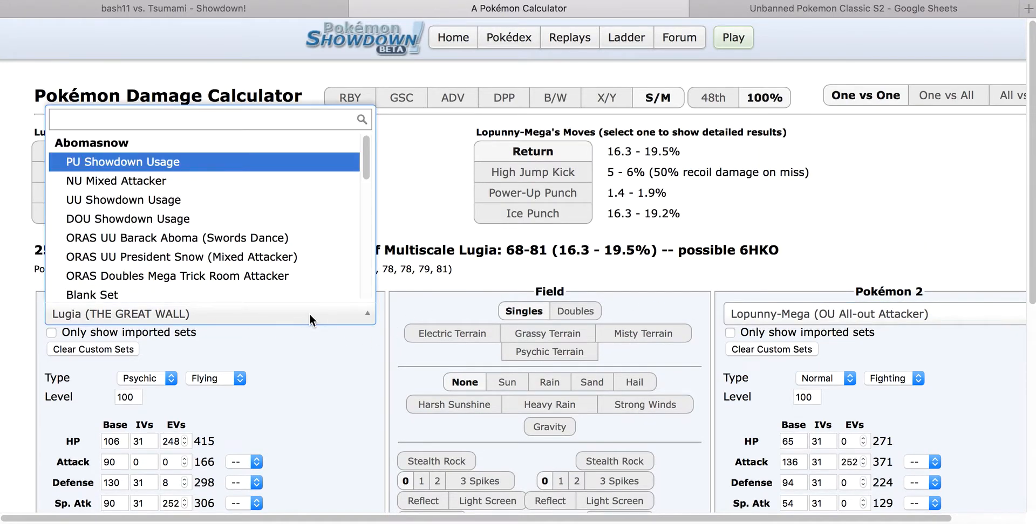
Step: Check Mega Lopunny's Return against Qwilfish (Mrs.Puff), a guaranteed 4HKO, and return to the battle
text(qwilf)
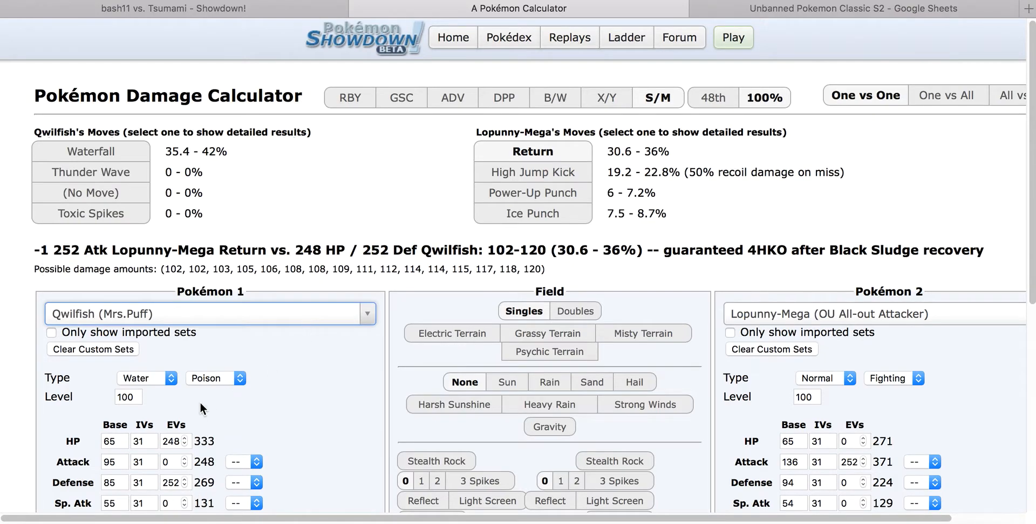
scroll(down, 3)
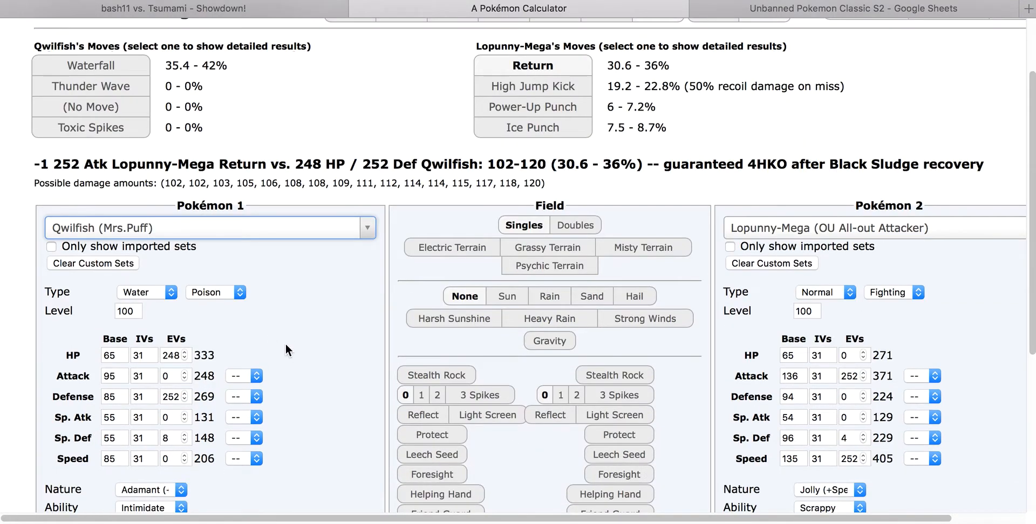
click(173, 8)
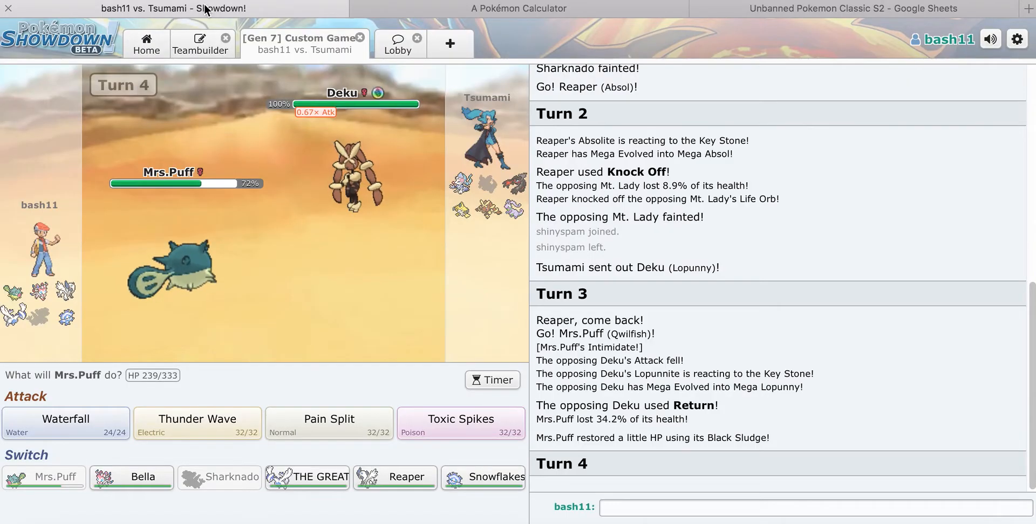
Step: Have Mrs.Puff lay Toxic Spikes on turn 4 as Lopunny is swapped for Jirachi
click(517, 7)
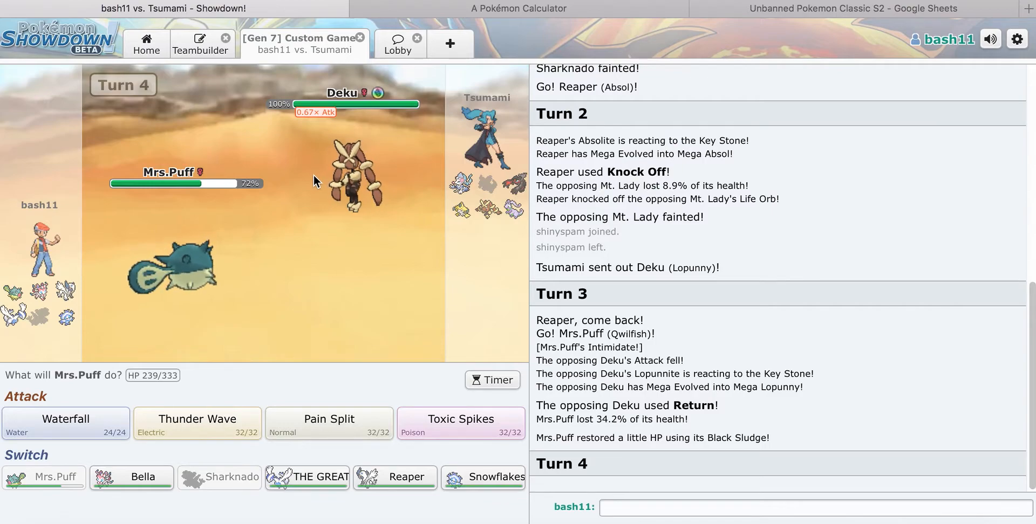
mouse_move(295, 188)
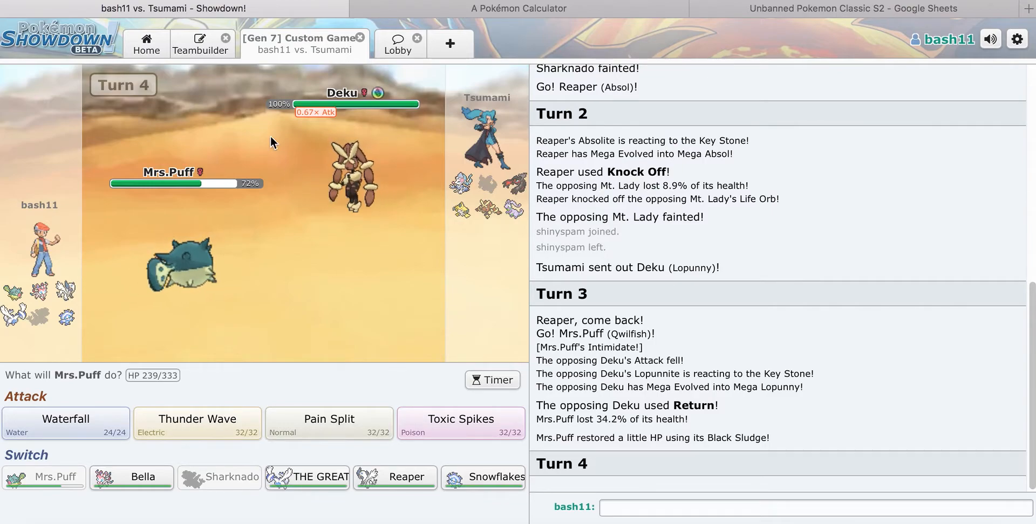
mouse_move(196, 424)
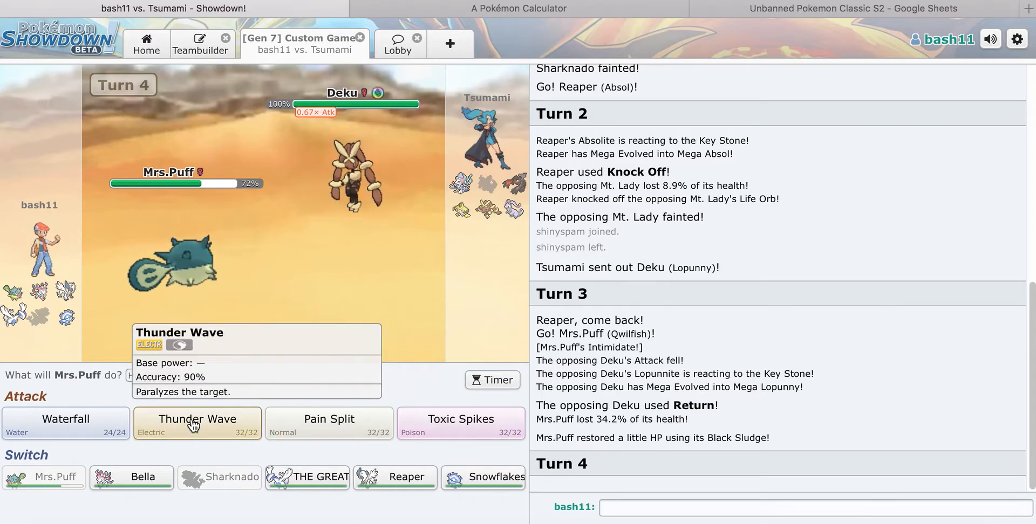
click(196, 423)
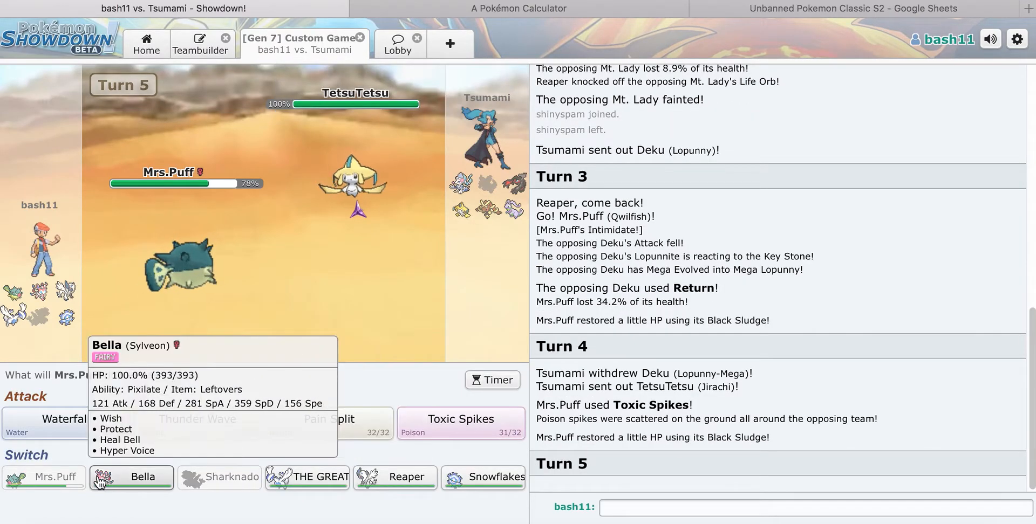
mouse_move(489, 44)
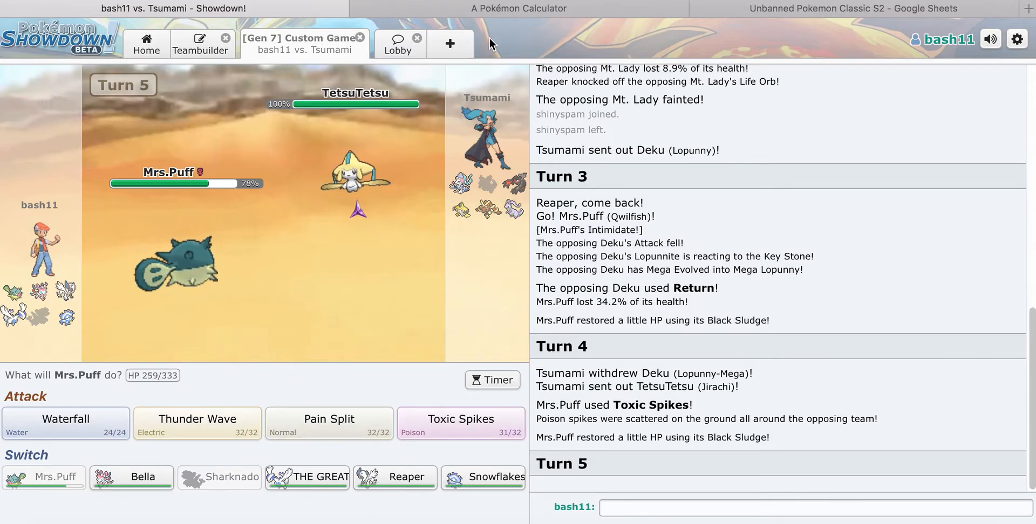
click(517, 9)
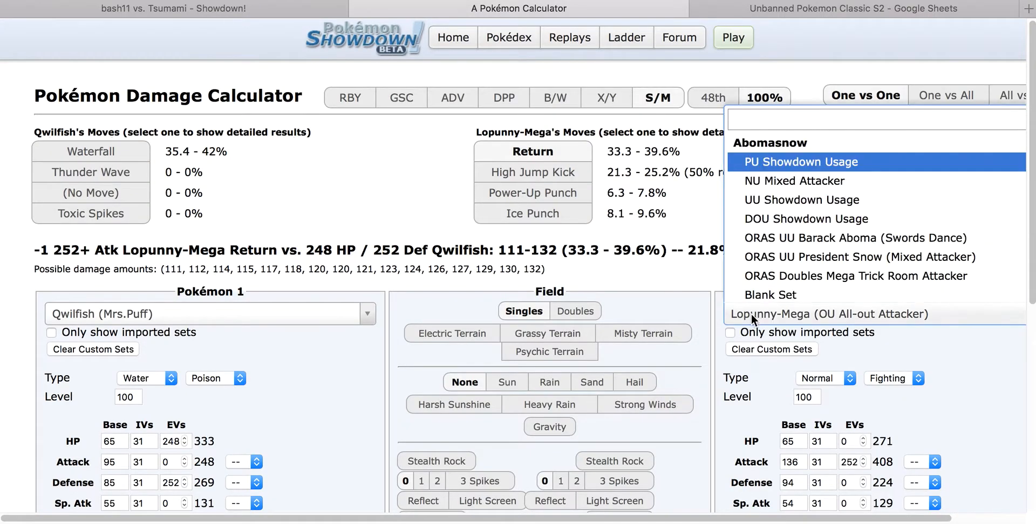
Step: Check Choice Scarf Jirachi's U-turn damage against Mega Absol, a guaranteed 2HKO
text(jirachi)
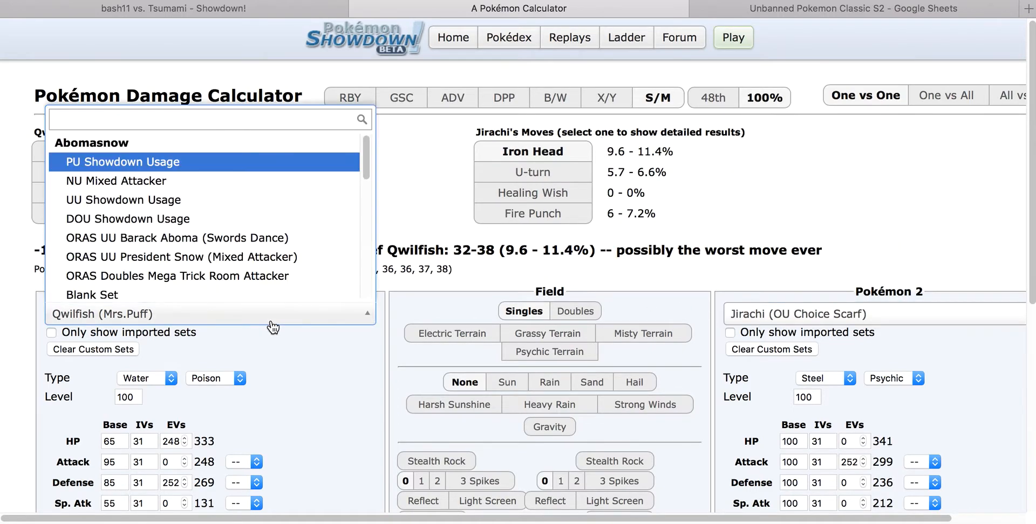
text(absol-Mega (Reaper)
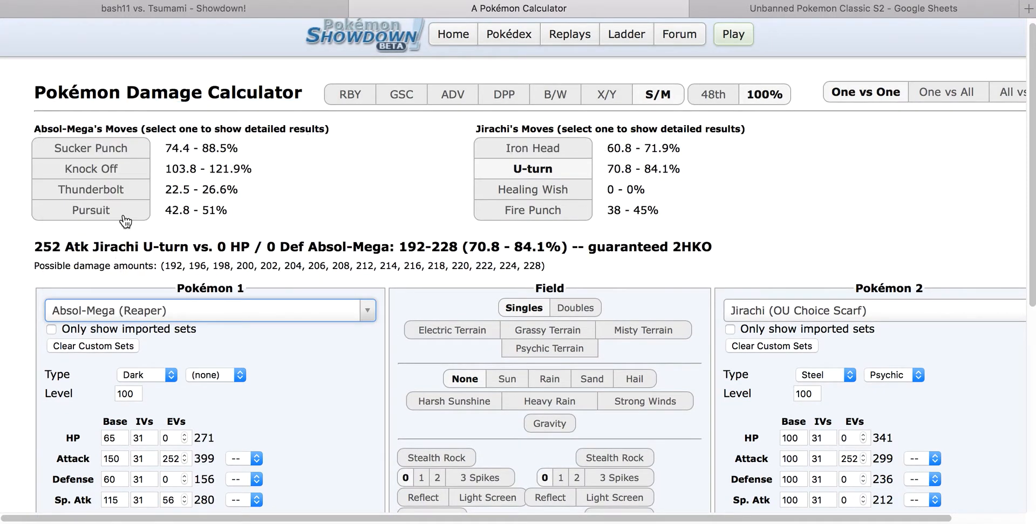
click(175, 8)
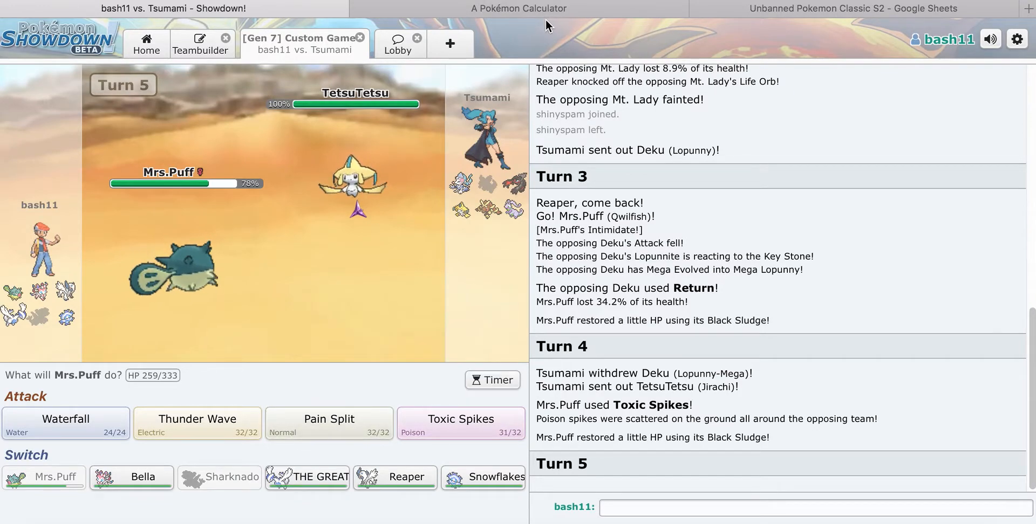
mouse_move(545, 13)
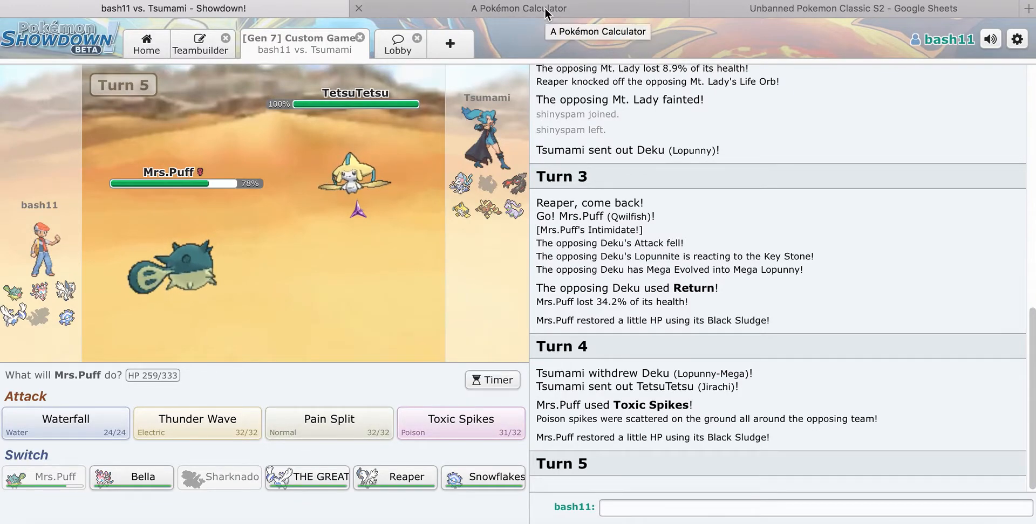
mouse_move(394, 477)
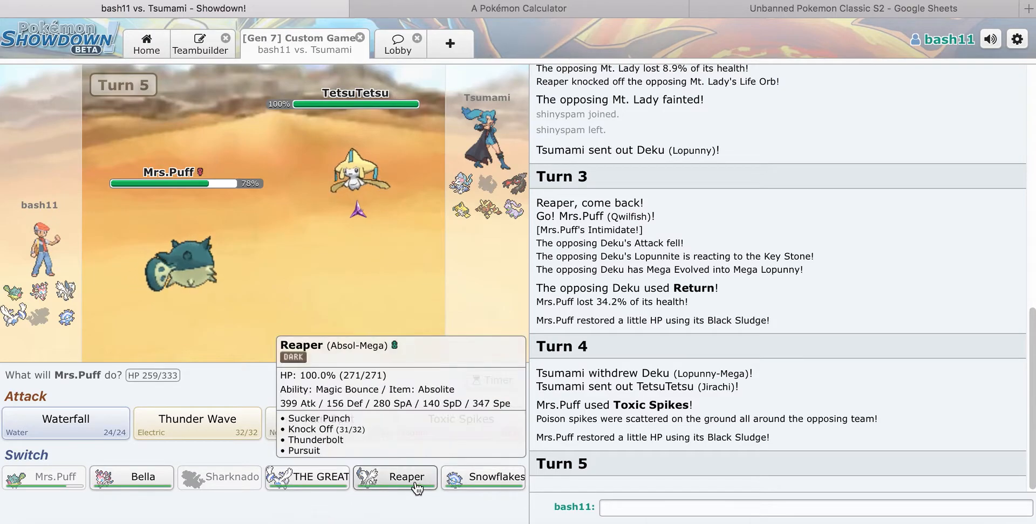
Step: Bring Reaper back in for Mrs.Puff on turn 5, taking Jirachi's Iron Head
click(407, 477)
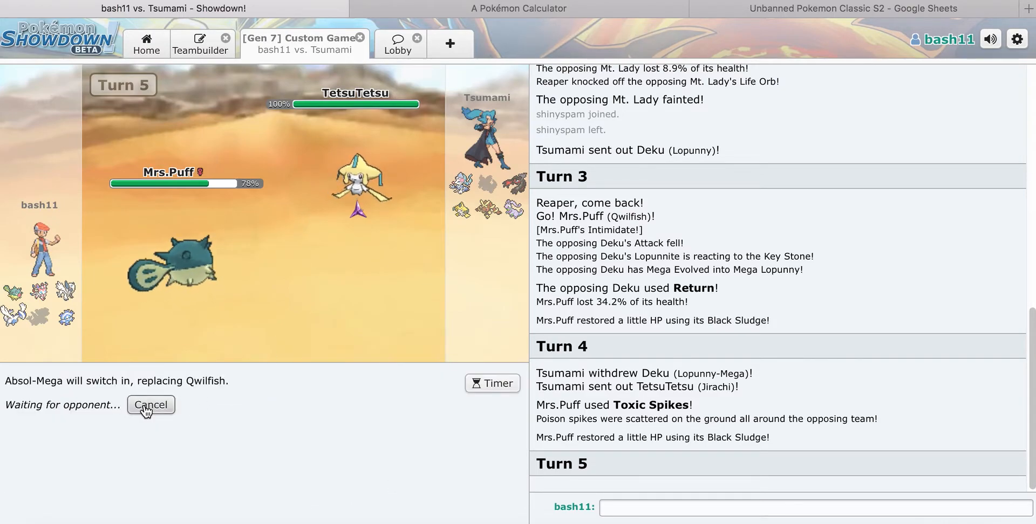
click(150, 405)
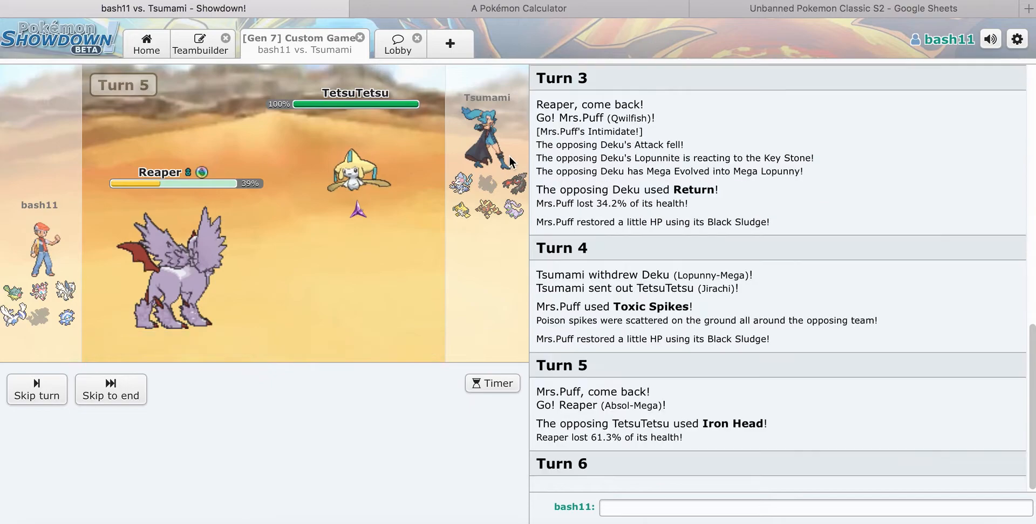
mouse_move(196, 418)
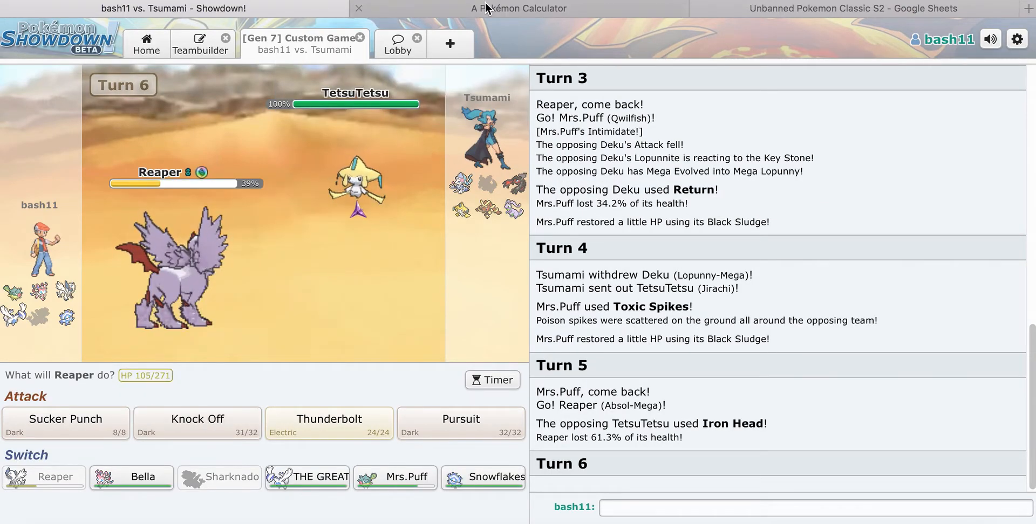
click(519, 8)
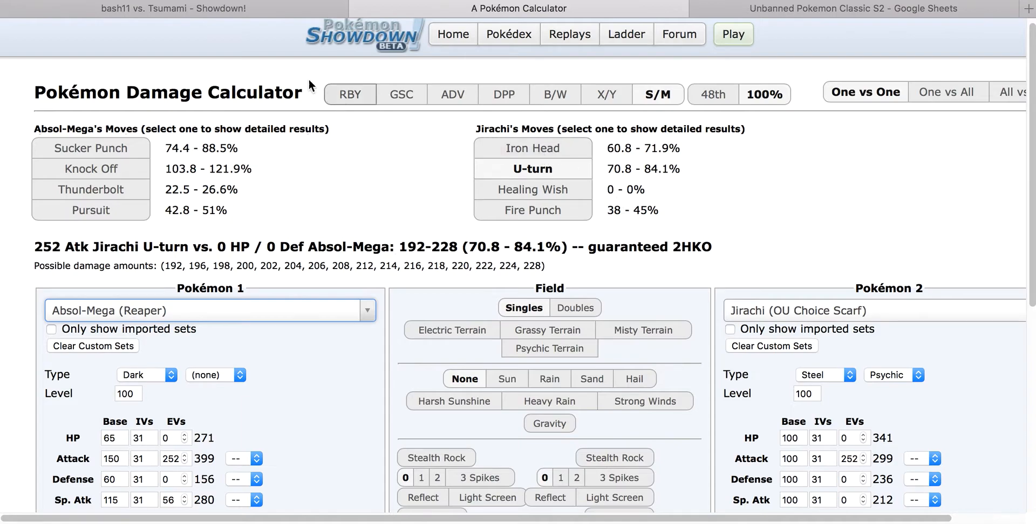
click(173, 9)
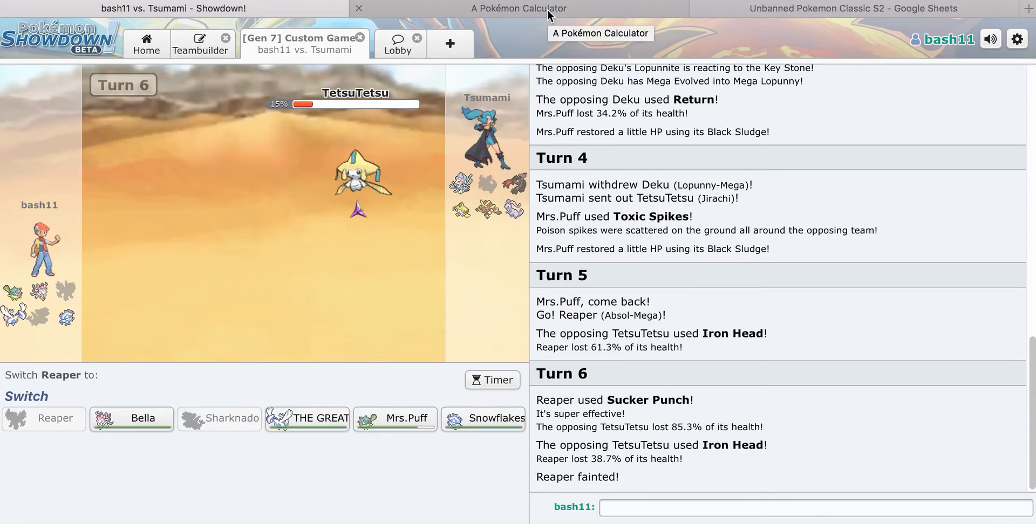
mouse_move(132, 418)
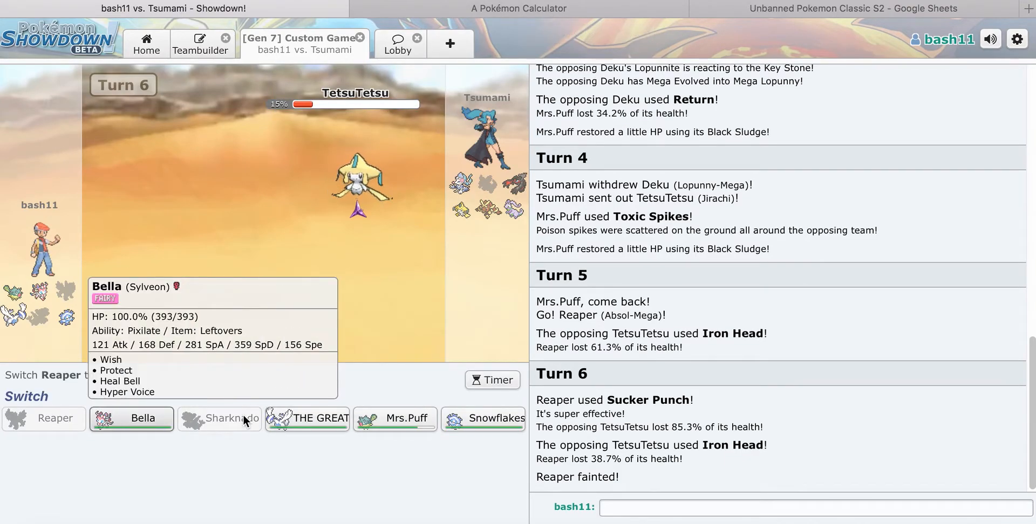
mouse_move(484, 417)
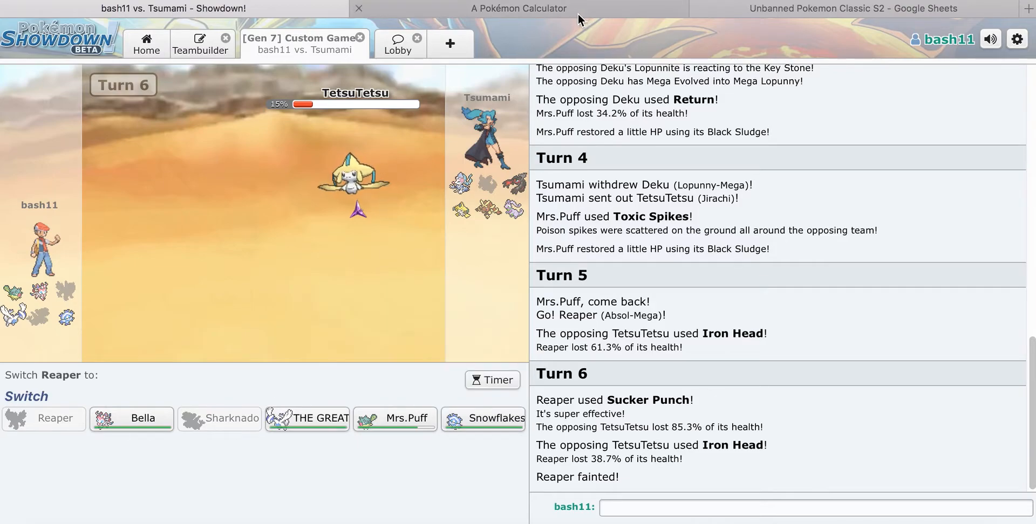
Step: Send Snowflakes in for the fainted Reaper and knock out Jirachi with Knock Off
click(518, 9)
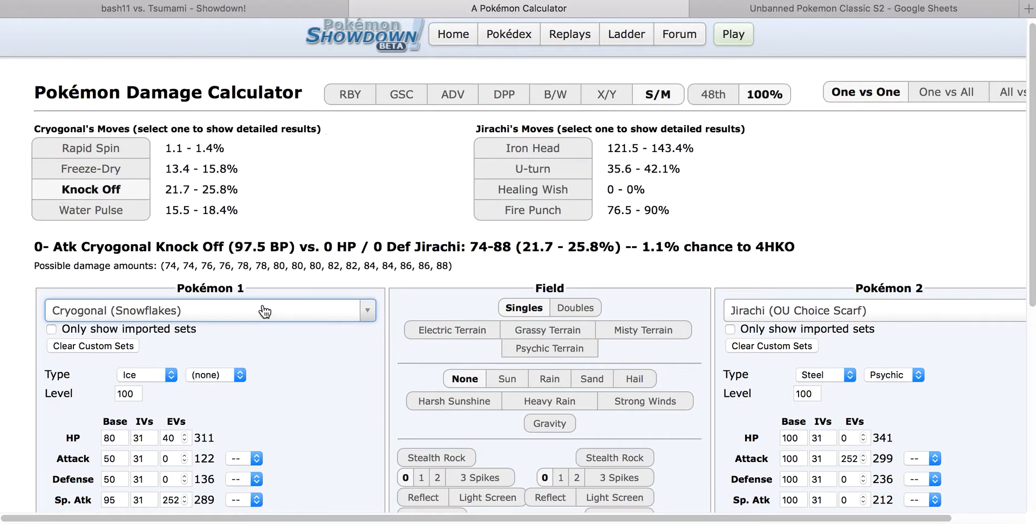
click(174, 7)
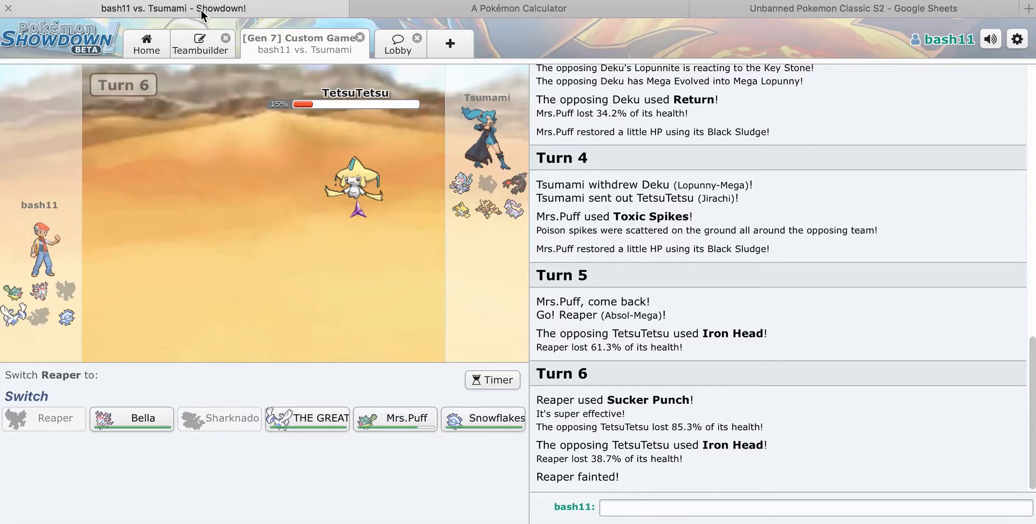
click(518, 8)
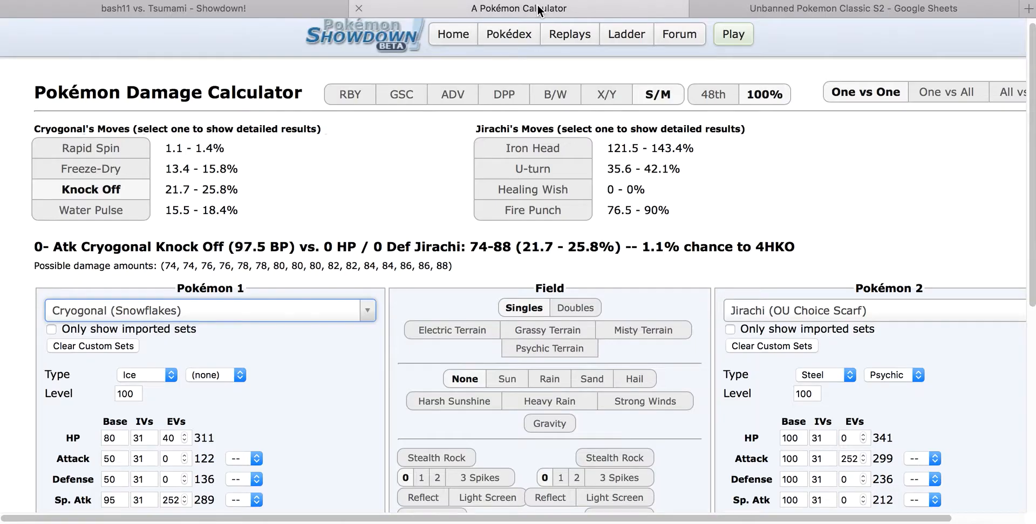
click(173, 8)
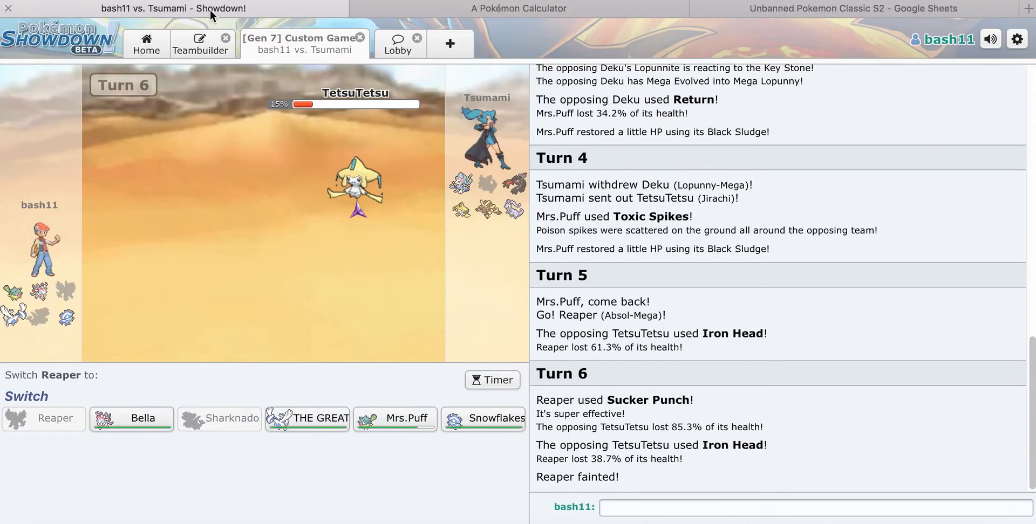
mouse_move(483, 418)
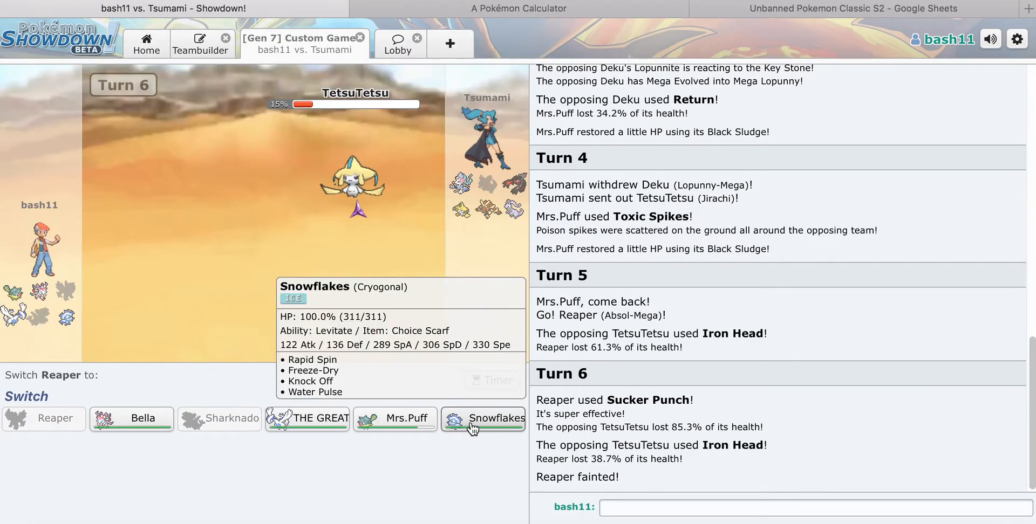
mouse_move(308, 417)
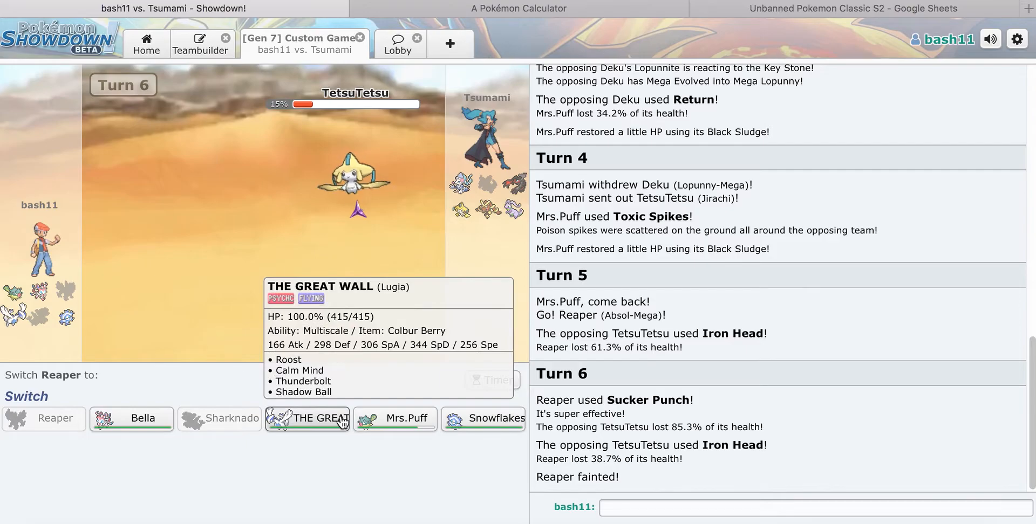
mouse_move(131, 417)
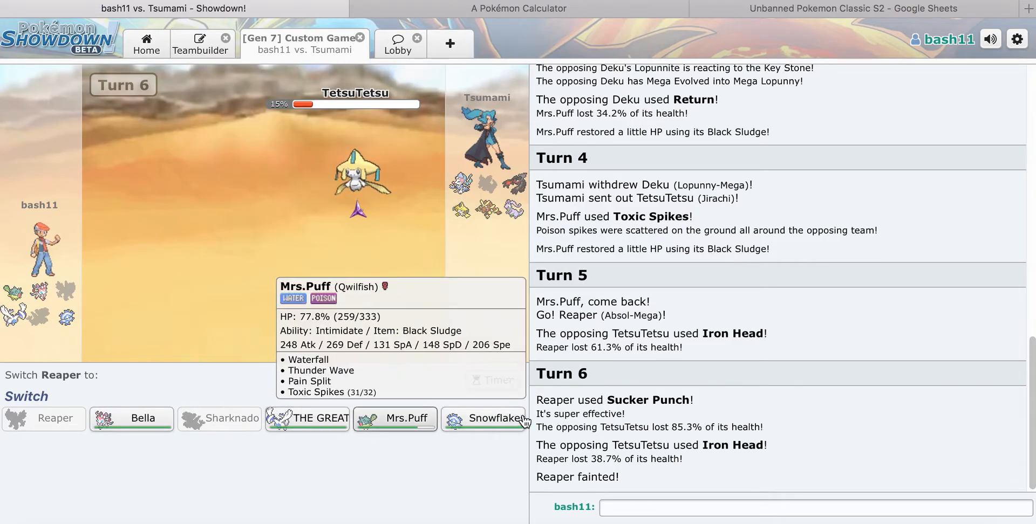
click(485, 418)
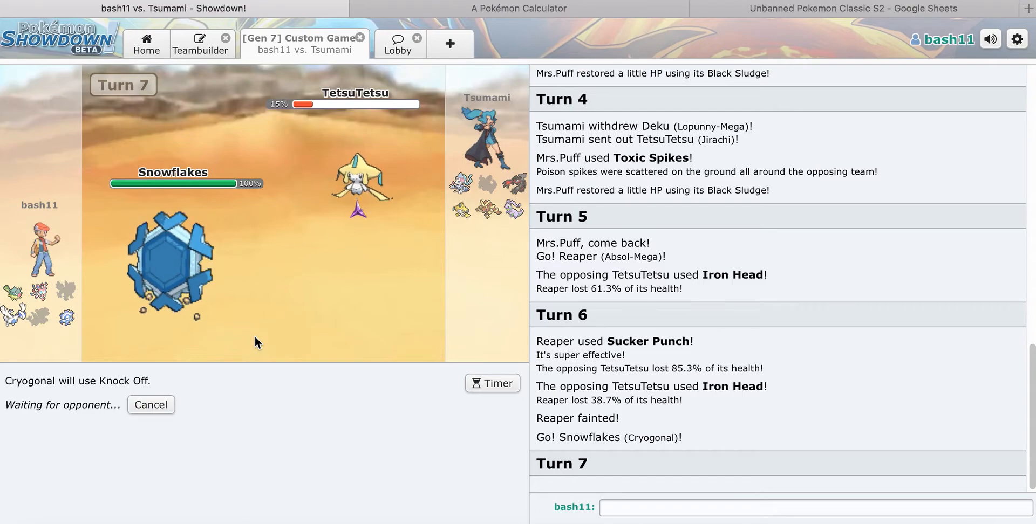
mouse_move(232, 357)
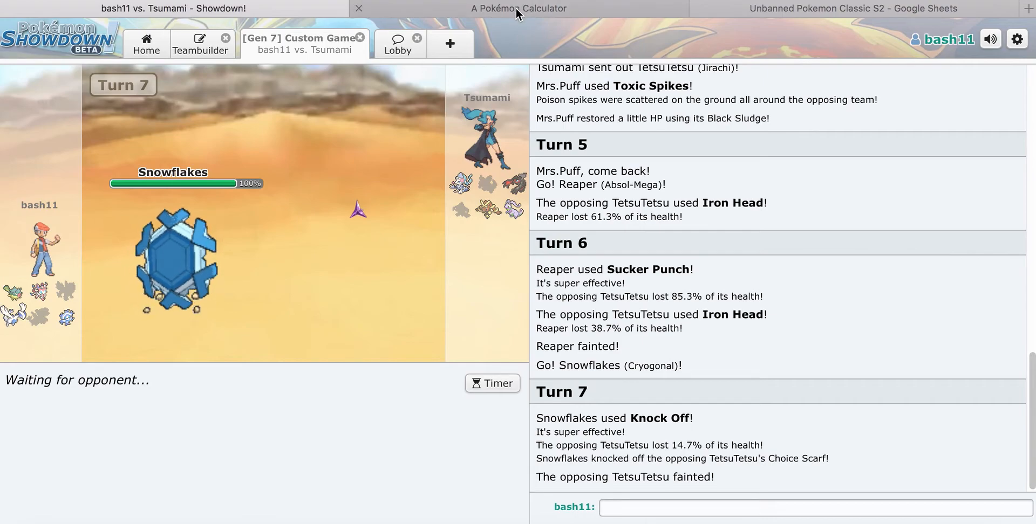
mouse_move(519, 7)
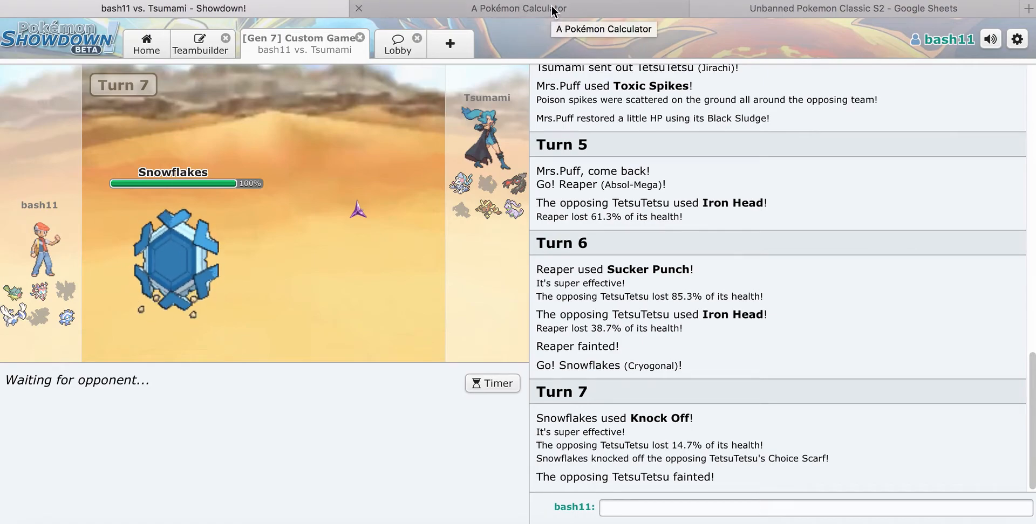
click(518, 7)
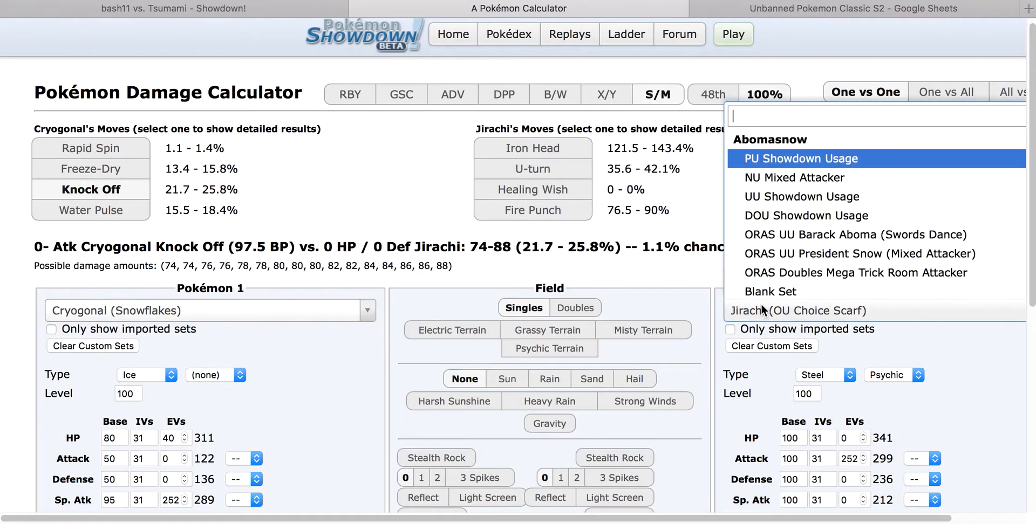
Step: Check the Uber Physically Defensive Yveltal set as the second Pokémon in the calculator
text(yvelt)
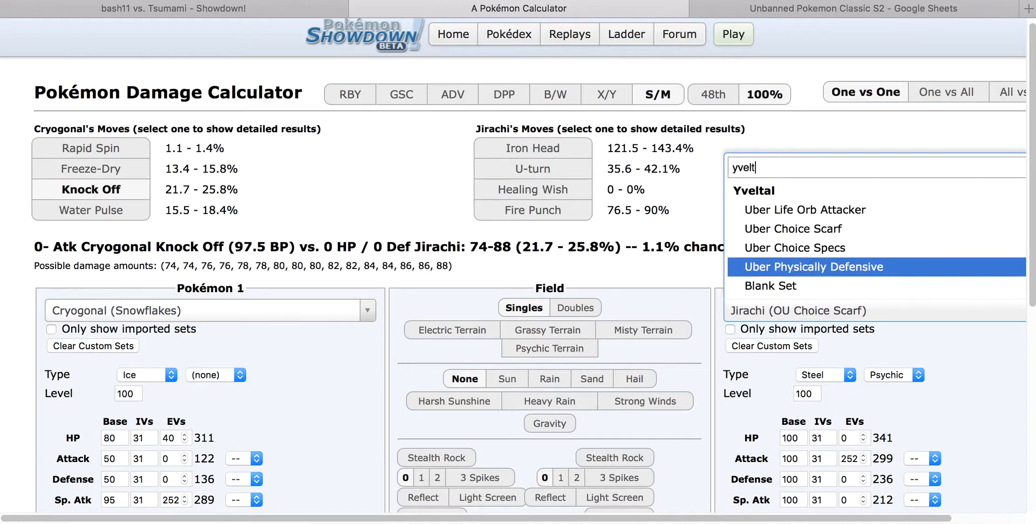
click(811, 267)
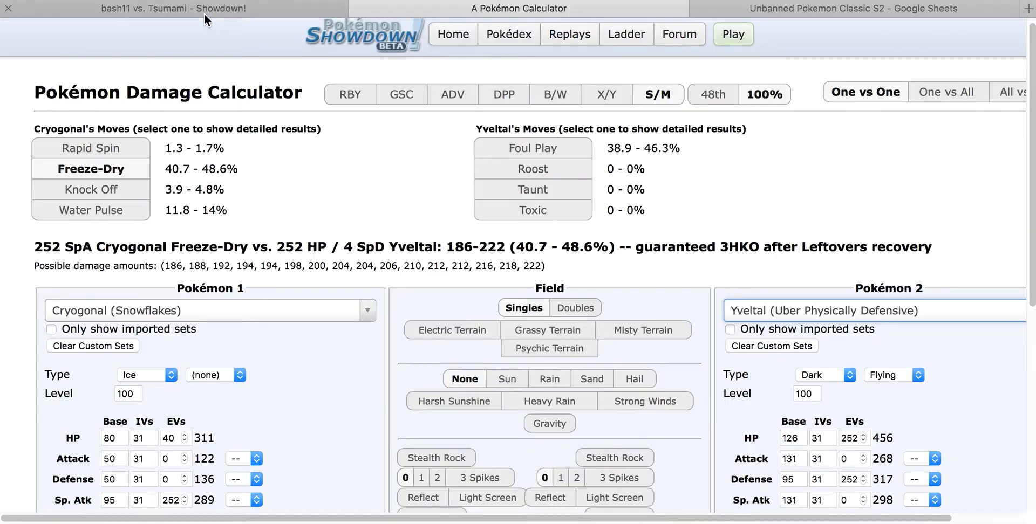
click(168, 8)
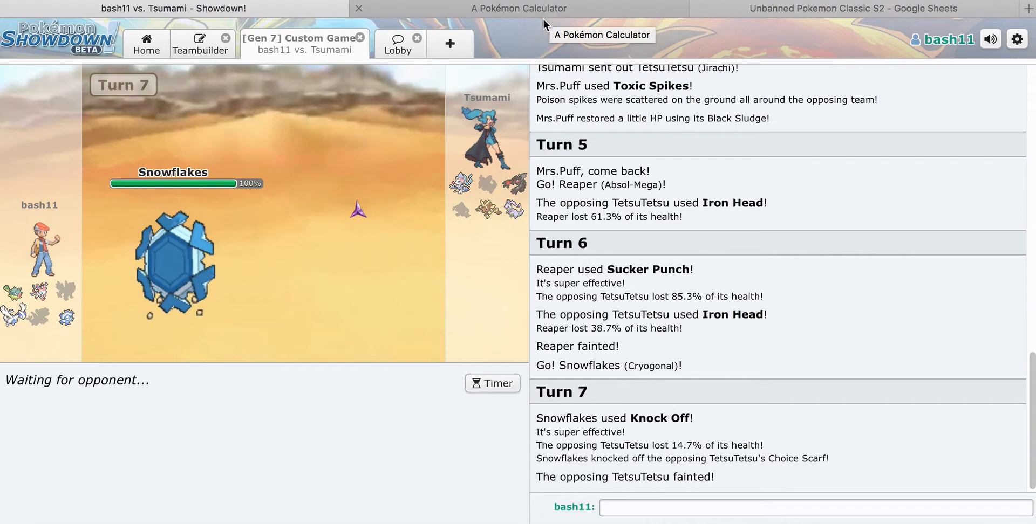
click(517, 9)
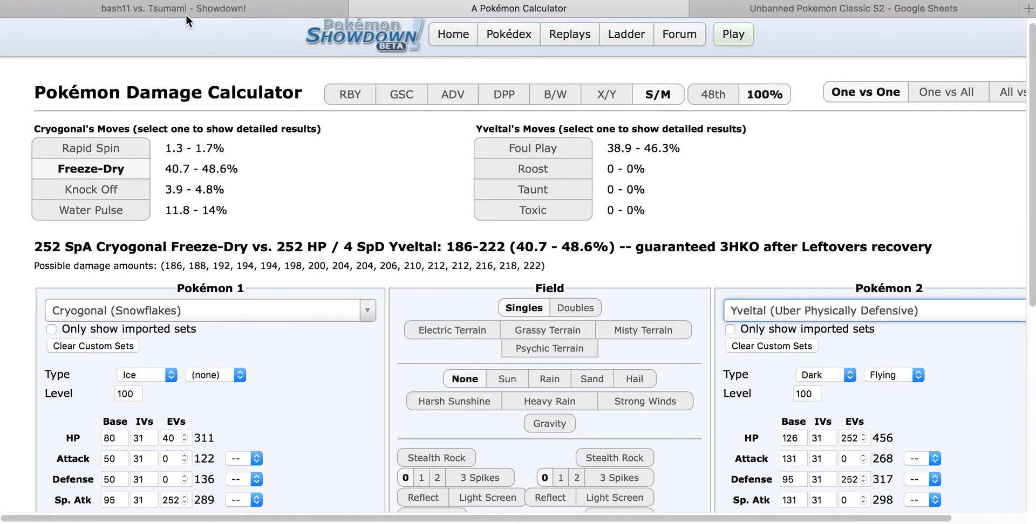
click(172, 8)
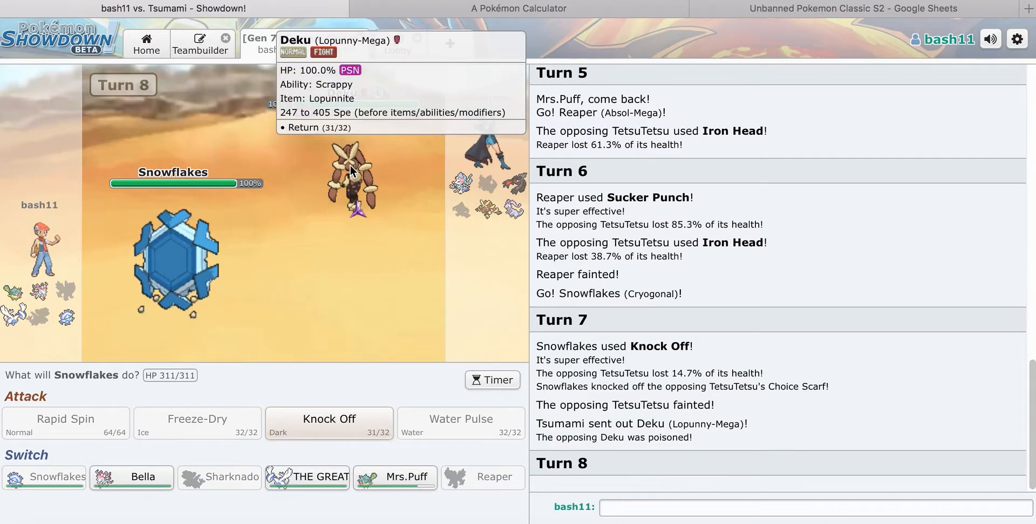
Step: Set up THE GREAT WALL Lugia against an OU All-out Attacker Lopunny
click(518, 8)
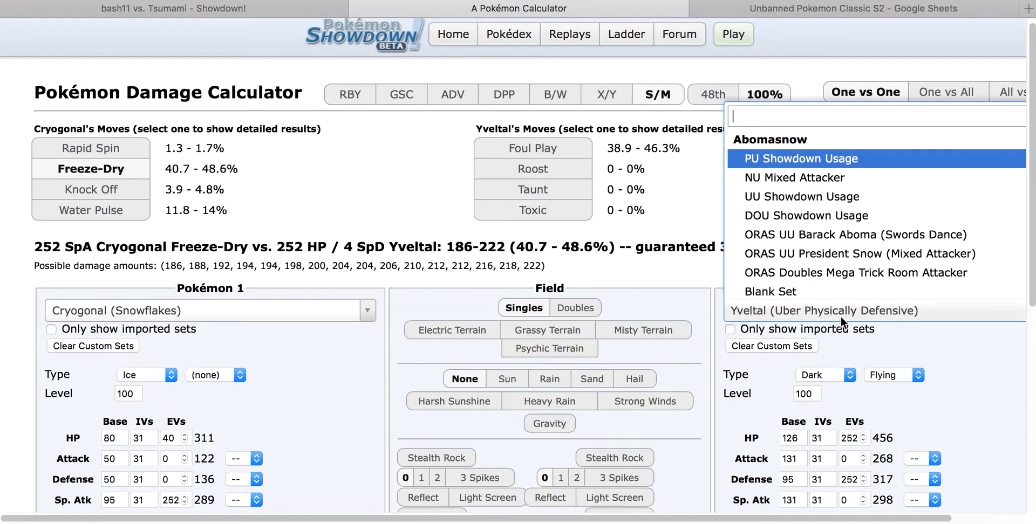
text(lop)
text(lgua)
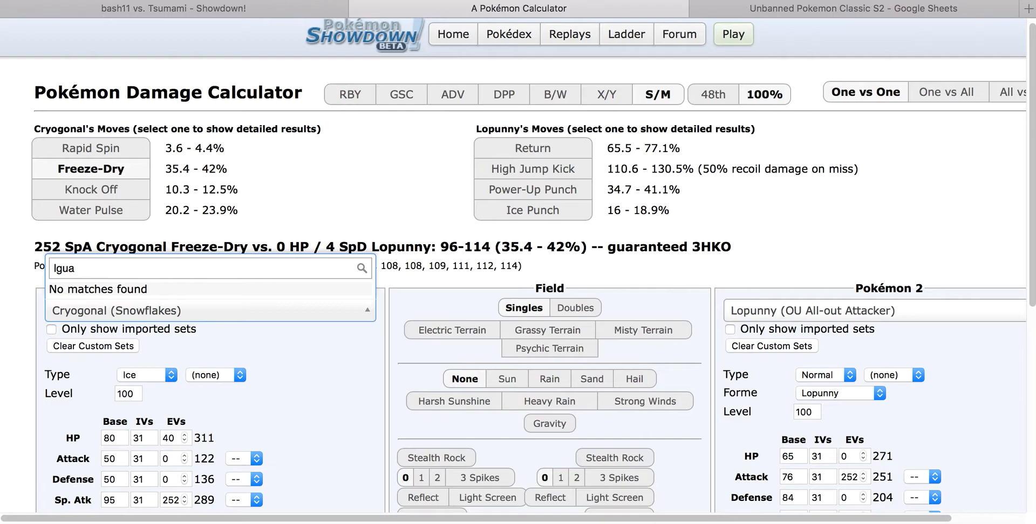
text(lug)
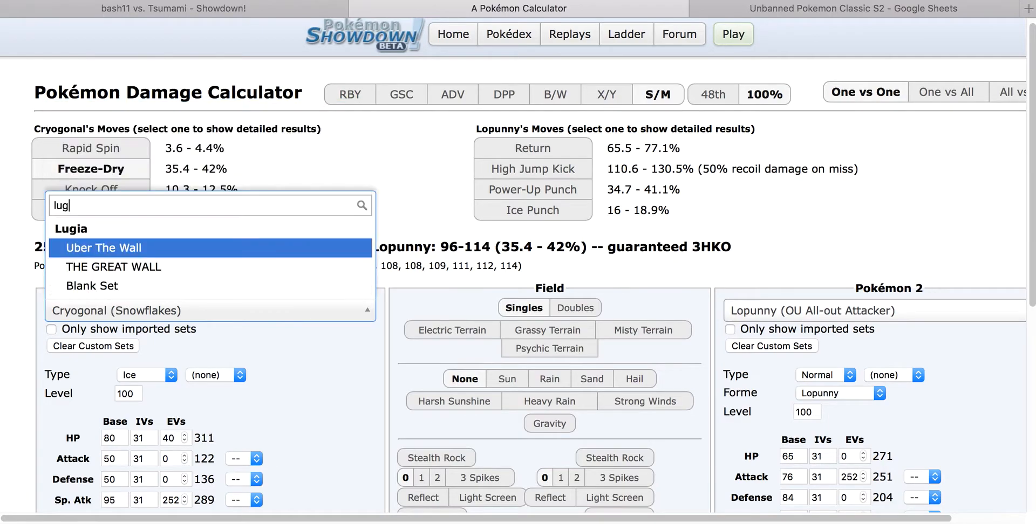
click(113, 266)
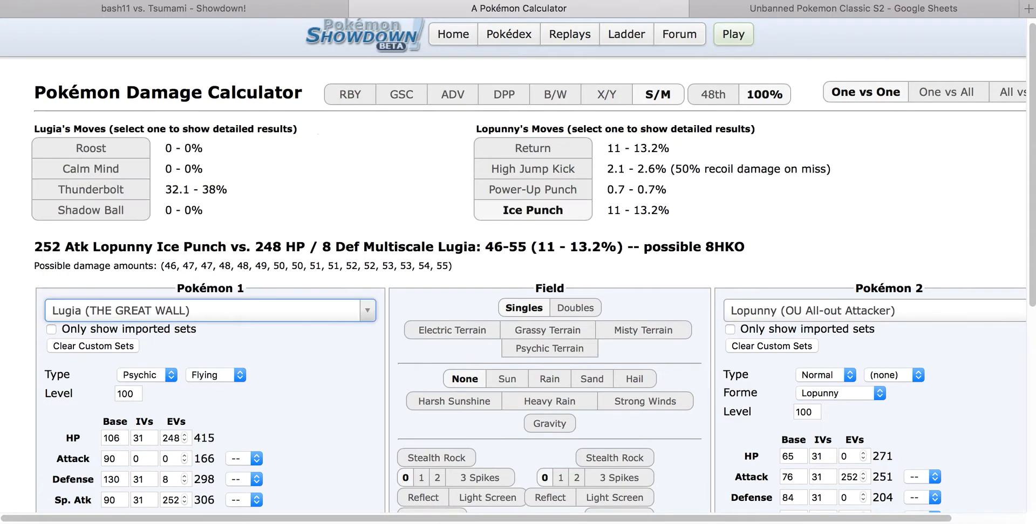
click(175, 7)
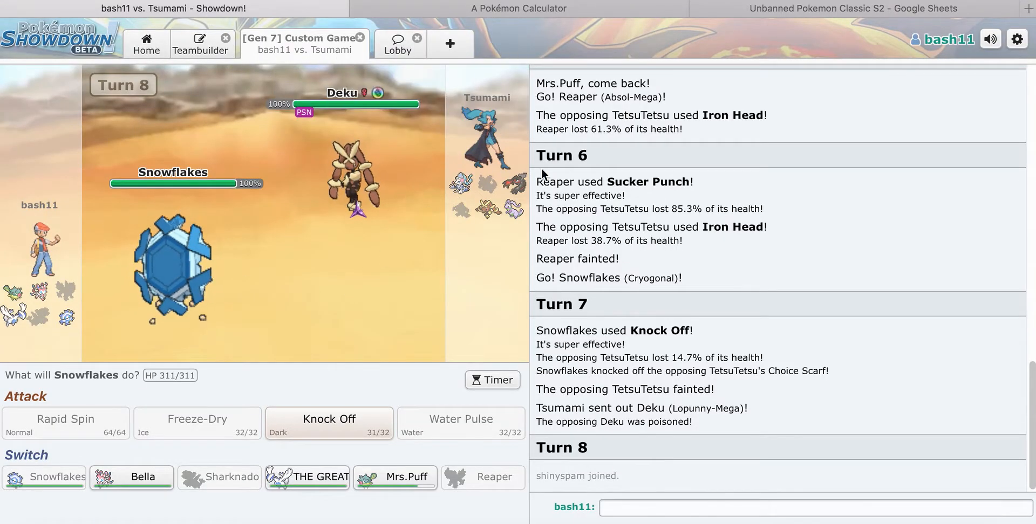
mouse_move(387, 199)
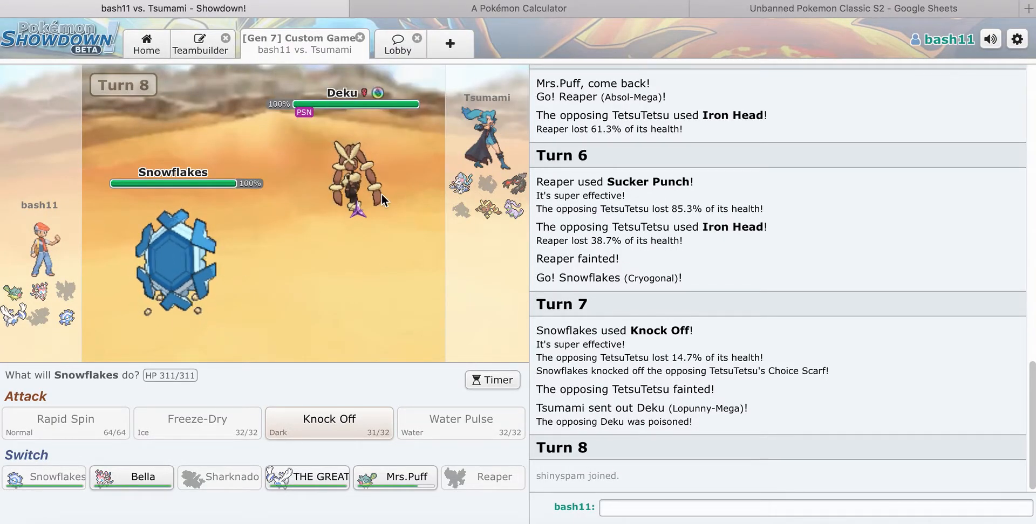
mouse_move(307, 476)
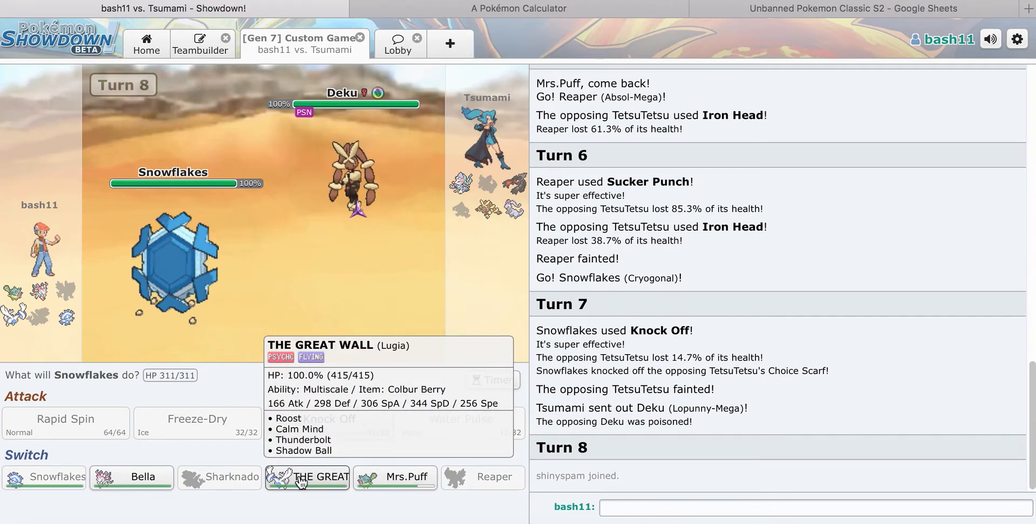
mouse_move(395, 477)
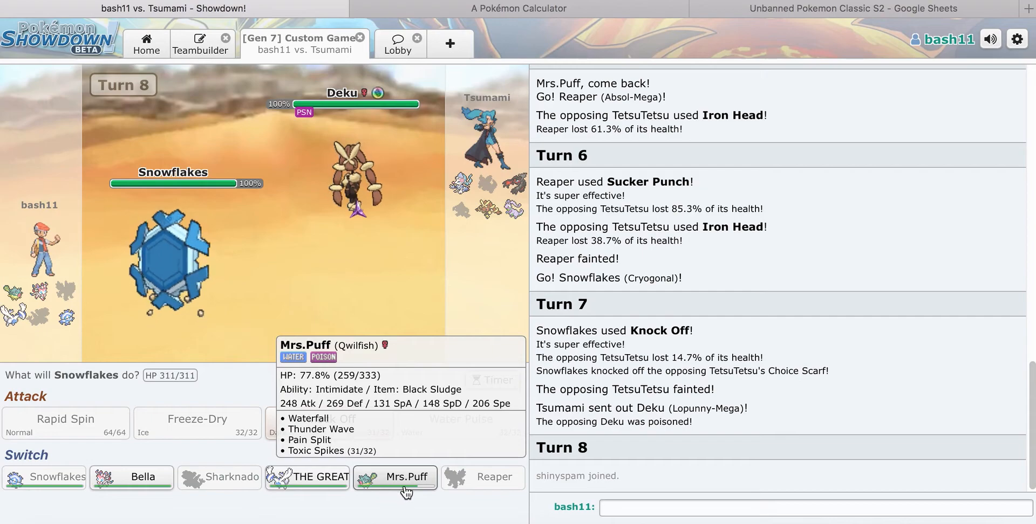
Step: Switch Snowflakes out for Mrs.Puff, who takes Deku's Return
click(407, 477)
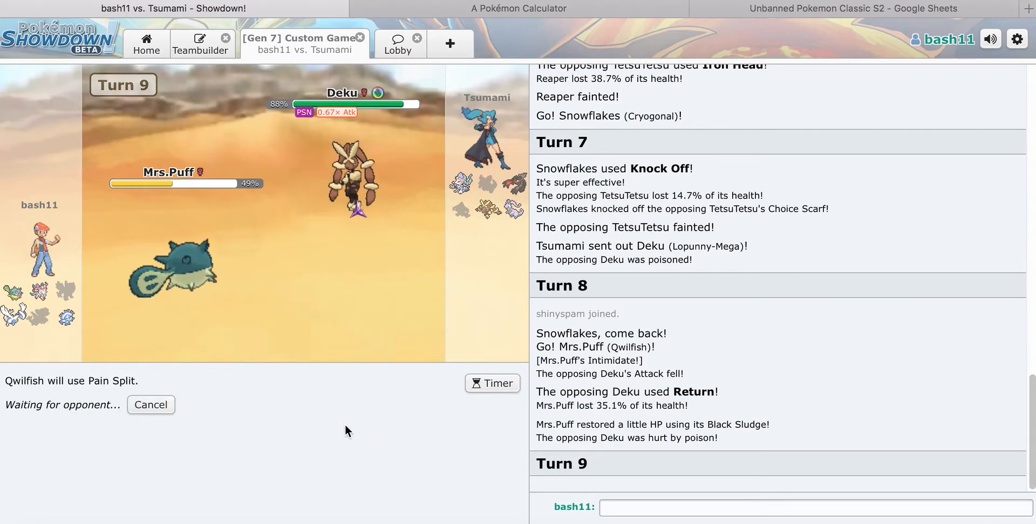
mouse_move(314, 239)
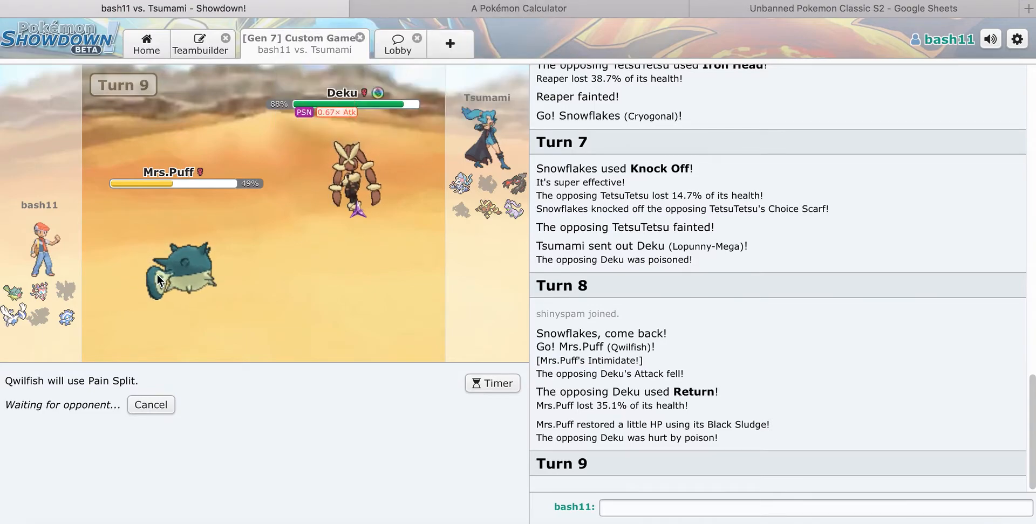
mouse_move(353, 178)
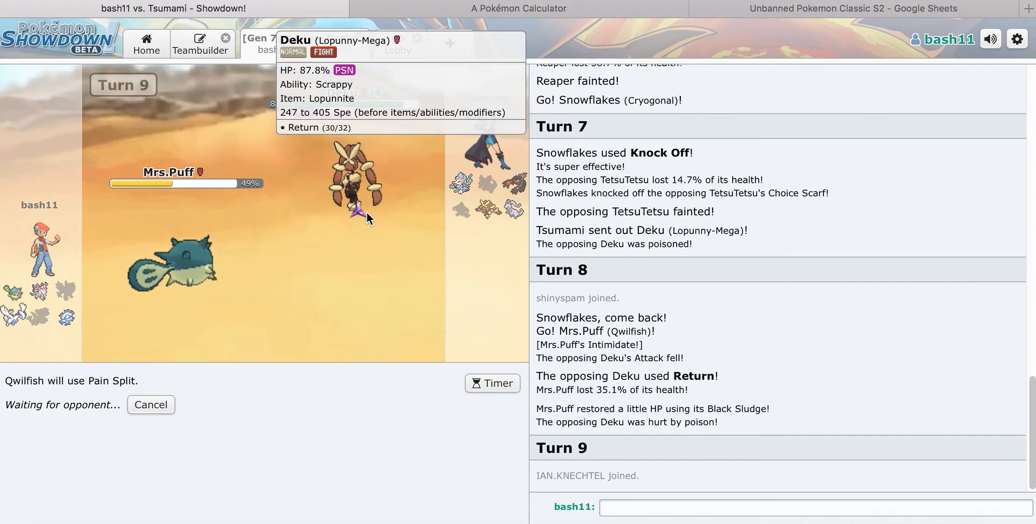
mouse_move(778, 289)
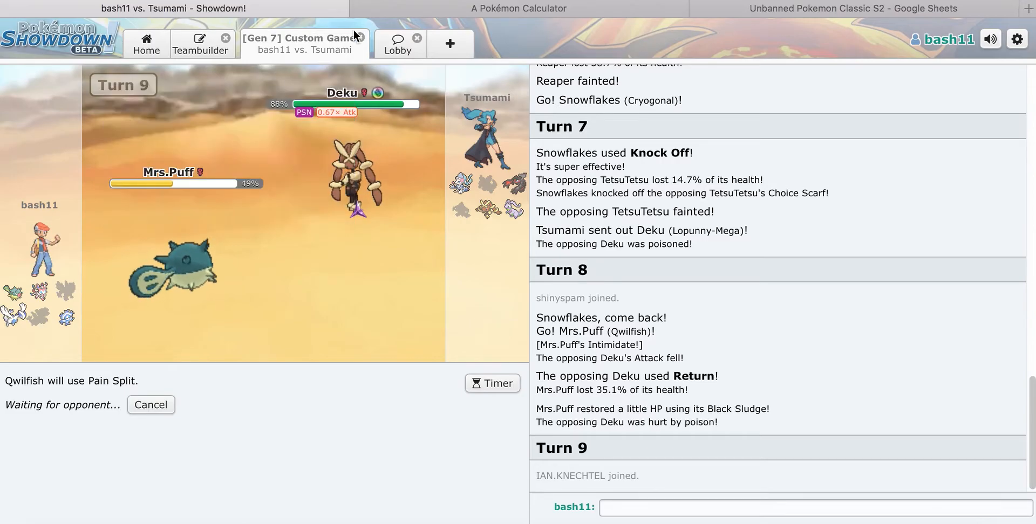
Step: Select Yveltal and Cryogonal sets in the calculator before checking the battle
click(516, 8)
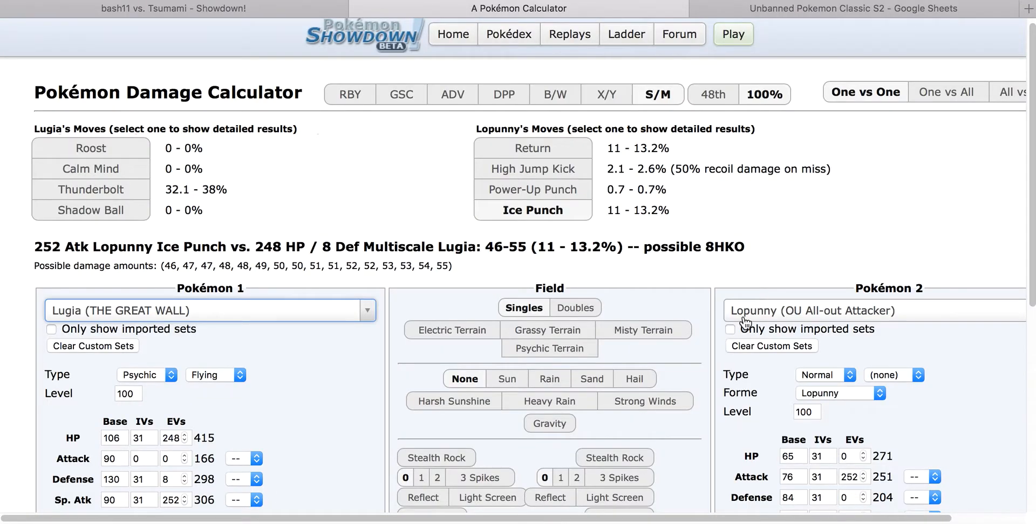
text(yveltal (Uber Life Orb Attacker)
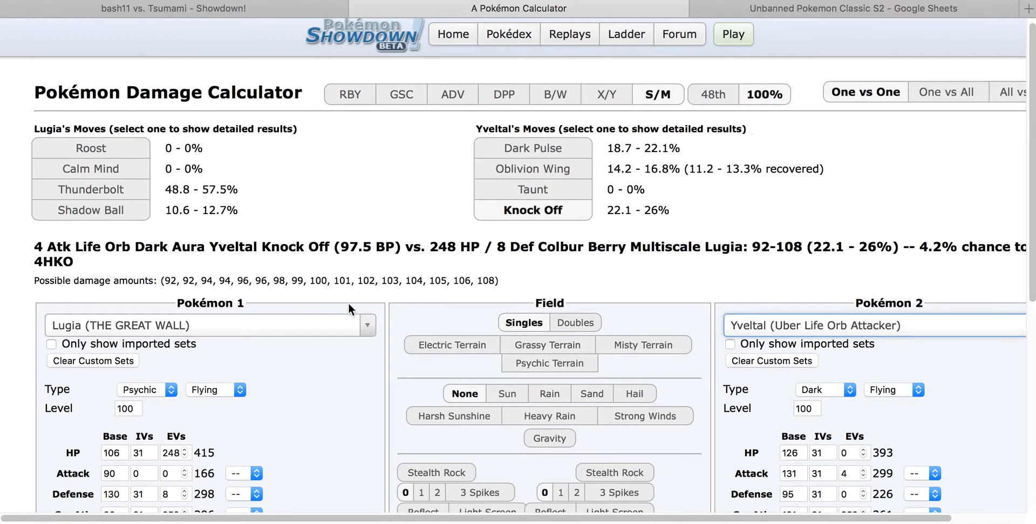
text(crya)
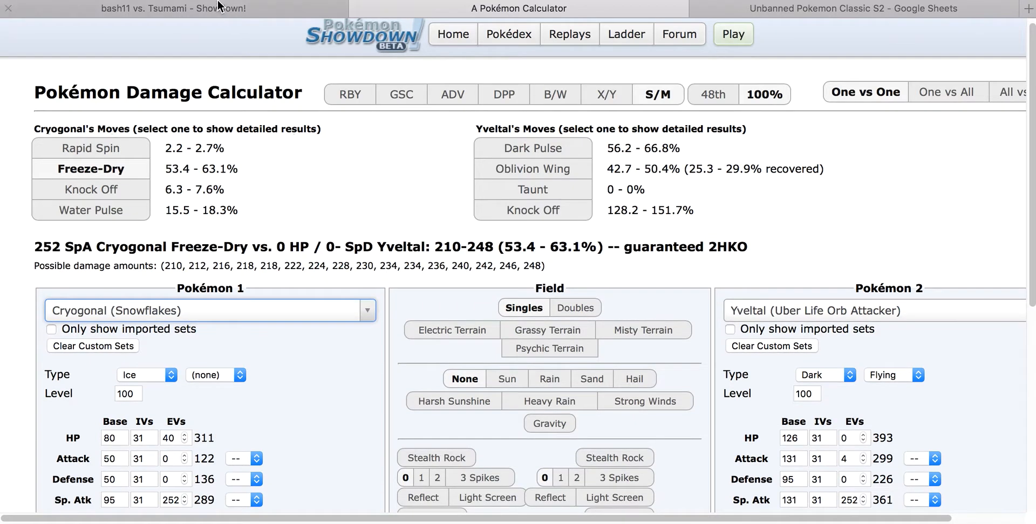
click(172, 9)
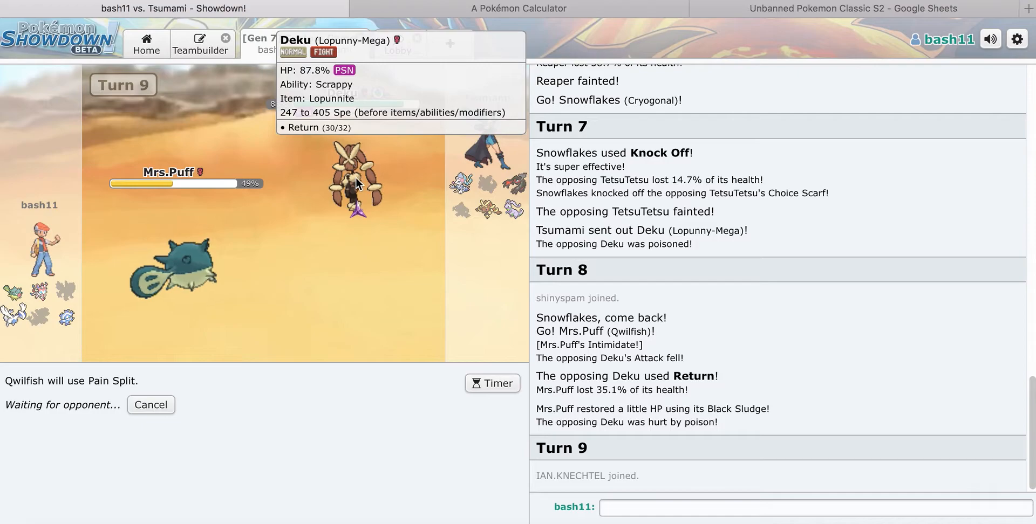
mouse_move(424, 191)
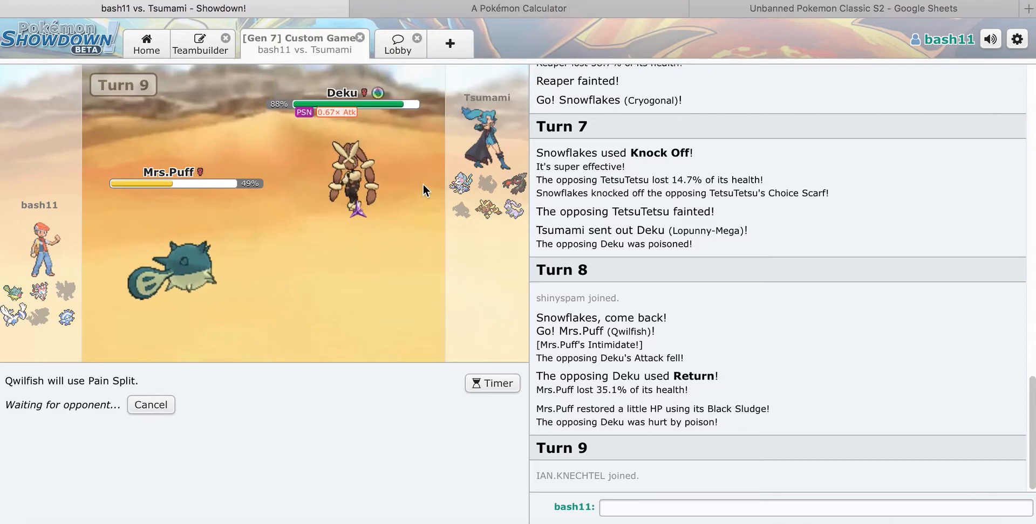
mouse_move(354, 174)
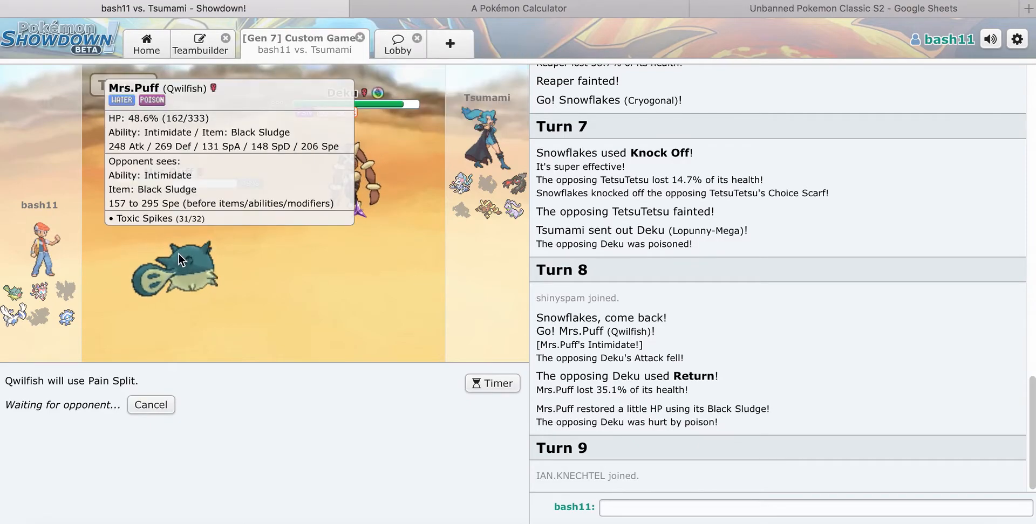
mouse_move(429, 25)
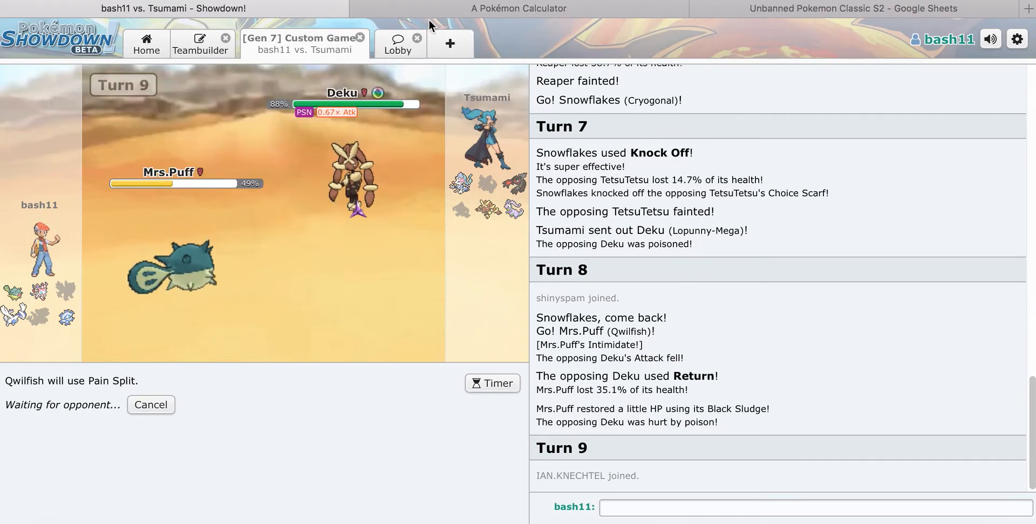
Step: Pit Qwilfish against a Jolly Mega Lopunny to gauge Return's damage
click(517, 7)
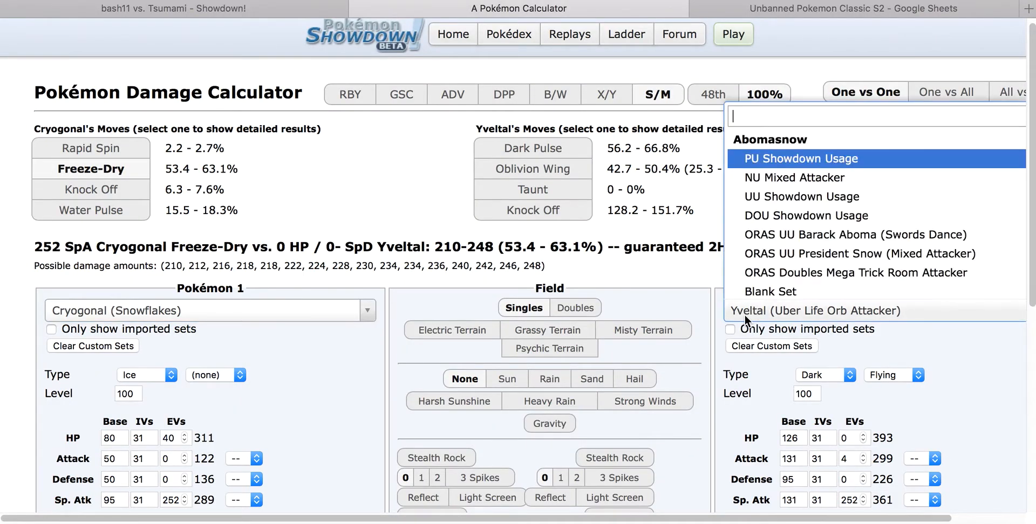
text(o)
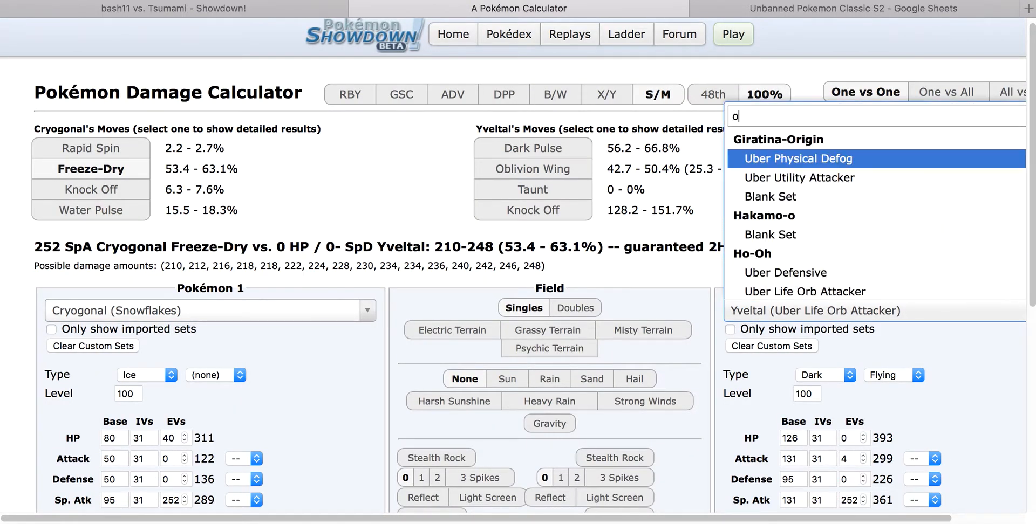
text(lopunny)
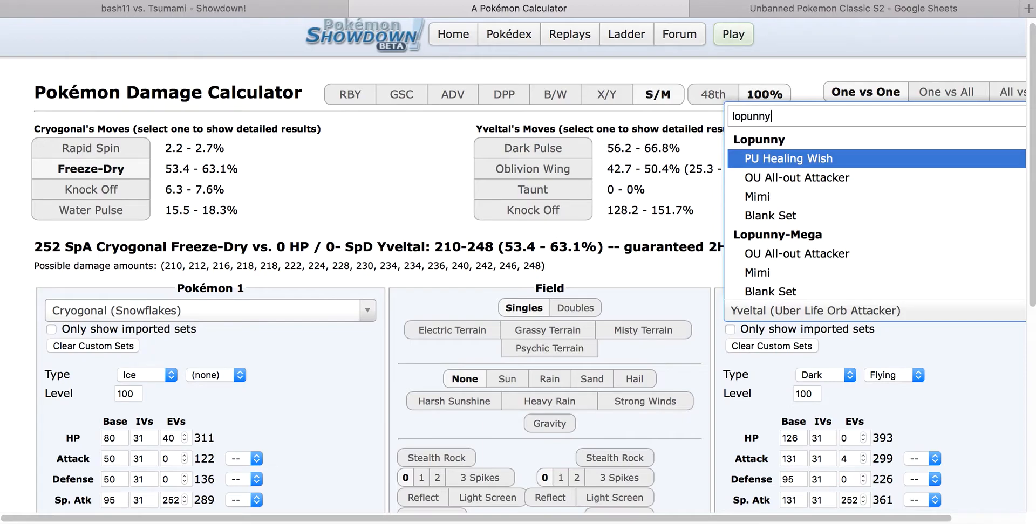
click(797, 252)
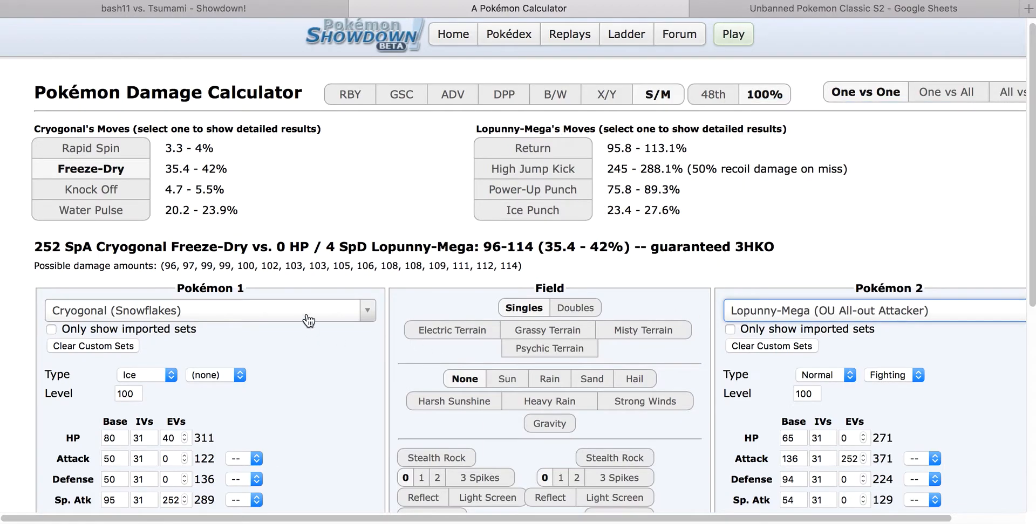
text(qwilfish (Mrs.Puff)
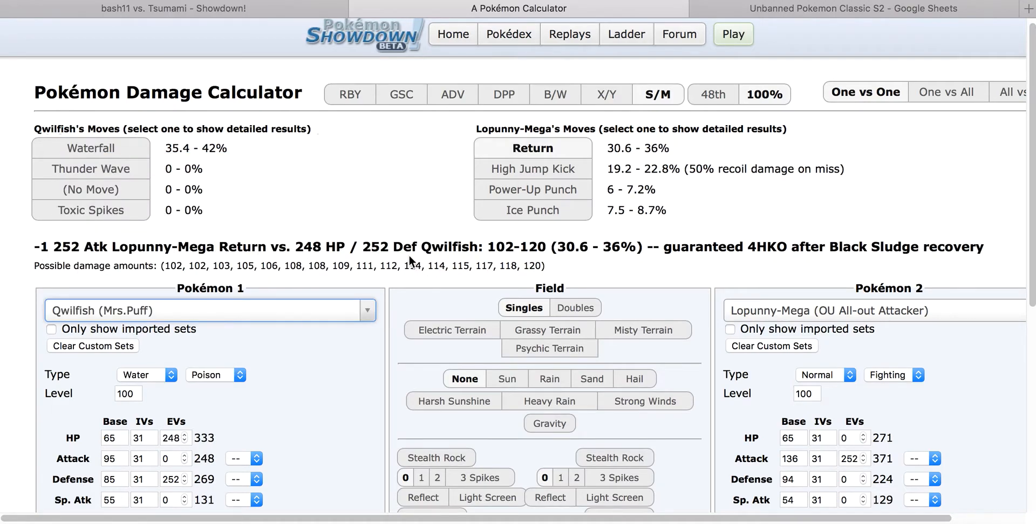
click(174, 8)
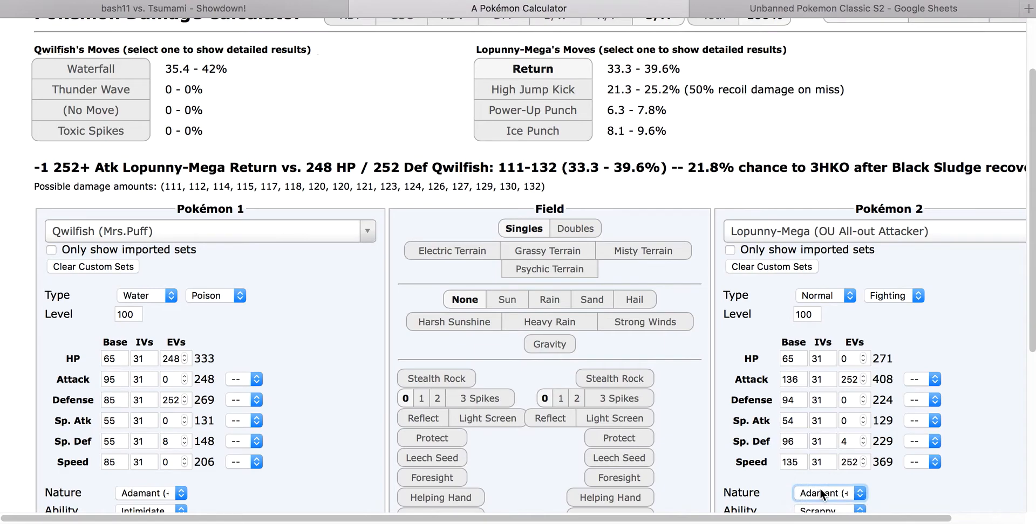
click(830, 493)
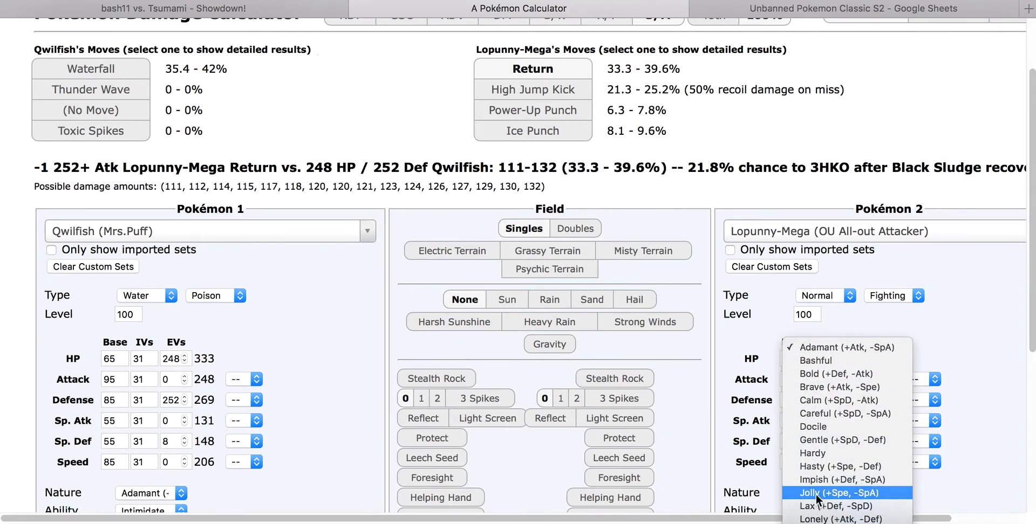
click(174, 7)
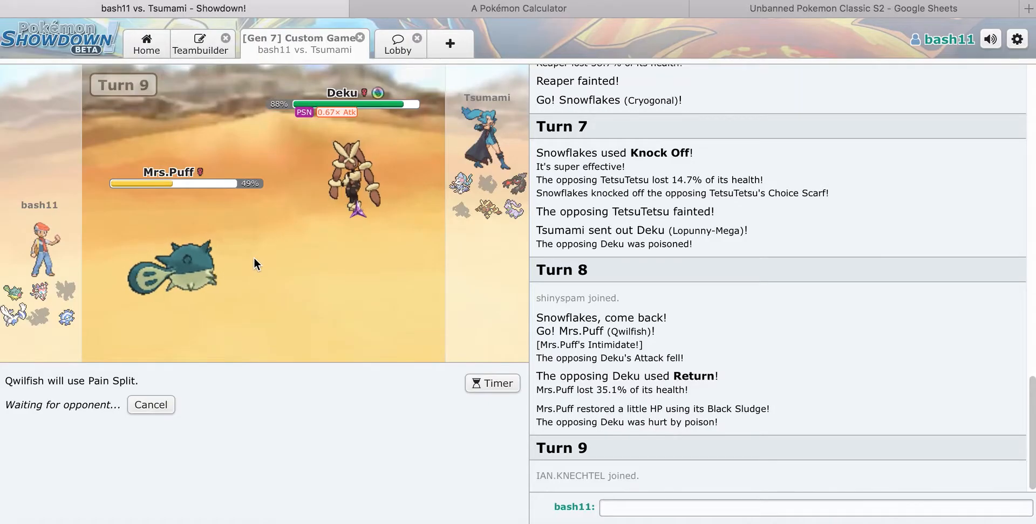
mouse_move(324, 278)
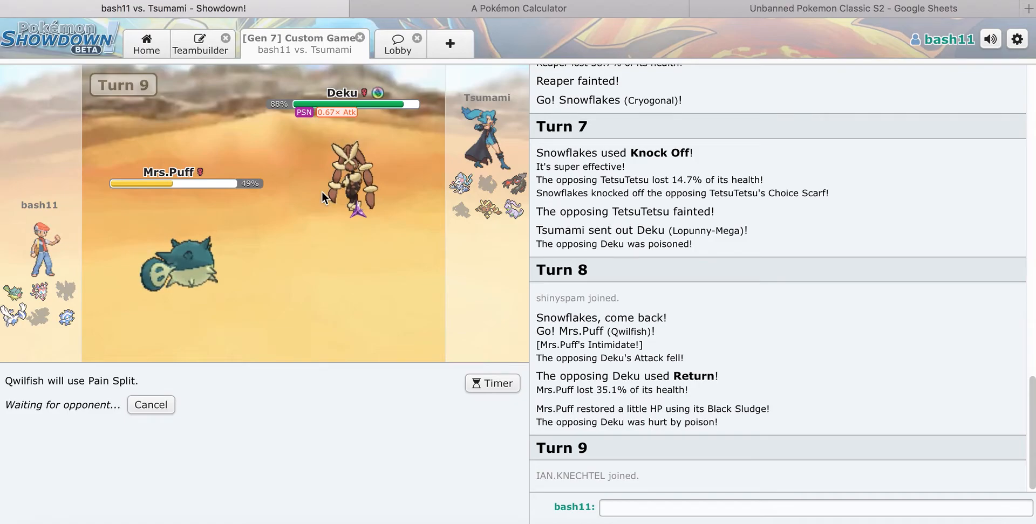
Step: Build a scratch Yveltal in the teambuilder to look up its Poison and Steel moves
click(201, 44)
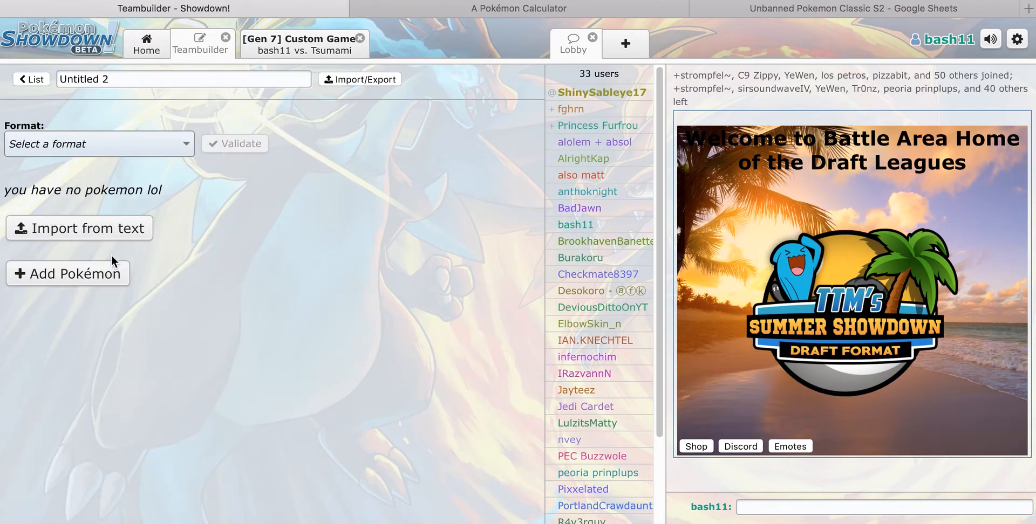
text(yv)
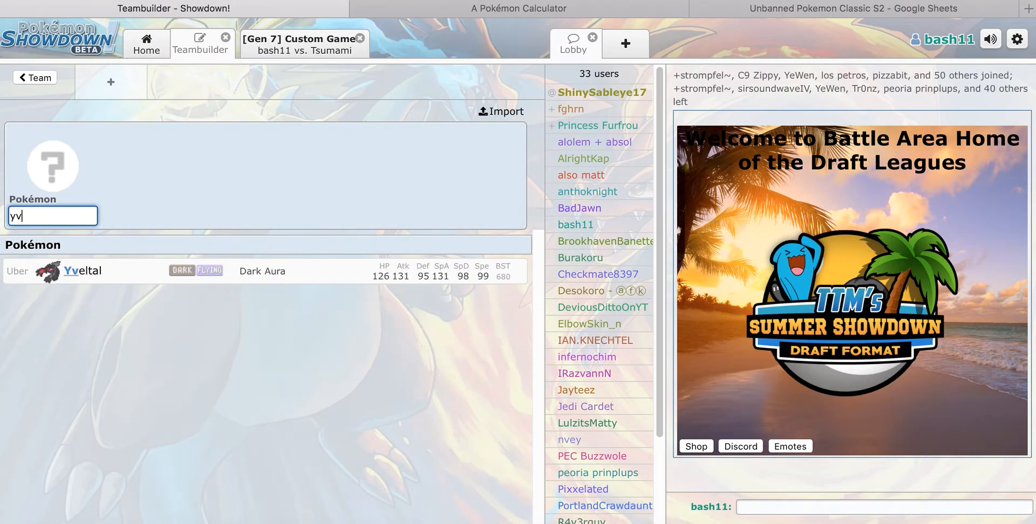
click(83, 271)
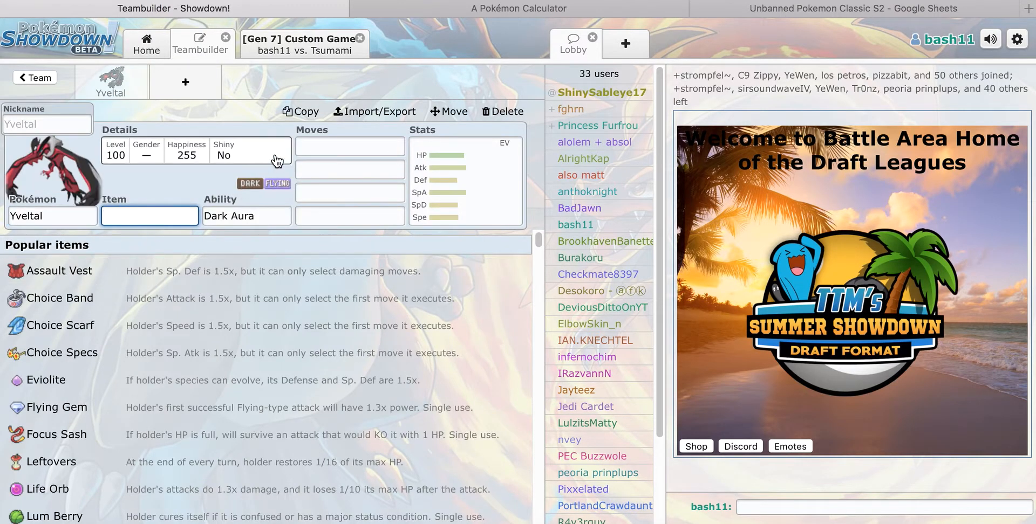
text(poi)
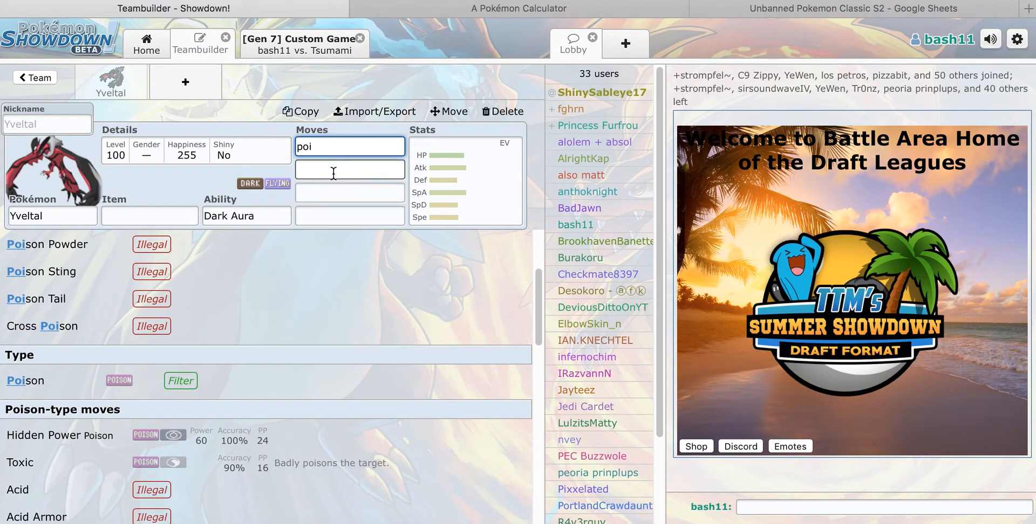
text(stee)
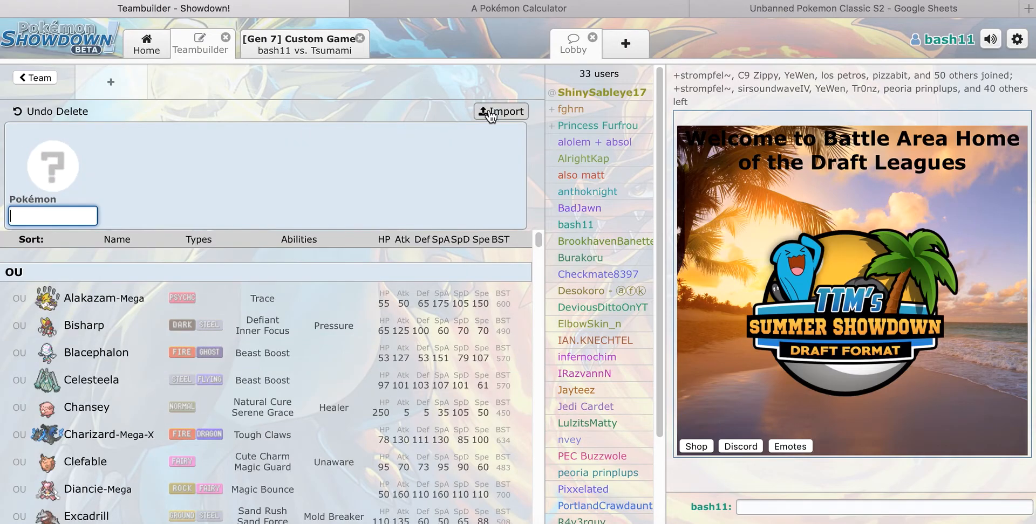
click(304, 43)
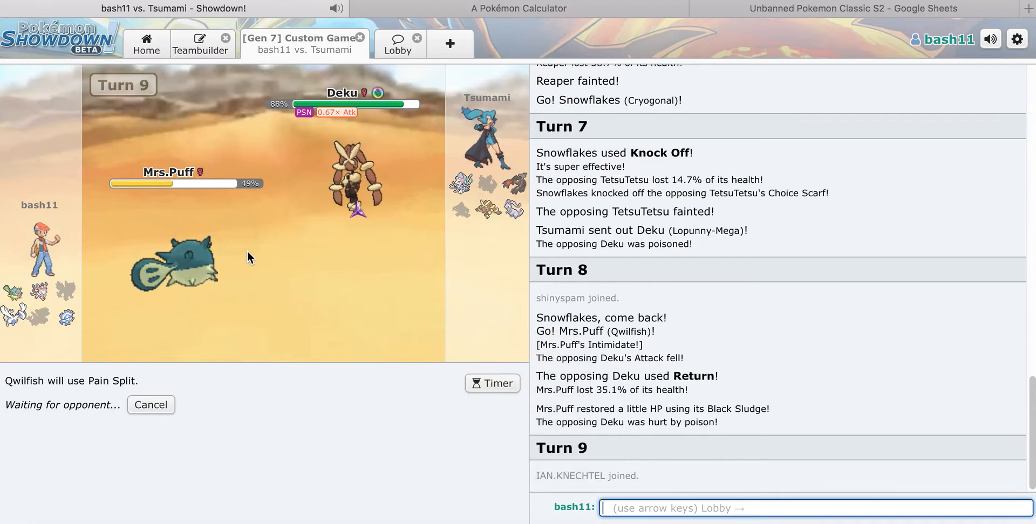
mouse_move(218, 209)
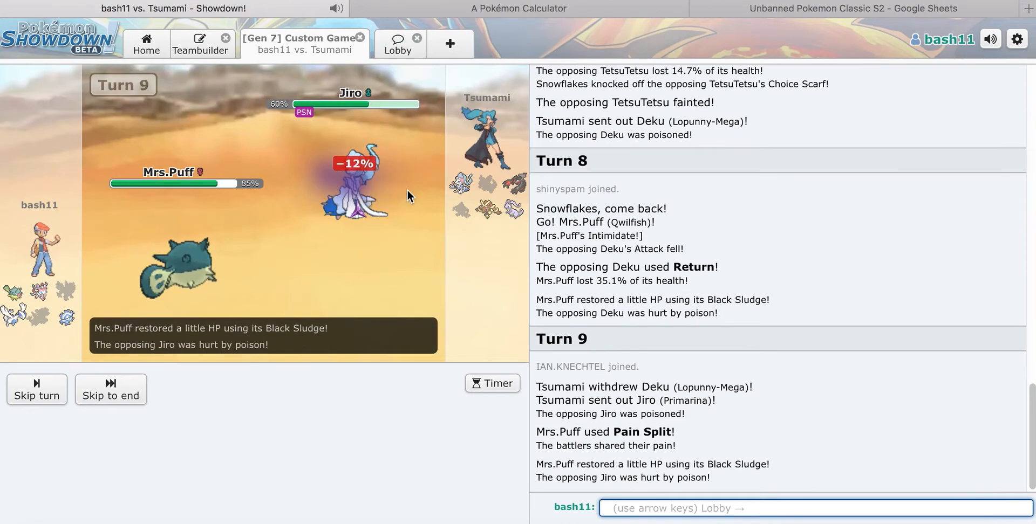
Step: Let turn 9 resolve as Tsumami sends in Primarina against Pain Split
click(517, 8)
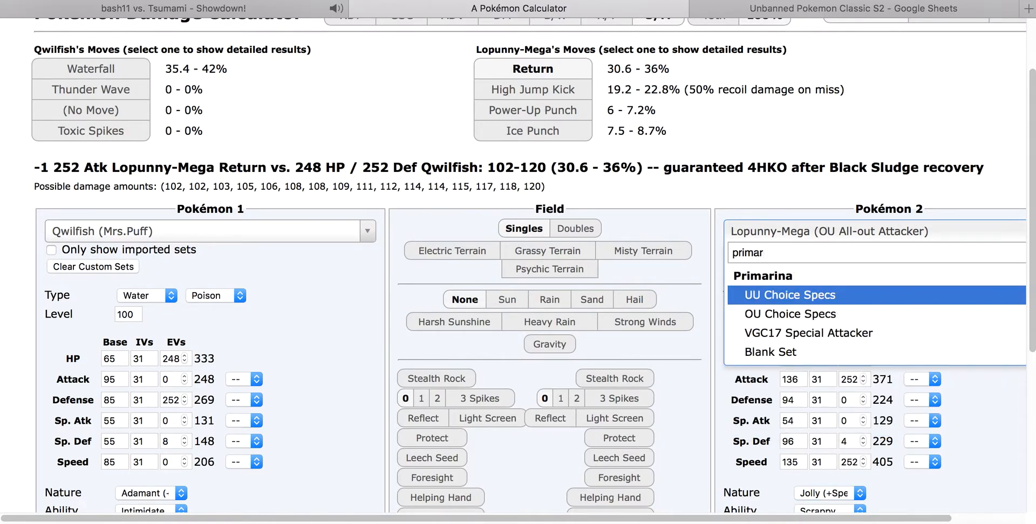
Step: Check the opponent's Primarina and search sets for the first Pokémon in the calculator
click(173, 8)
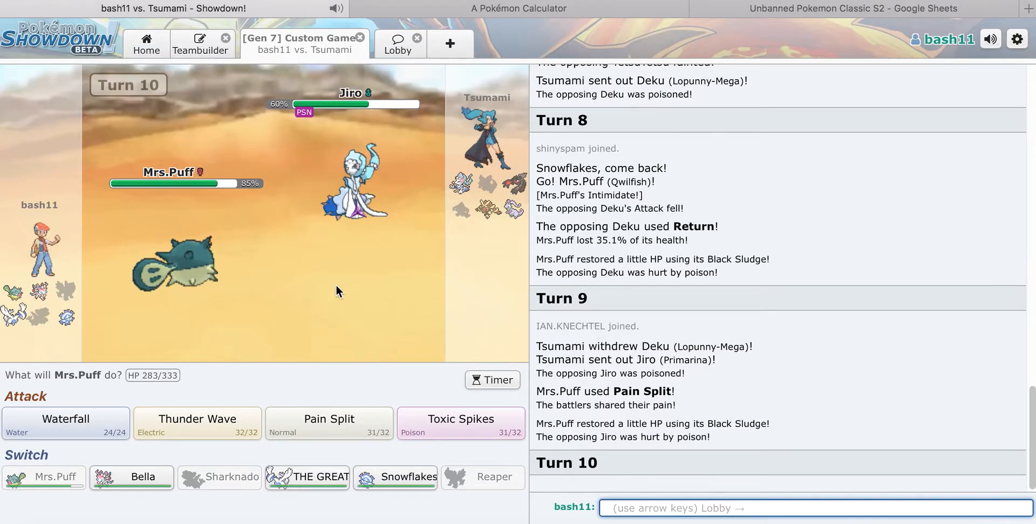
mouse_move(357, 192)
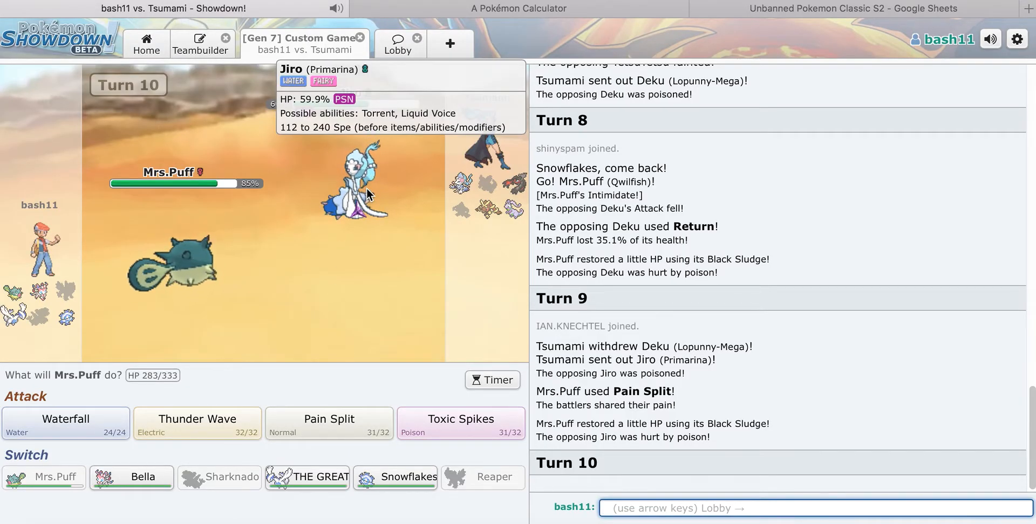
click(517, 7)
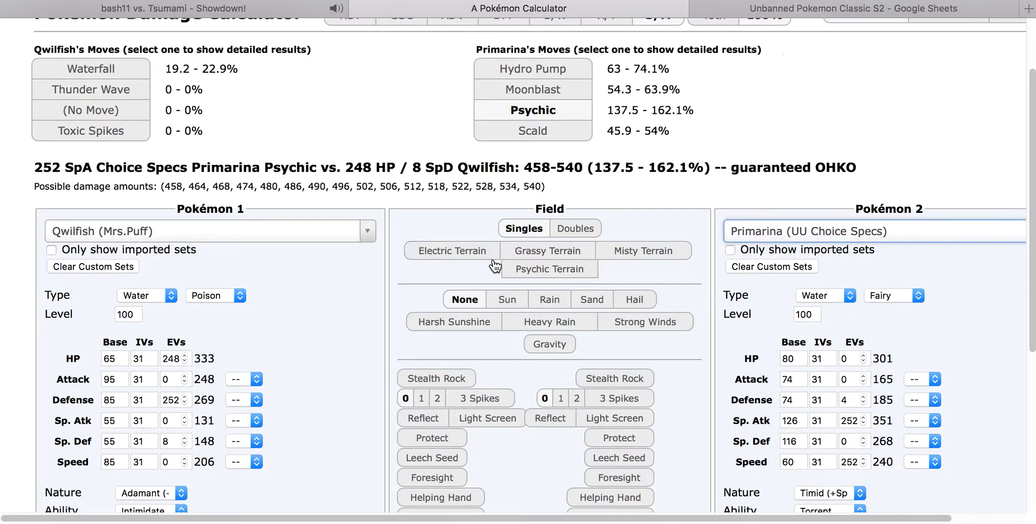
click(207, 231)
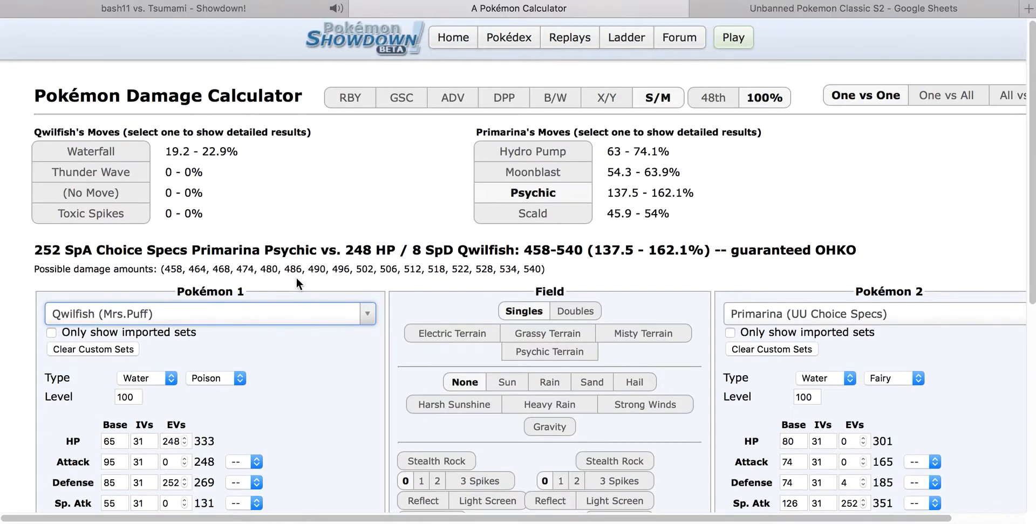
text(sy)
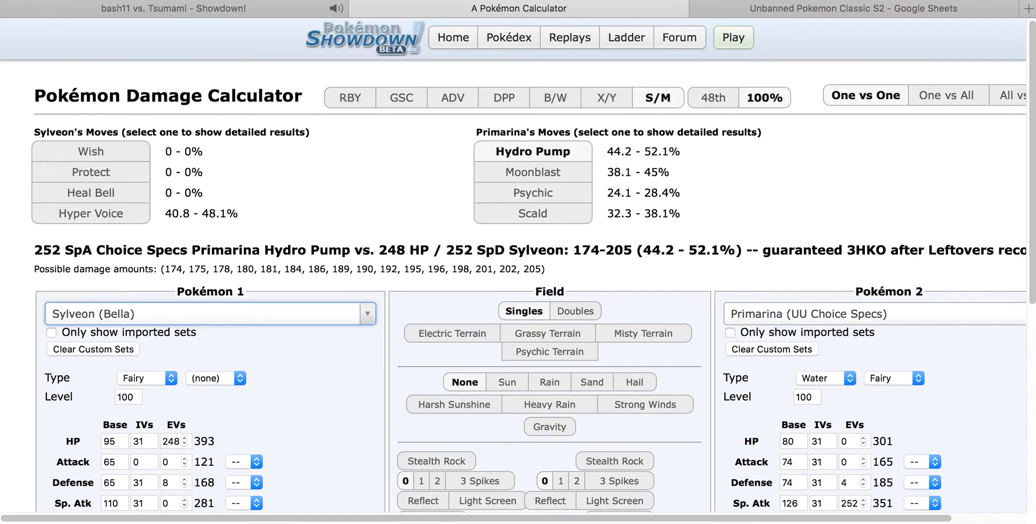
mouse_move(204, 12)
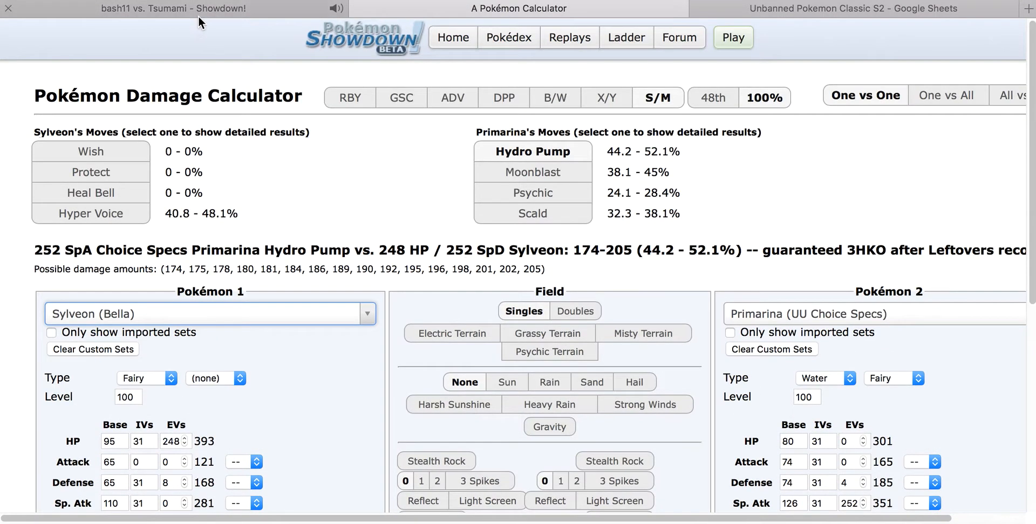
Step: Send THE GREAT WALL (Lugia) in for Mrs.Puff against Jiro's Moonblast
click(161, 7)
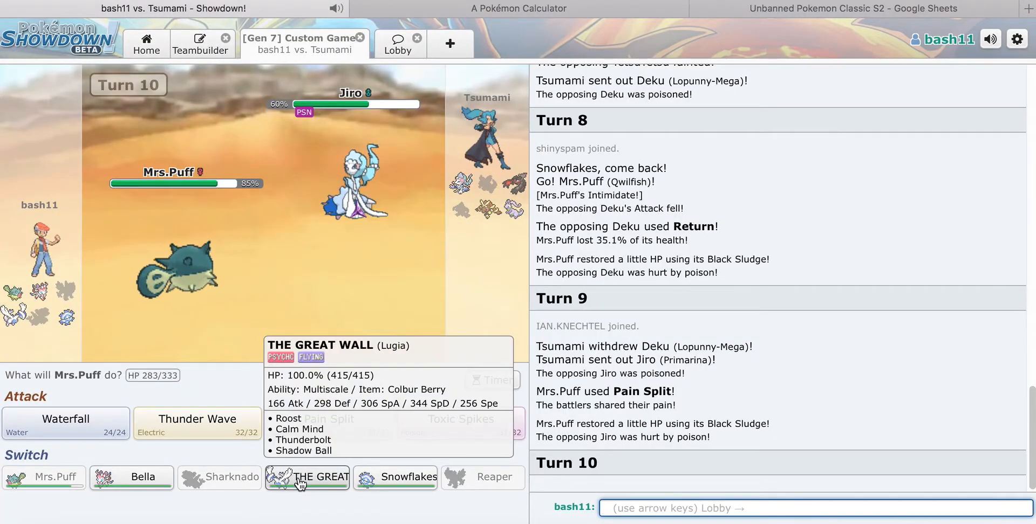
mouse_move(508, 20)
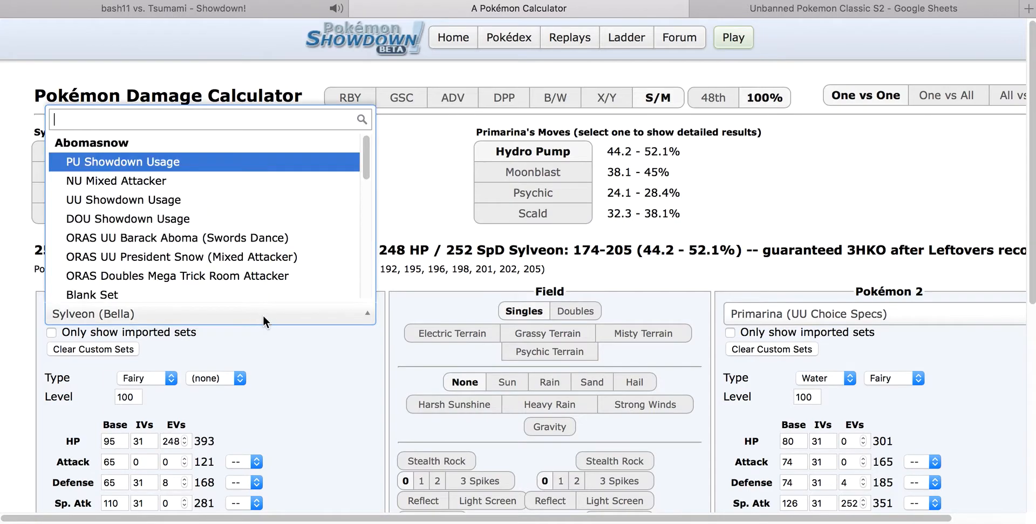
text(lugia)
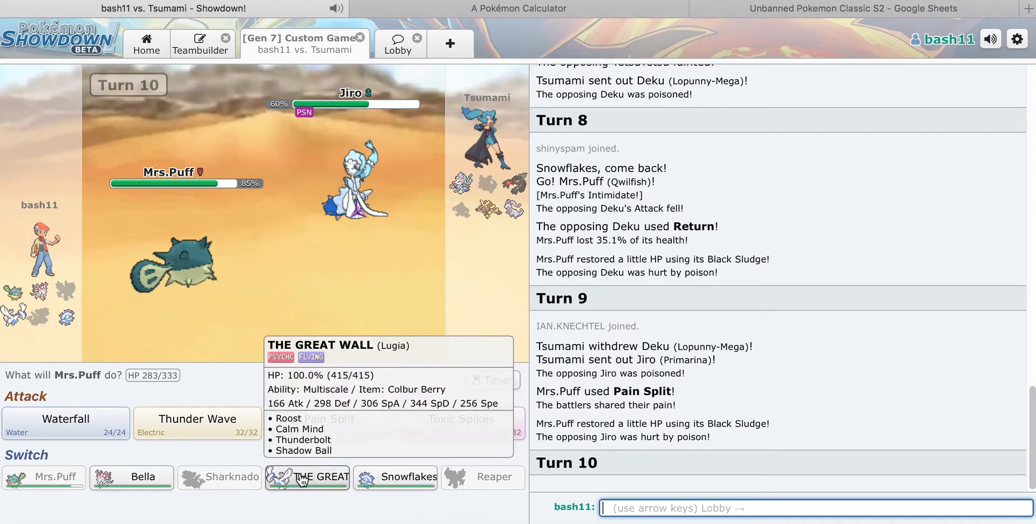
click(307, 477)
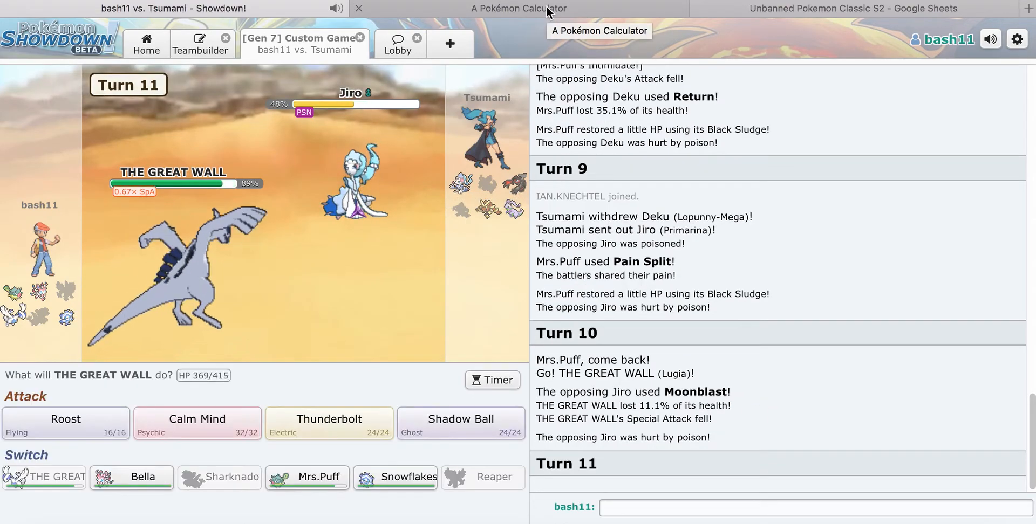
Step: Glance at the damage calculator results and the battle before changing the opponent
click(518, 8)
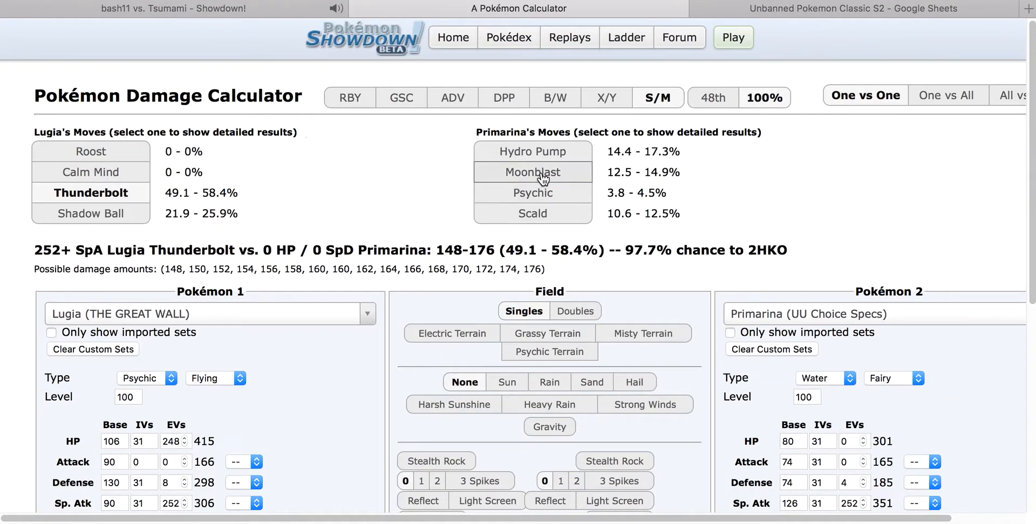
scroll(down, 3)
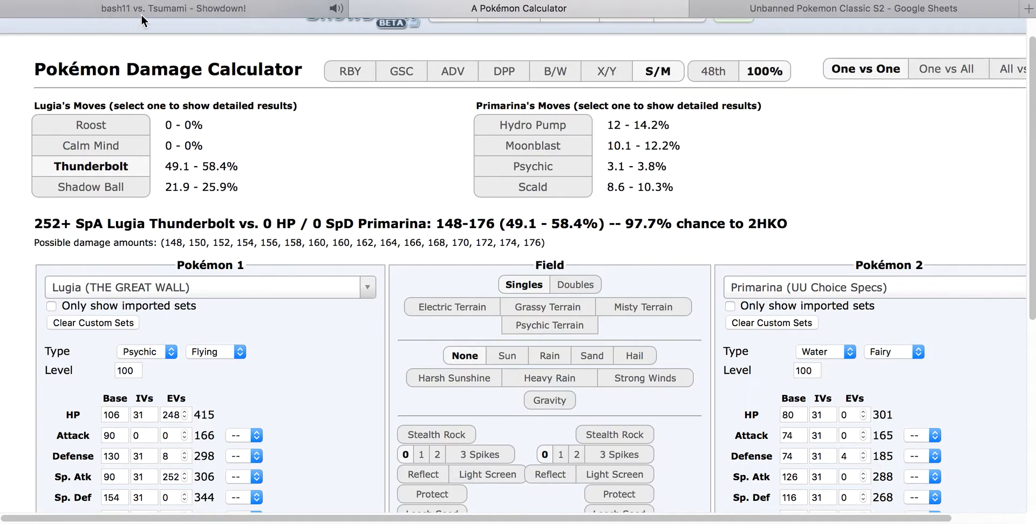
click(174, 7)
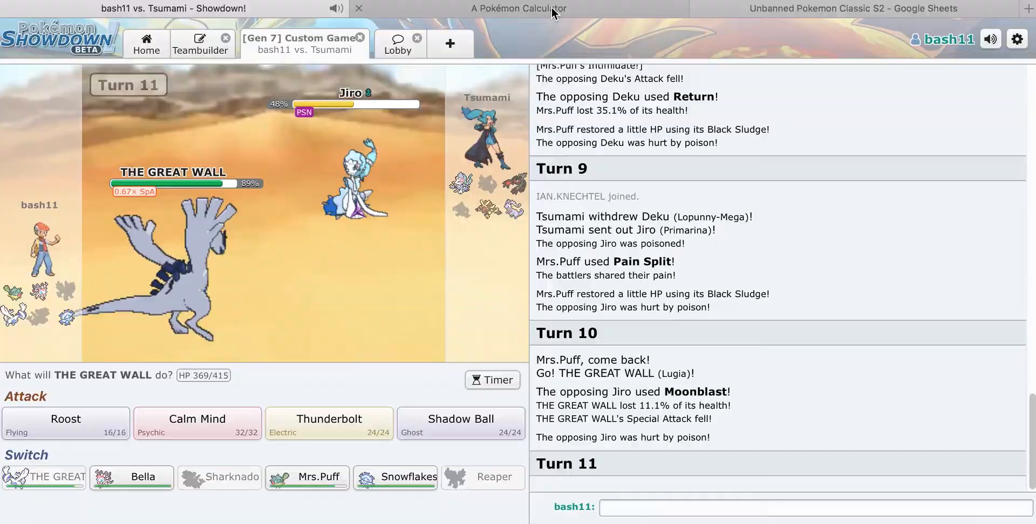
click(518, 8)
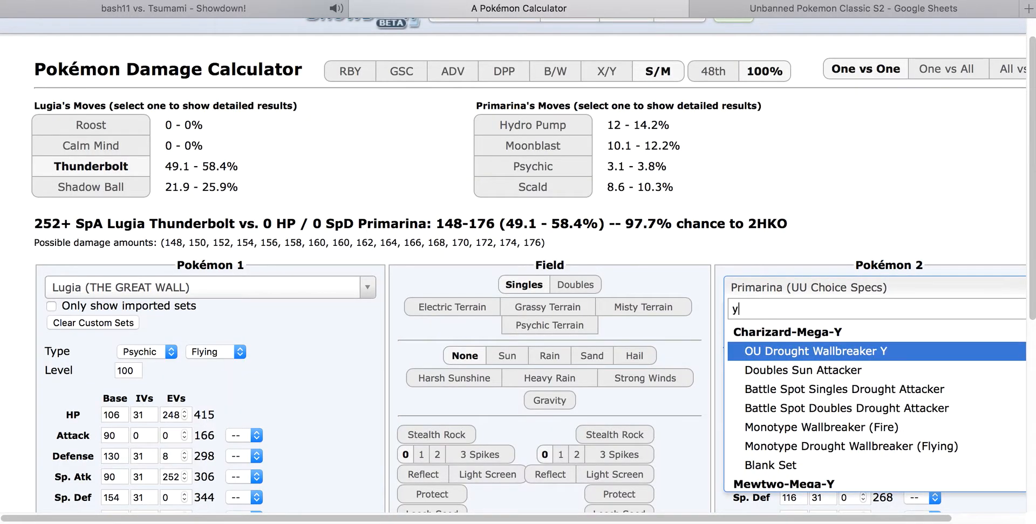
Step: Make Yveltal's Uber Life Orb Attacker set Lugia's opponent, showing Knock Off at 22.1–26%, then rejoin the battle
text(ve)
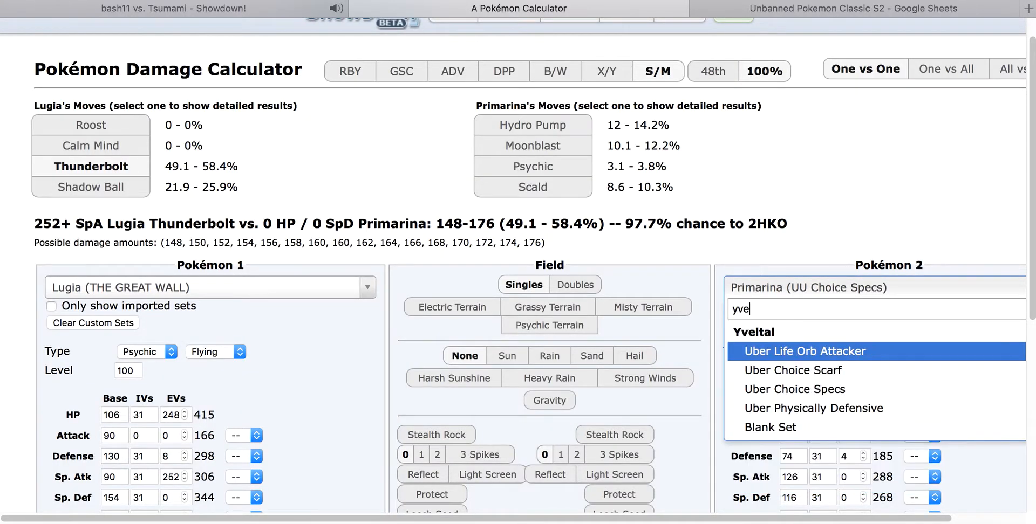
click(811, 350)
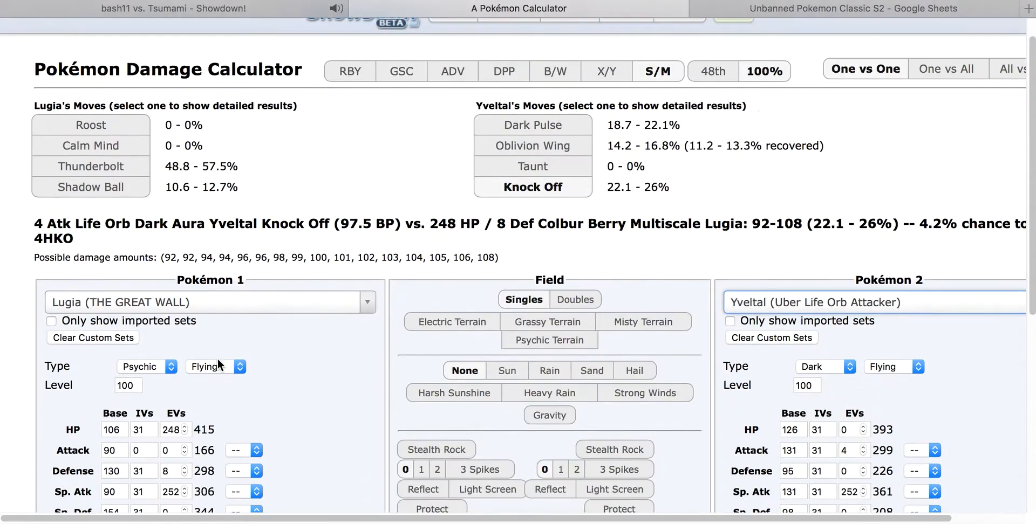
scroll(down, 3)
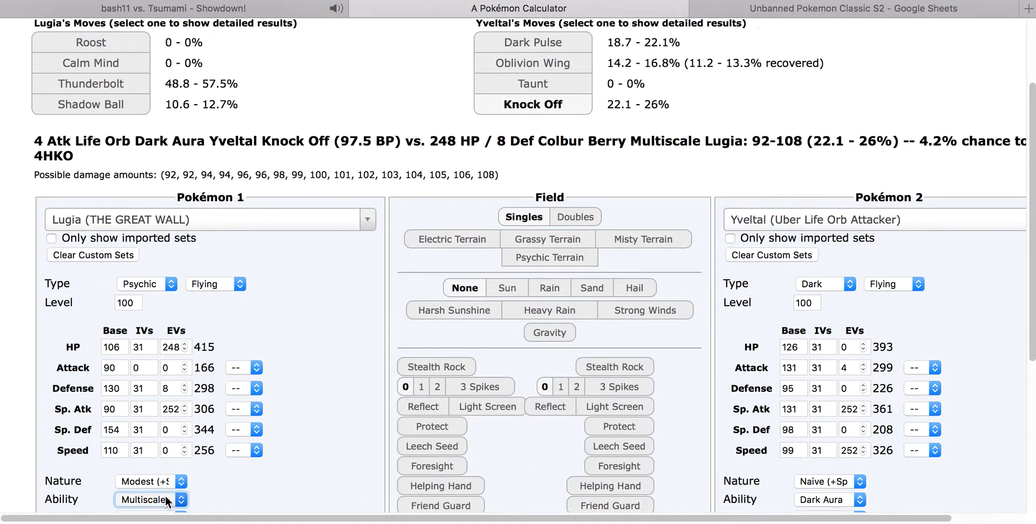
click(151, 499)
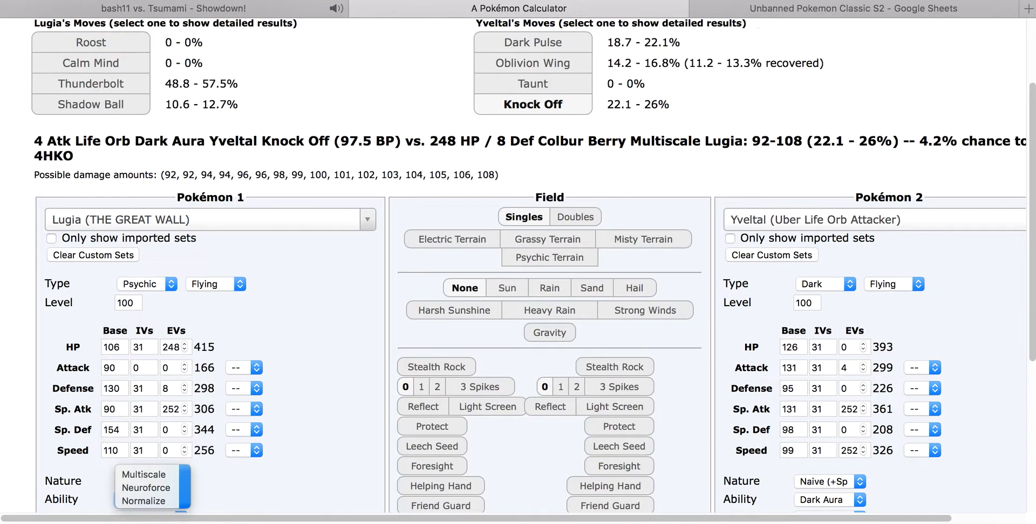
click(145, 491)
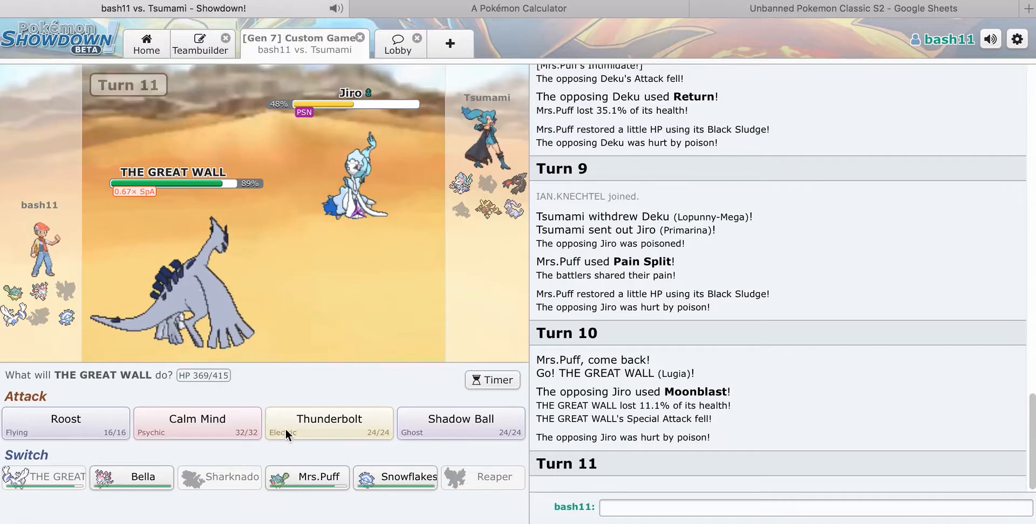
Step: Have THE GREAT WALL use Calm Mind on turn 11 and again on turn 12
click(196, 423)
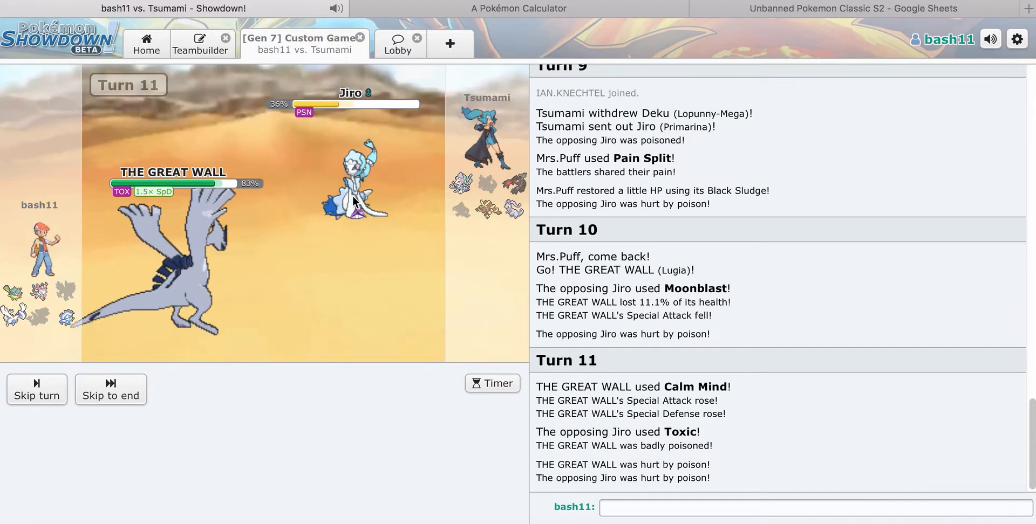
mouse_move(196, 419)
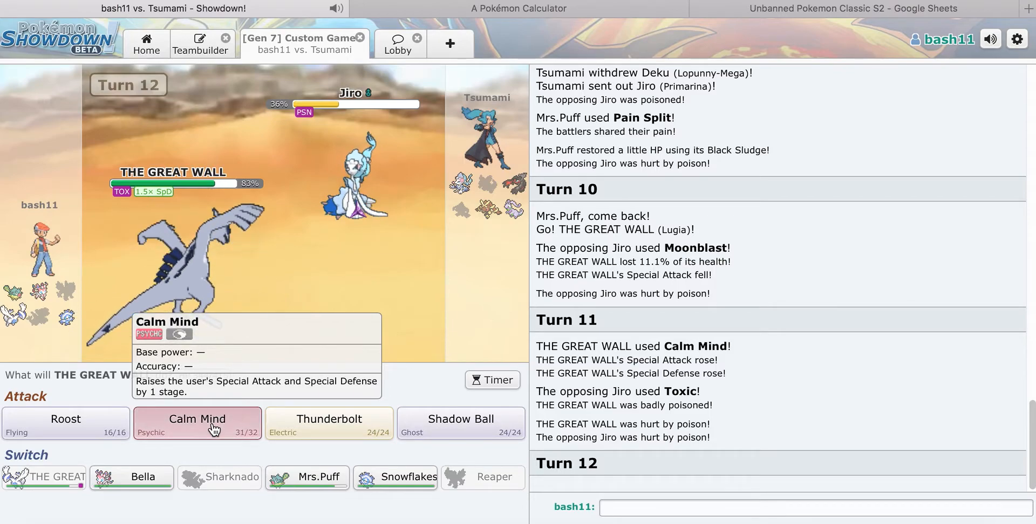
click(196, 423)
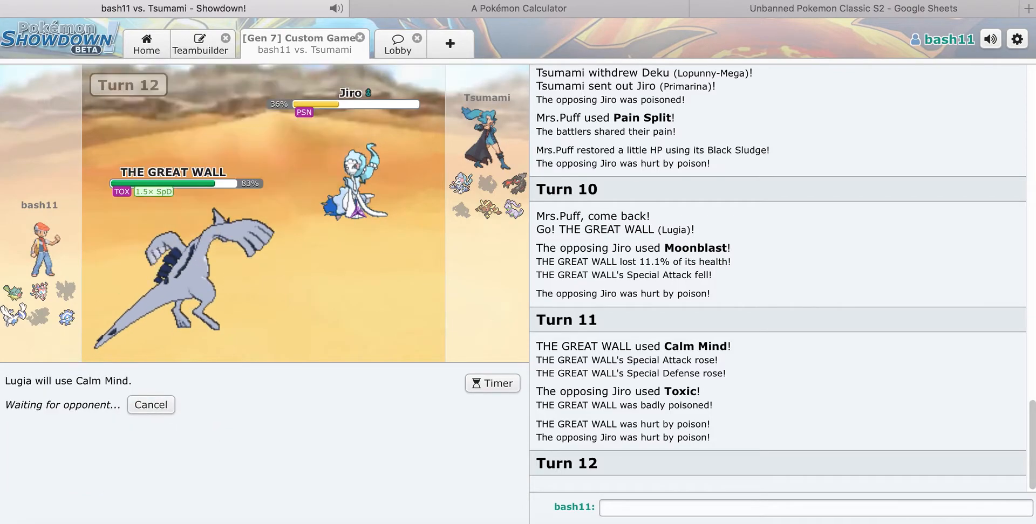
click(518, 7)
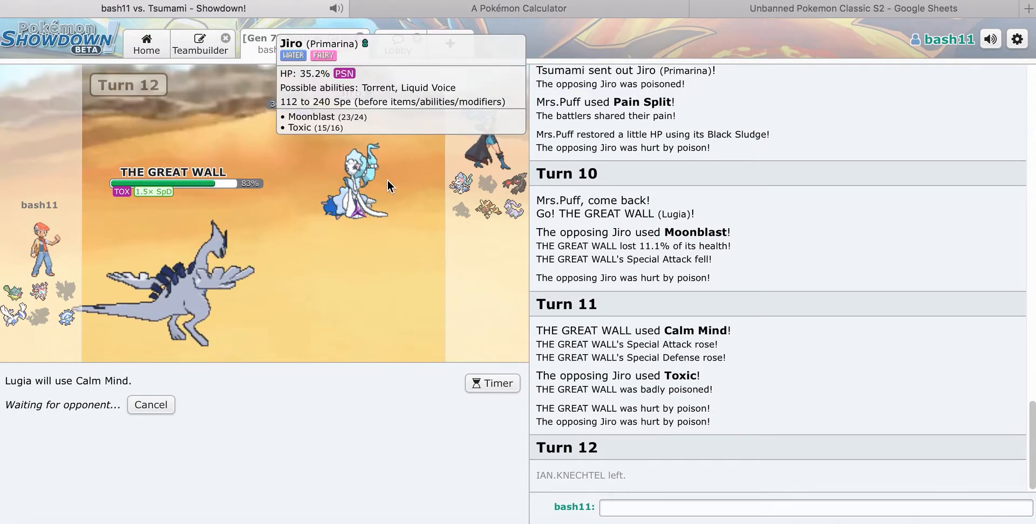
mouse_move(185, 265)
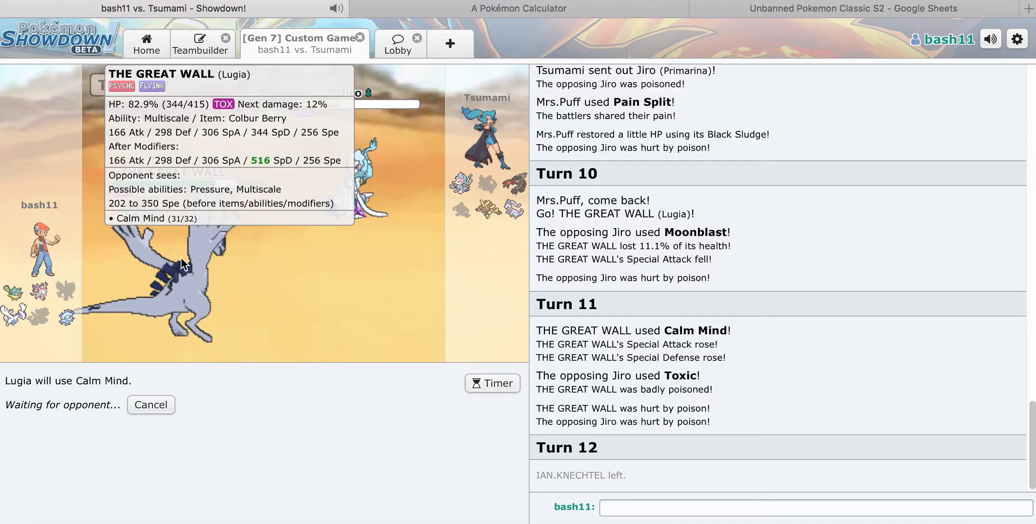
mouse_move(349, 228)
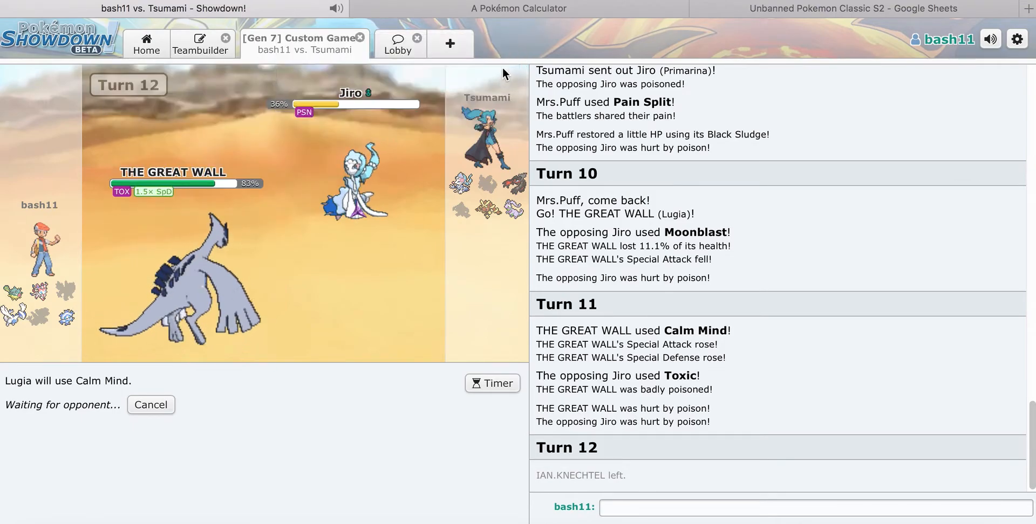
Step: Set Lugia's Special Defense boost to +2 and swap its ability away from Multiscale in the calculator
click(518, 7)
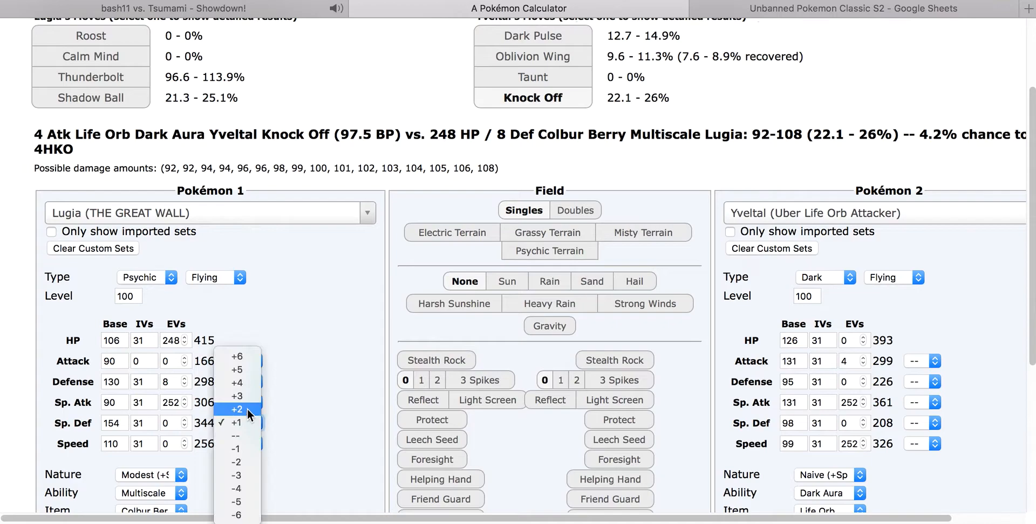
click(237, 409)
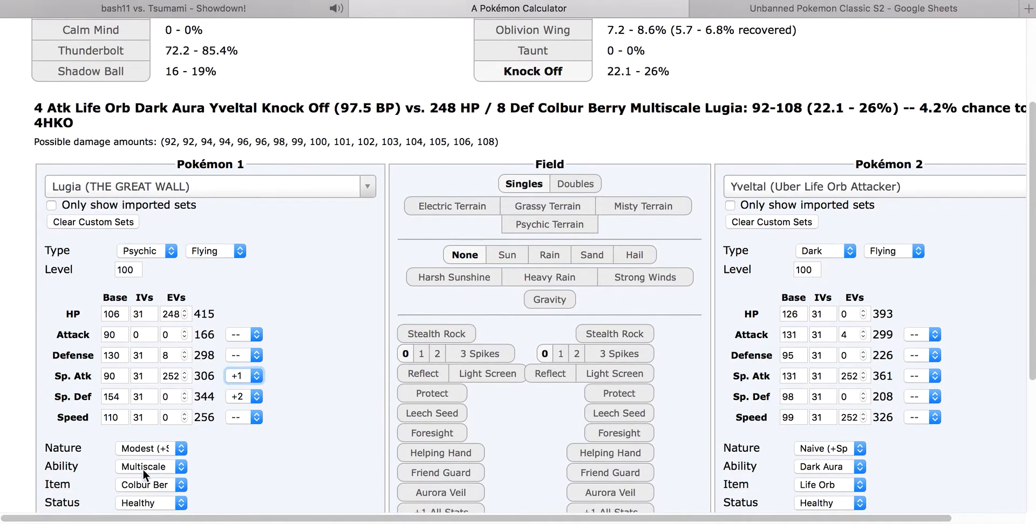
click(151, 467)
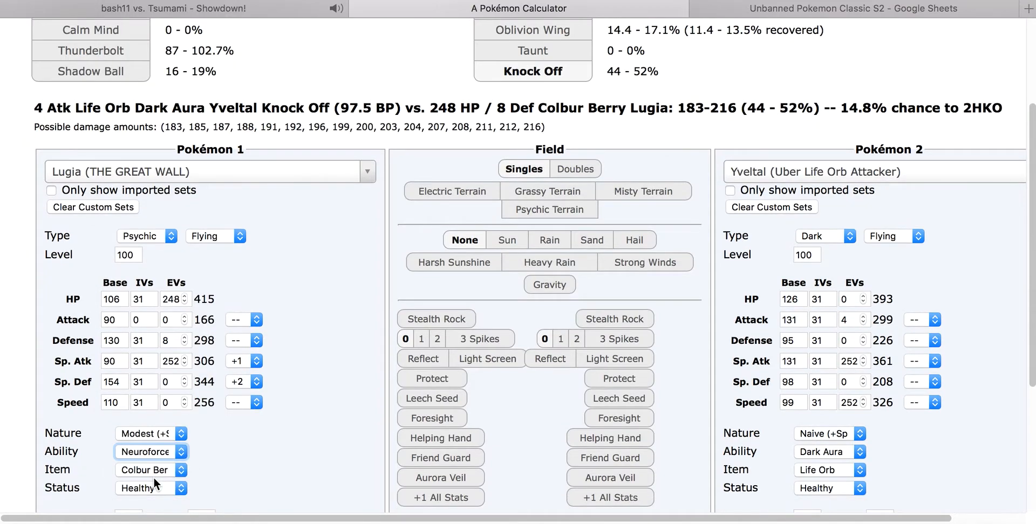
scroll(down, 3)
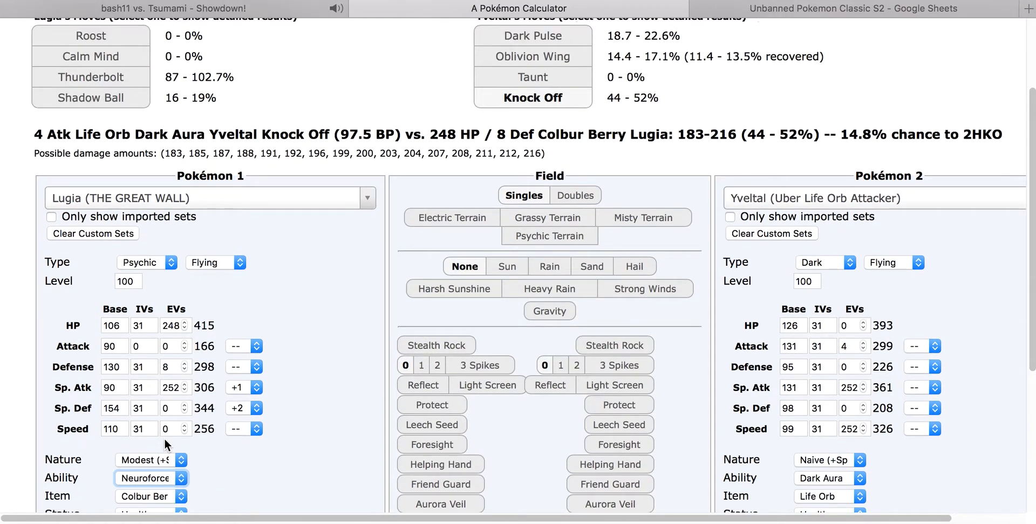
click(151, 478)
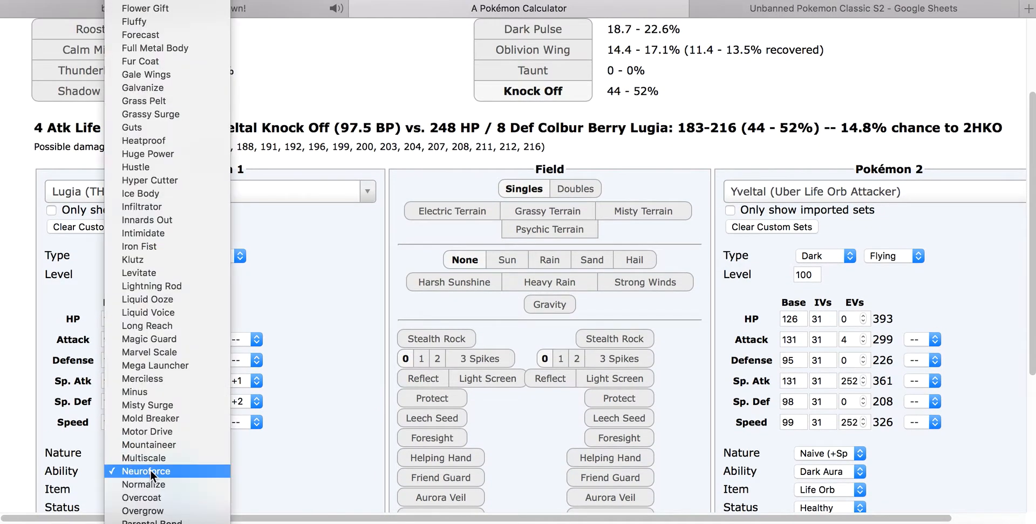
click(143, 458)
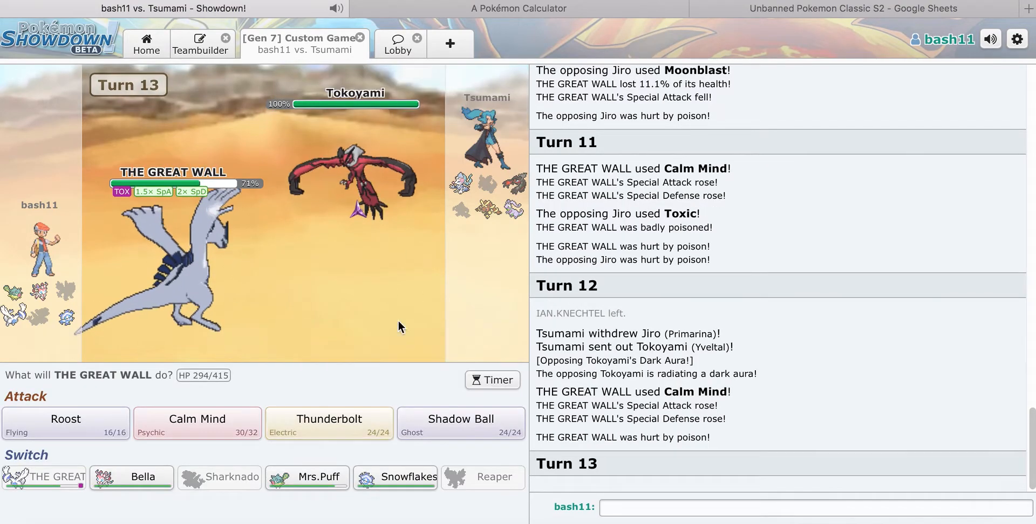
Step: Check the calculator, then hit Tokoyami with Thunderbolt, trading knockouts with THE GREAT WALL
click(518, 8)
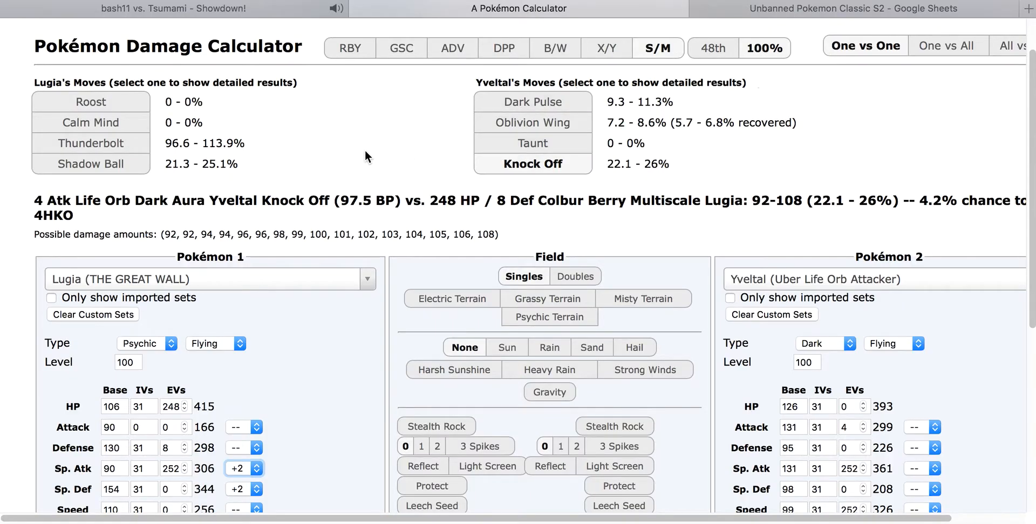
click(257, 473)
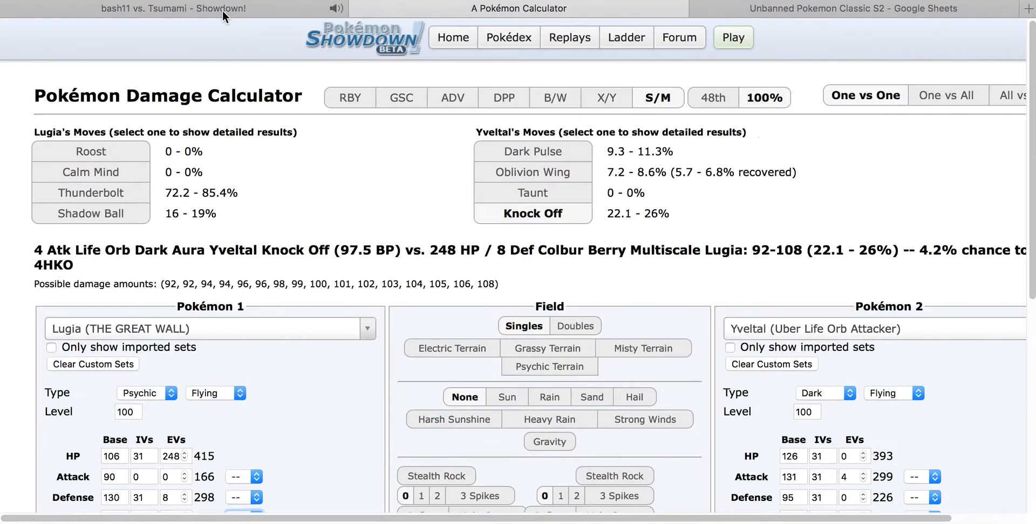
click(159, 7)
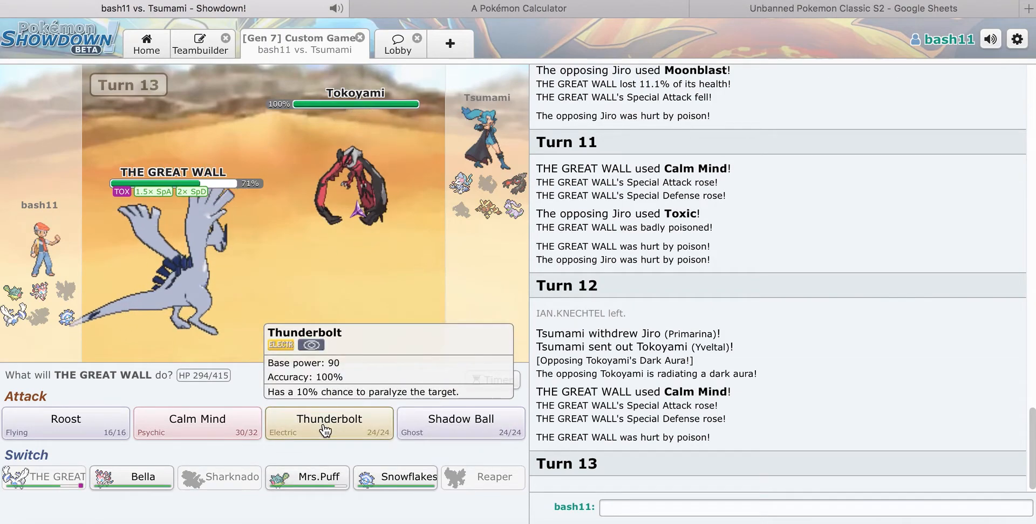
click(329, 423)
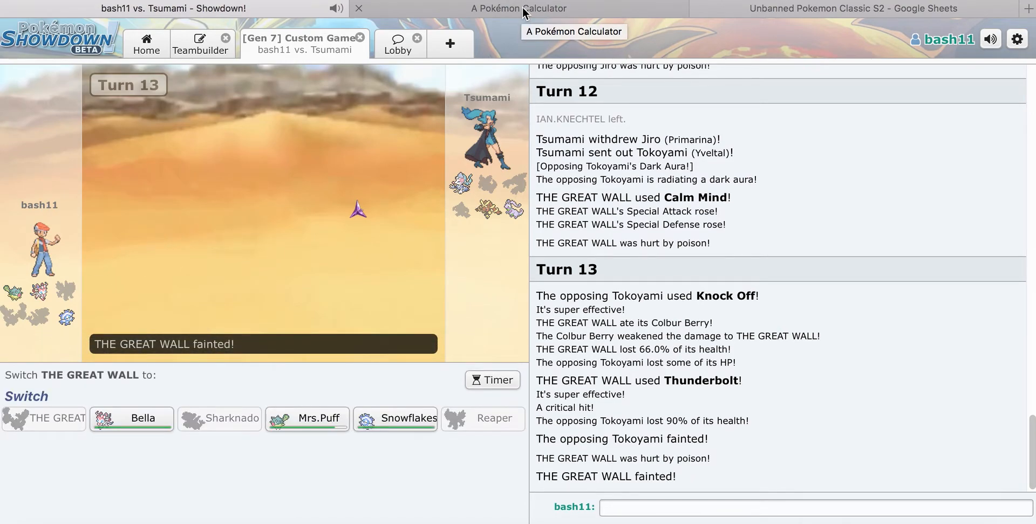
mouse_move(314, 352)
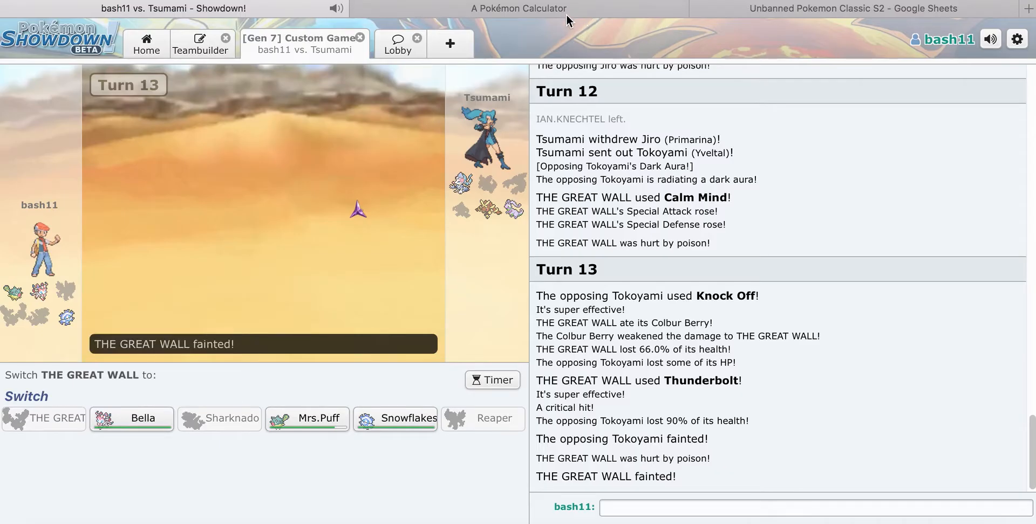
Step: Give Yveltal 252 Attack EVs and Lugia the Normalize ability, raising Knock Off to 53–62.8%
click(518, 8)
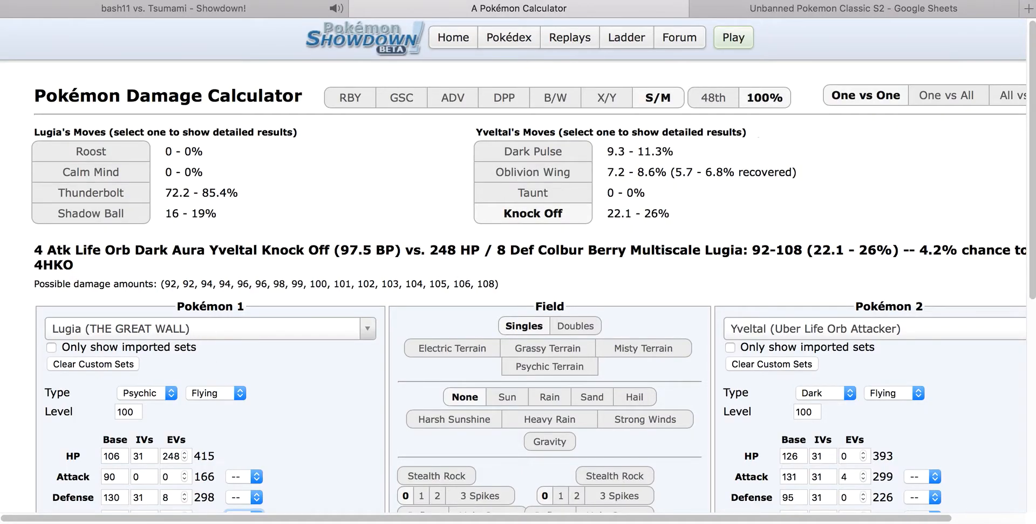
click(175, 8)
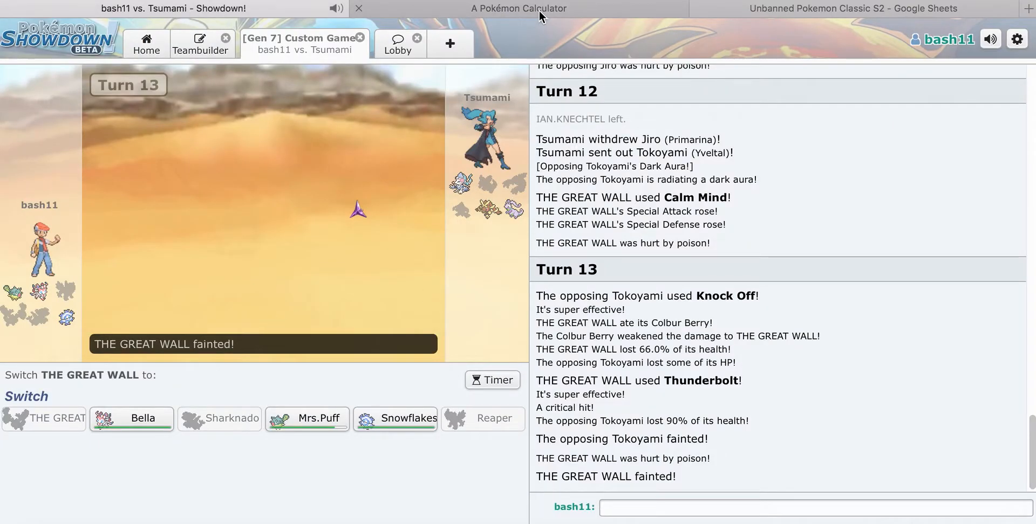
click(518, 9)
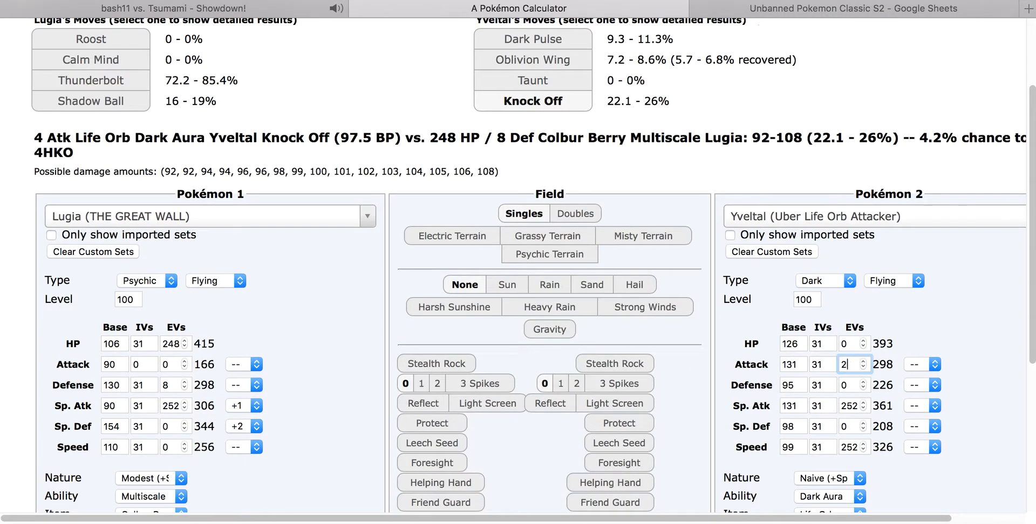
text(252)
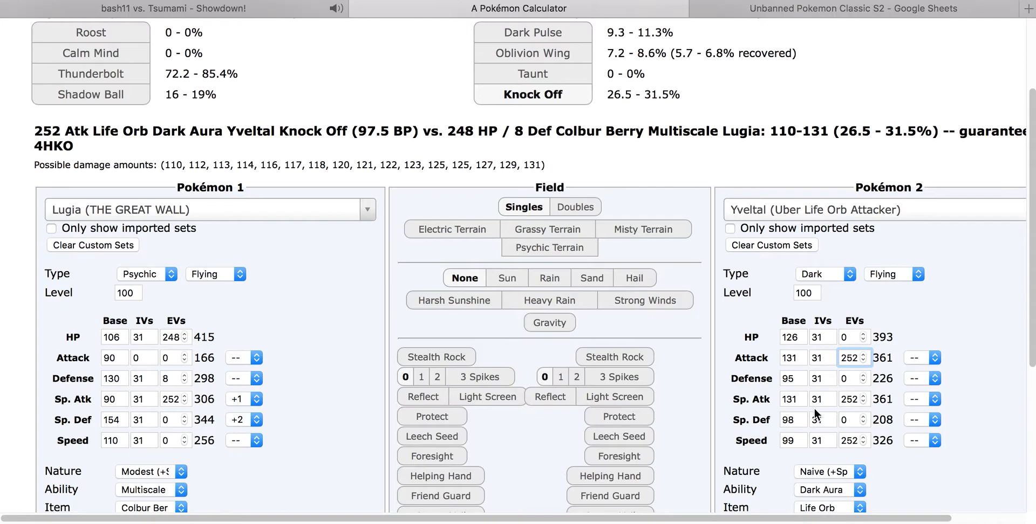
scroll(down, 3)
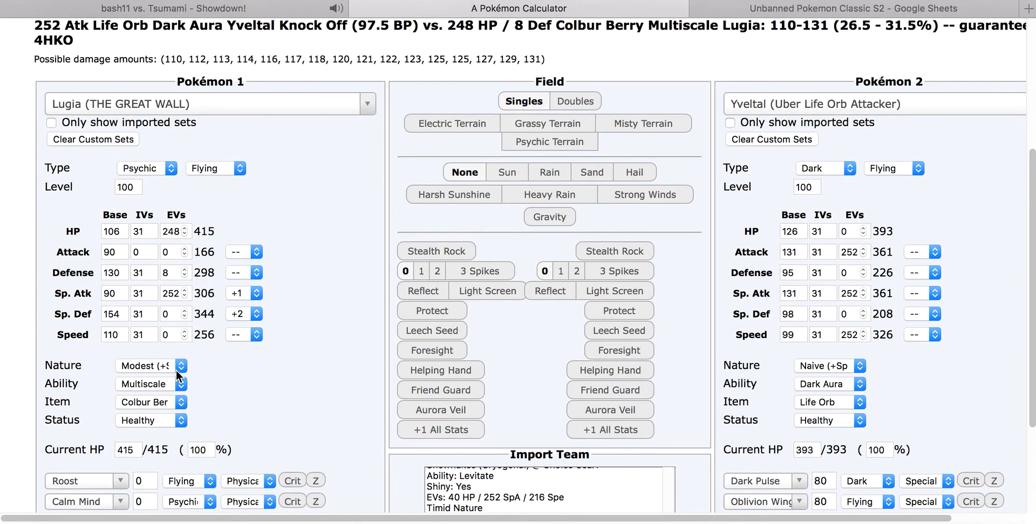
click(152, 384)
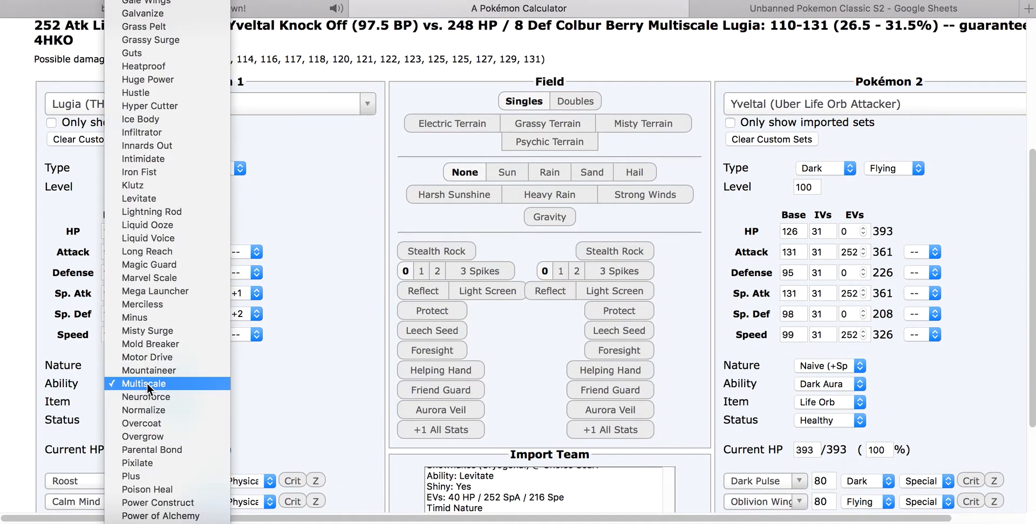
click(146, 384)
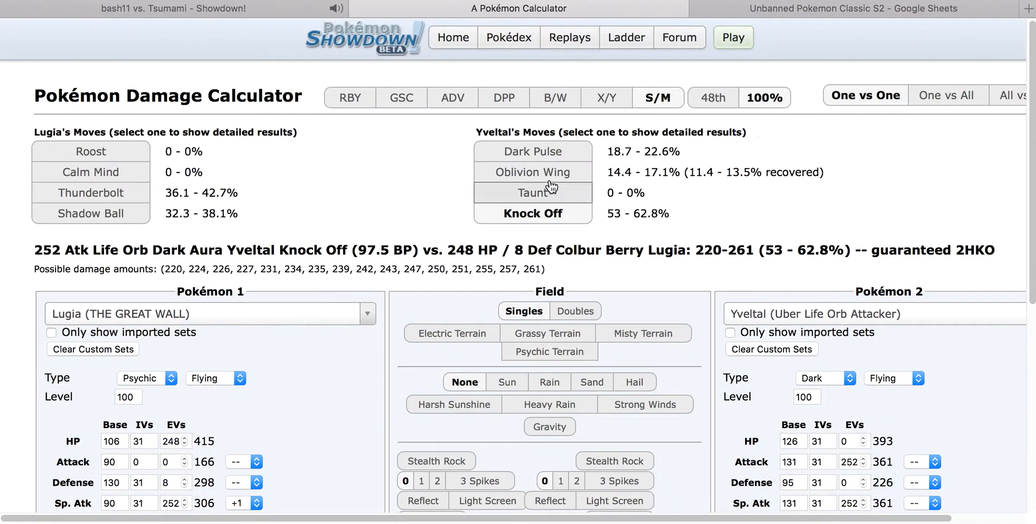
Step: Recheck the updated damage rolls against the battle and return to the pending replacement
scroll(down, 3)
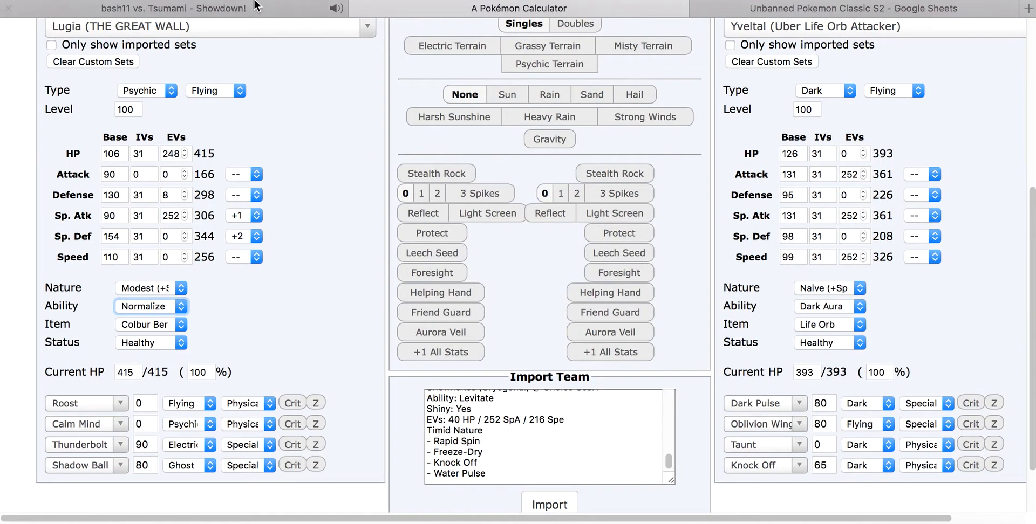
click(165, 8)
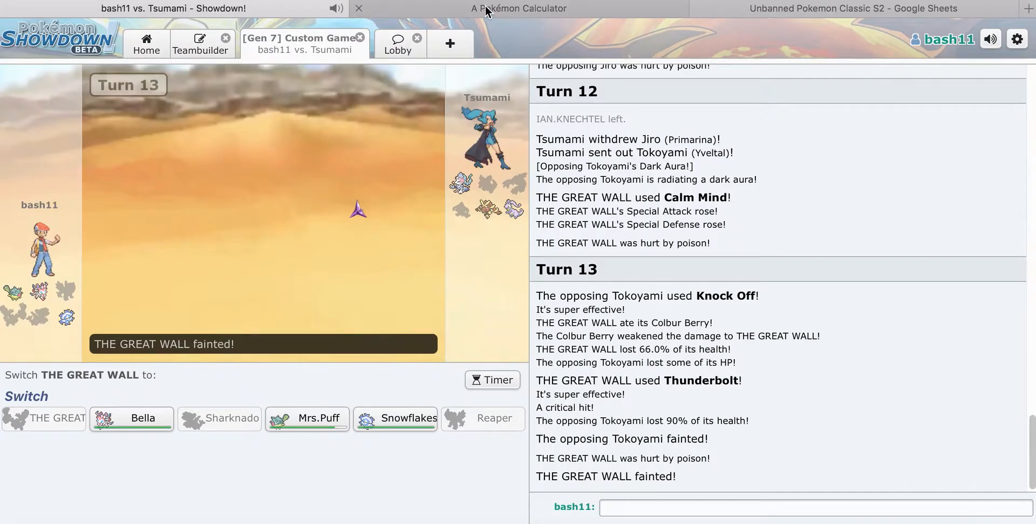
click(519, 8)
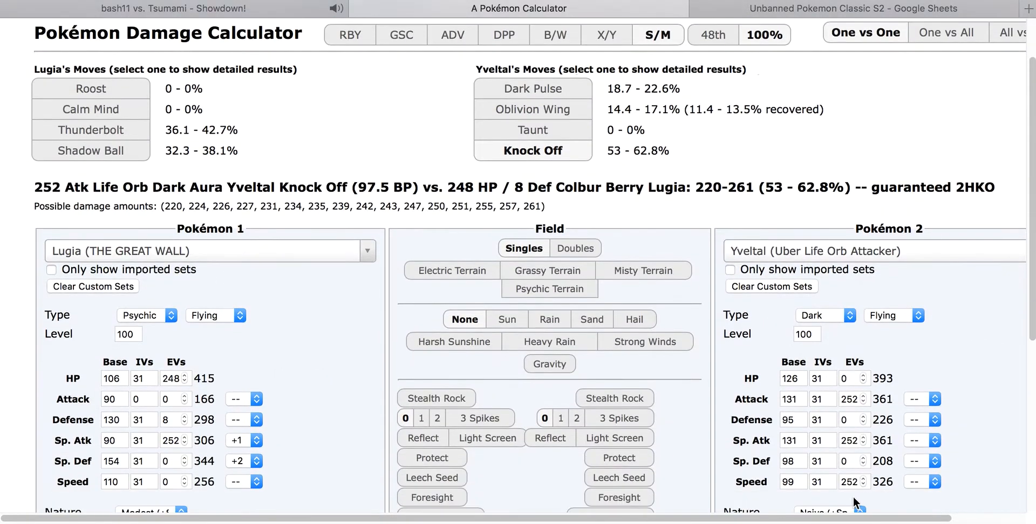
scroll(down, 3)
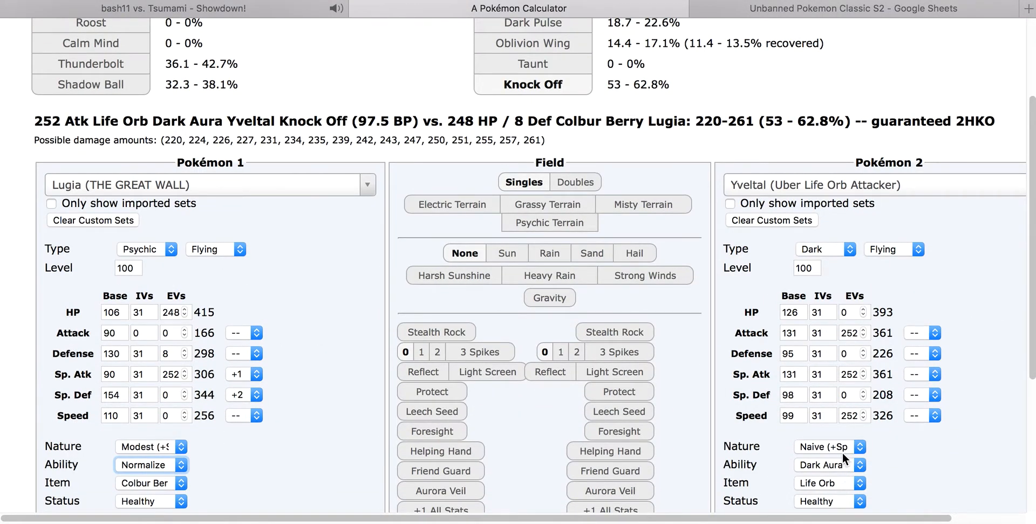
click(829, 447)
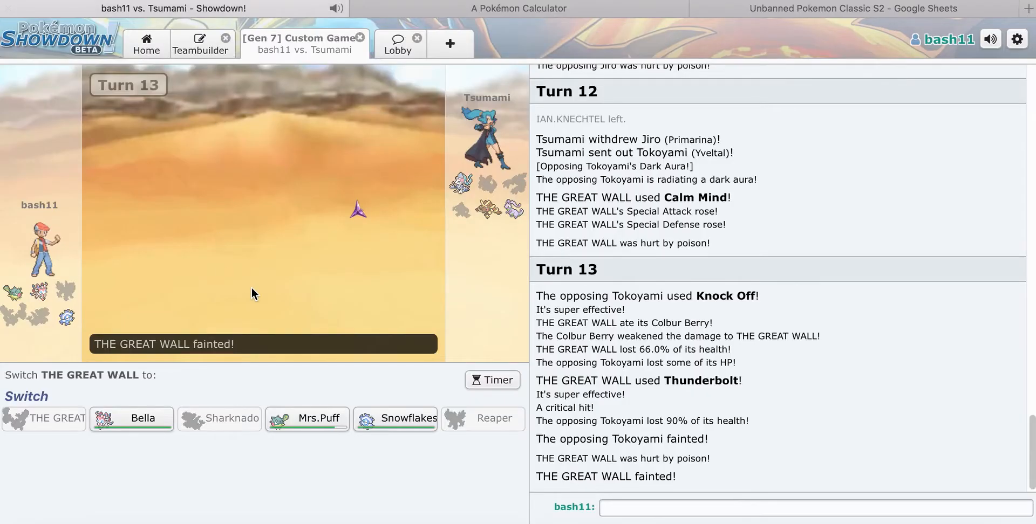
mouse_move(132, 417)
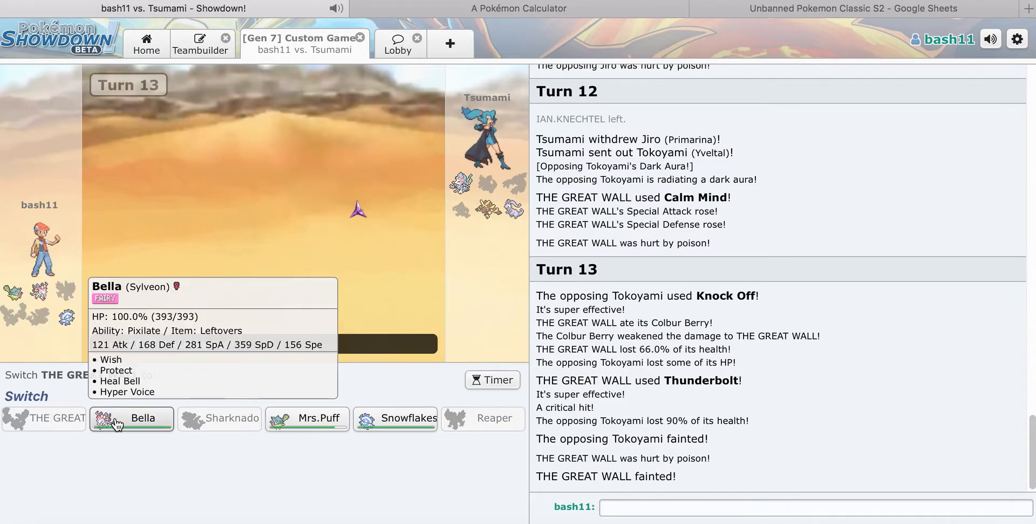
Step: Add Primarina to a scratch teambuilder team and search Sylveon, then return to the battle
click(518, 8)
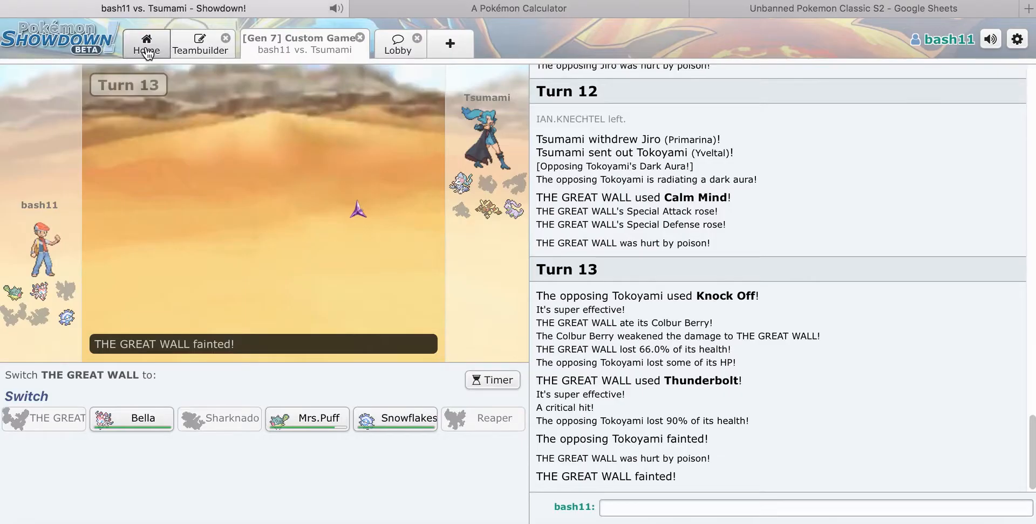
click(200, 43)
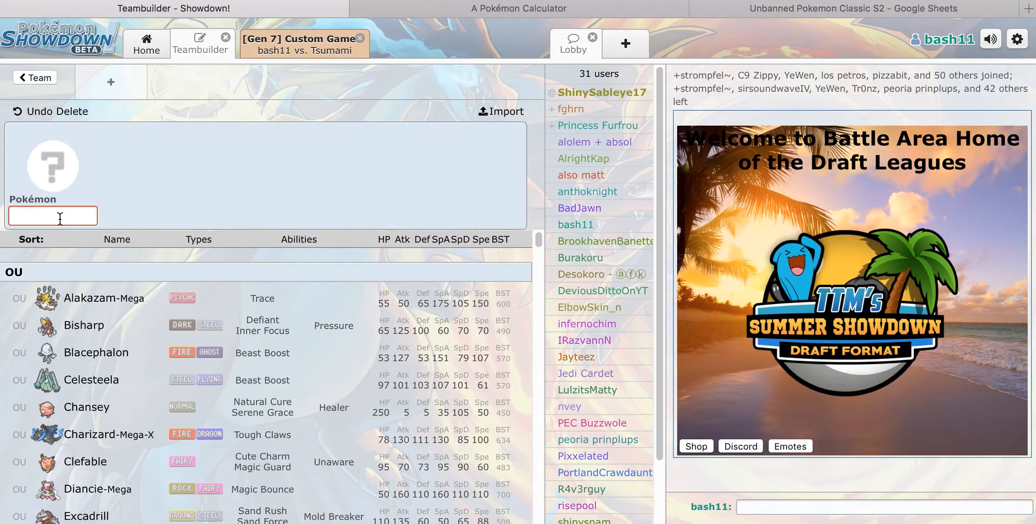
text(primar)
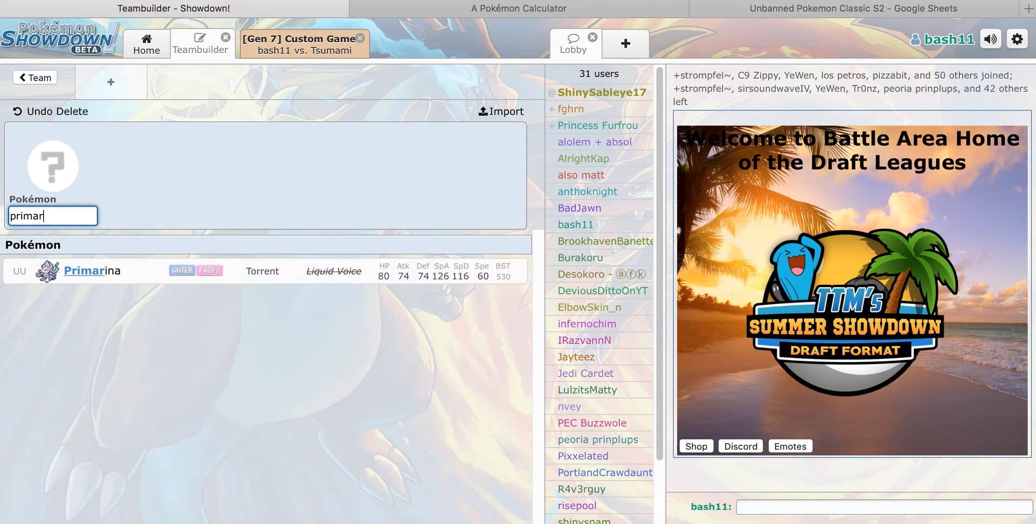
click(94, 269)
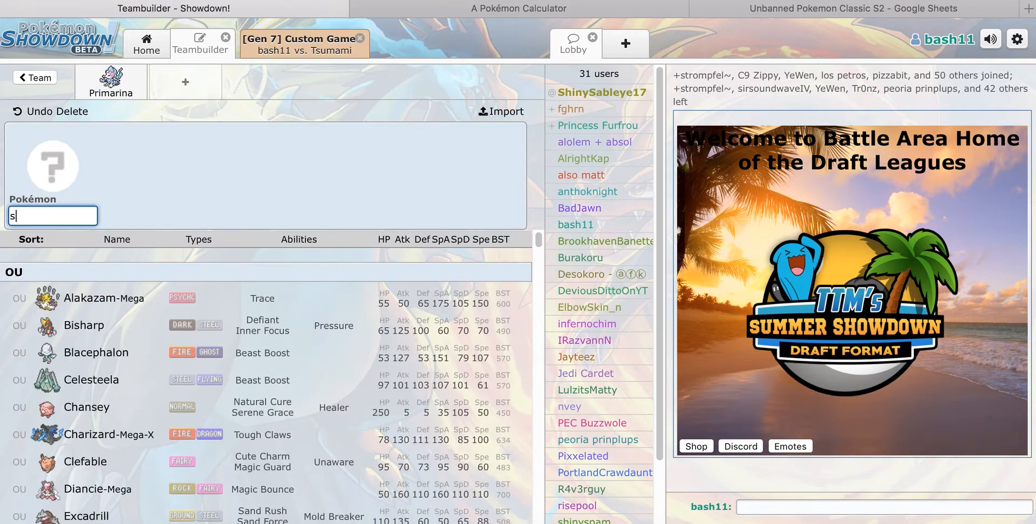
text(ylve)
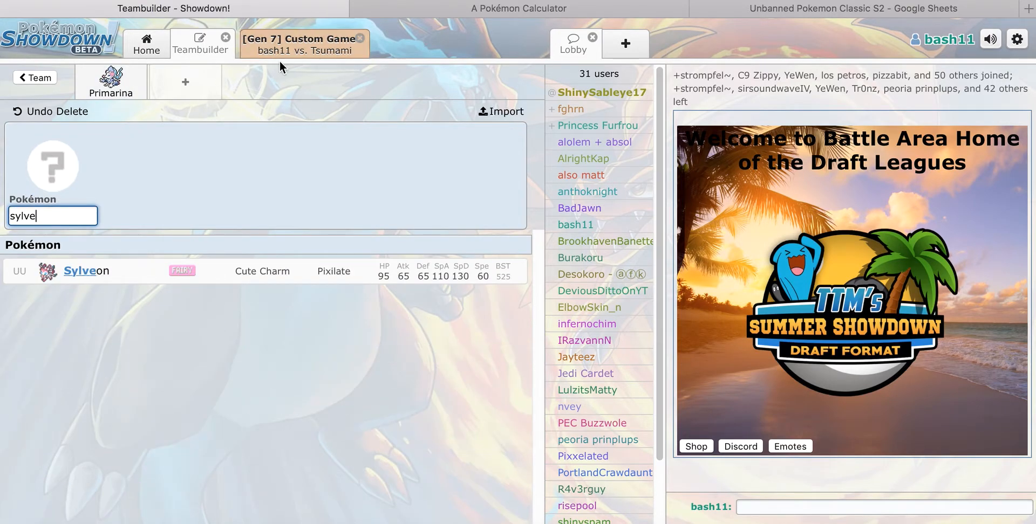
click(298, 44)
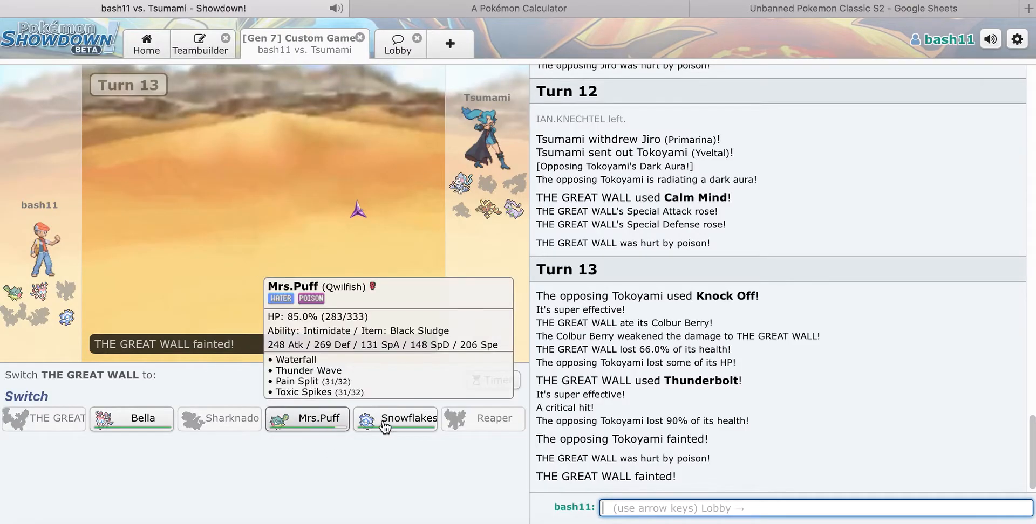
mouse_move(395, 426)
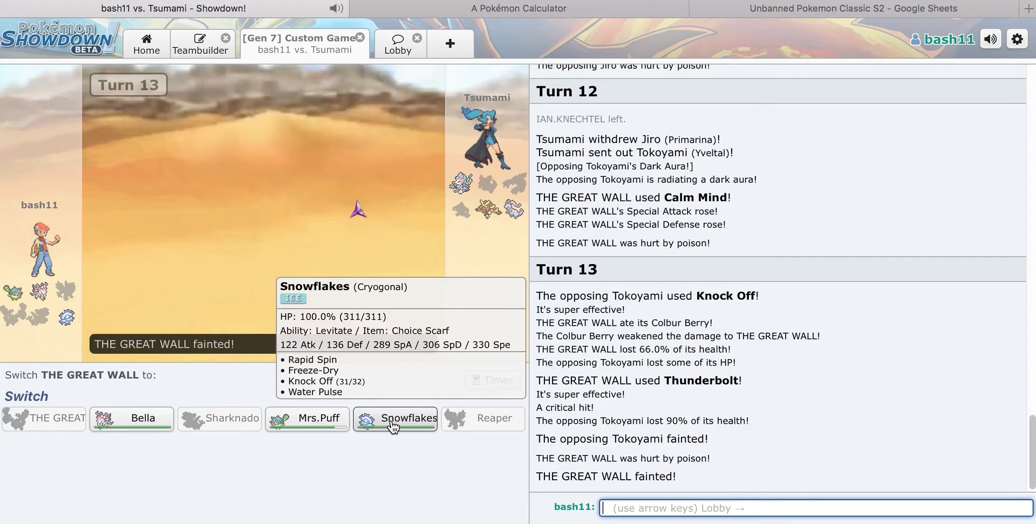
mouse_move(308, 419)
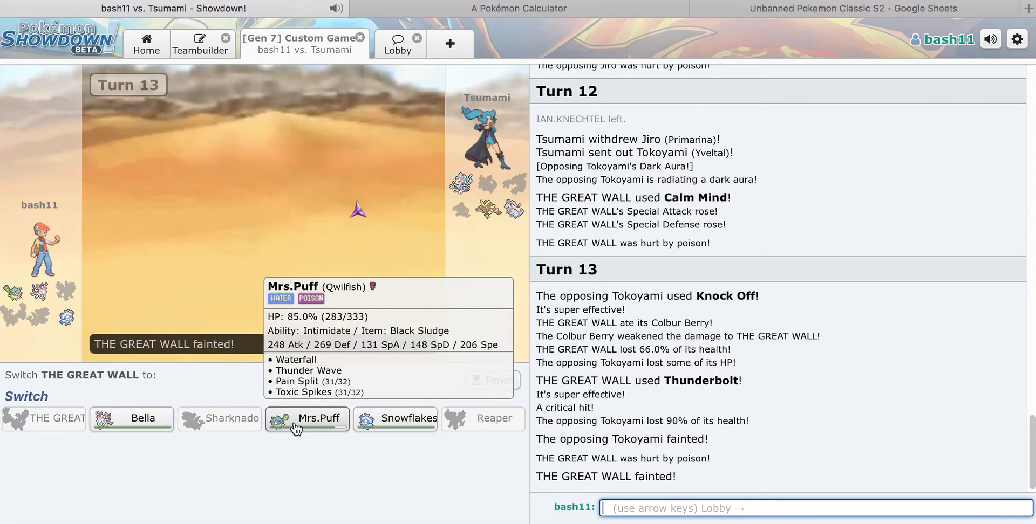
mouse_move(486, 214)
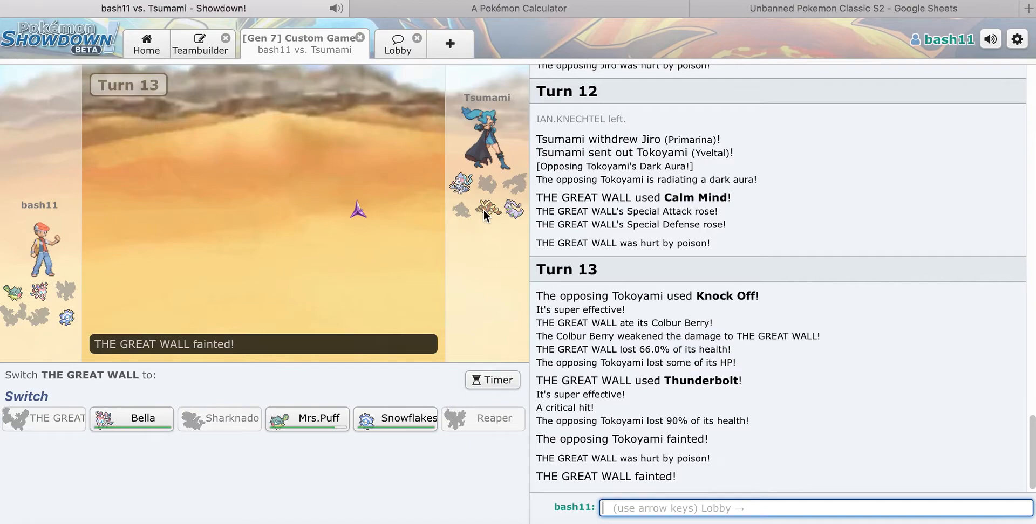
mouse_move(395, 417)
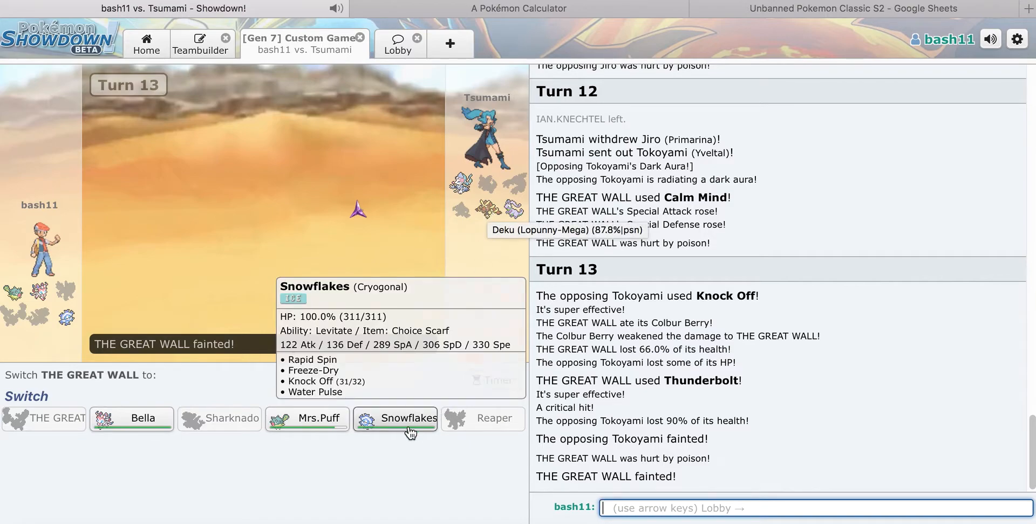
Step: Pit Snowflakes Cryogonal against VGC17 Special Tank Goodra, showing Freeze-Dry at 85.2–100.5%
click(517, 8)
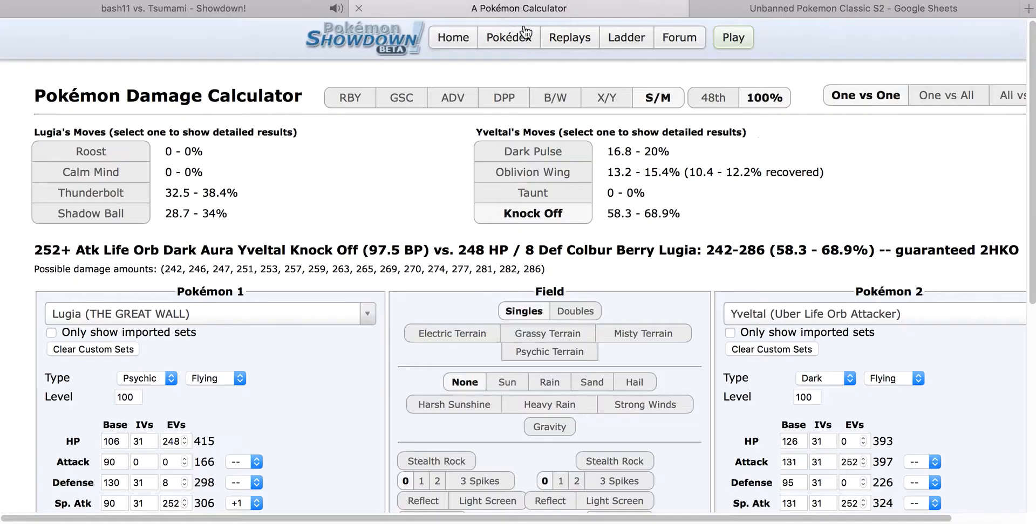
text(goodr)
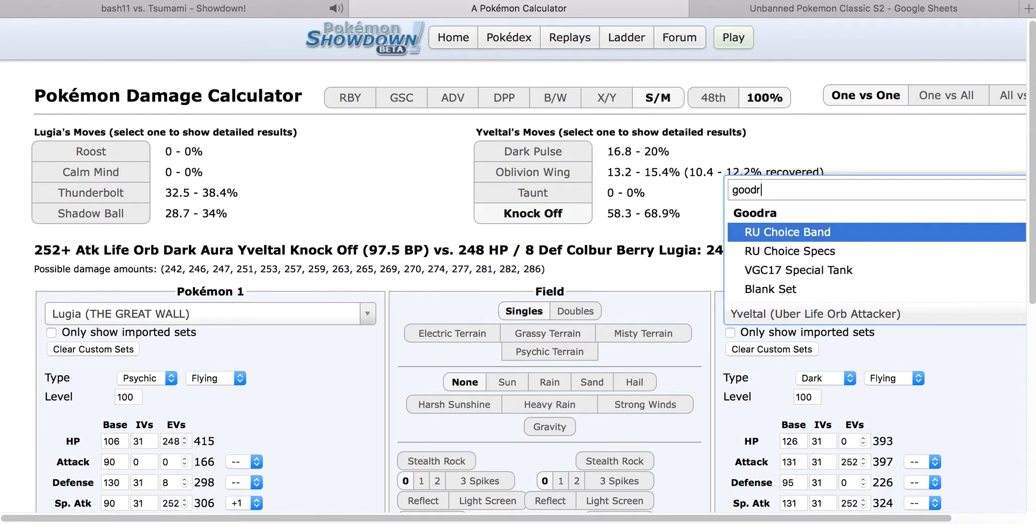
click(799, 270)
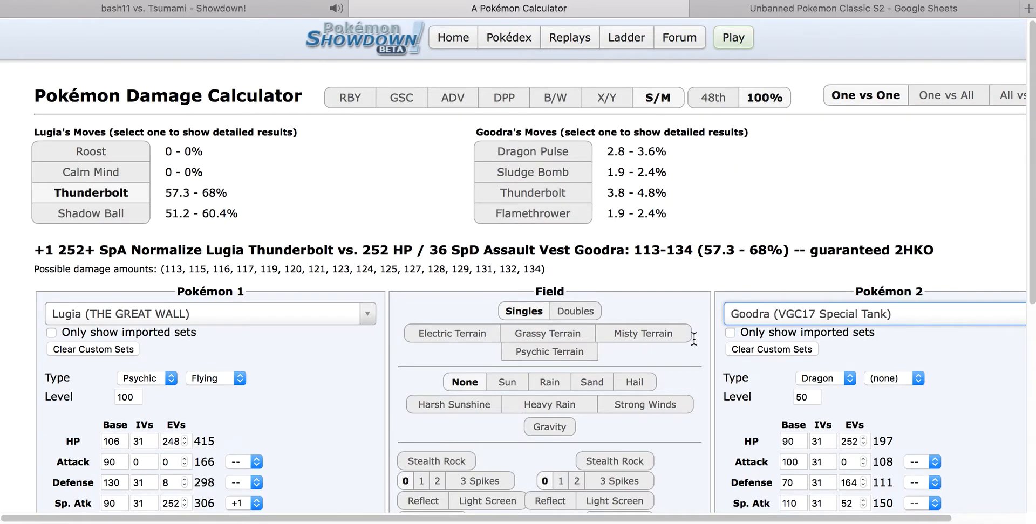
text(cryag)
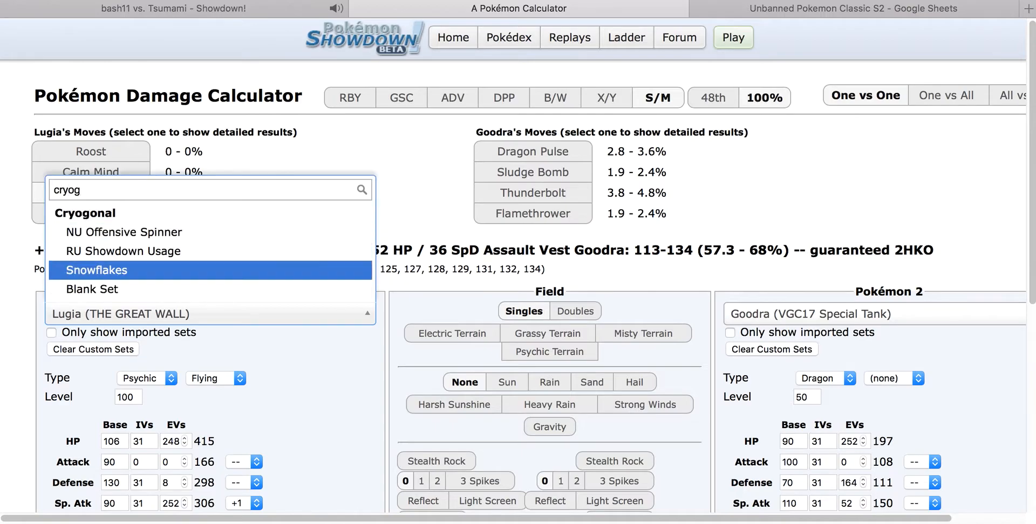
click(96, 270)
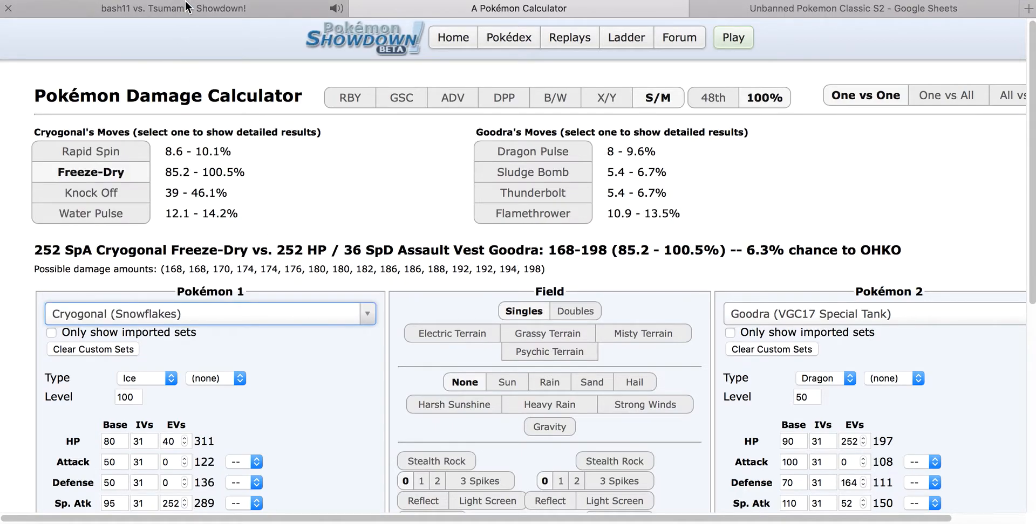
scroll(down, 3)
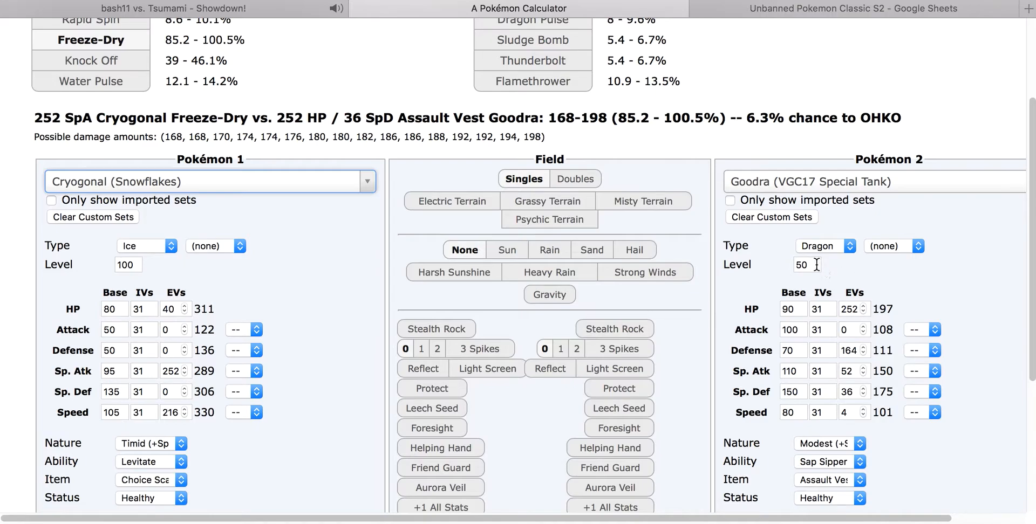
text(100)
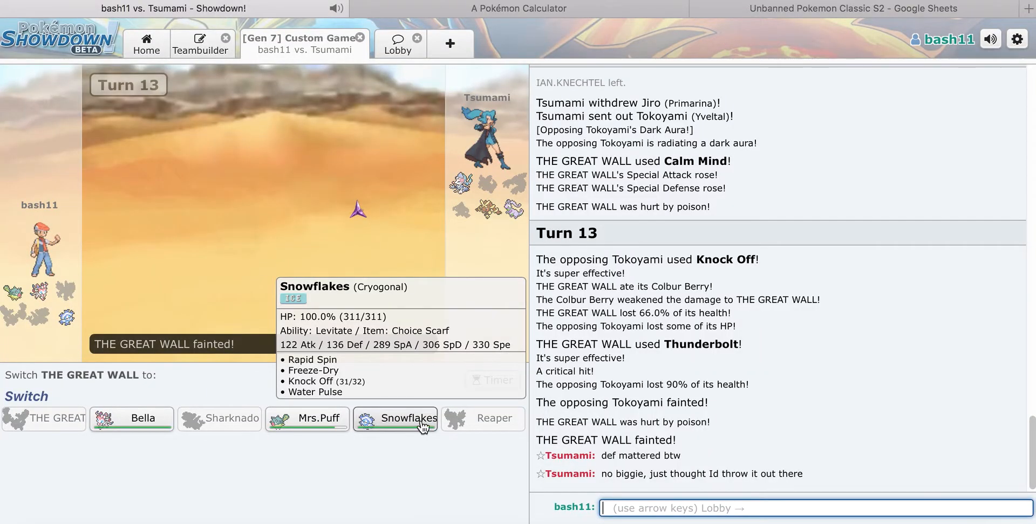
mouse_move(417, 426)
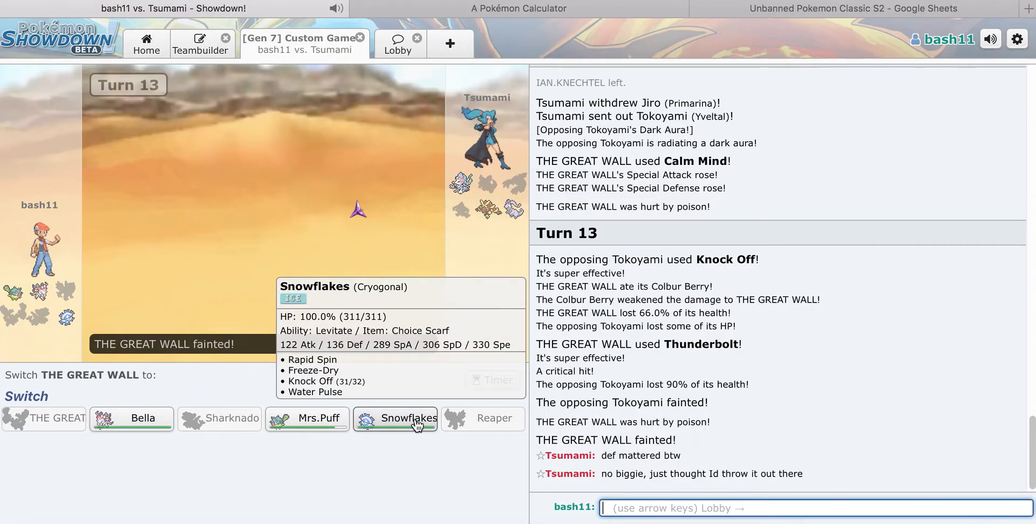
mouse_move(790, 503)
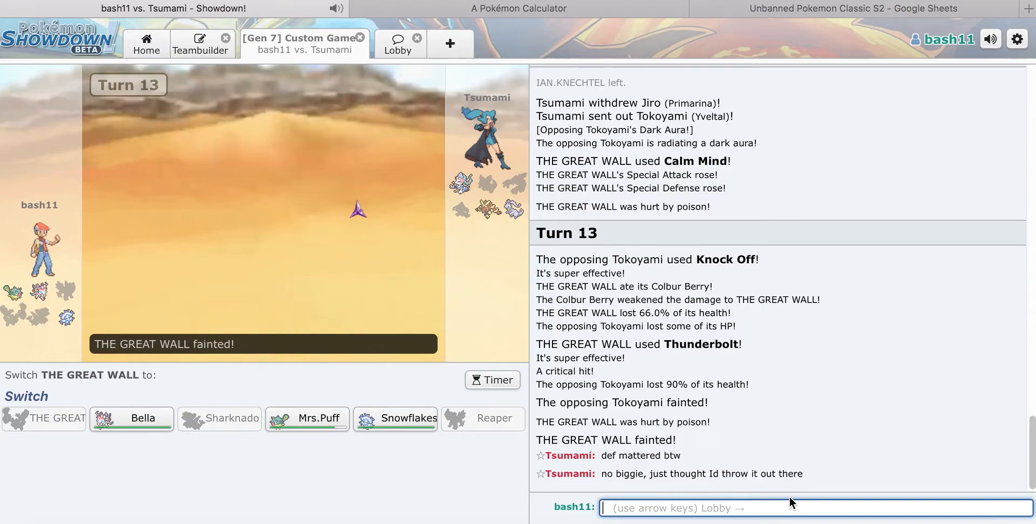
text(ya)
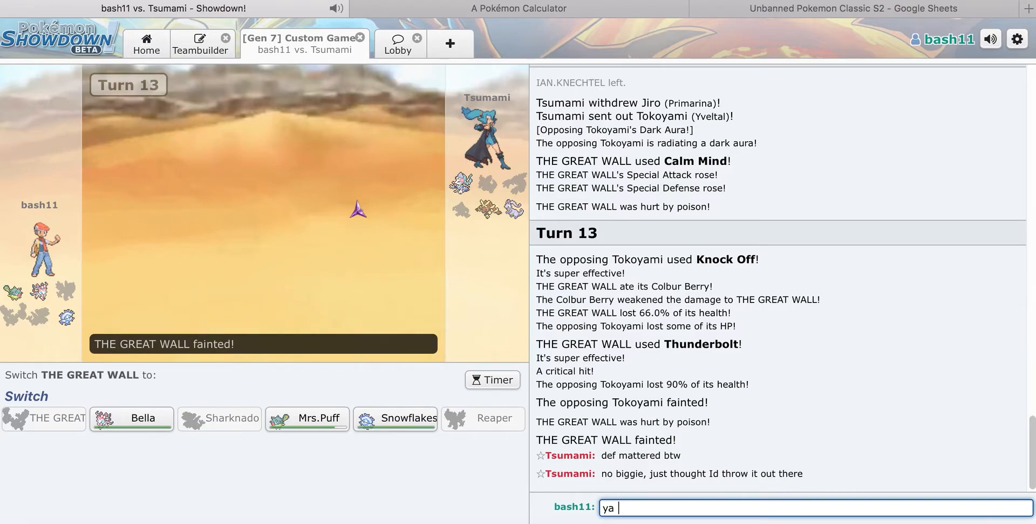
text(true)
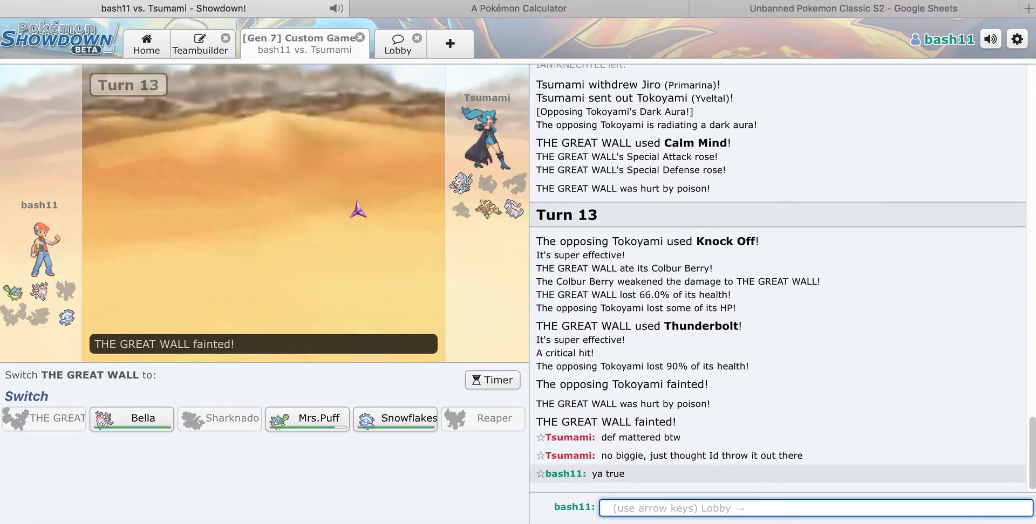
mouse_move(316, 424)
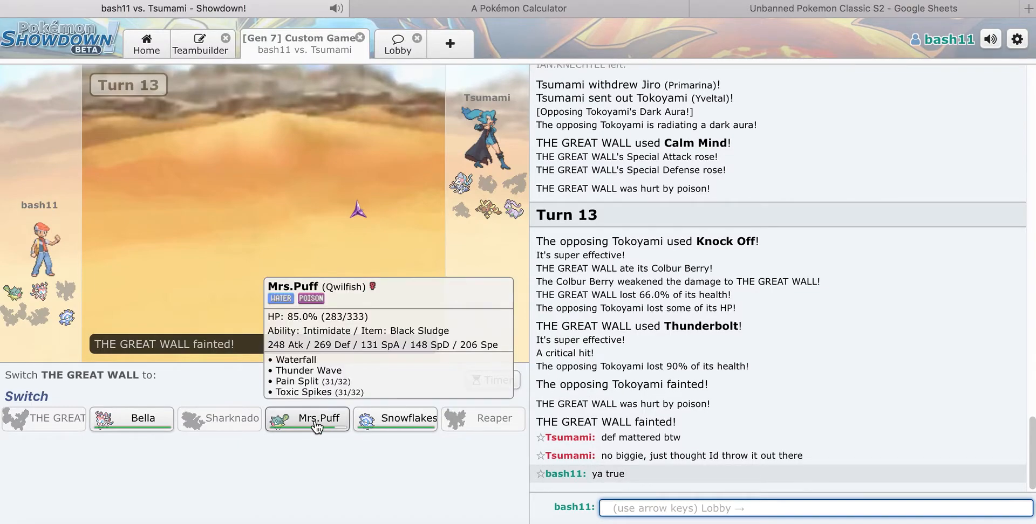
mouse_move(131, 423)
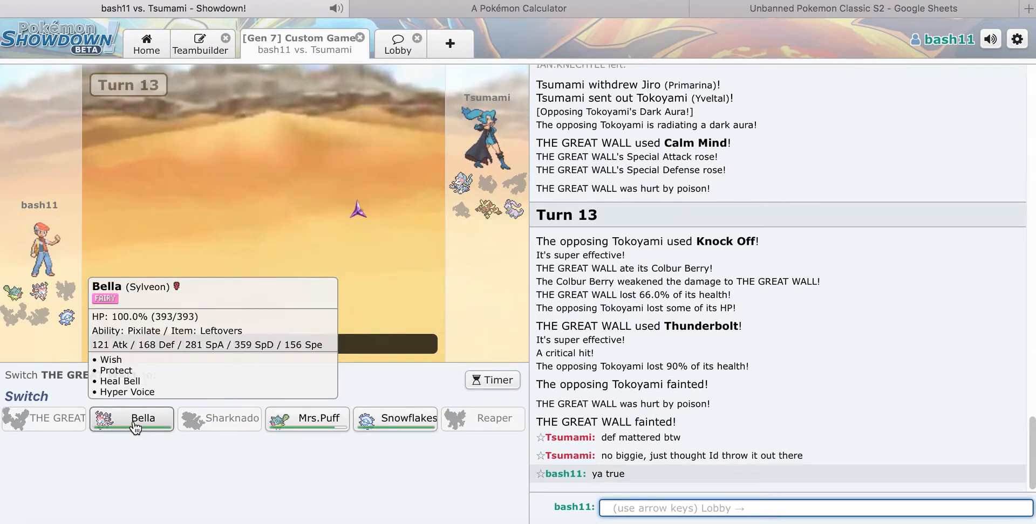
mouse_move(402, 419)
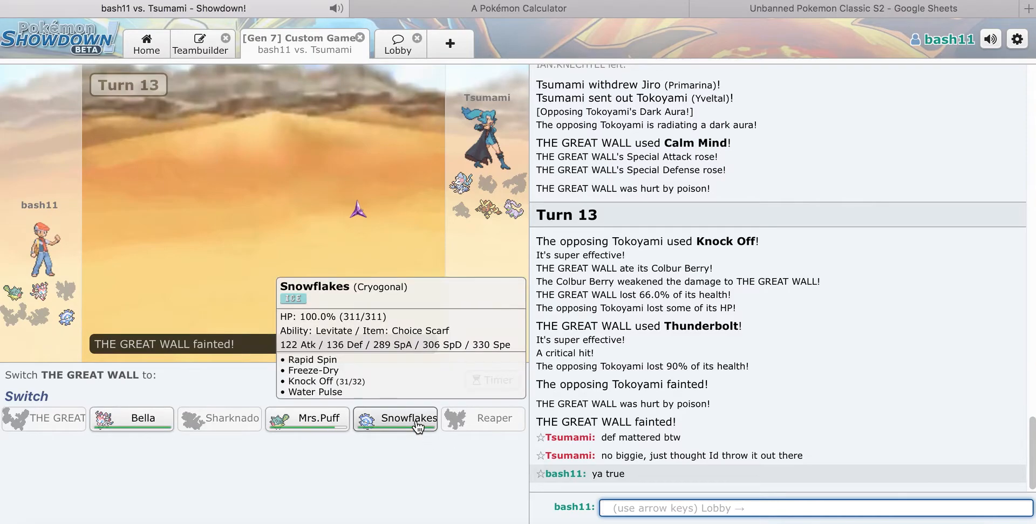
Step: Look up Sylveon (Bella) as Pokémon 1 in the calculator while checking the battle
click(518, 9)
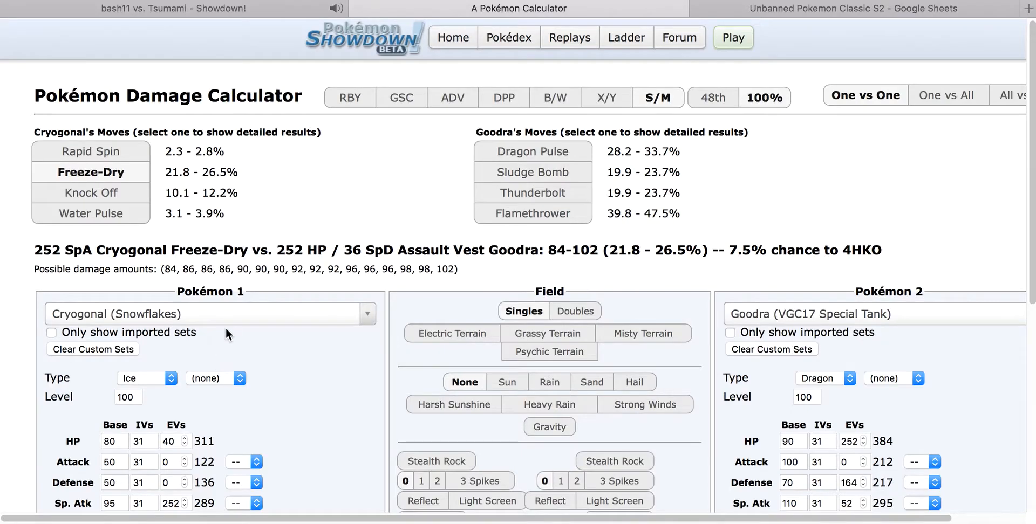
text(sylv)
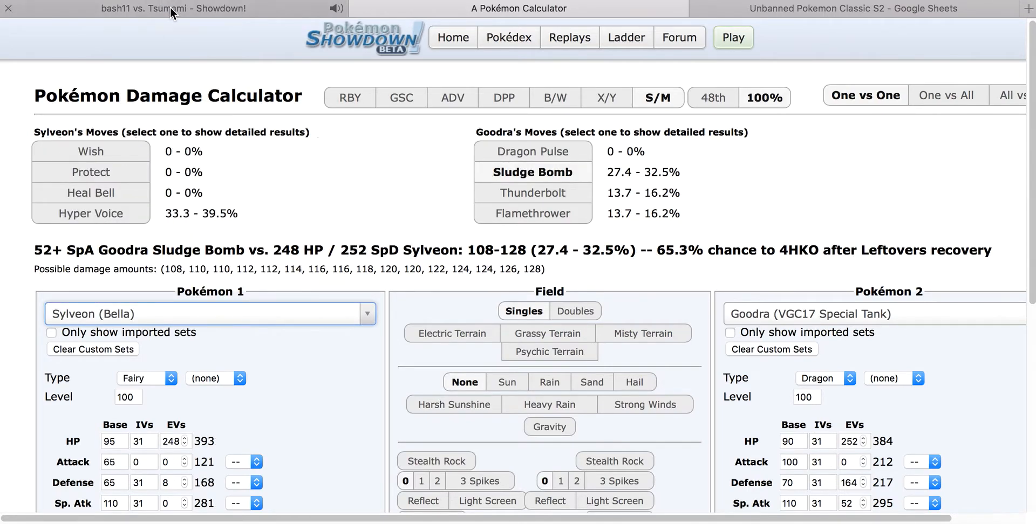
click(173, 8)
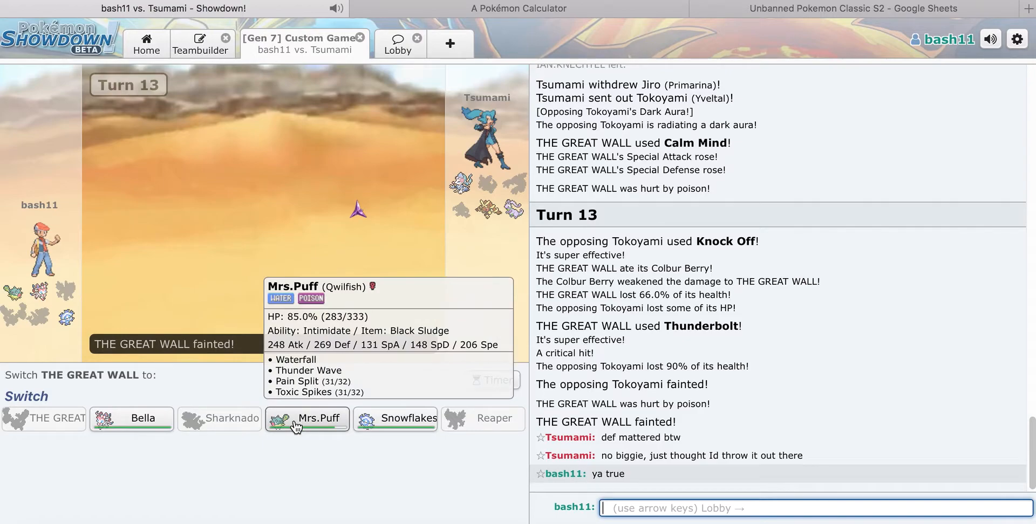
mouse_move(132, 418)
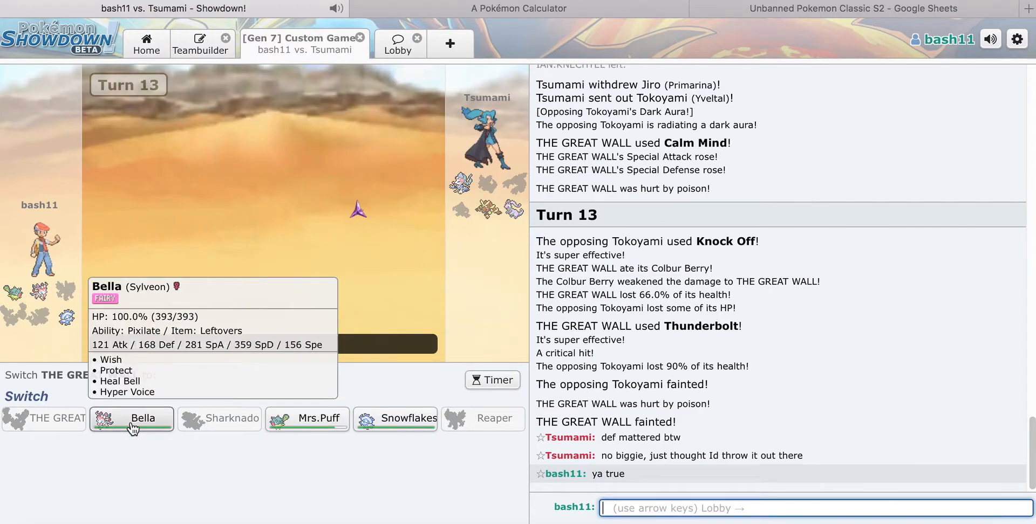
mouse_move(308, 419)
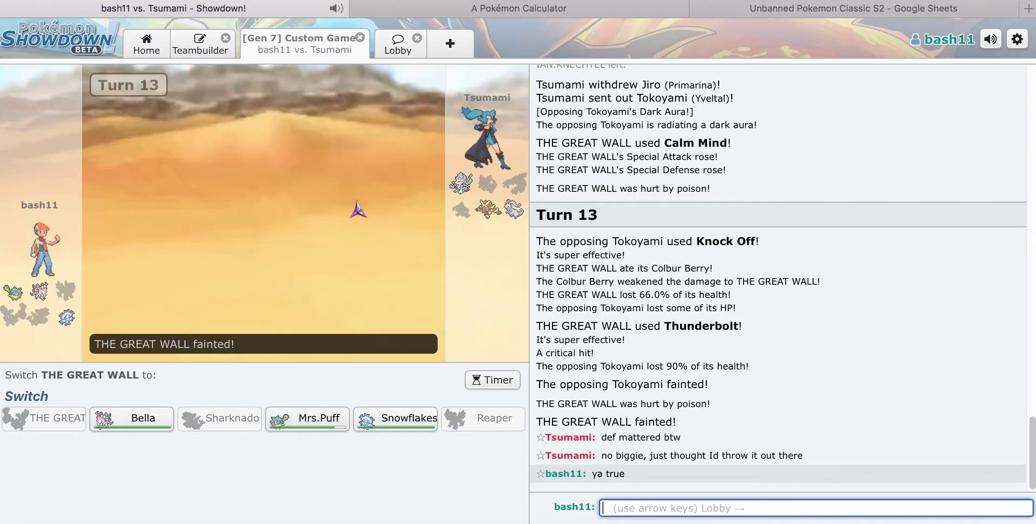
mouse_move(461, 185)
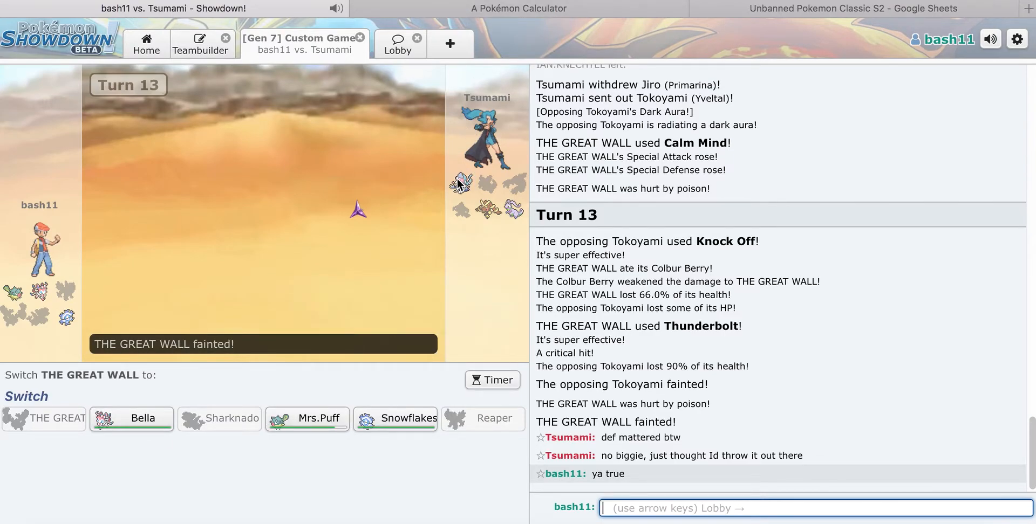
click(518, 7)
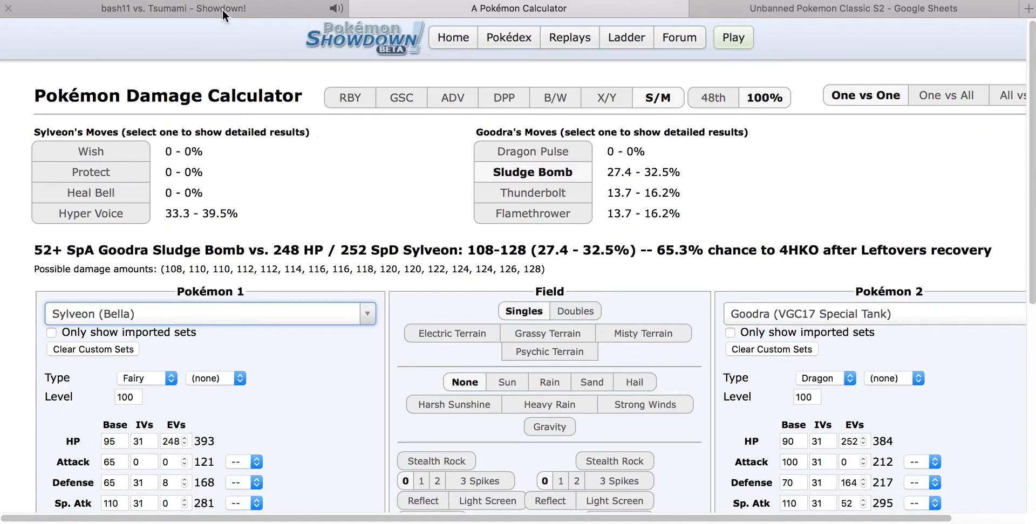
click(168, 7)
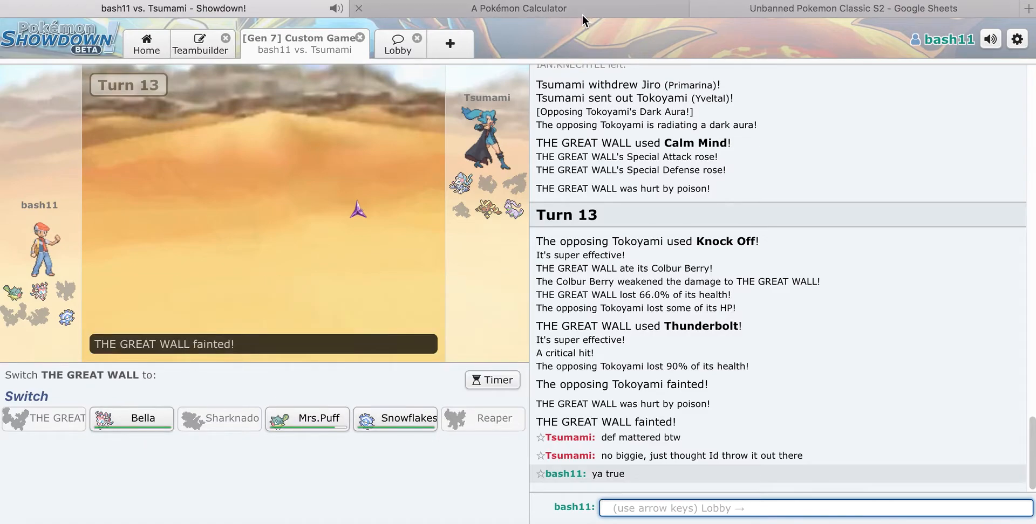
Step: Set Mega Lopunny's all-out attacker set against Cryogonal Snowflakes, showing Freeze-Dry as a 3HKO
click(518, 8)
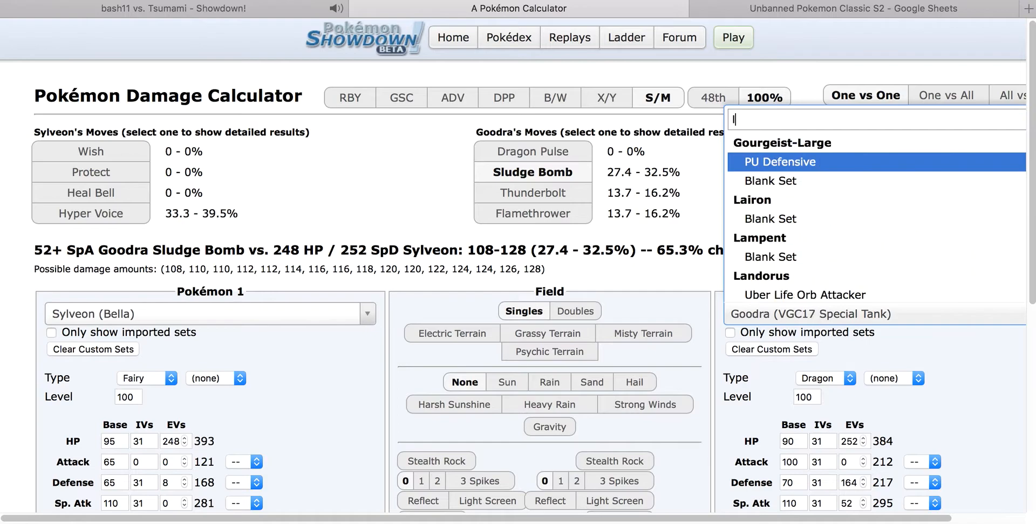
click(810, 314)
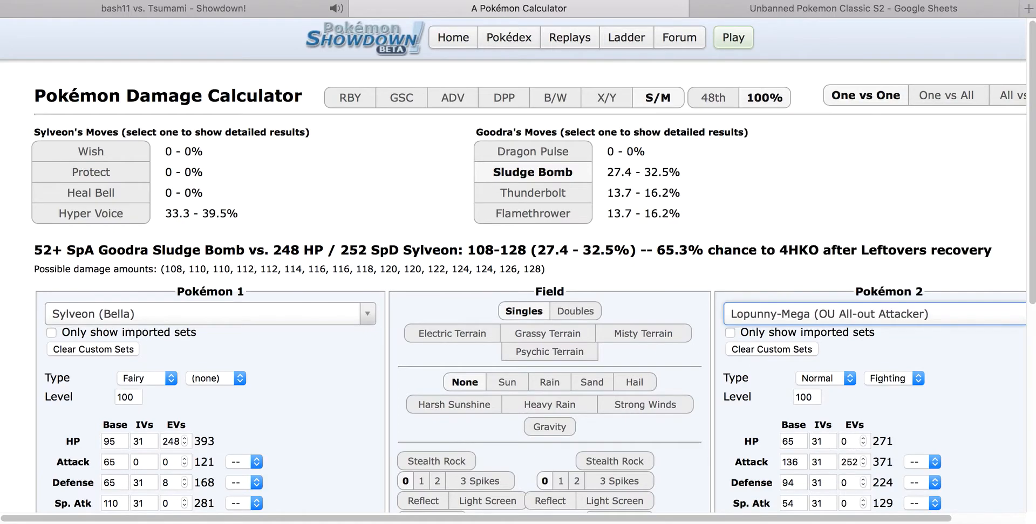
text(cryag)
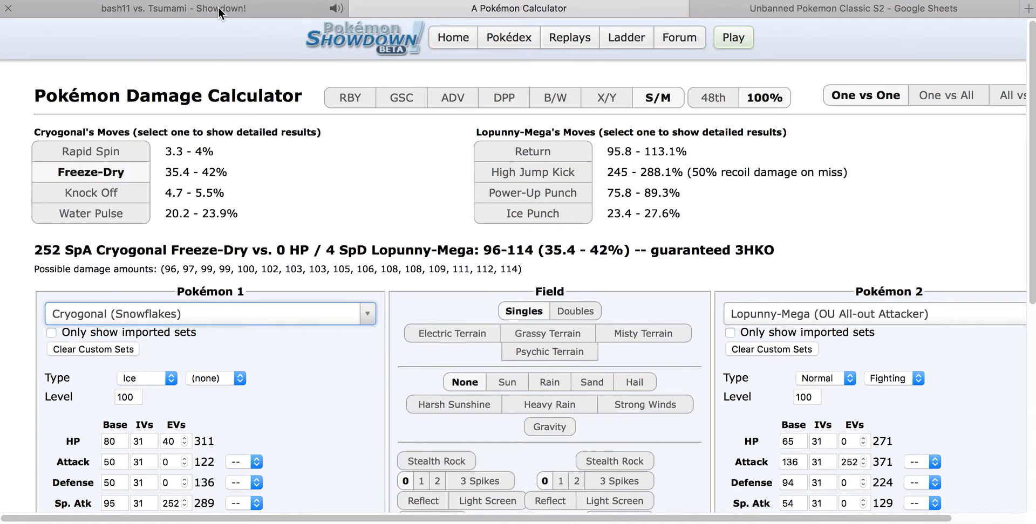
click(168, 7)
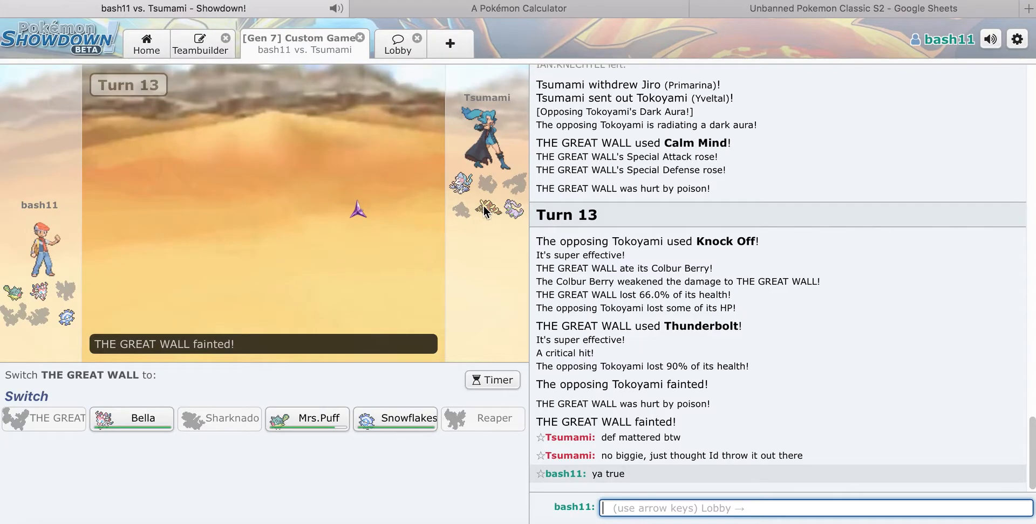
mouse_move(487, 211)
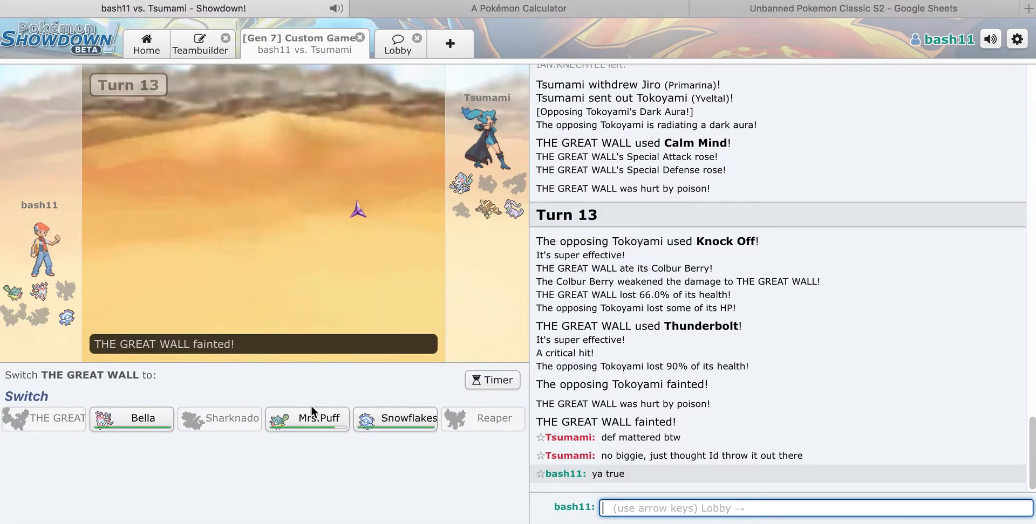
mouse_move(306, 418)
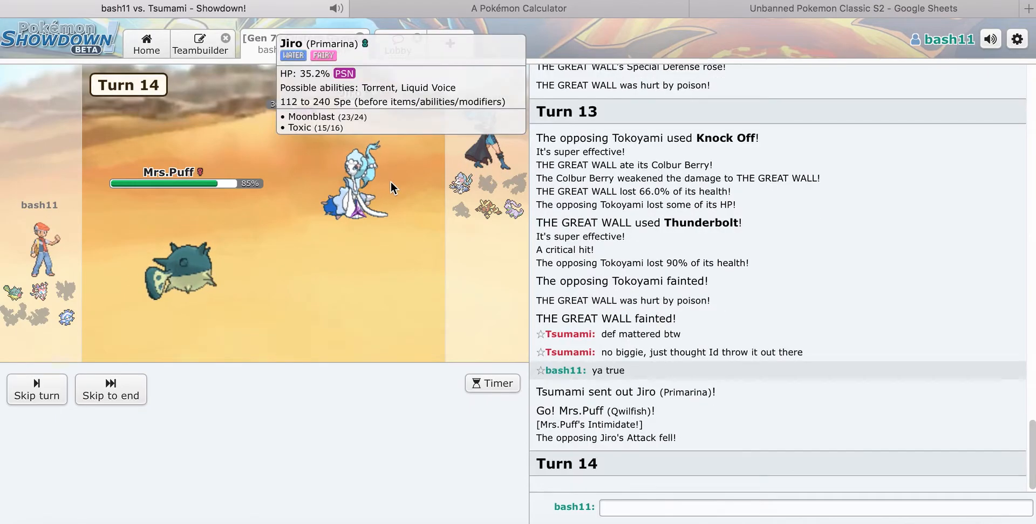
mouse_move(395, 477)
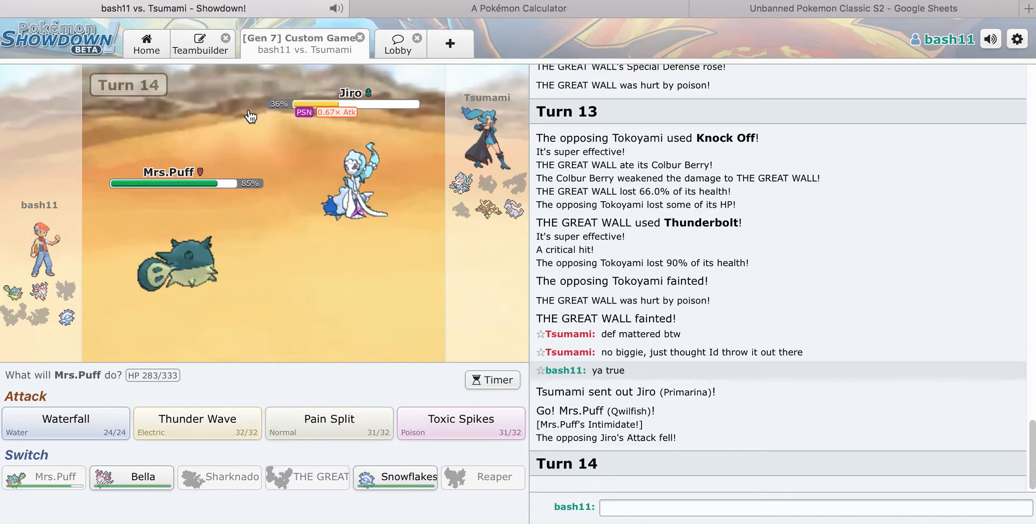
Step: After a calculator glance, have Snowflakes knock out Jiro with Freeze-Dry on turn 15
click(518, 7)
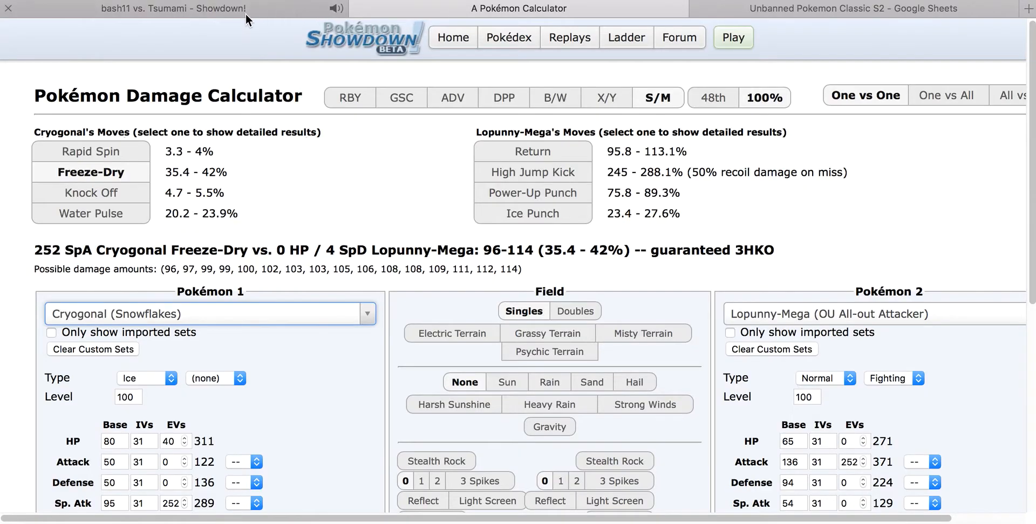
click(173, 7)
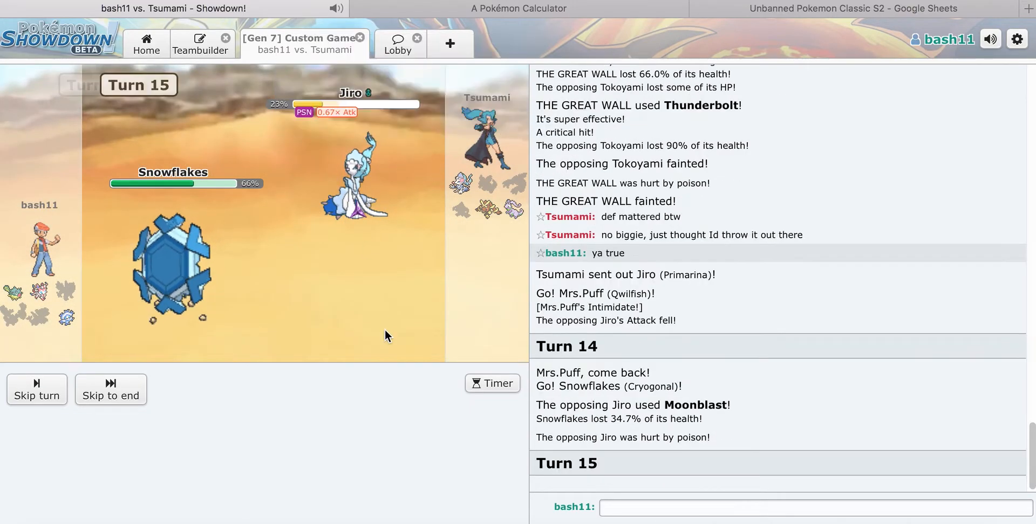
mouse_move(197, 423)
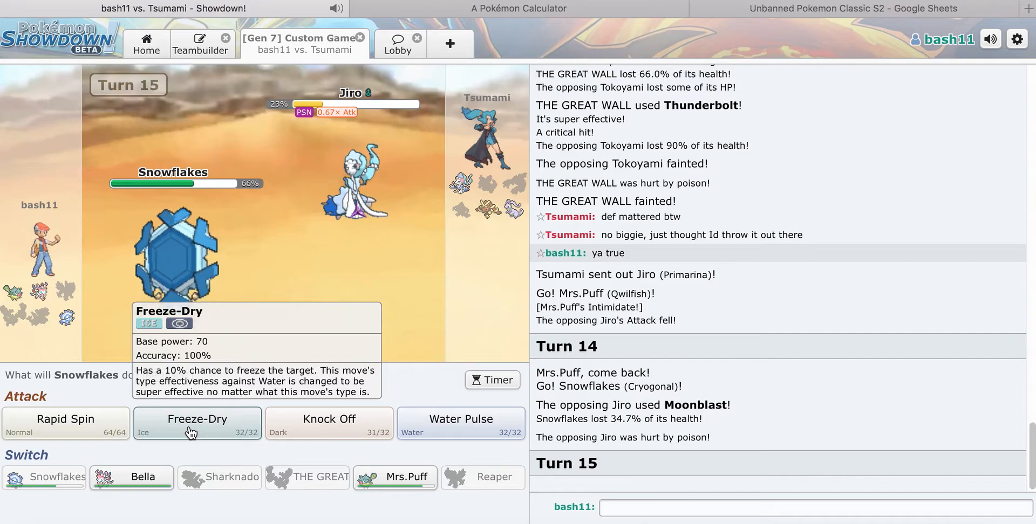
click(197, 424)
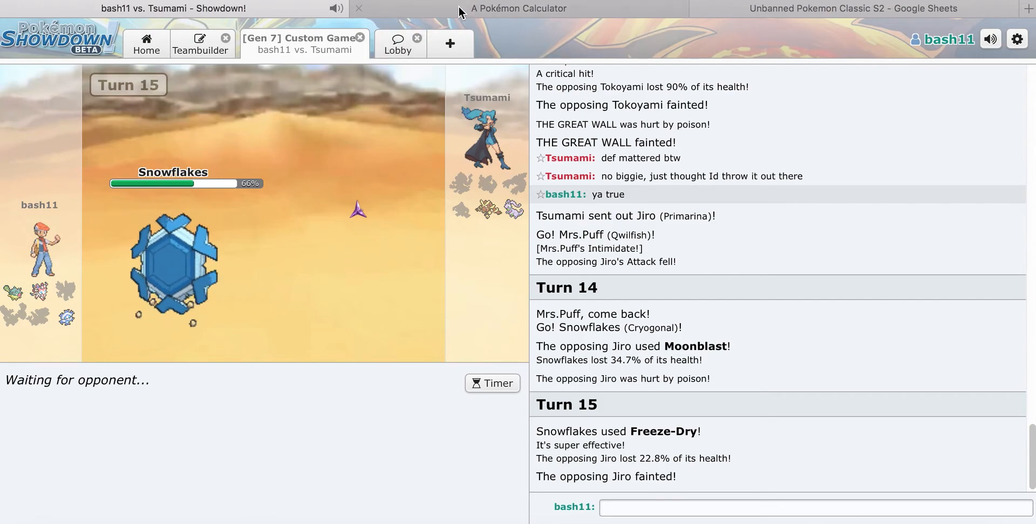
Step: Recheck Freeze-Dry and Mega Lopunny's Return in the calculator, searching 'qwil', while awaiting the opponent
click(518, 7)
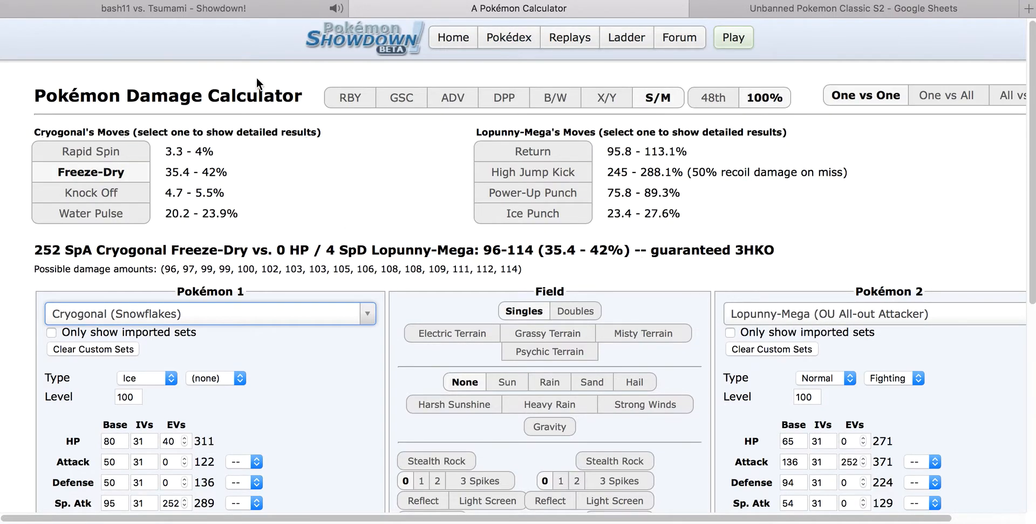
click(174, 7)
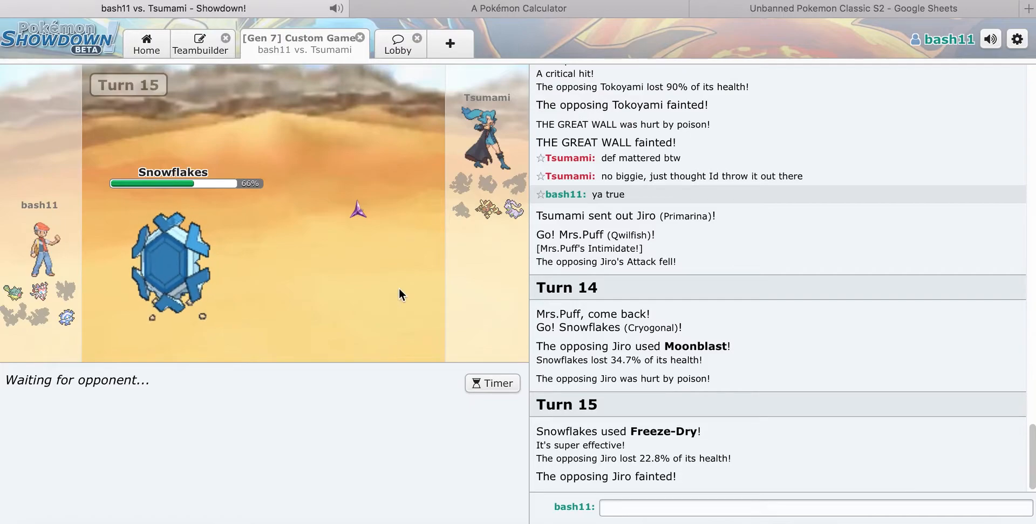
mouse_move(171, 268)
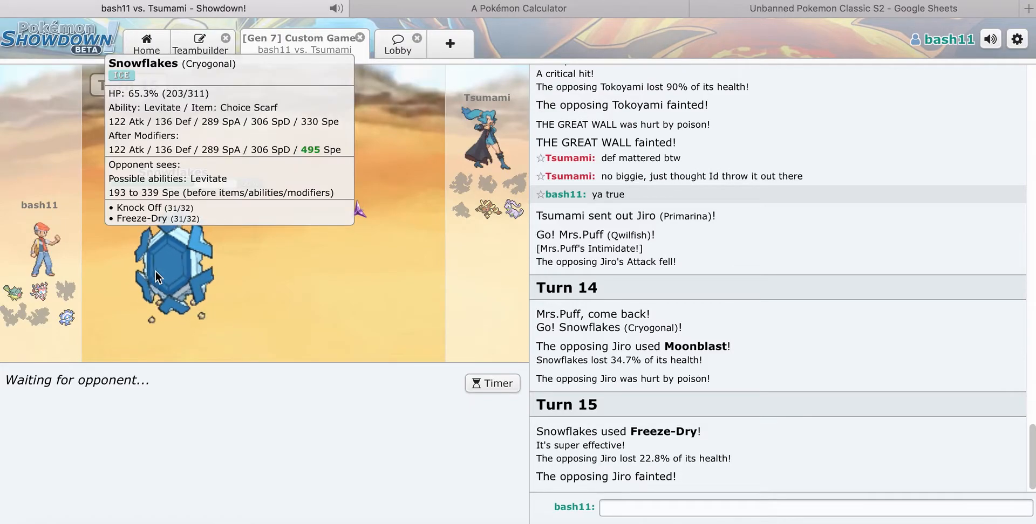
mouse_move(516, 218)
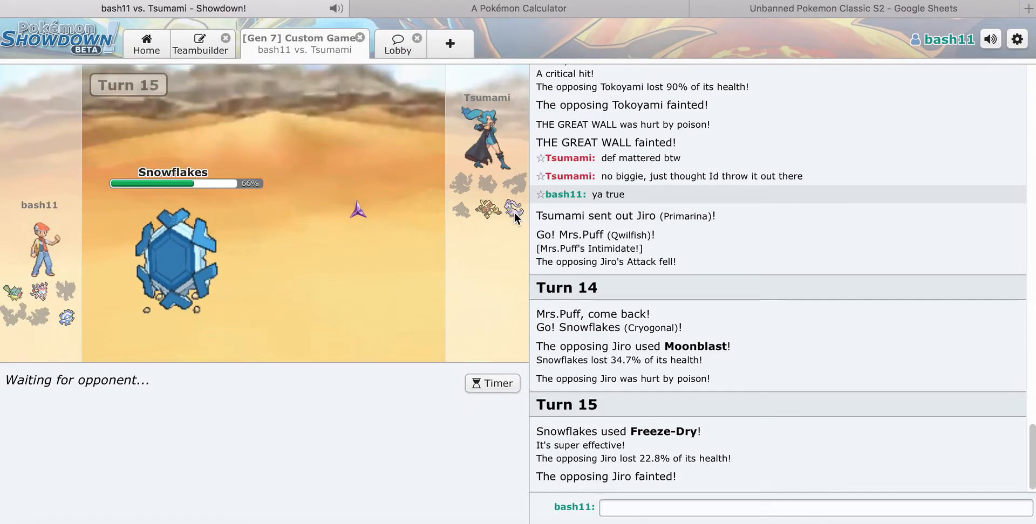
mouse_move(490, 210)
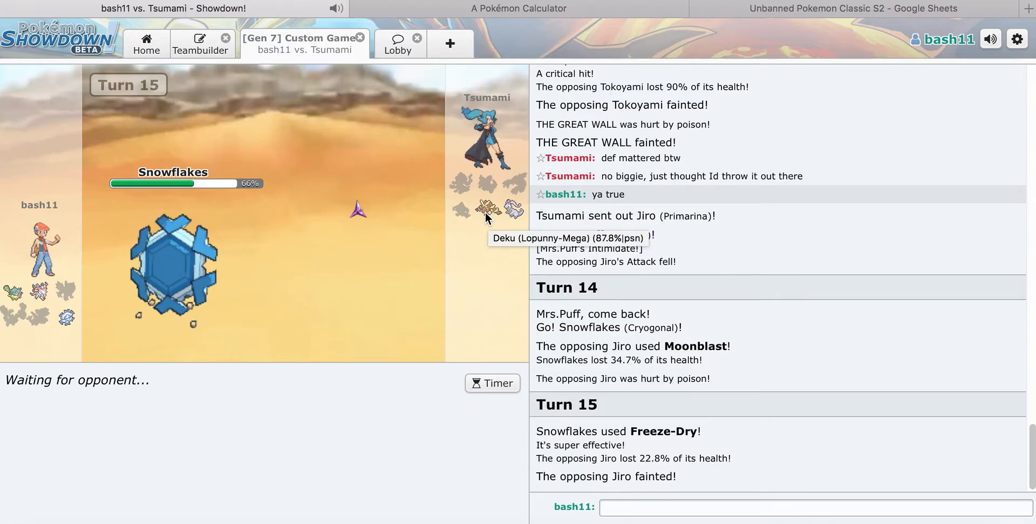
click(518, 8)
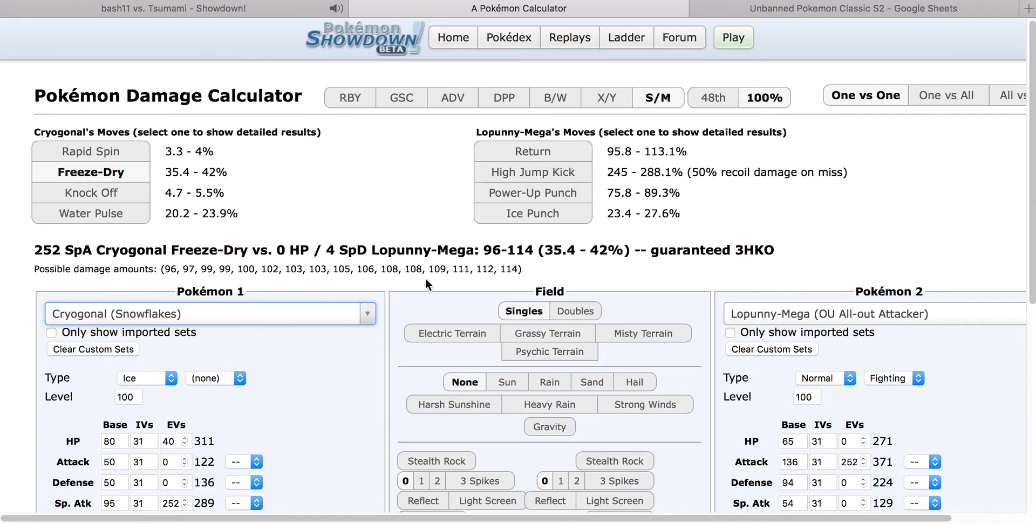
text(qwil)
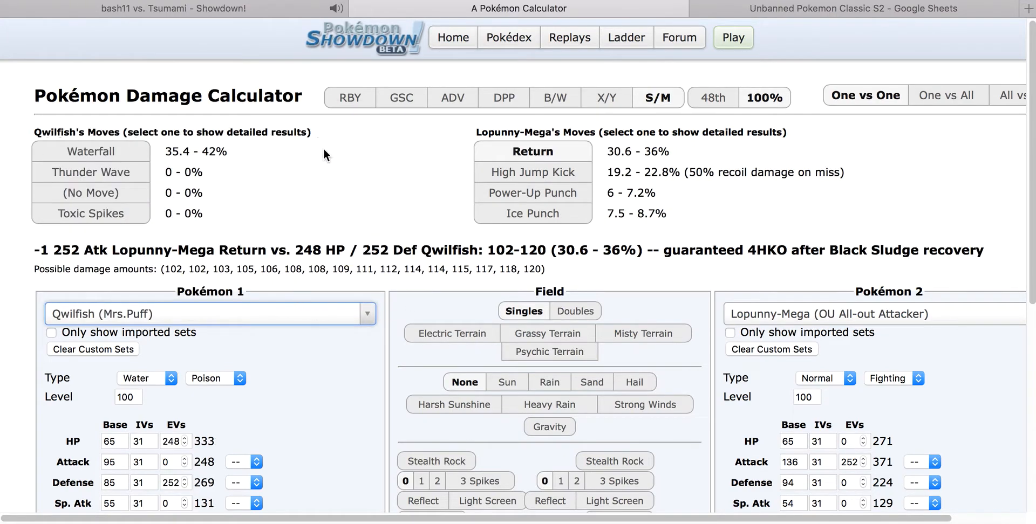
click(174, 8)
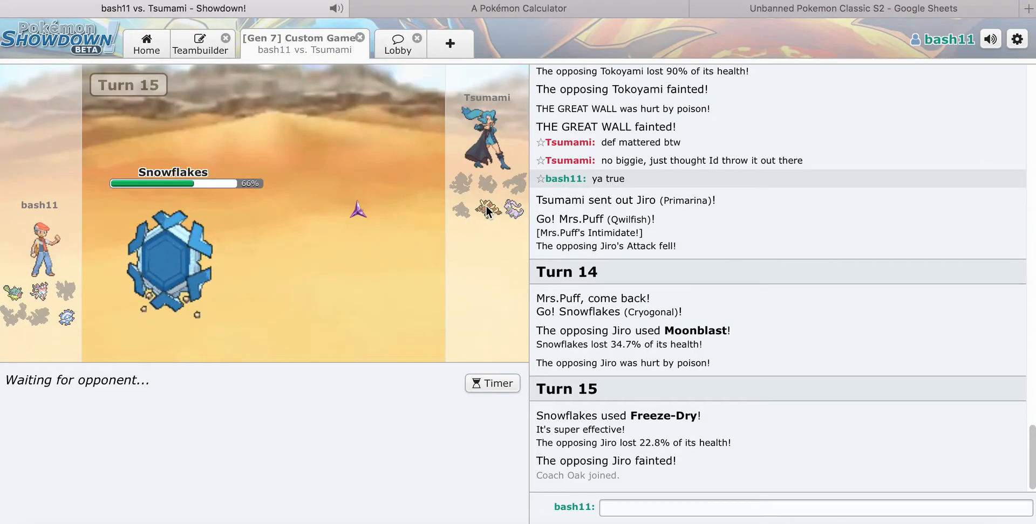
click(516, 9)
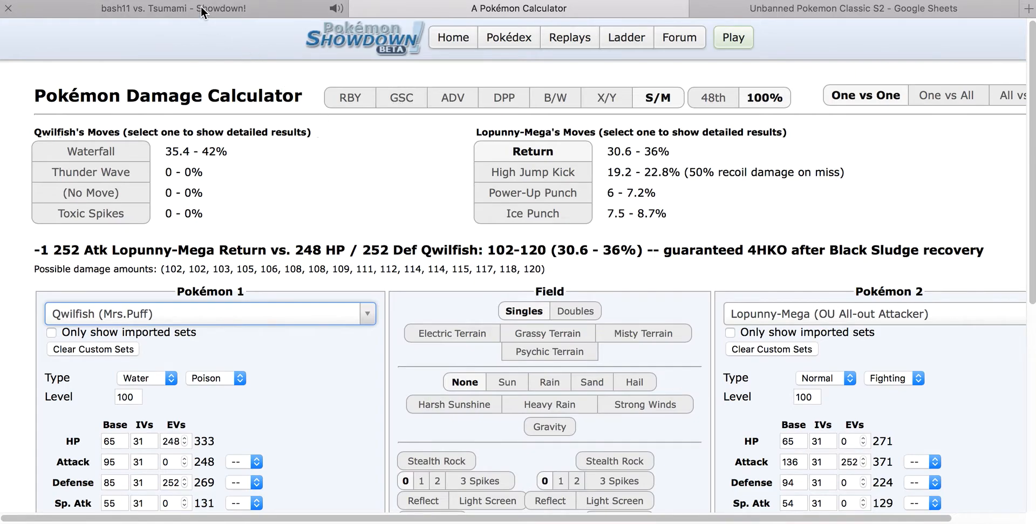
click(172, 7)
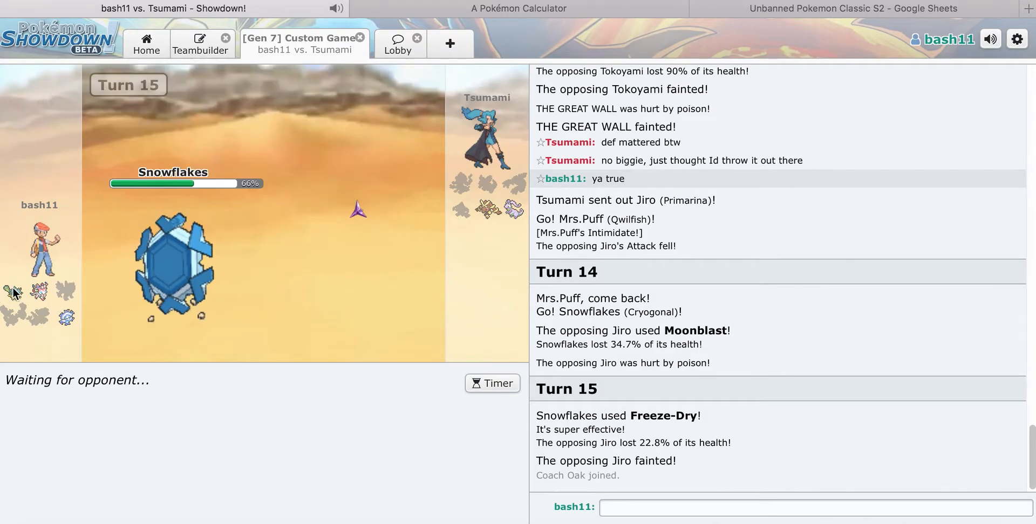
mouse_move(13, 293)
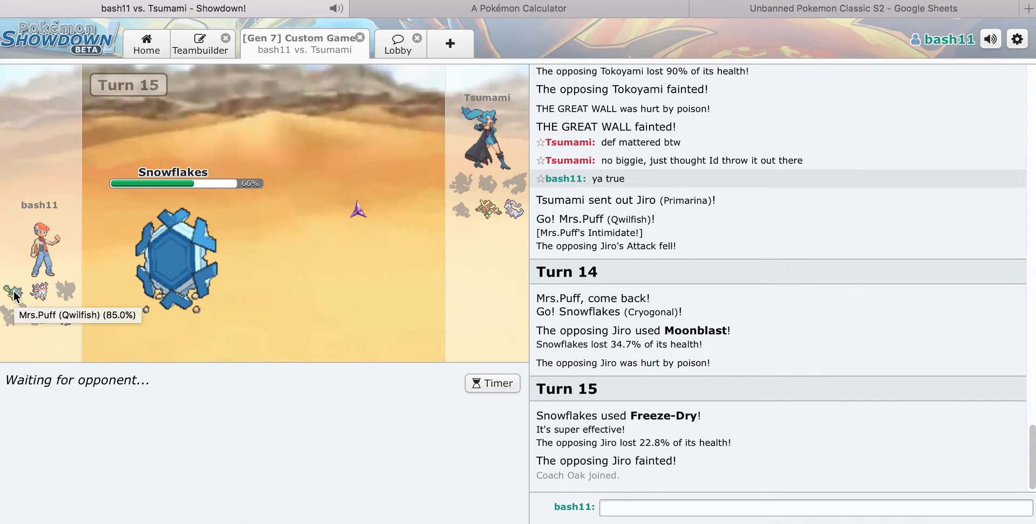
mouse_move(469, 230)
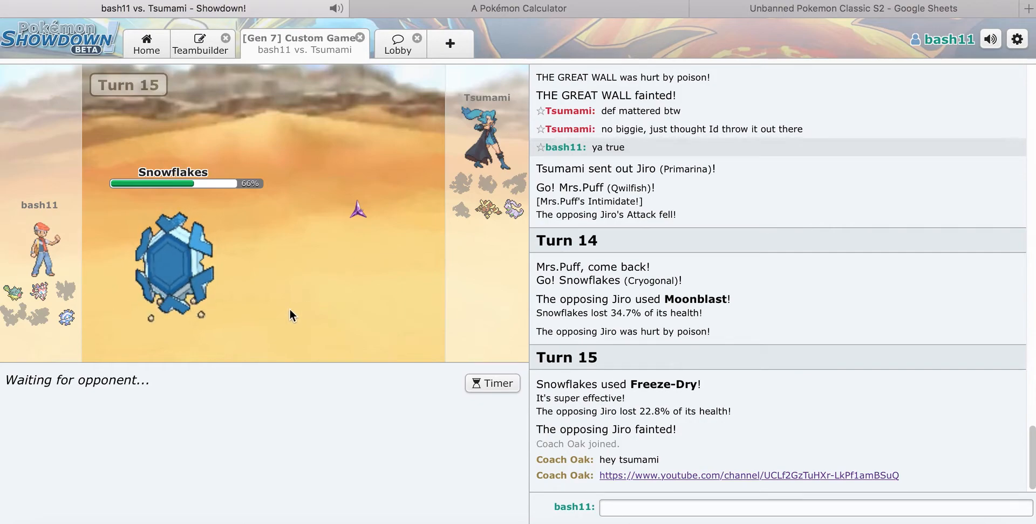
mouse_move(283, 308)
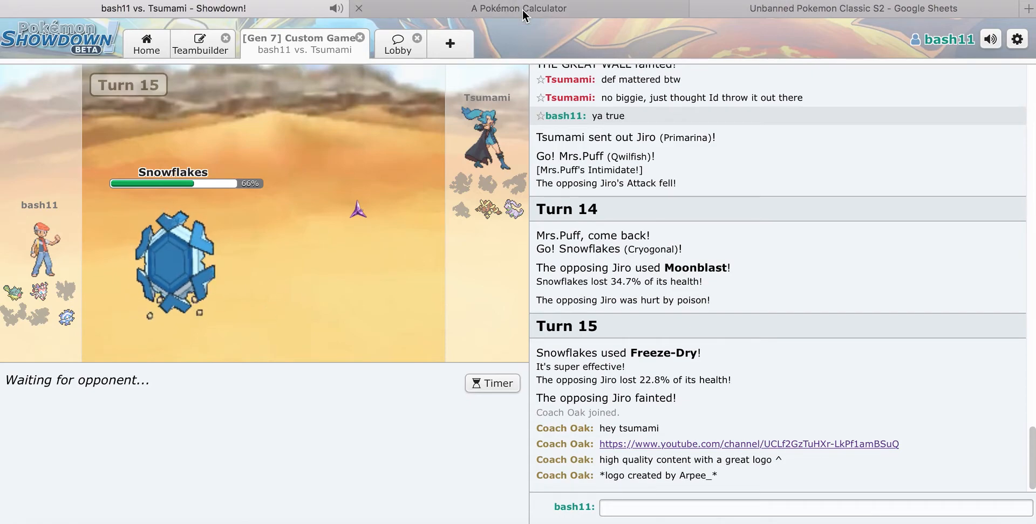
click(518, 7)
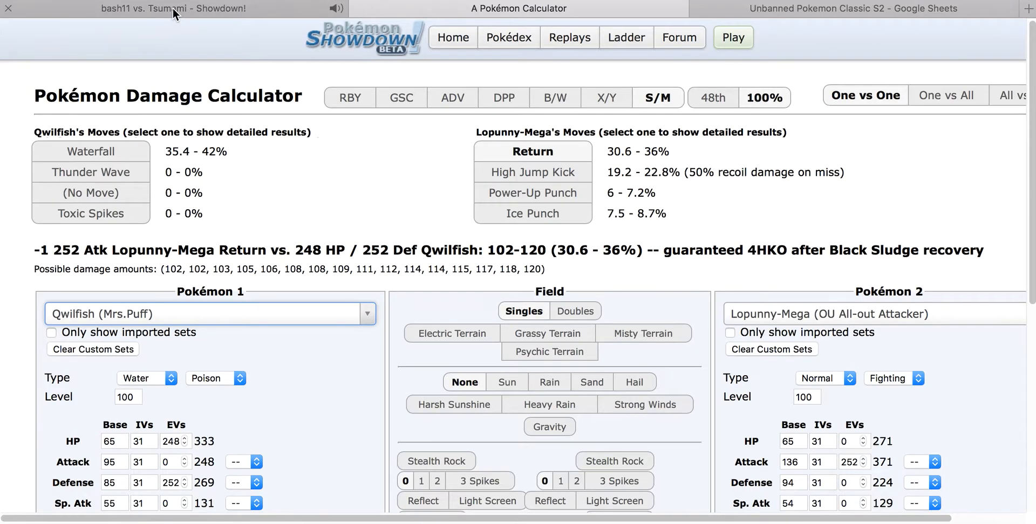
click(172, 8)
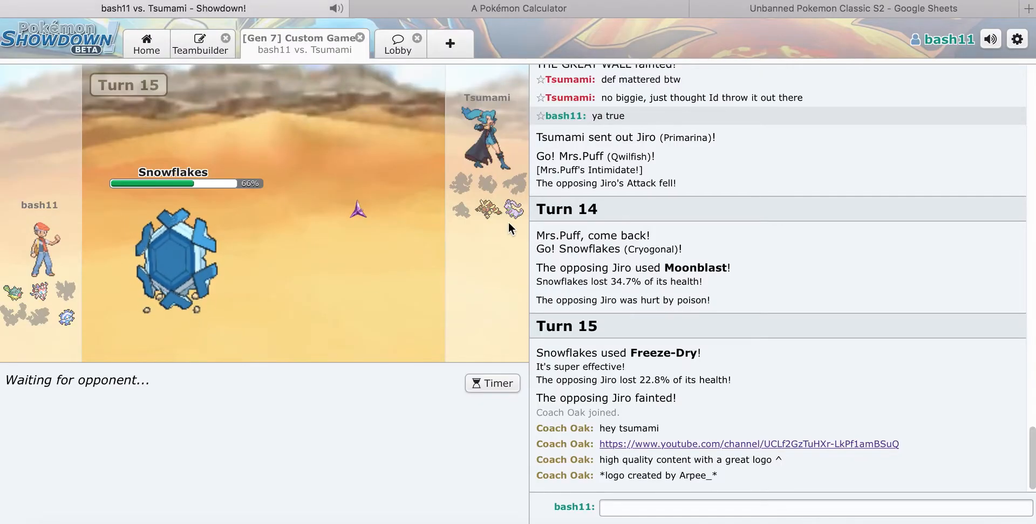
mouse_move(507, 211)
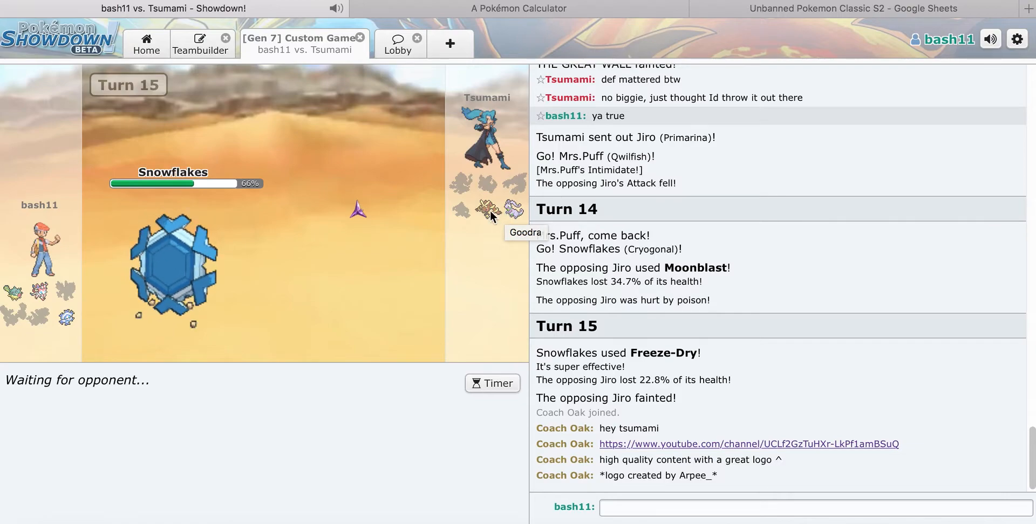
mouse_move(373, 244)
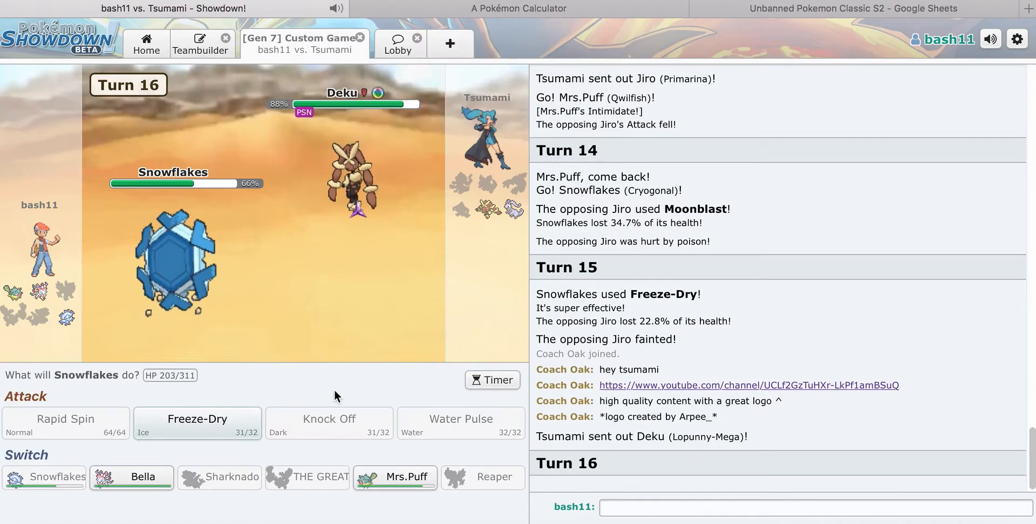
mouse_move(405, 477)
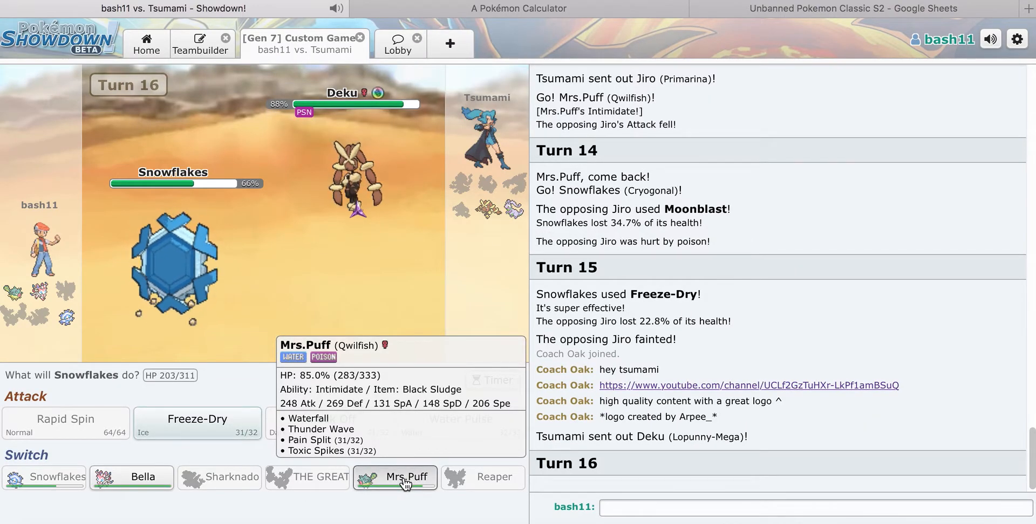
Step: Switch Mrs.Puff in for Snowflakes after double-checking the damage calculator
click(395, 476)
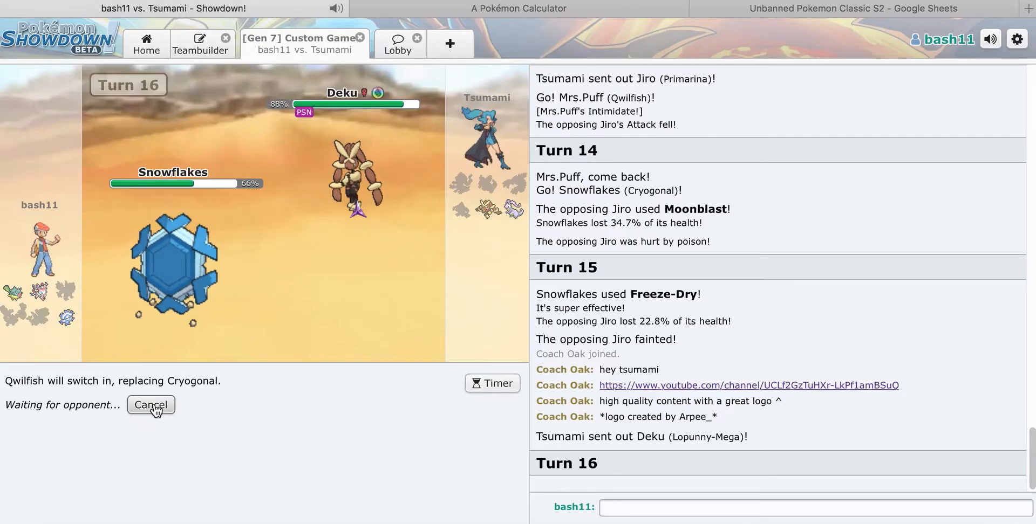
click(150, 405)
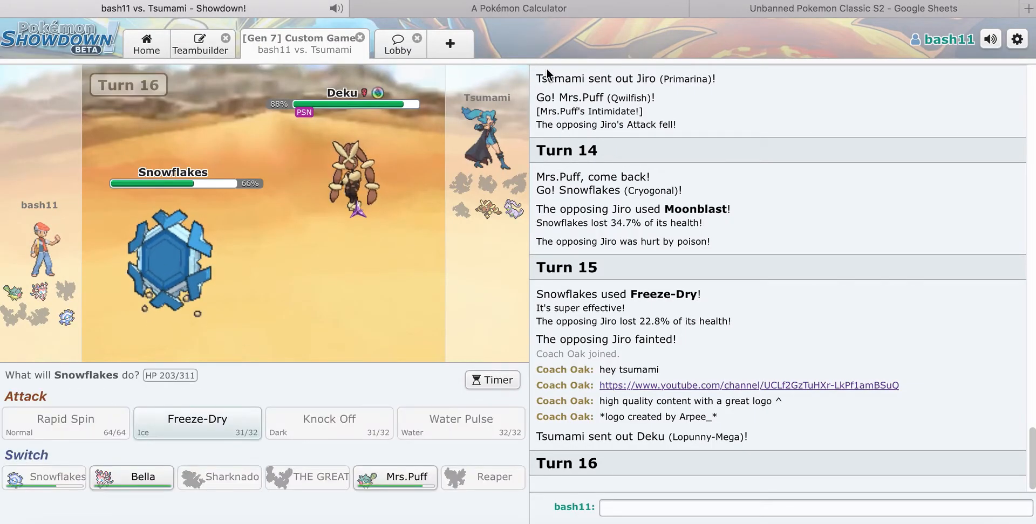
click(518, 7)
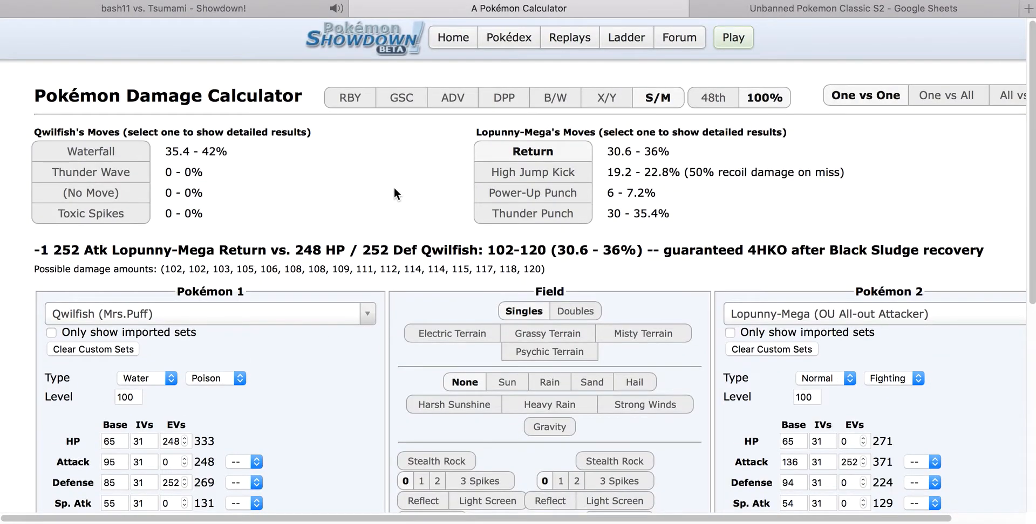
click(173, 7)
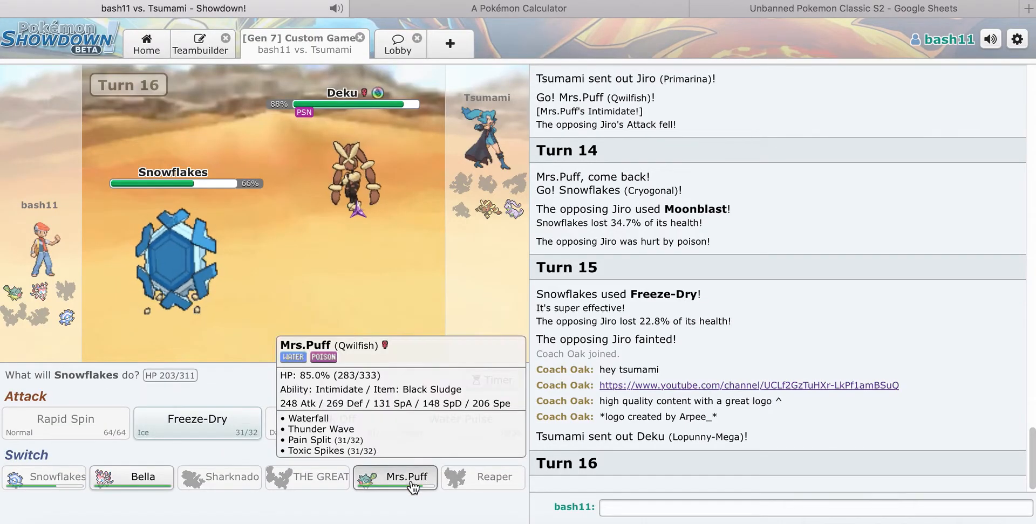
click(405, 477)
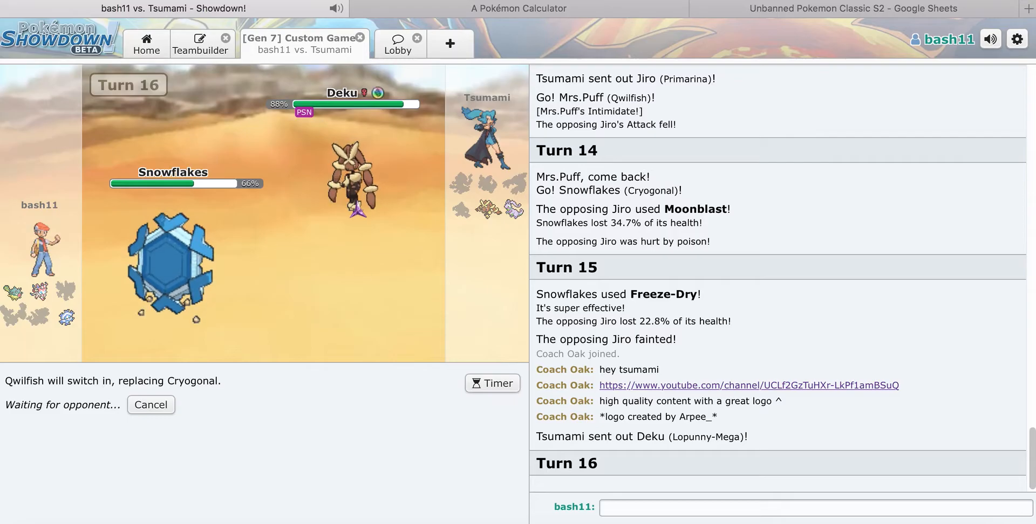
Step: Load Goodra's RU Choice Specs set as Pokémon 2 against Mrs.Puff and read the Draco Meteor damage
click(518, 9)
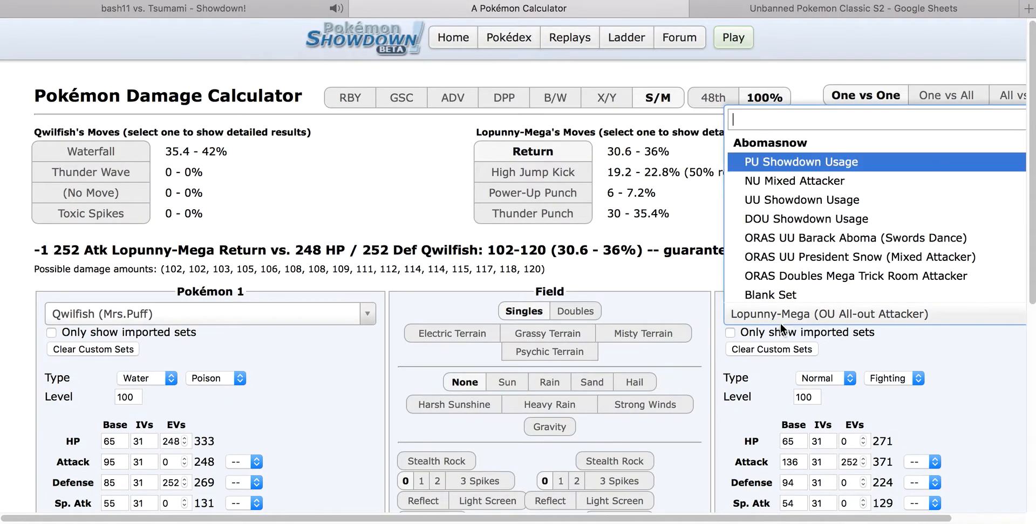
text(goodra)
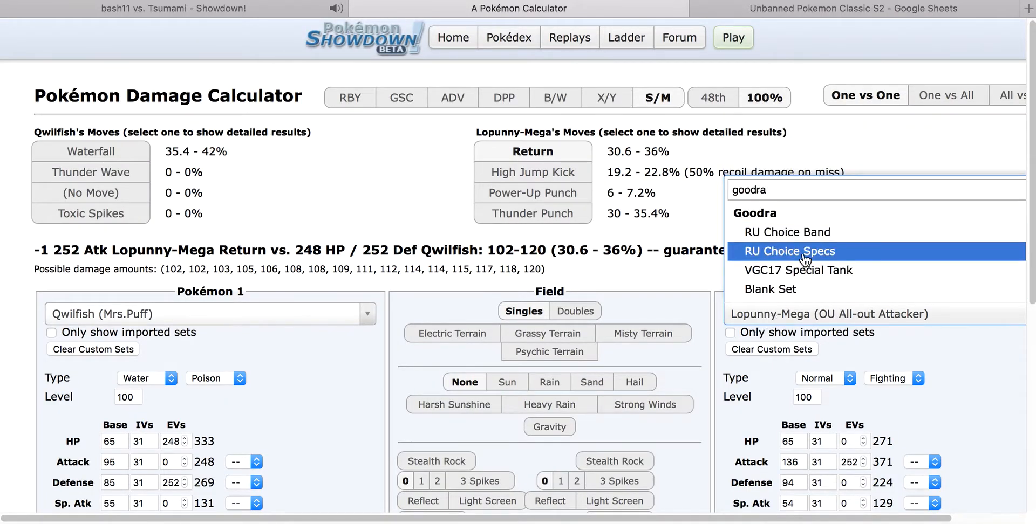
click(790, 252)
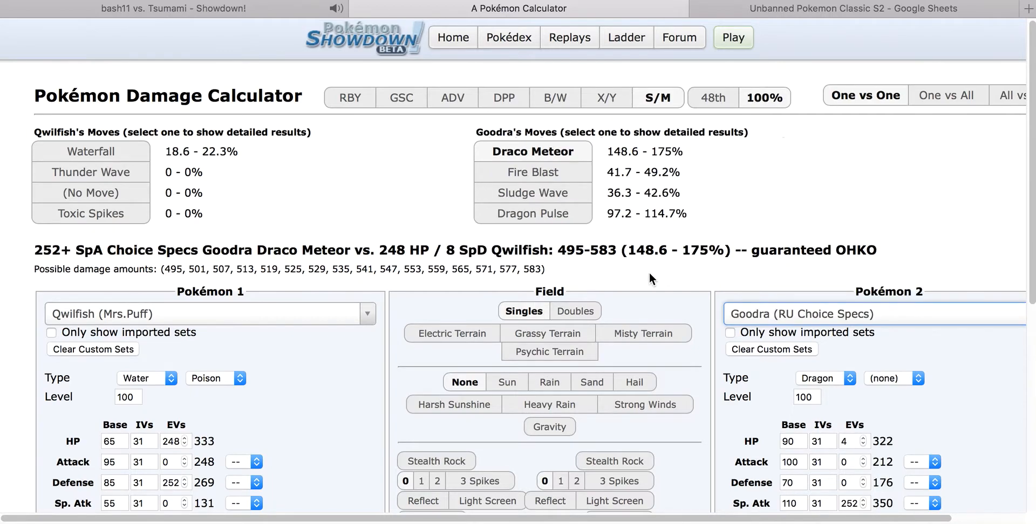
text(sy)
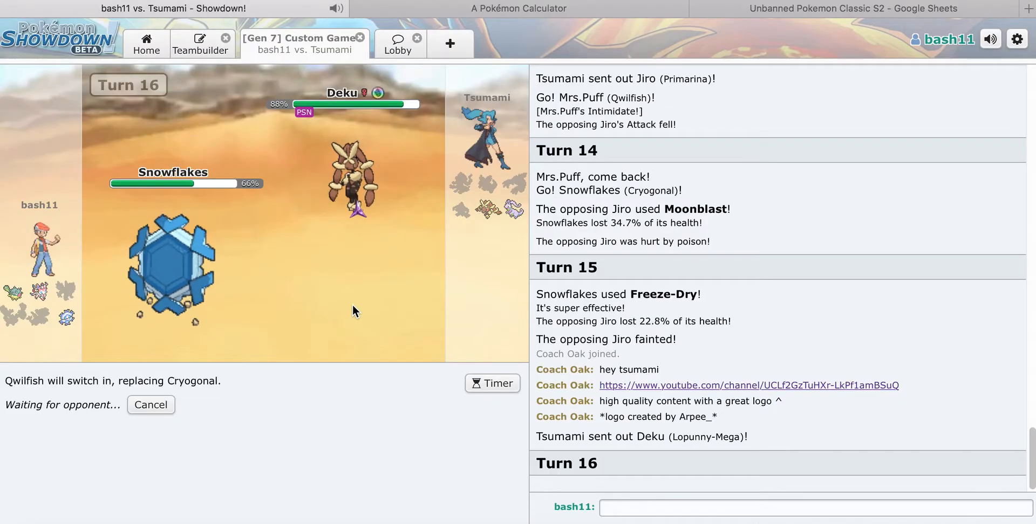
mouse_move(352, 184)
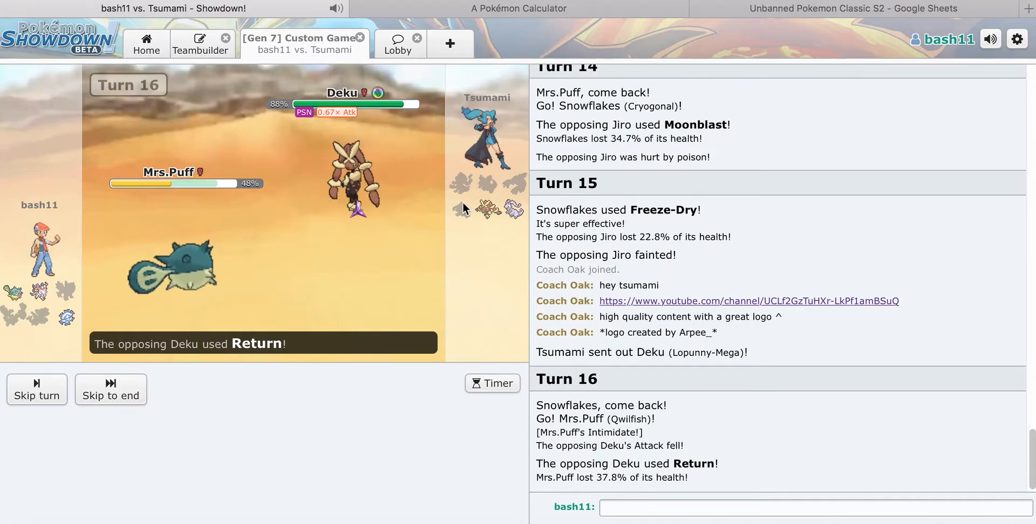
Step: Set the calculator to Qwilfish's Mrs.Puff set versus the Mimi Mega Lopunny set
click(518, 7)
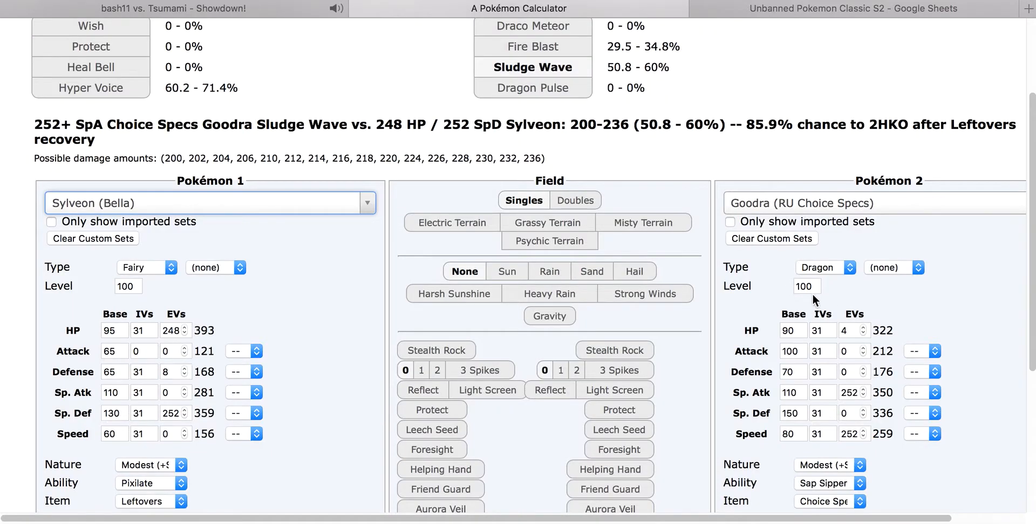
text(lopu)
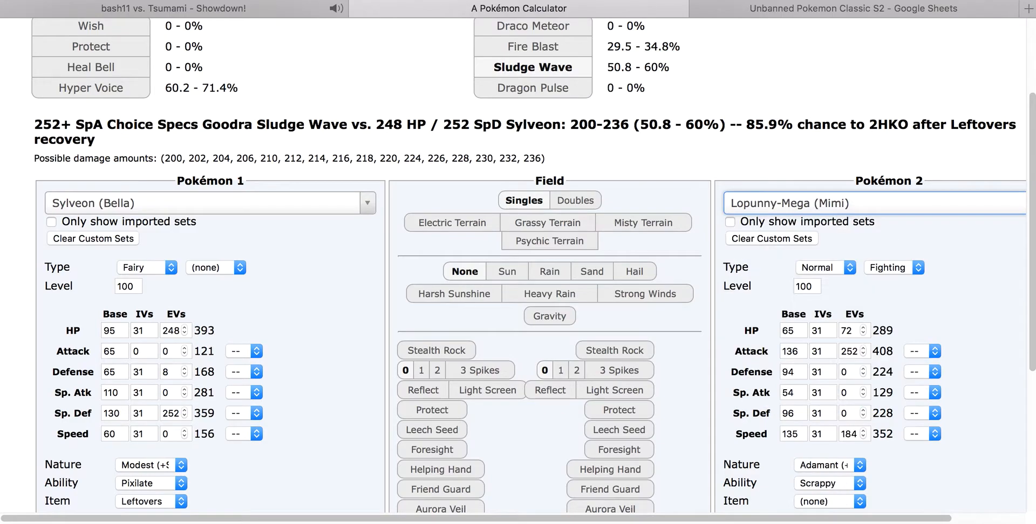
click(209, 203)
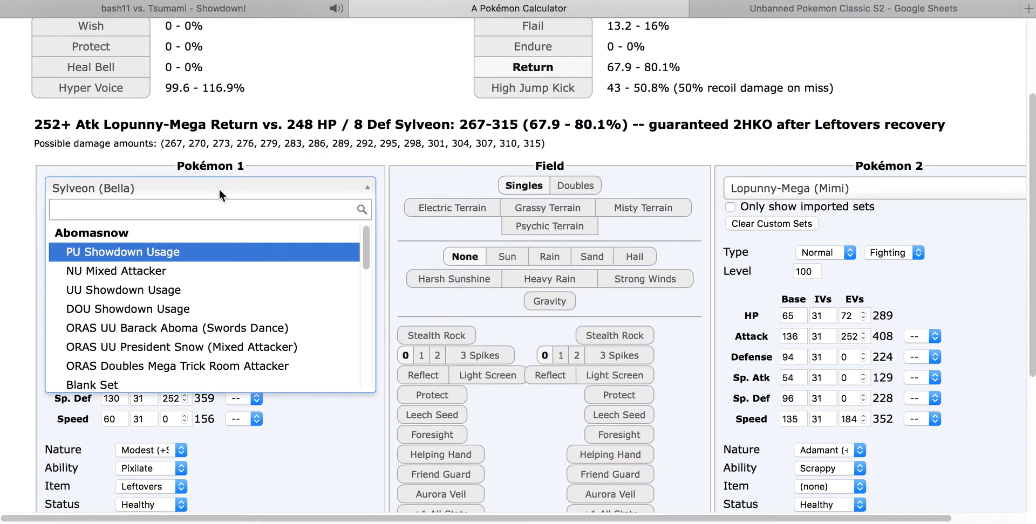
text(qwi)
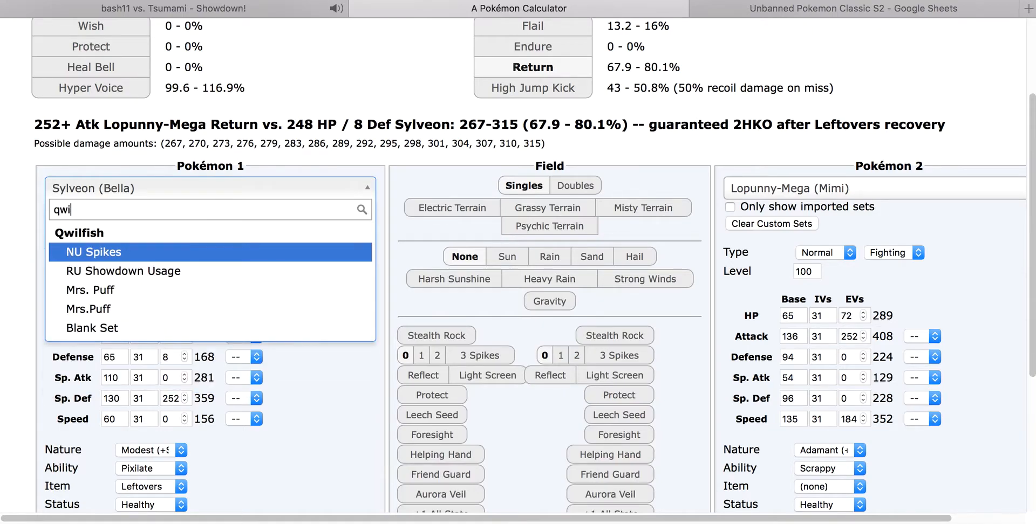
click(87, 309)
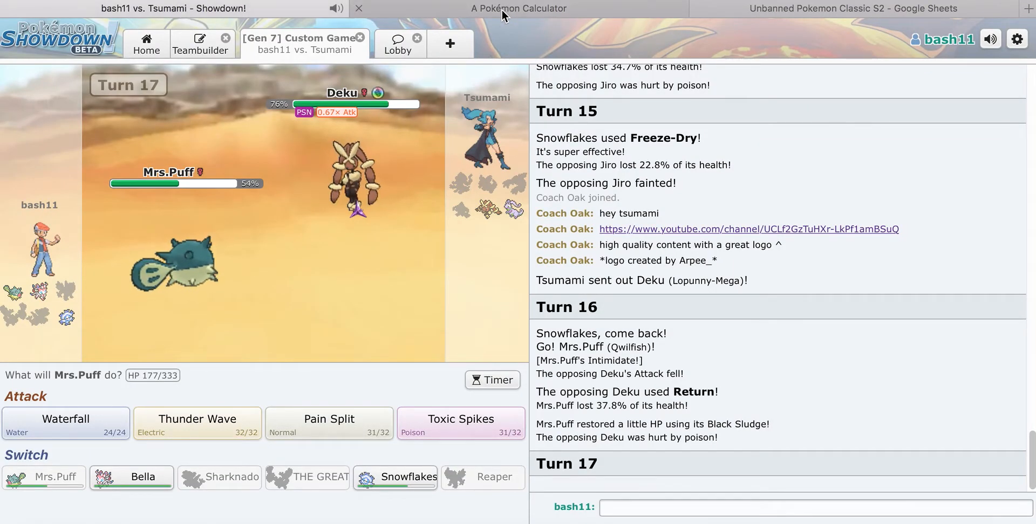
mouse_move(66, 423)
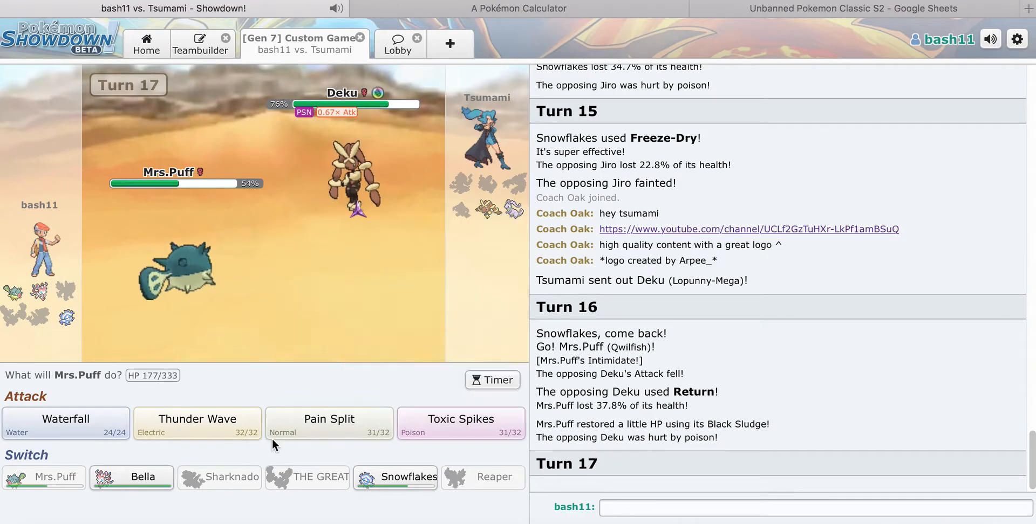
mouse_move(461, 418)
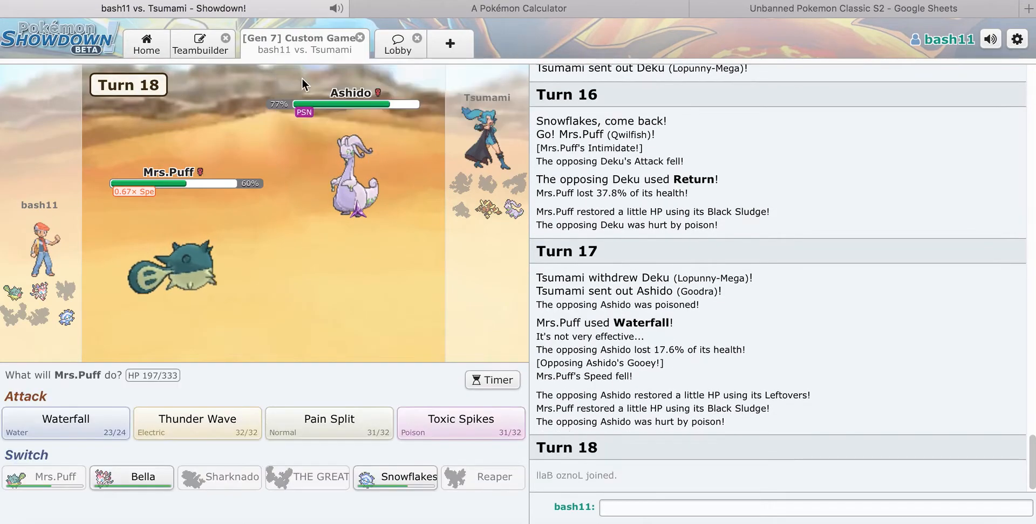
Step: Change the calculator's second Pokémon and set its level to 100
click(517, 8)
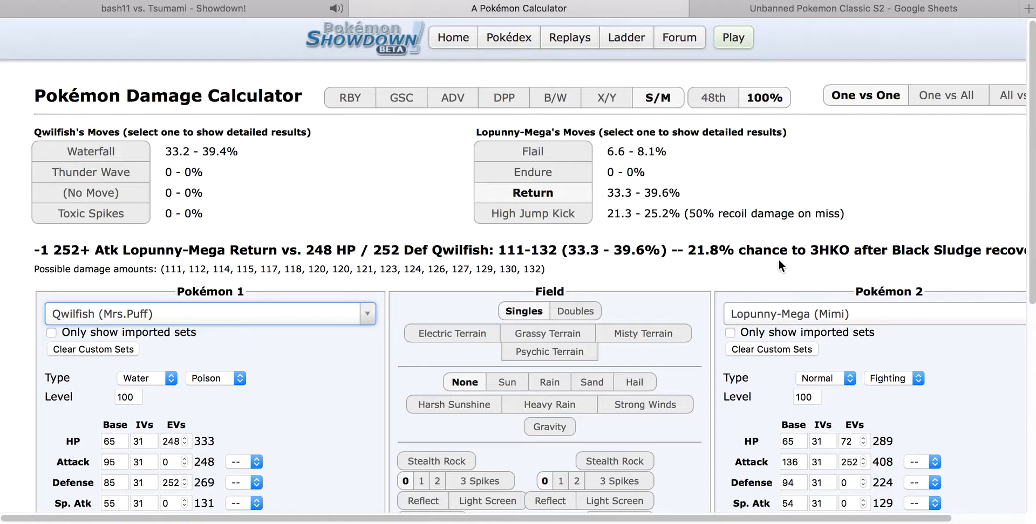
click(872, 314)
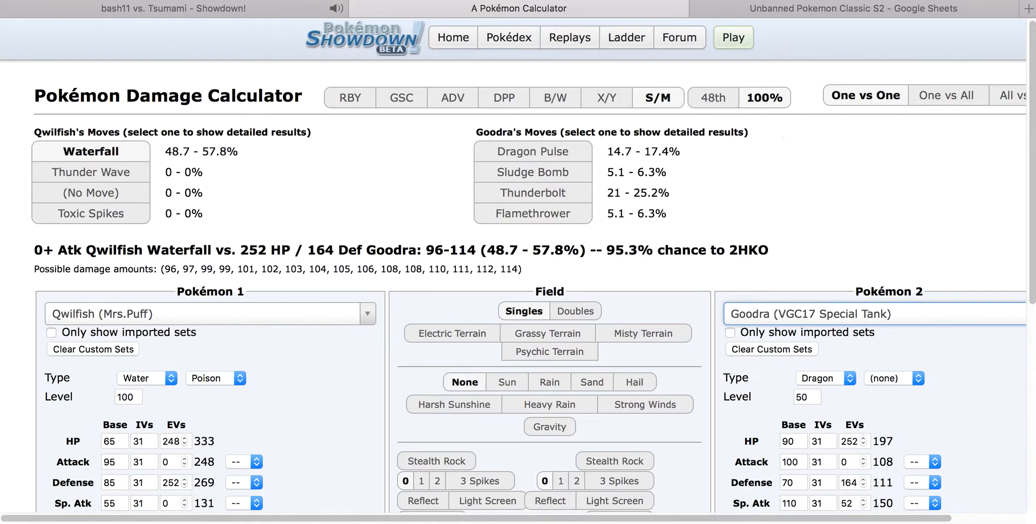
scroll(down, 3)
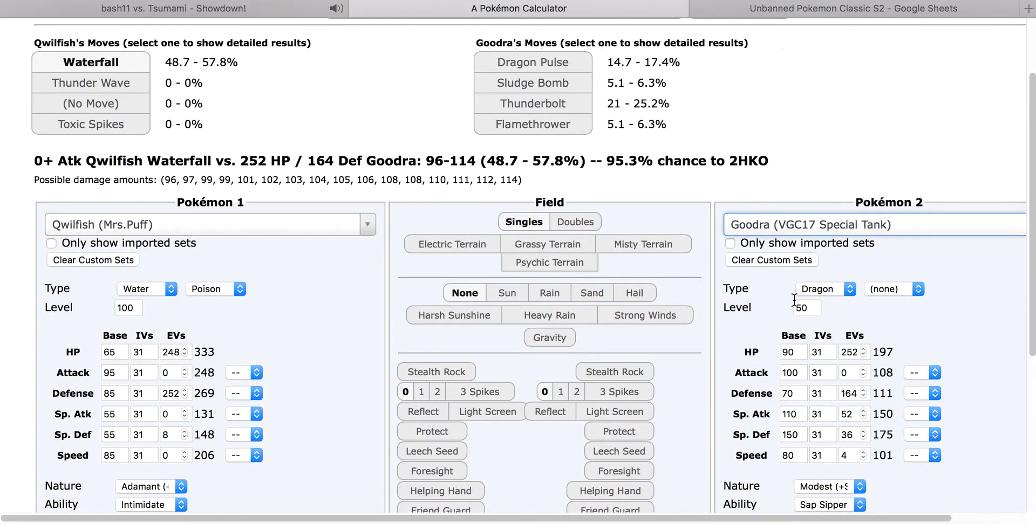
text(100)
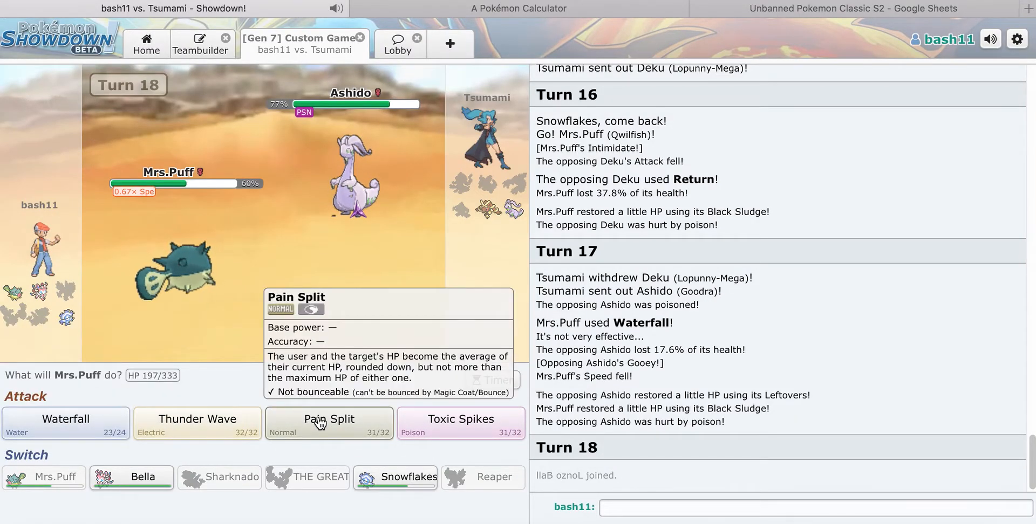
mouse_move(142, 477)
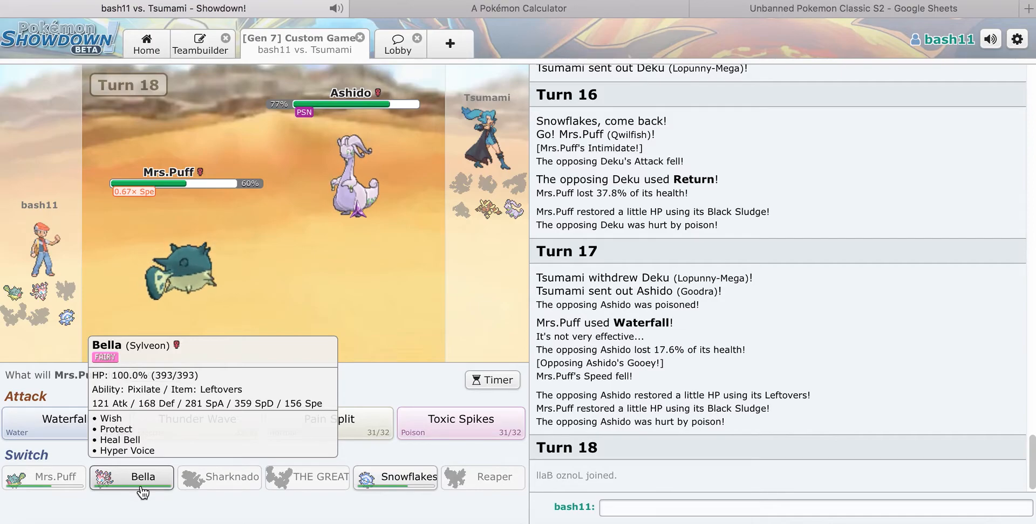
Step: Pit Lopunny-Mega's OU All-out Attacker set against Sylveon and read the Return damage
click(518, 7)
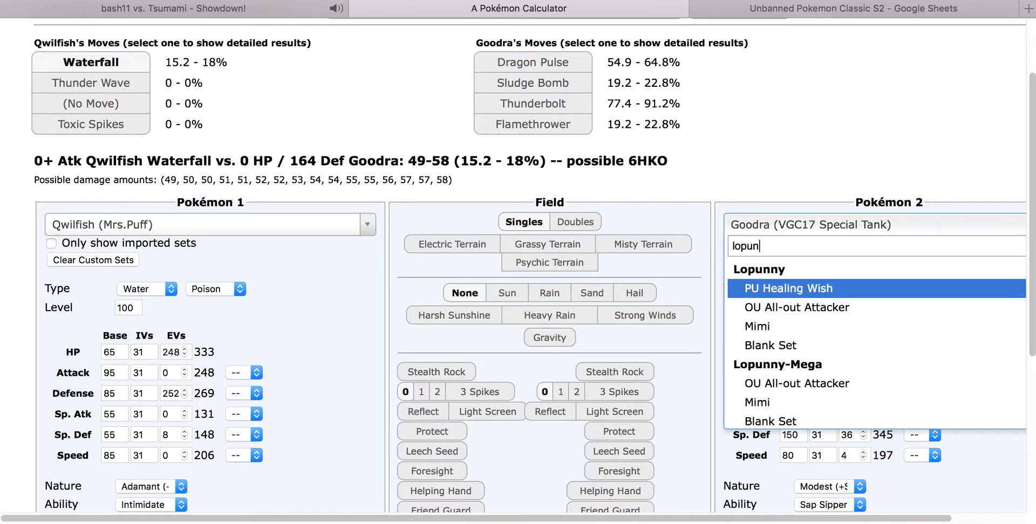
click(795, 383)
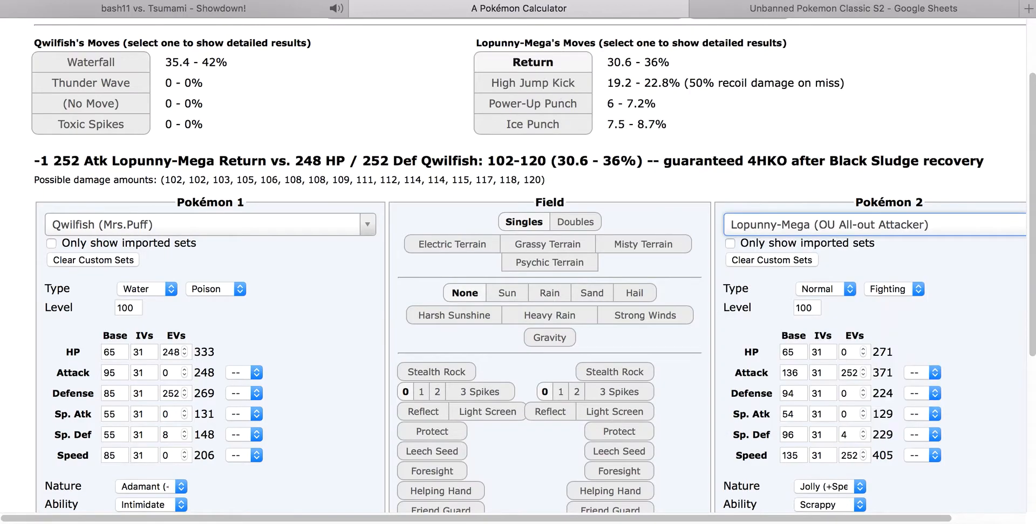
text(sy)
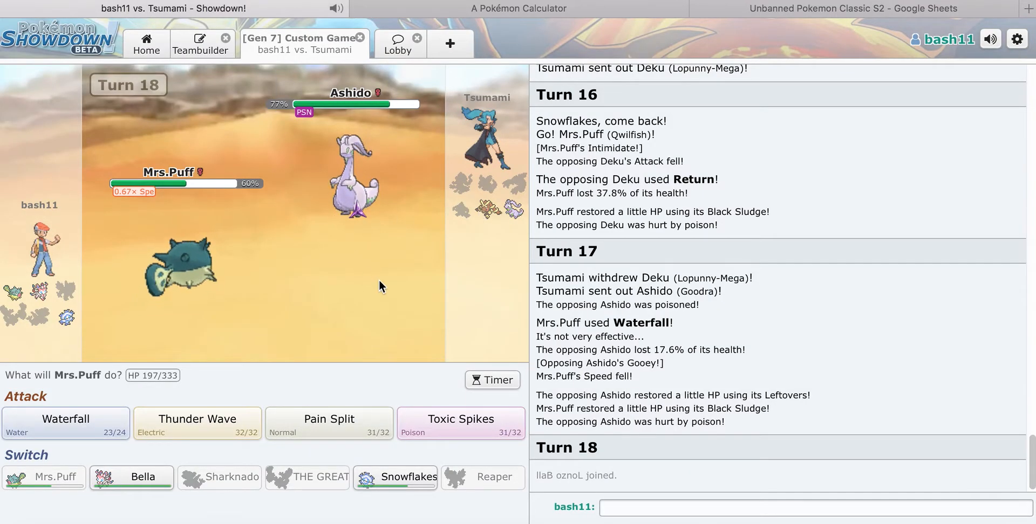
mouse_move(491, 231)
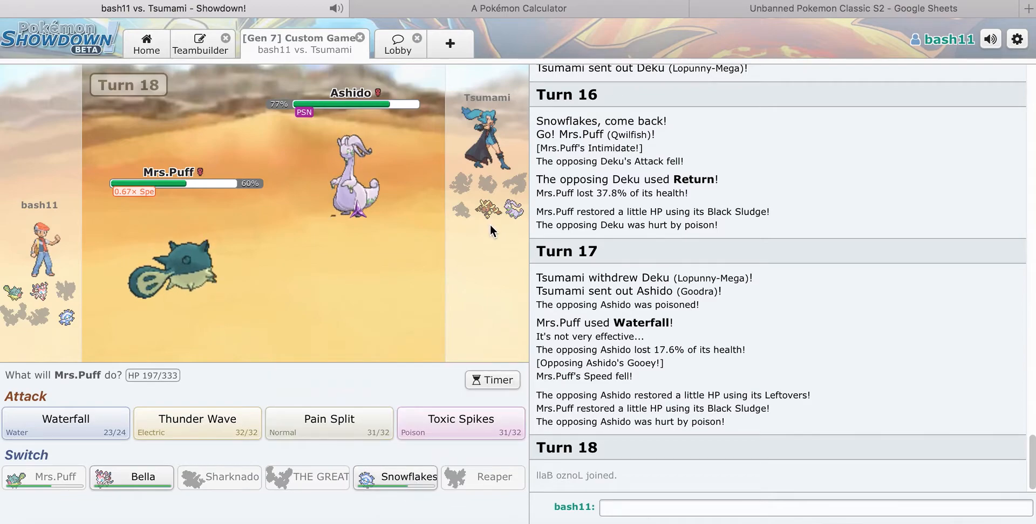
mouse_move(486, 210)
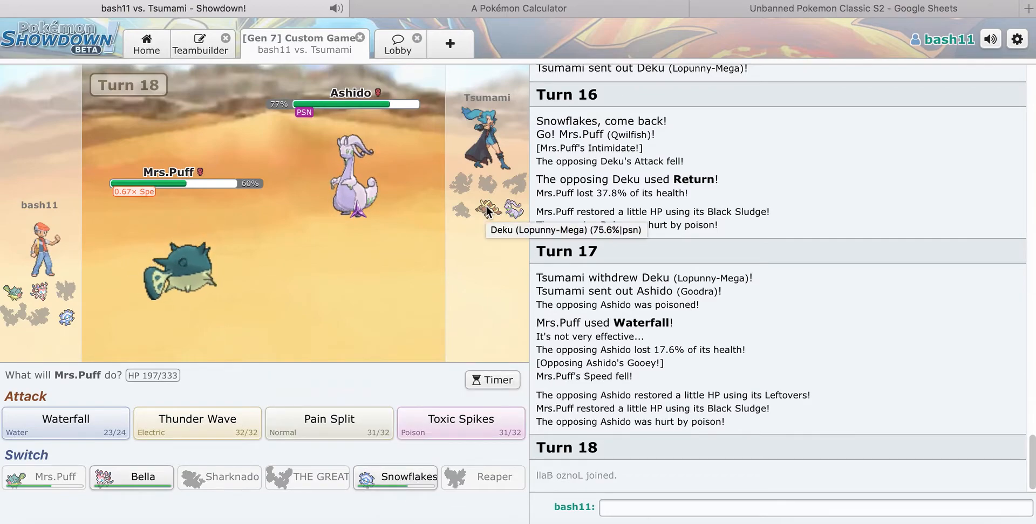
click(518, 7)
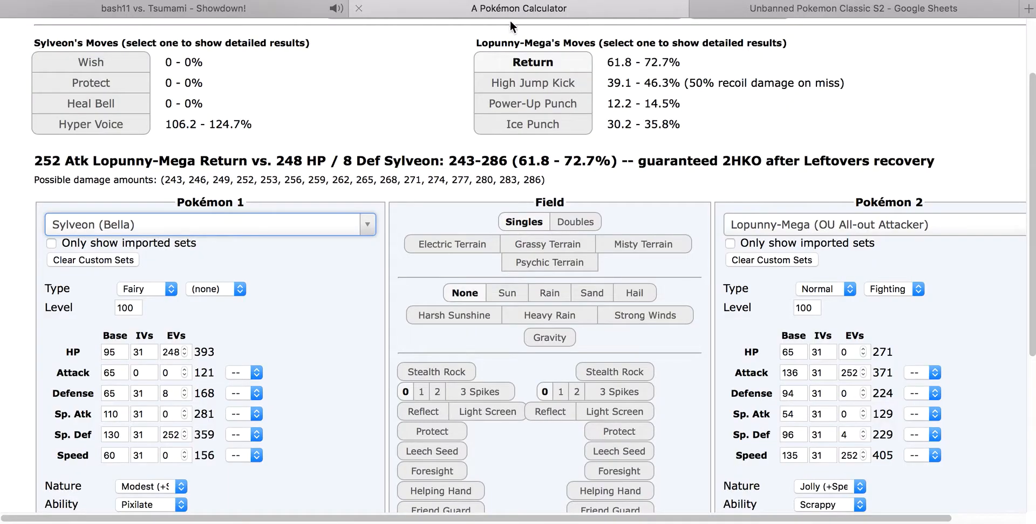
click(166, 8)
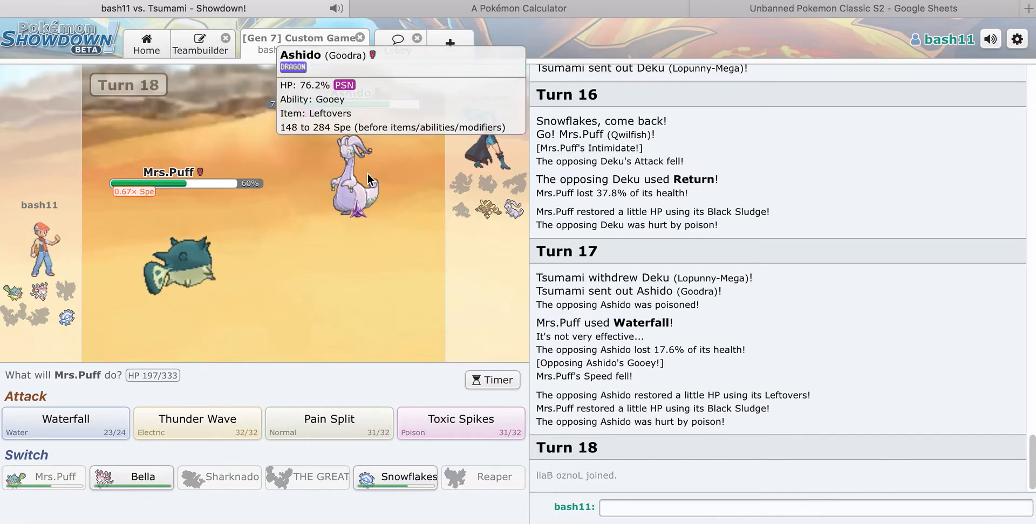
mouse_move(329, 419)
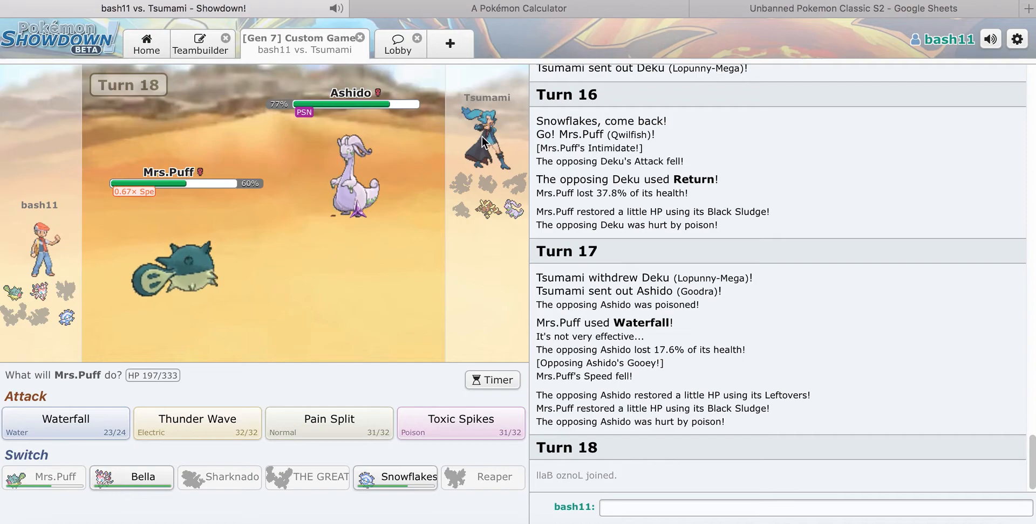
mouse_move(493, 477)
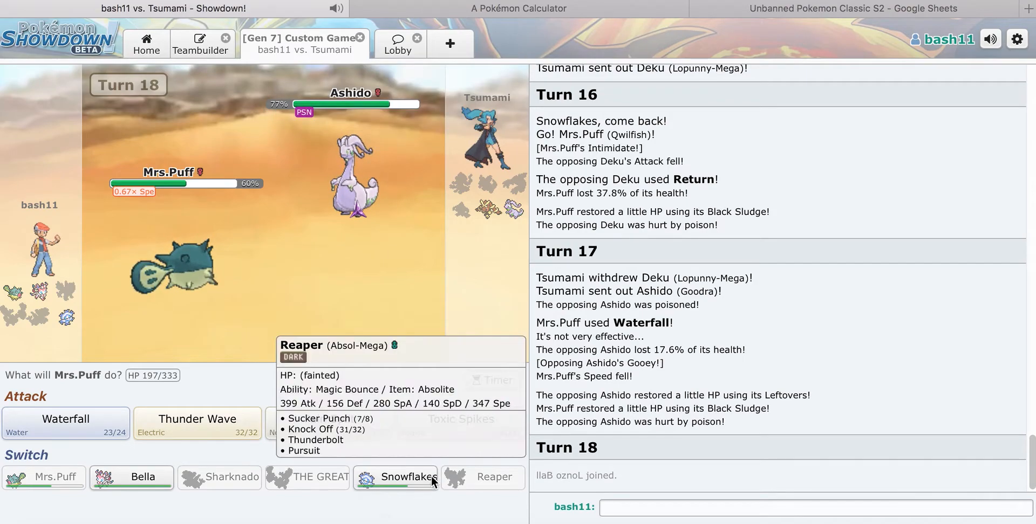
click(518, 8)
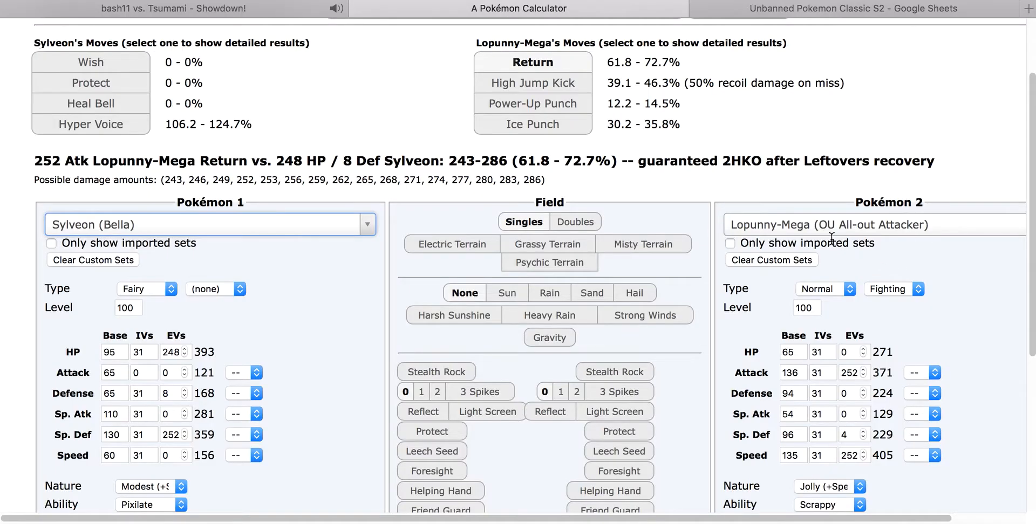
Step: Set Cryogonal against a level-100 Goodra with 252 Sp. Atk EVs and read the Freeze-Dry damage
text(goodra (VGC17 Special Tank)
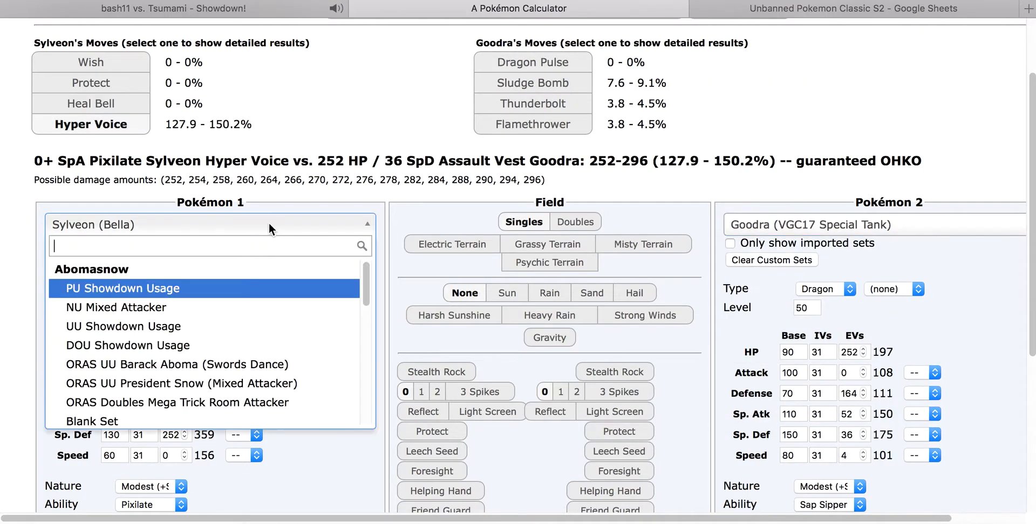
text(cry)
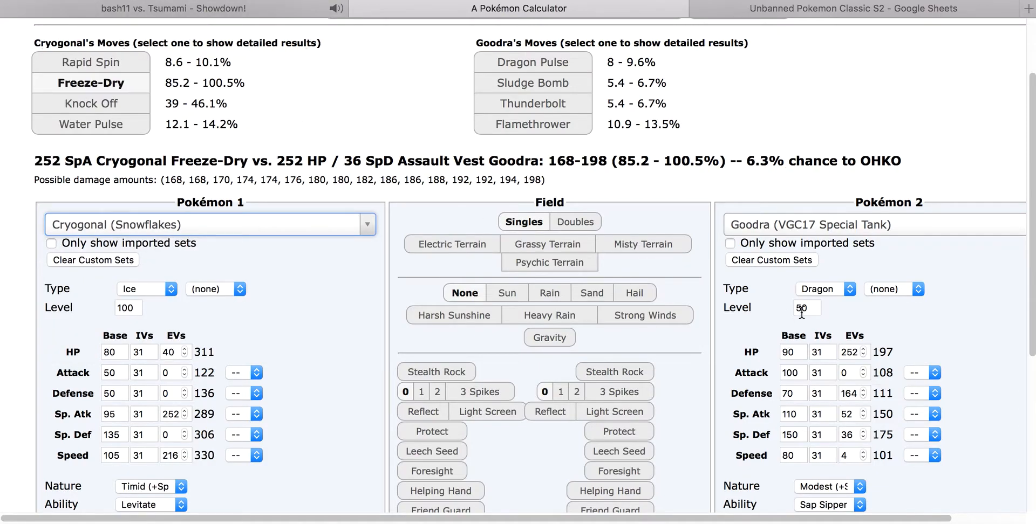
text(100)
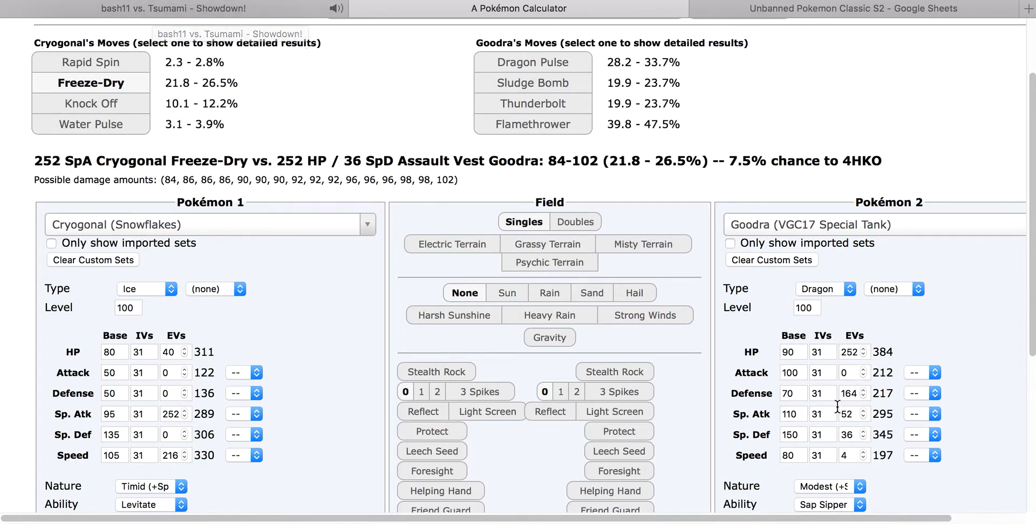
click(862, 411)
text(252)
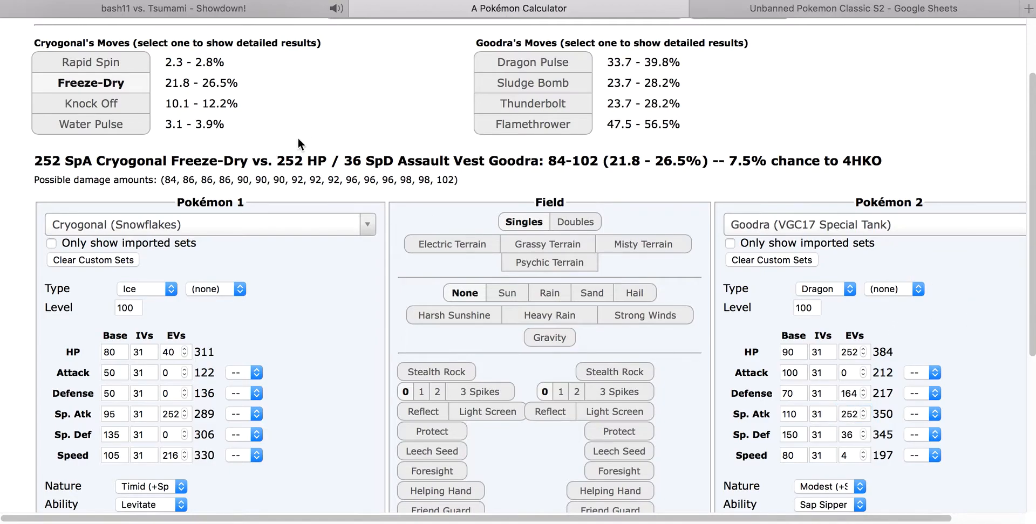
click(172, 8)
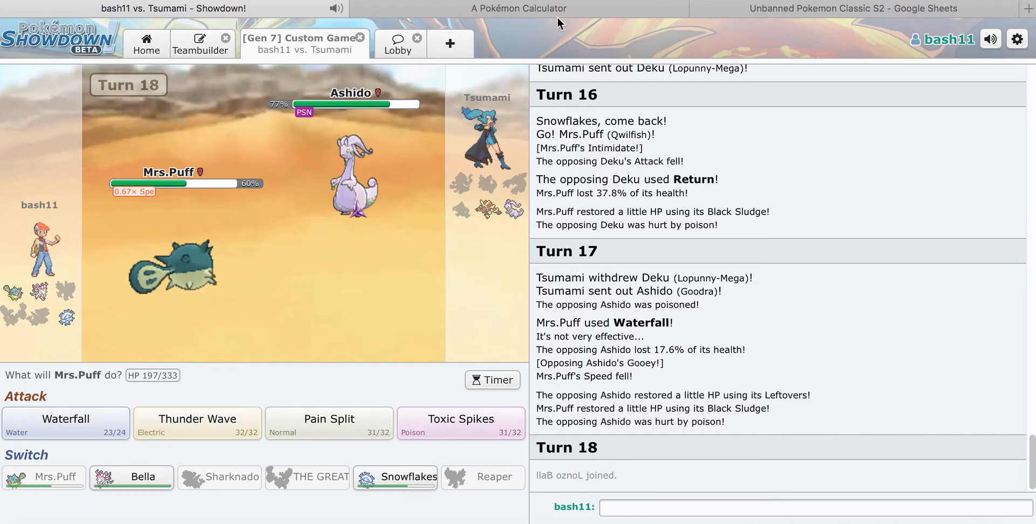
mouse_move(395, 477)
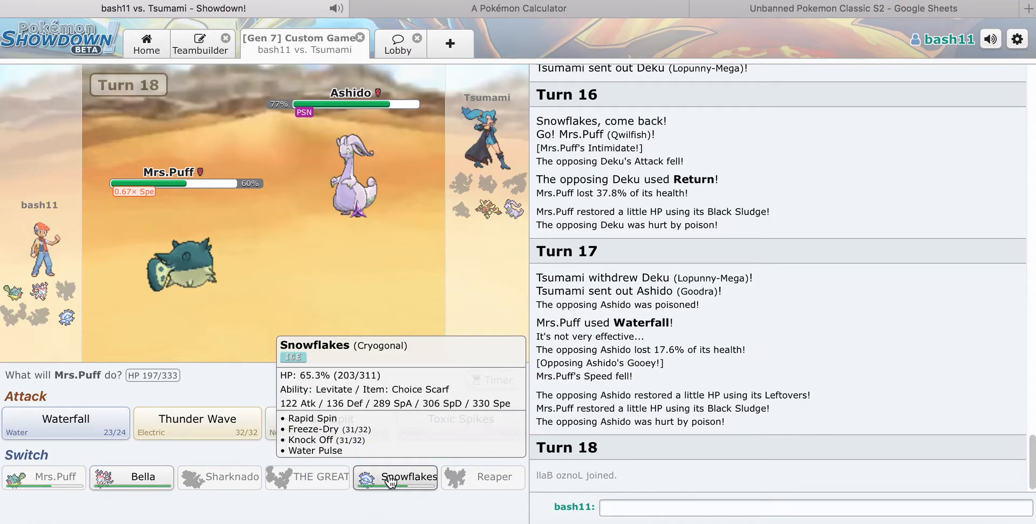
click(518, 7)
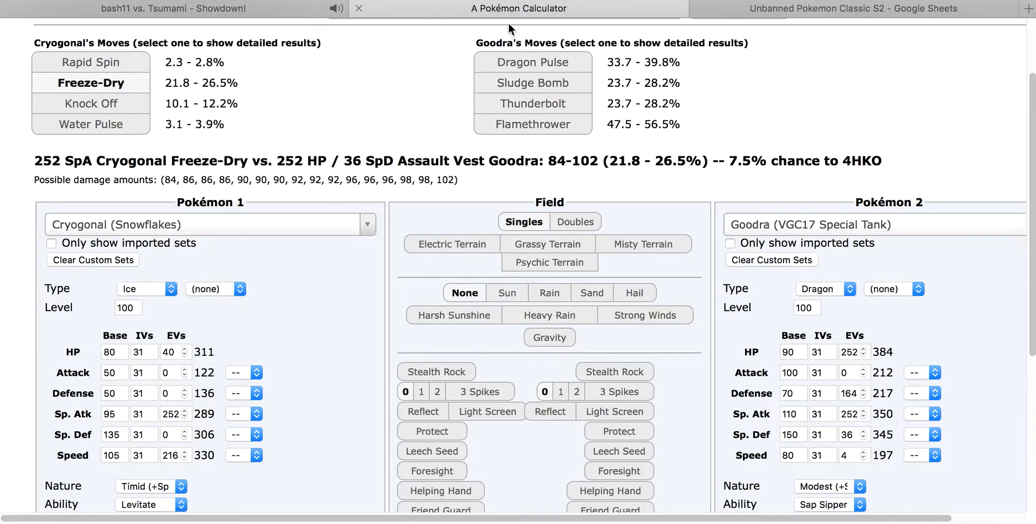
click(165, 9)
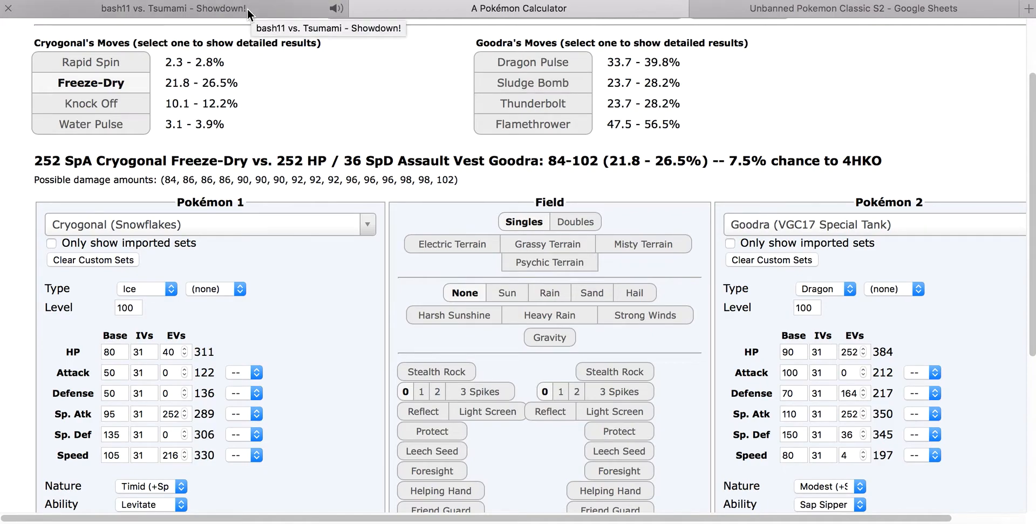
mouse_move(236, 14)
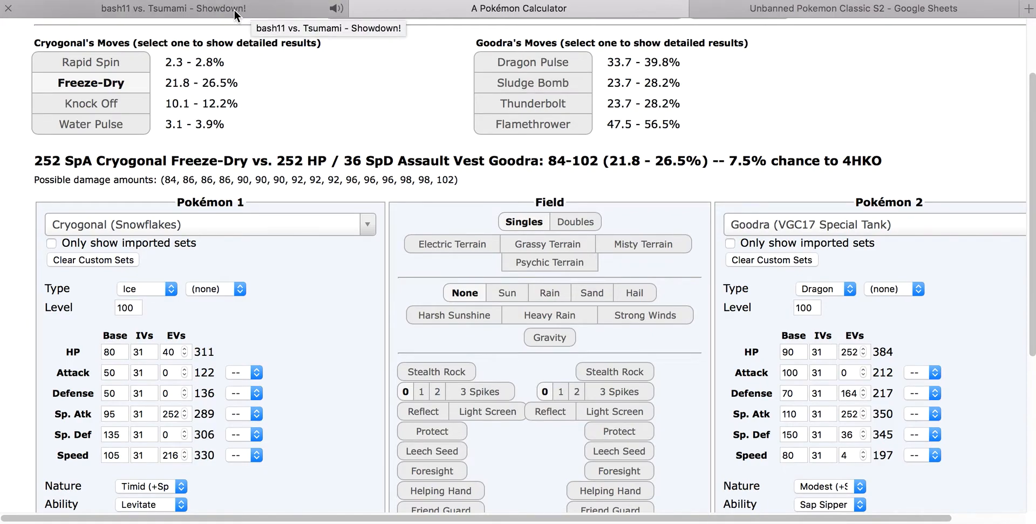
click(171, 8)
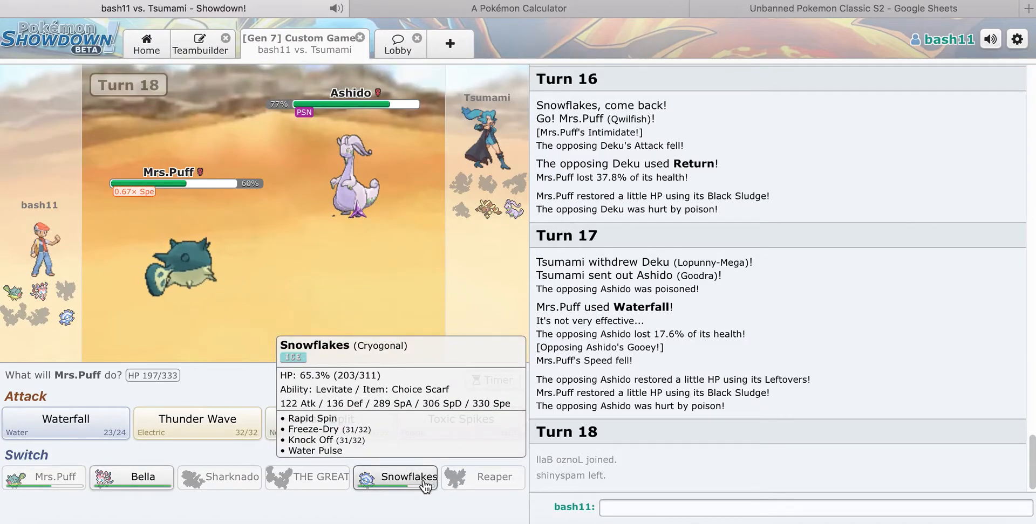
Step: Bring Snowflakes in for Mrs.Puff, update Goodra's move to Sludge Wave, and attack with Freeze-Dry
click(395, 477)
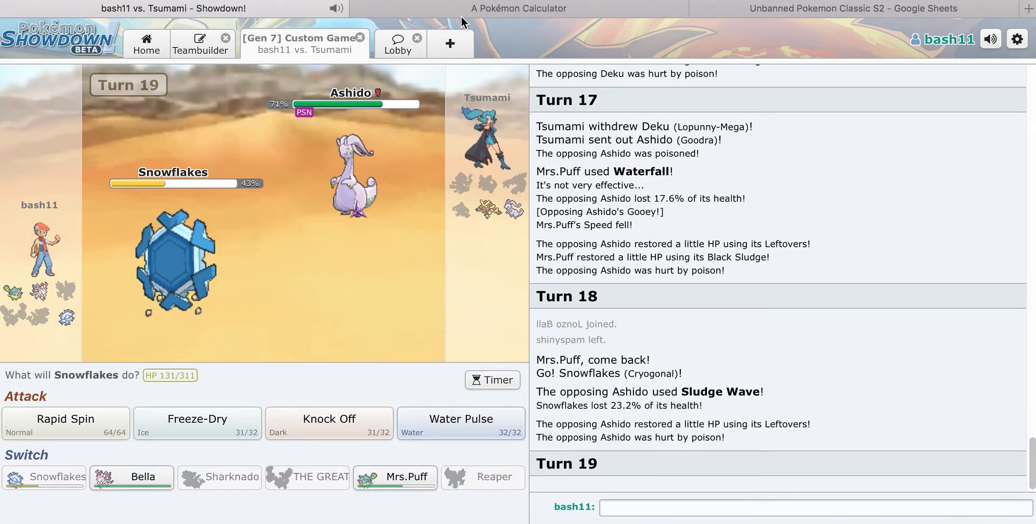
mouse_move(276, 156)
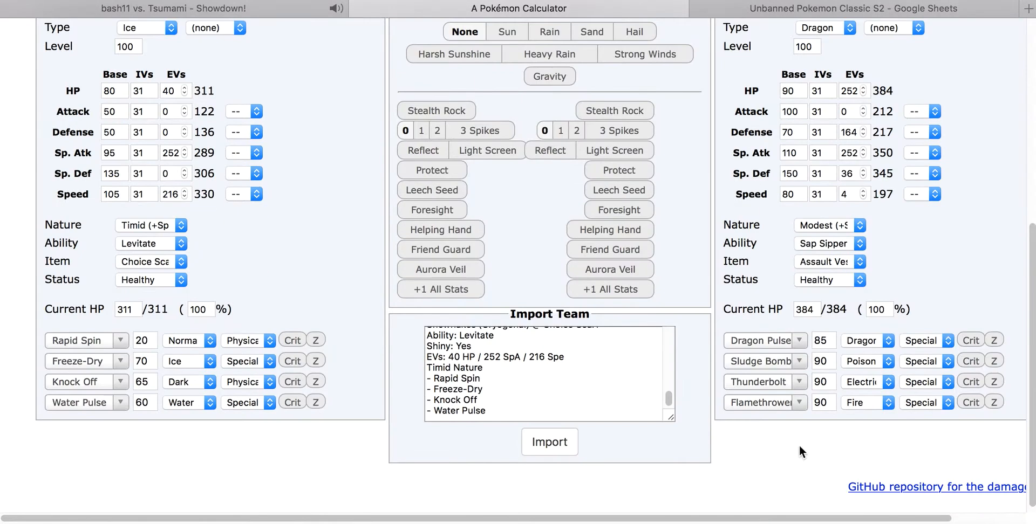
text(slud)
text(0)
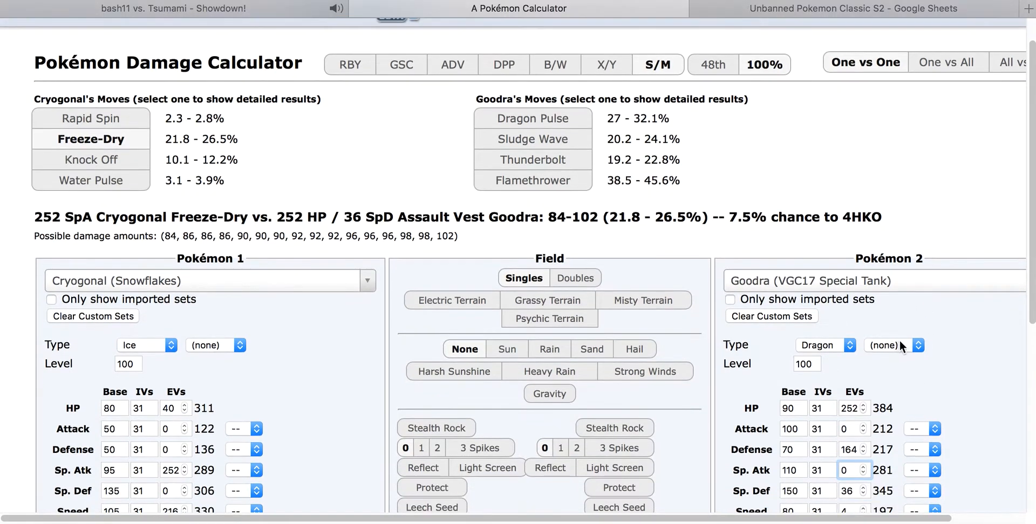
scroll(down, 3)
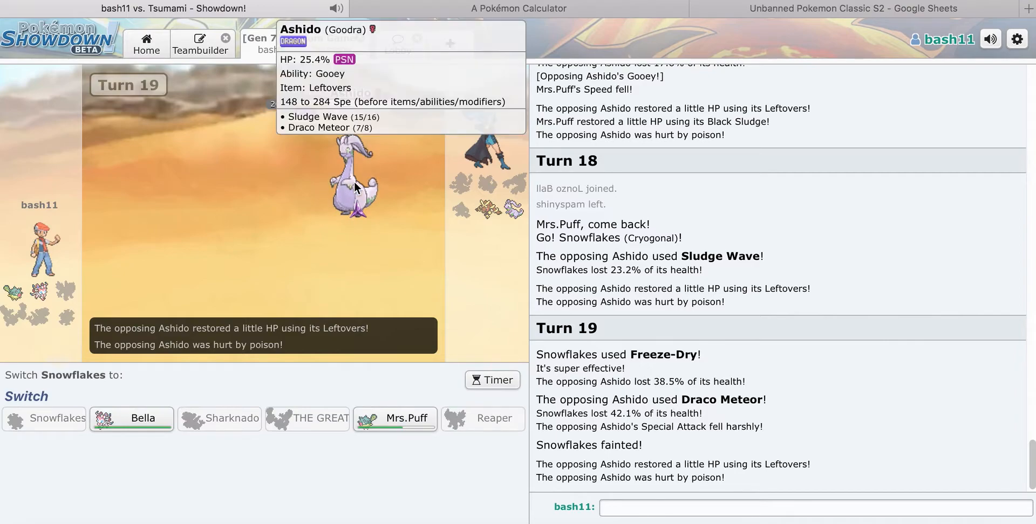
click(518, 8)
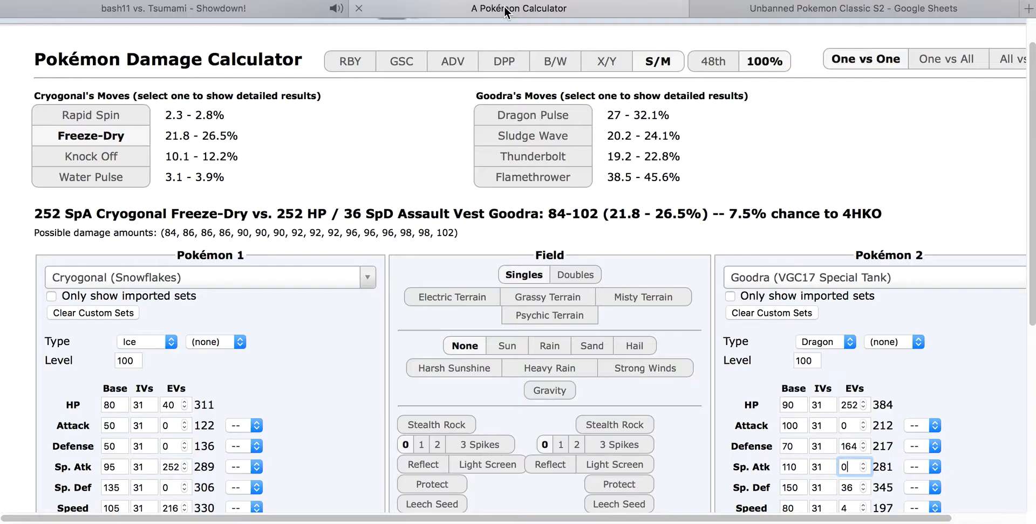
Step: Set Sylveon (Bella) against Mega Lopunny in the calculator and read the Return damage
scroll(down, 3)
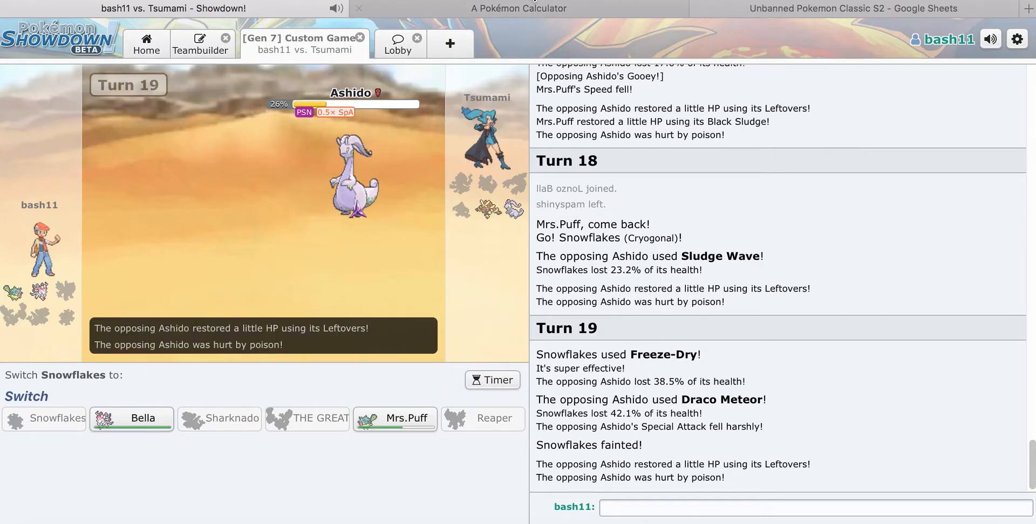
mouse_move(395, 418)
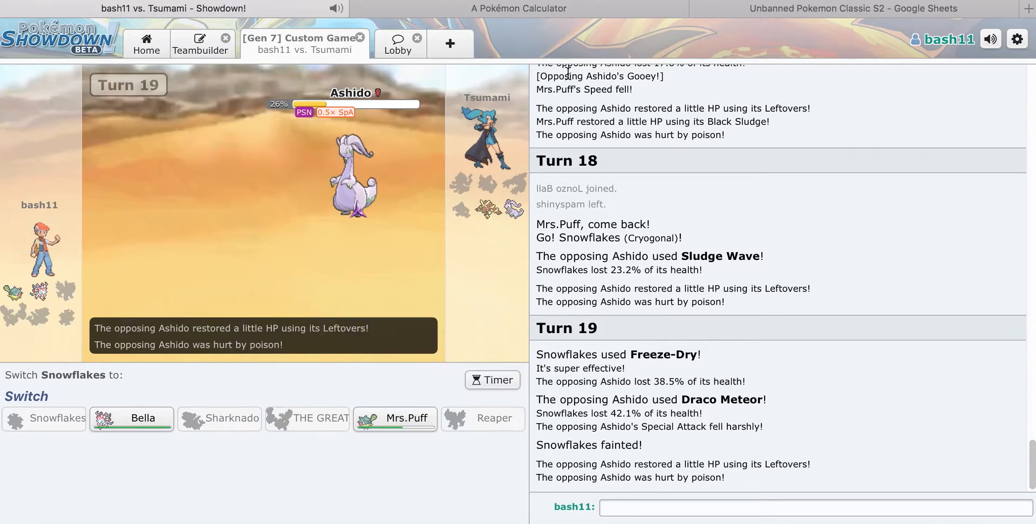
click(518, 7)
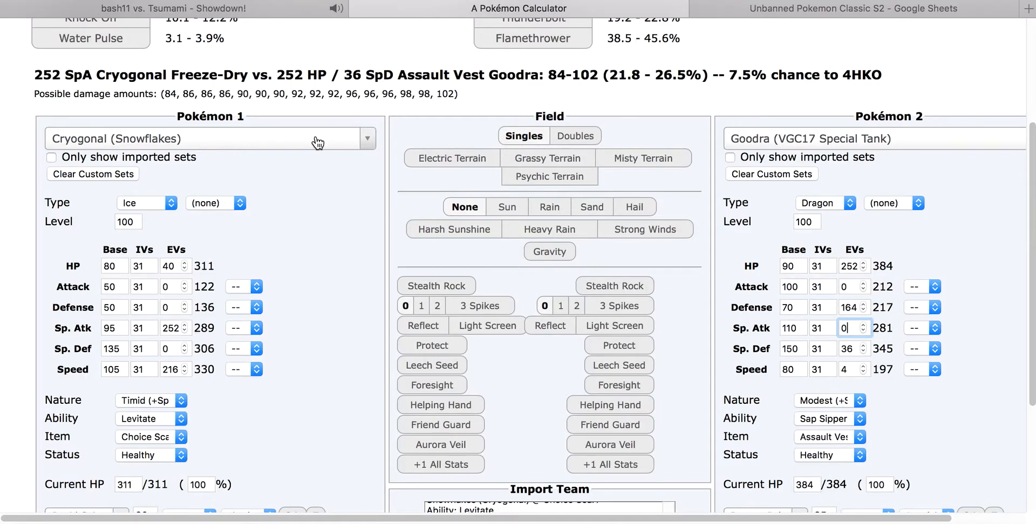
click(872, 139)
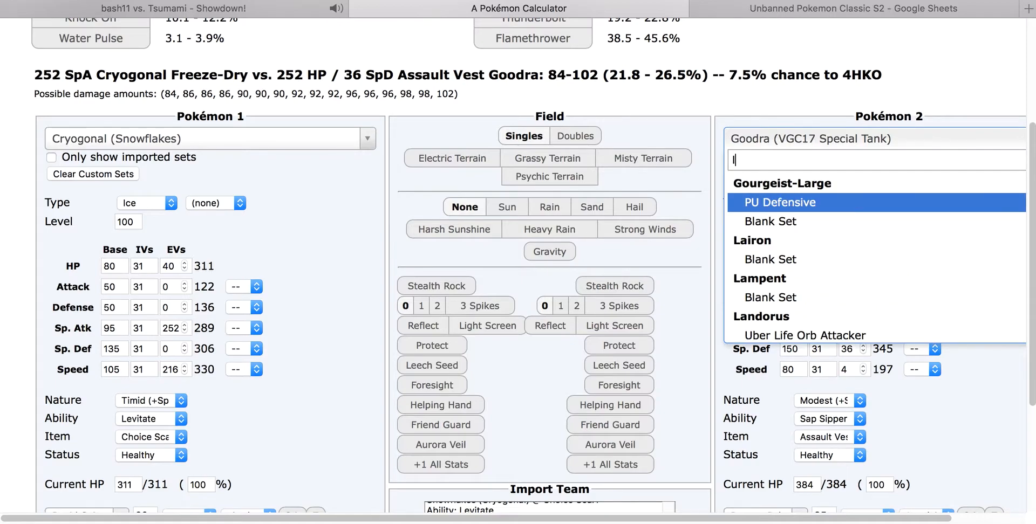
text(lop)
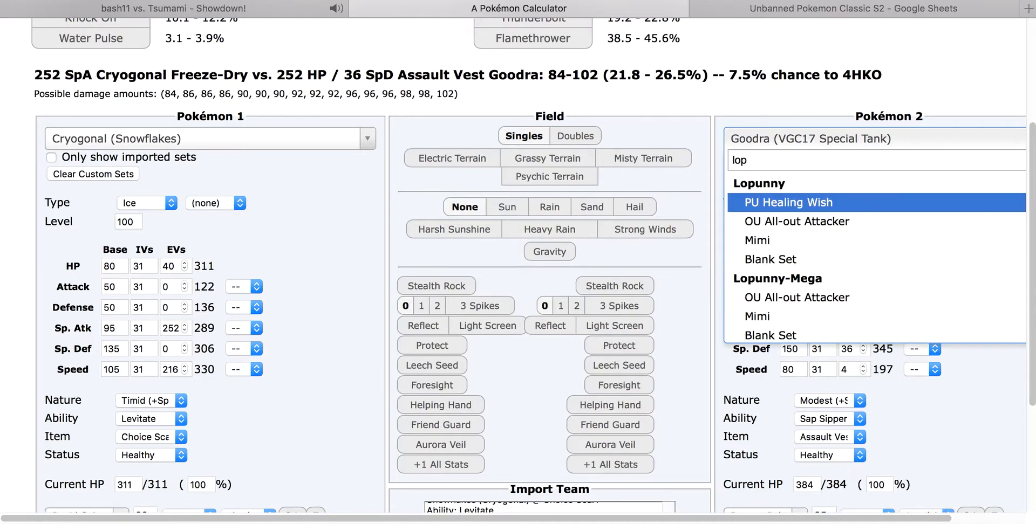
click(796, 296)
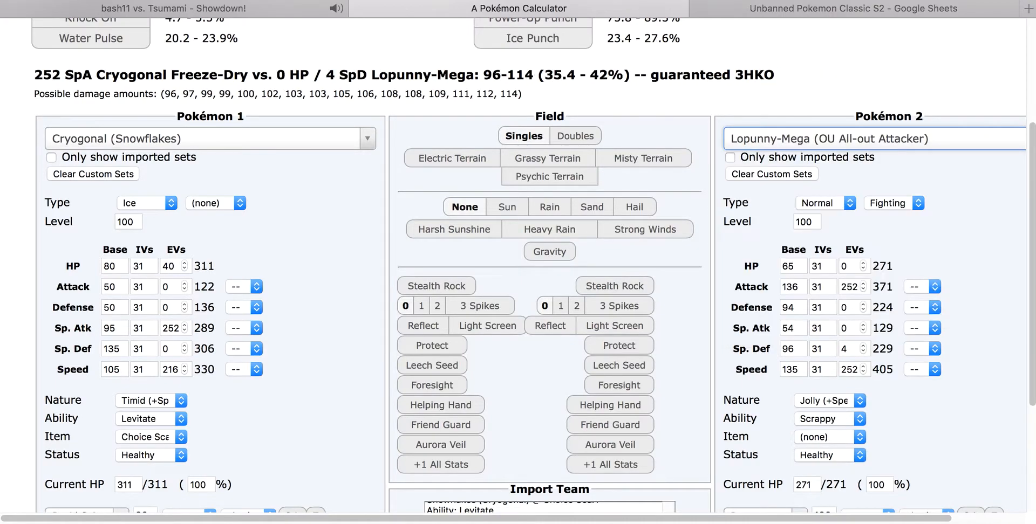
click(829, 401)
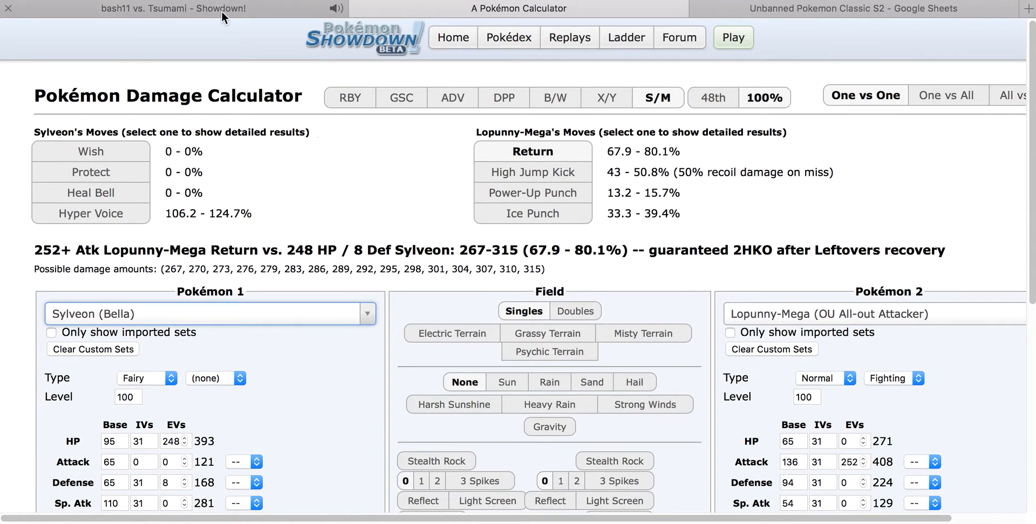
Step: Add Mega Lopunny to a scratch Teambuilder team to browse its Steel moves, then rejoin the battle
click(172, 9)
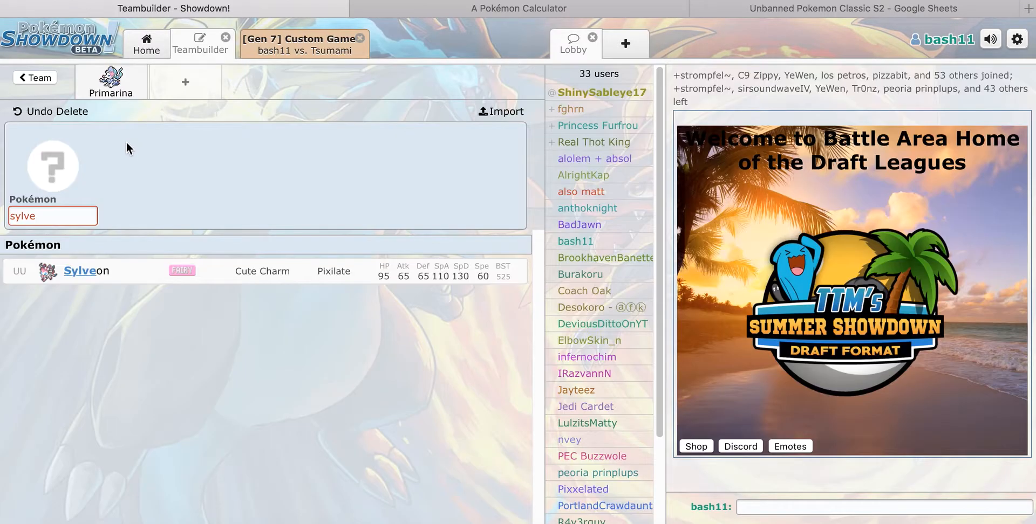
text(lo)
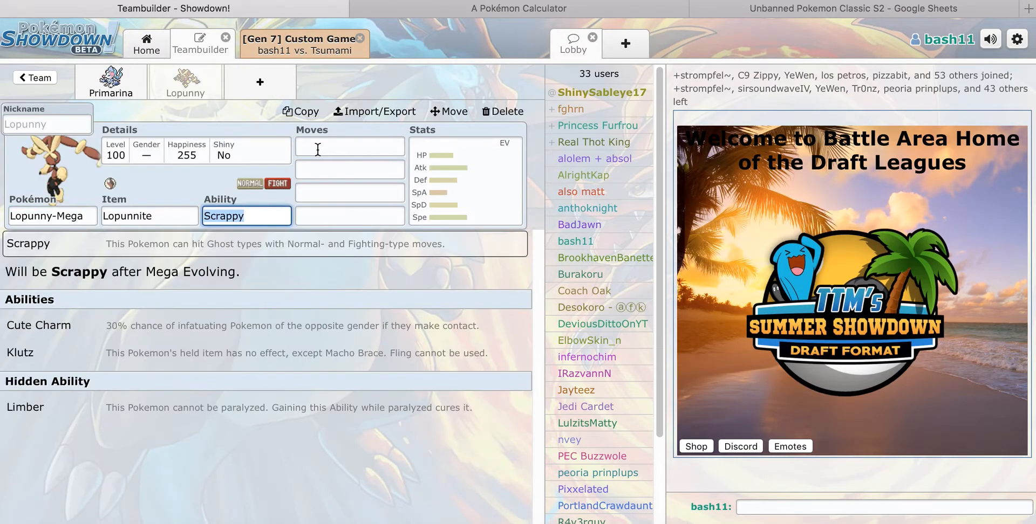
text(ste)
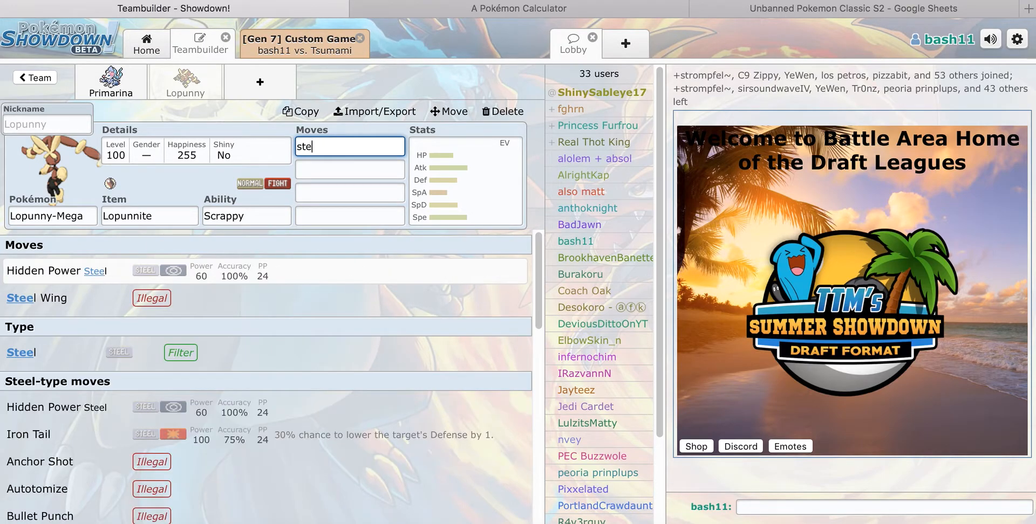
click(301, 44)
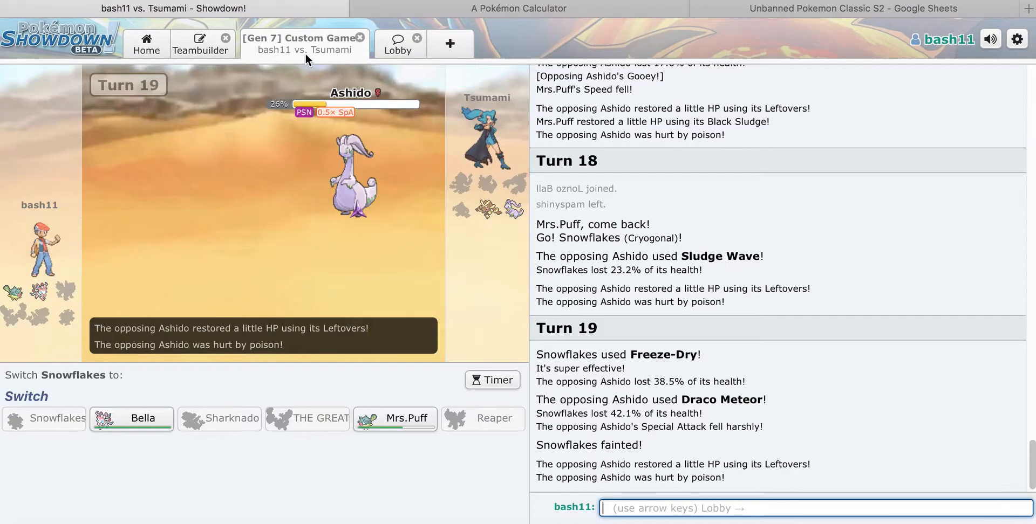
mouse_move(132, 418)
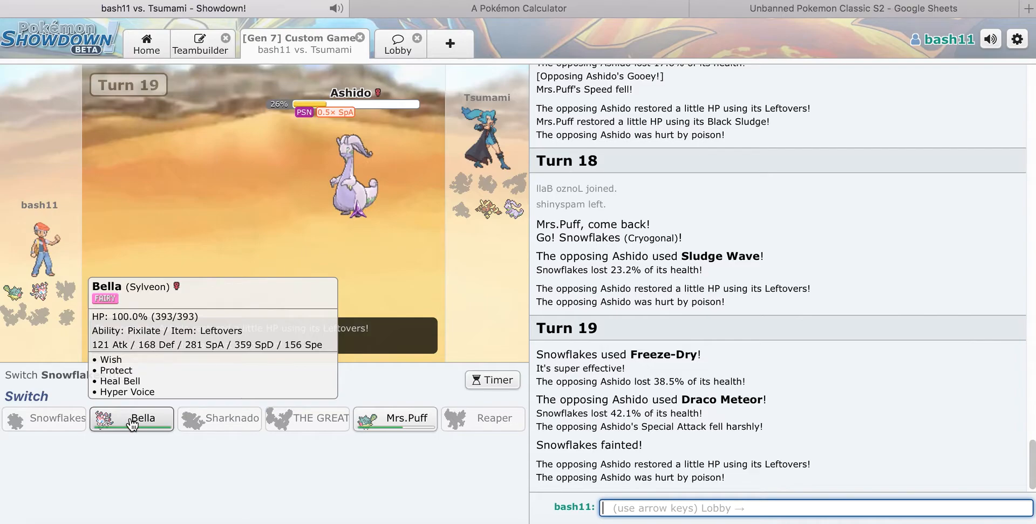
Step: Check Goodra's VGC17 Special Tank set as the opponent in the calculator
click(519, 7)
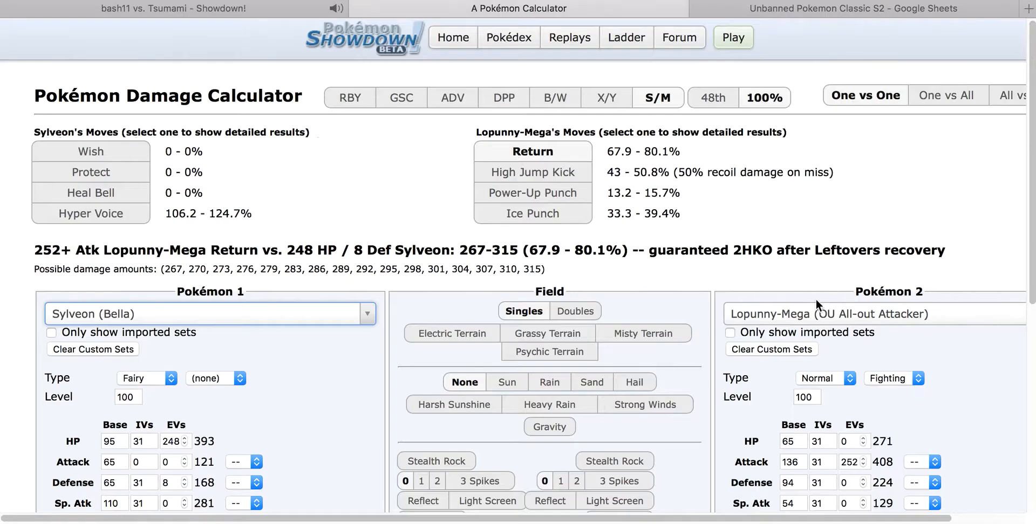
text(goodra)
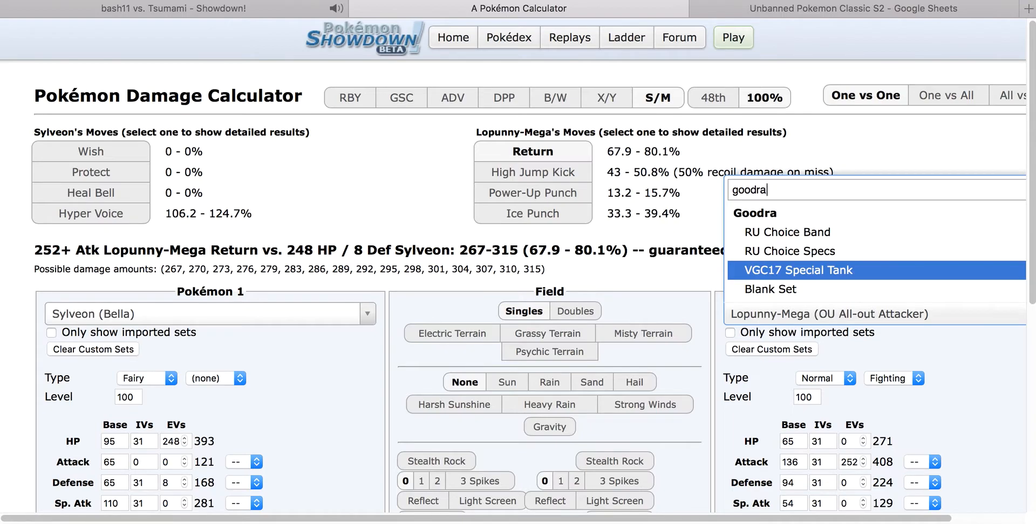
click(798, 269)
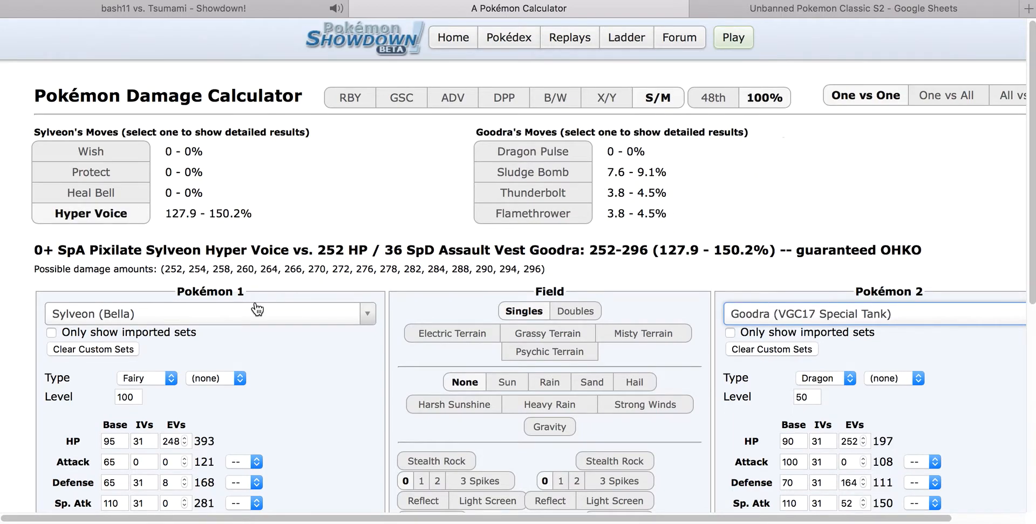
click(171, 7)
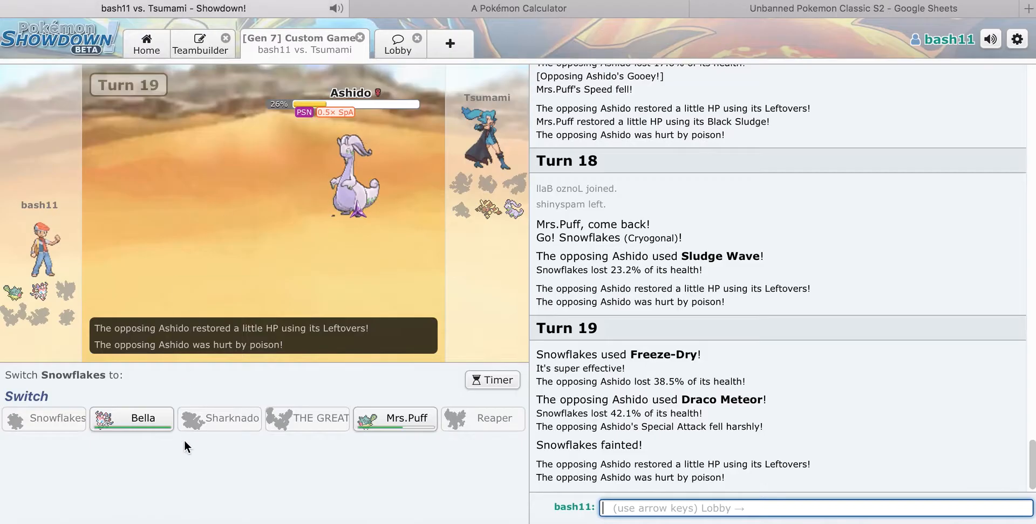
Step: Send Bella in, use Wish then Hyper Voice to knock out Ashido and Deku and win the battle
click(132, 417)
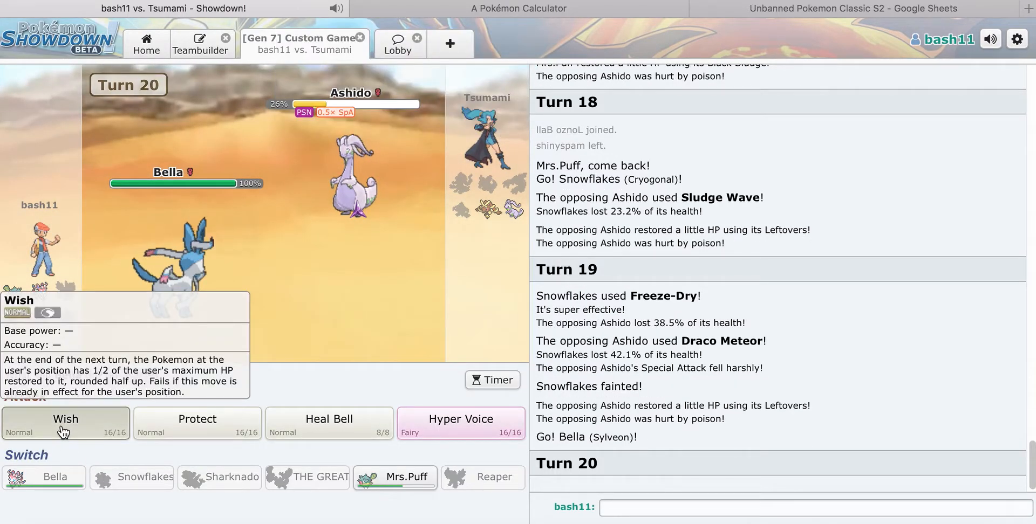
click(65, 423)
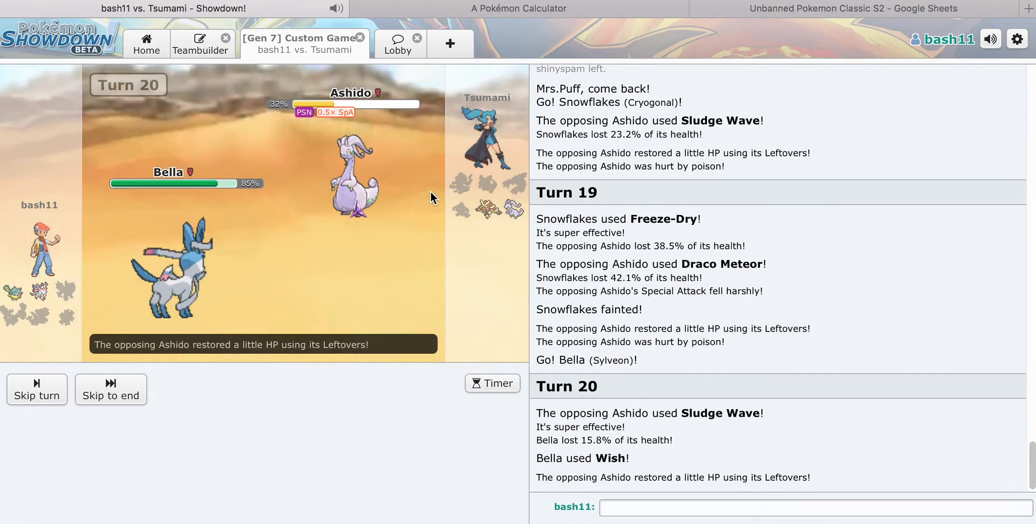
mouse_move(357, 178)
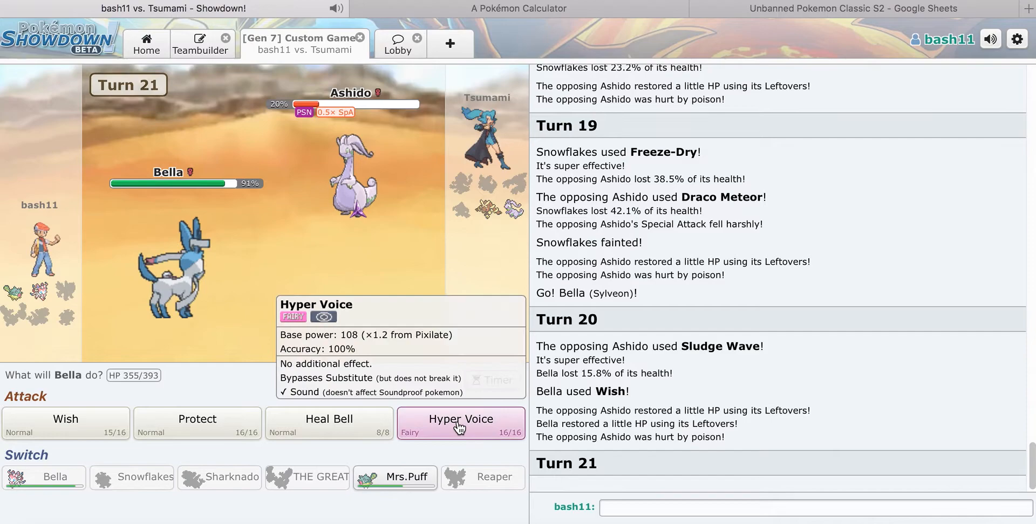
click(461, 422)
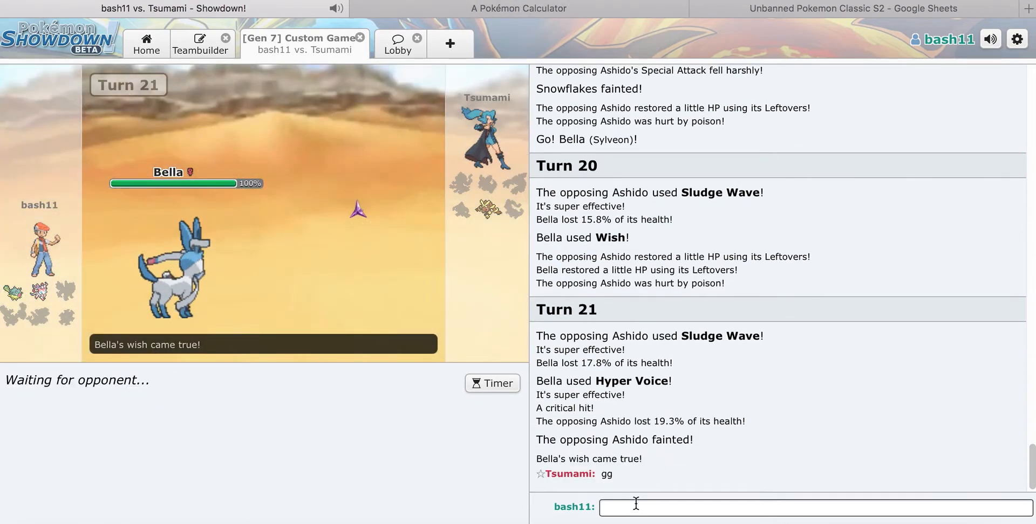
text(gg)
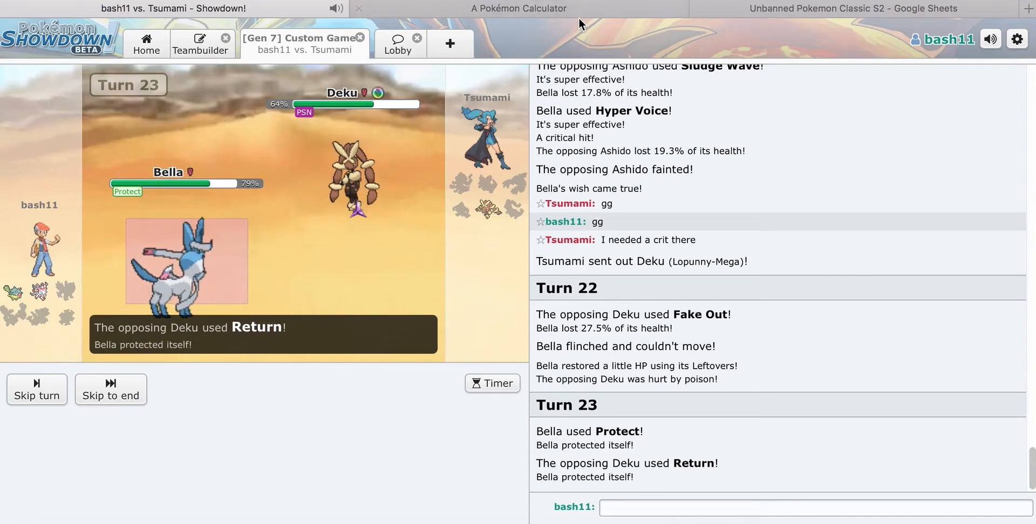
click(517, 8)
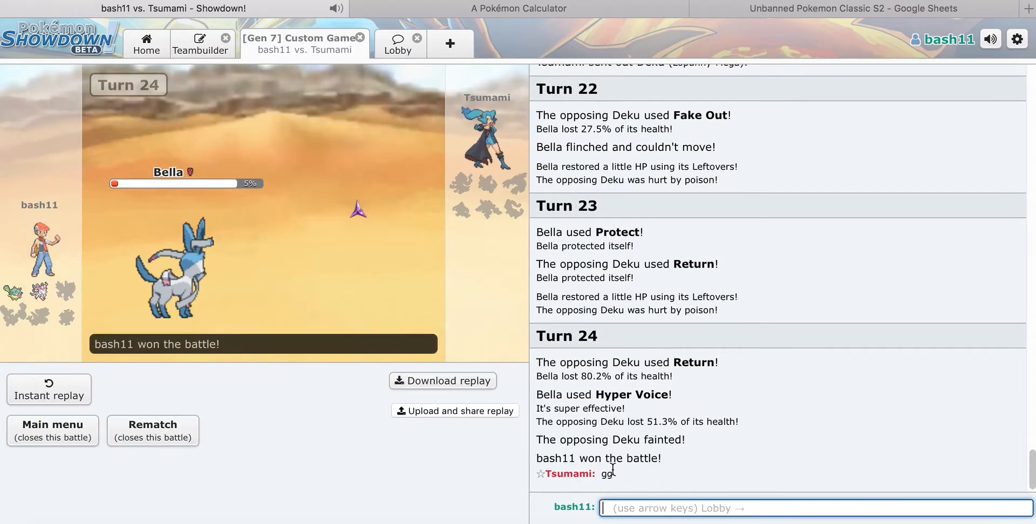
Step: Reply gg, upload and share the replay, and post 'check discord' in chat
text(gg)
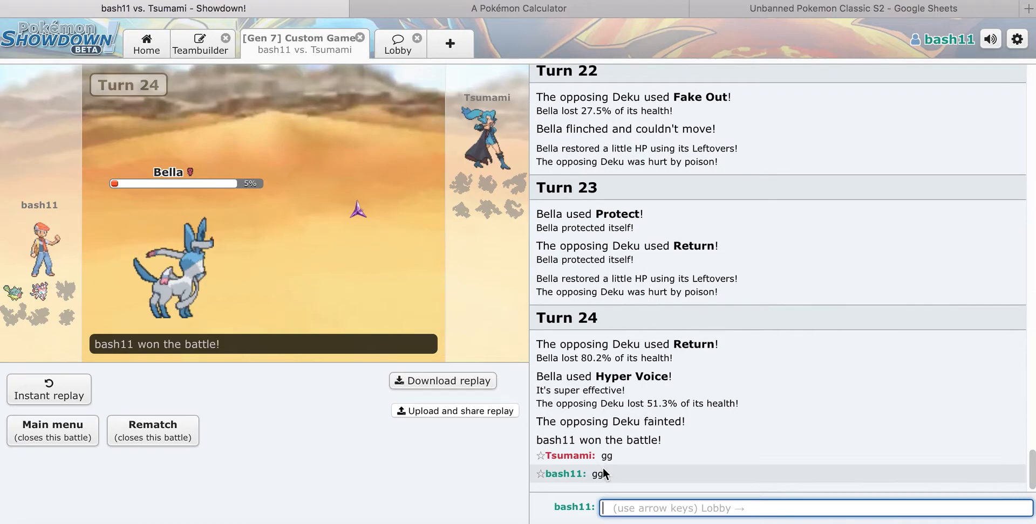
mouse_move(480, 430)
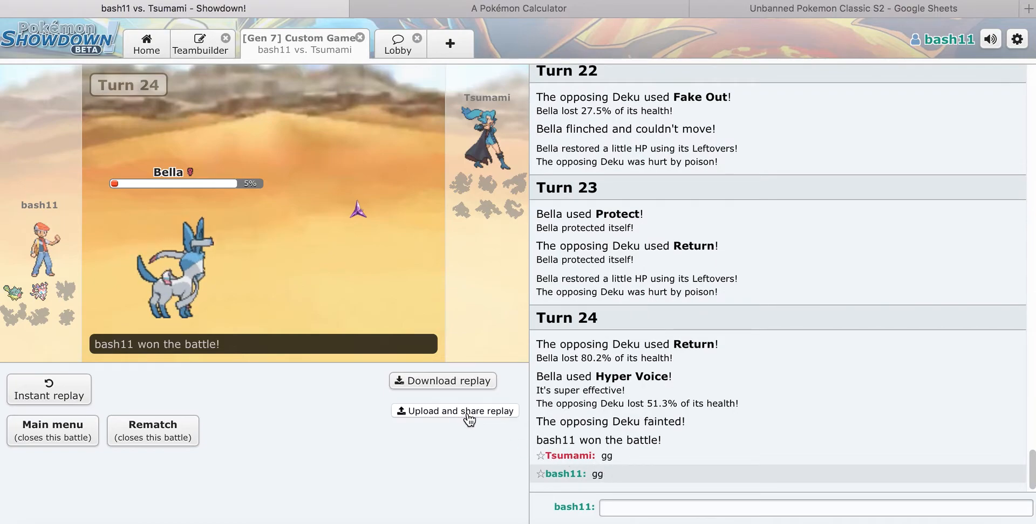
click(455, 411)
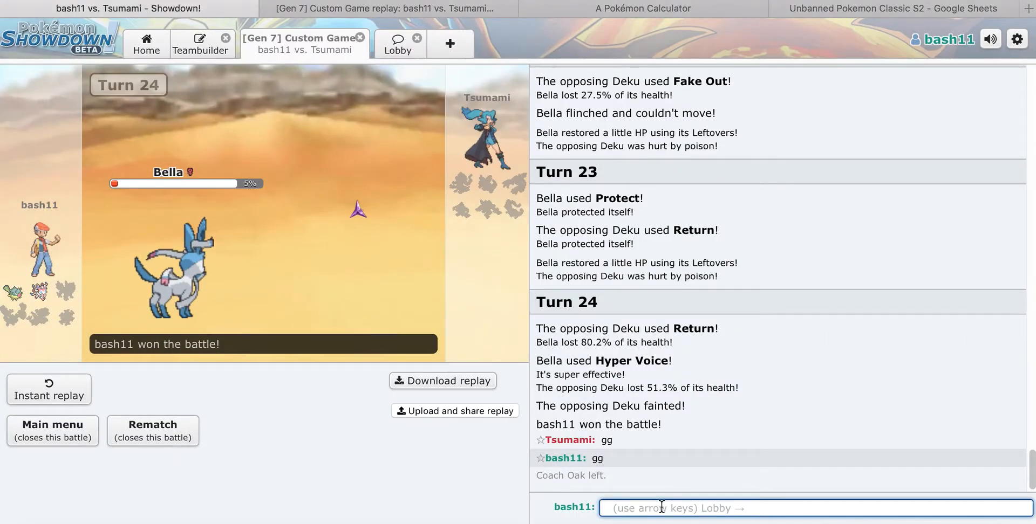
text(check dis)
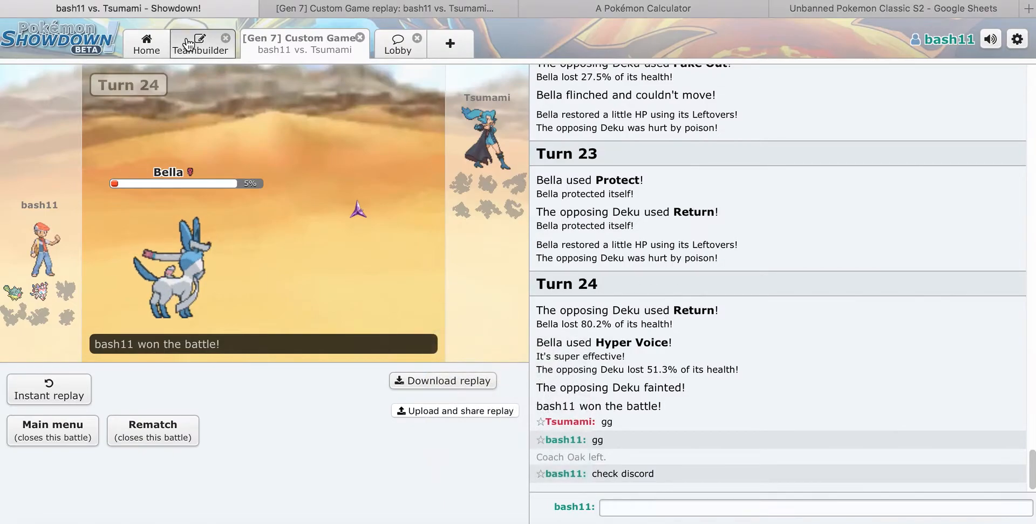
click(201, 44)
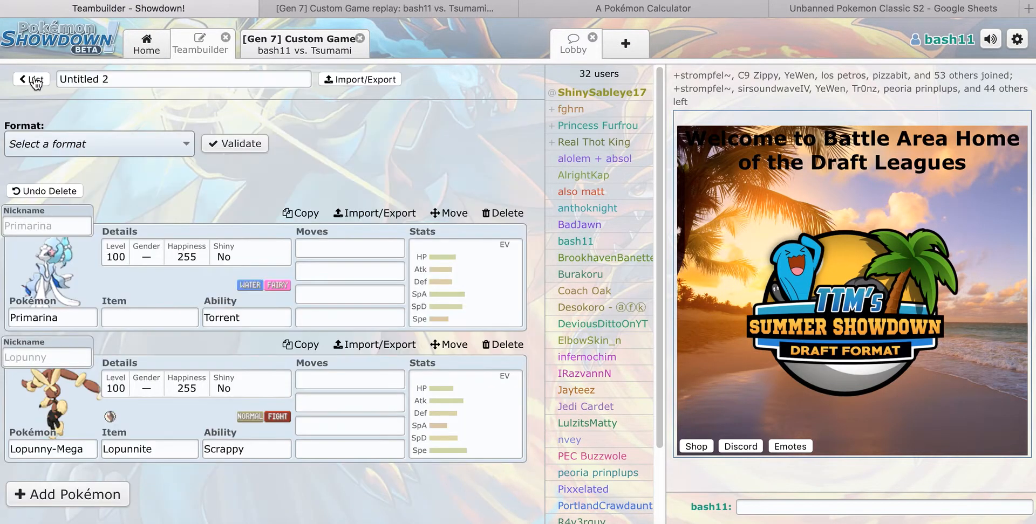
Step: Look over the Untitled 1 Draft League team's Pokémon, then return to the finished battle
click(31, 79)
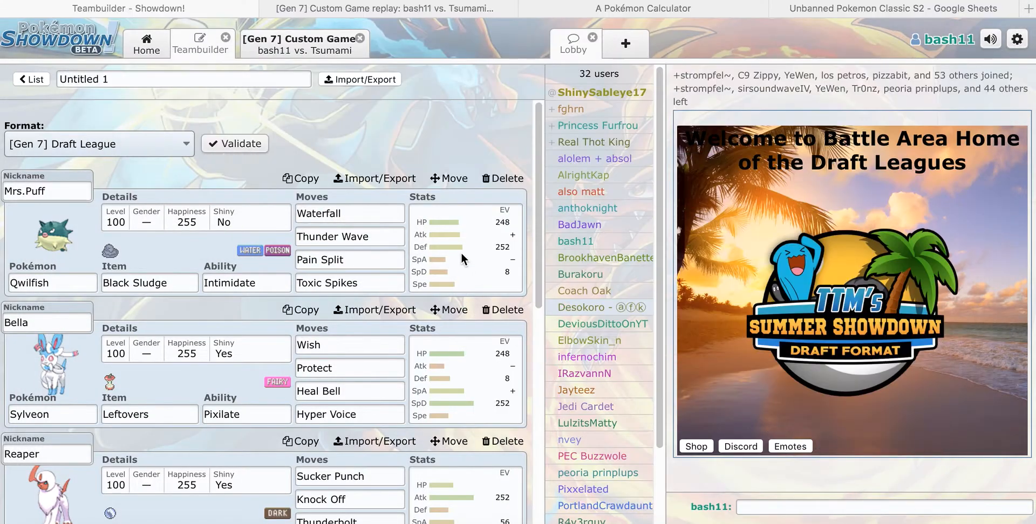
mouse_move(410, 89)
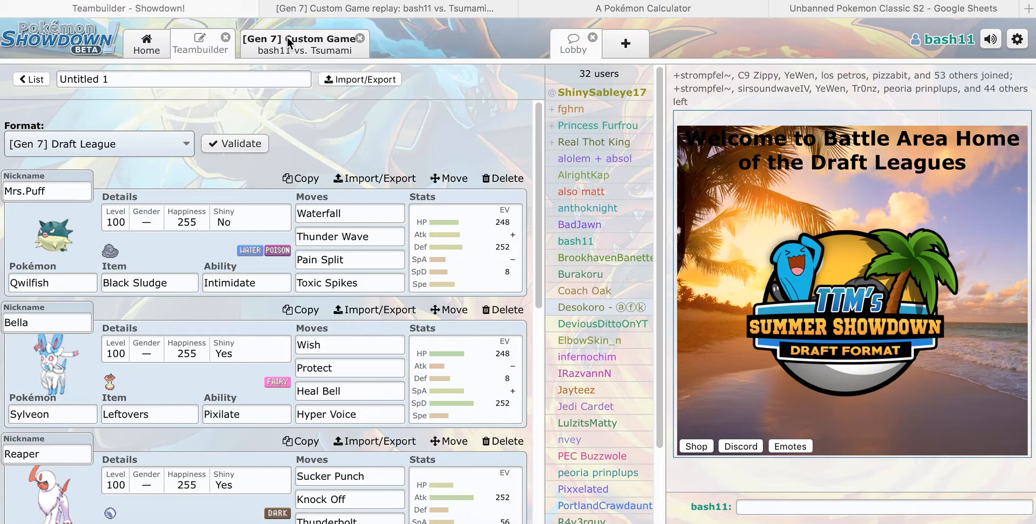
mouse_move(211, 258)
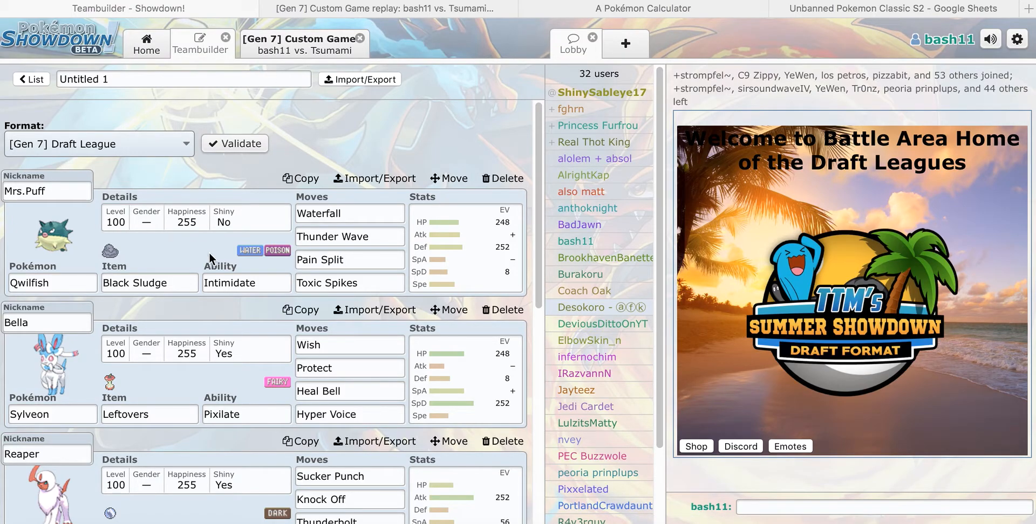
scroll(down, 3)
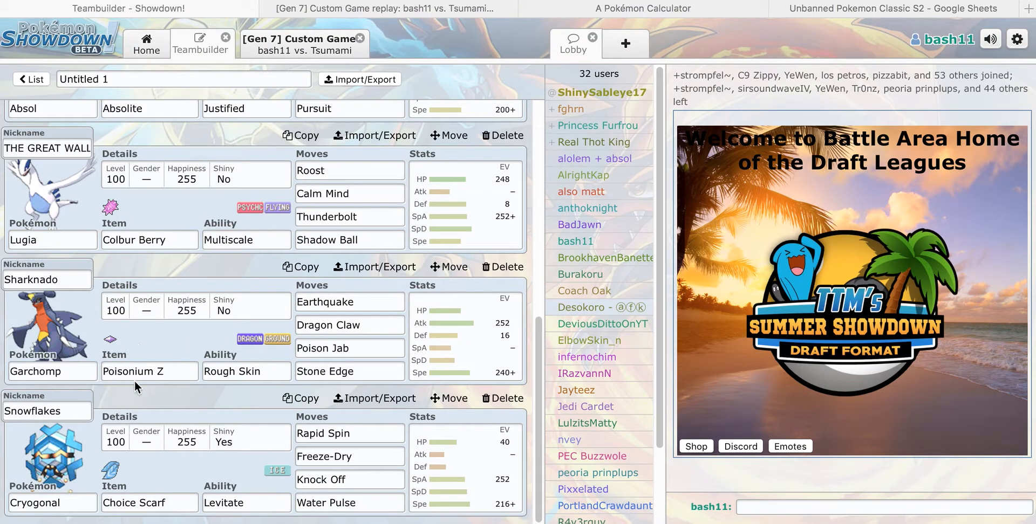
mouse_move(159, 238)
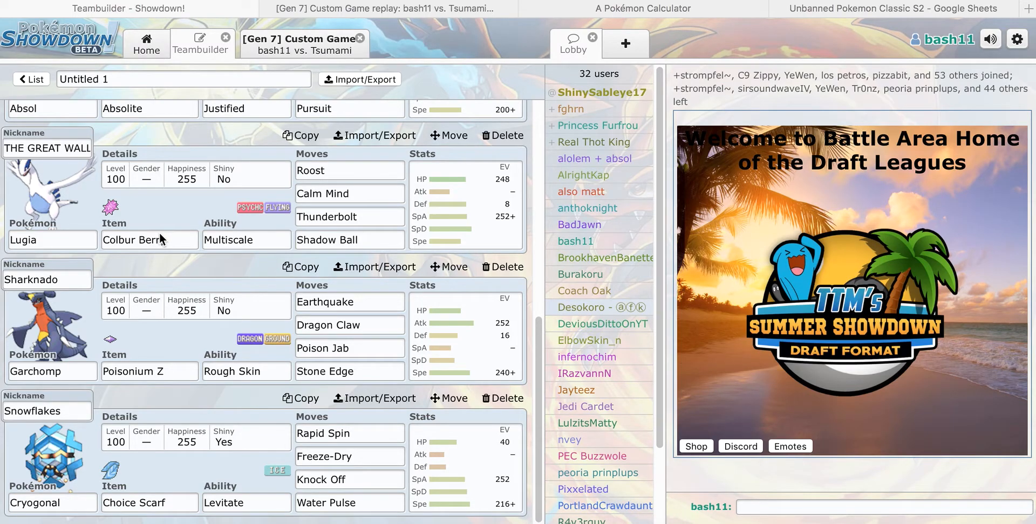
mouse_move(161, 240)
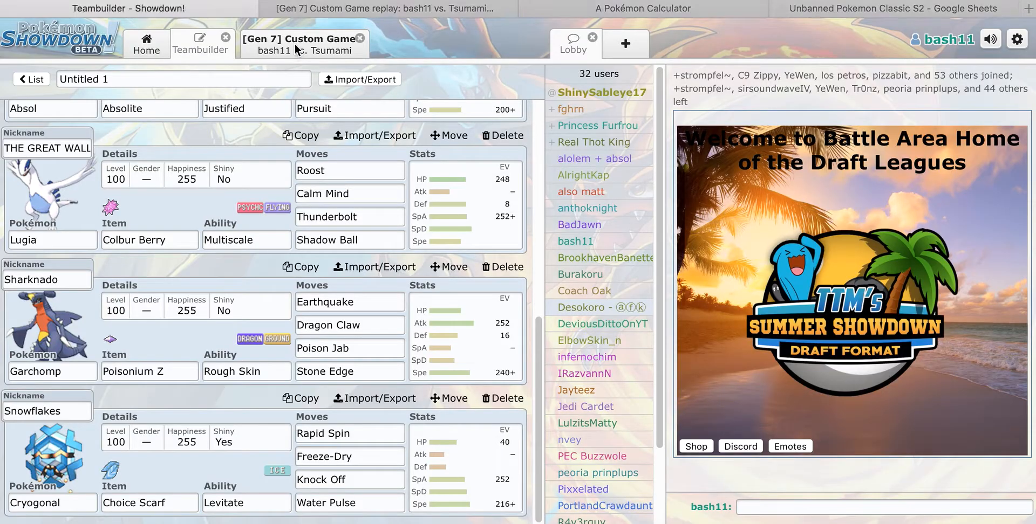
click(302, 43)
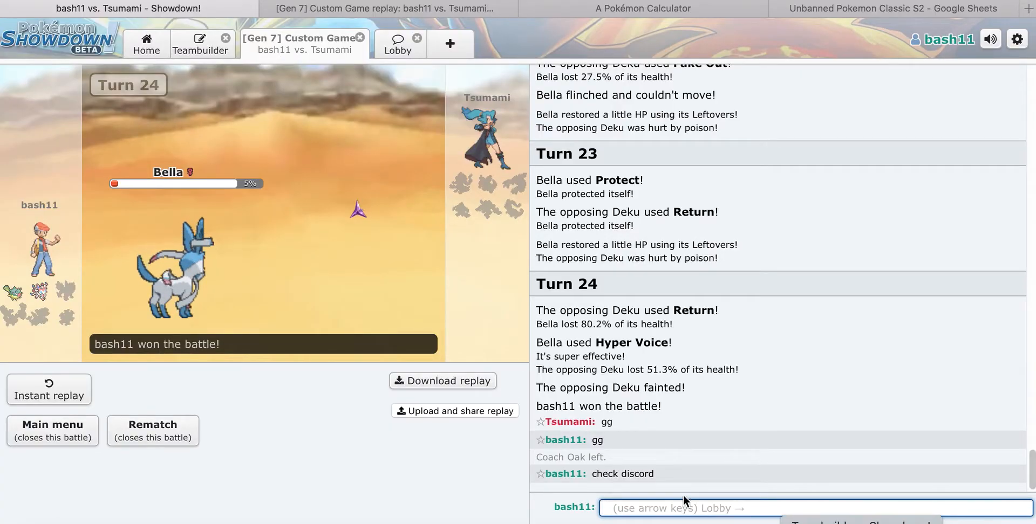
Step: Switch over to Discord to view the DM voice call with Tsumami
click(200, 43)
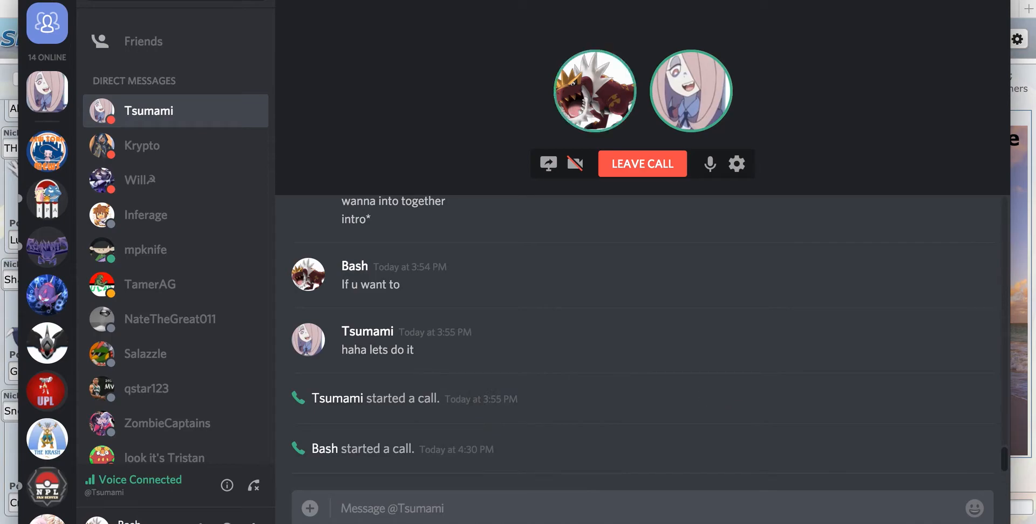
mouse_move(609, 316)
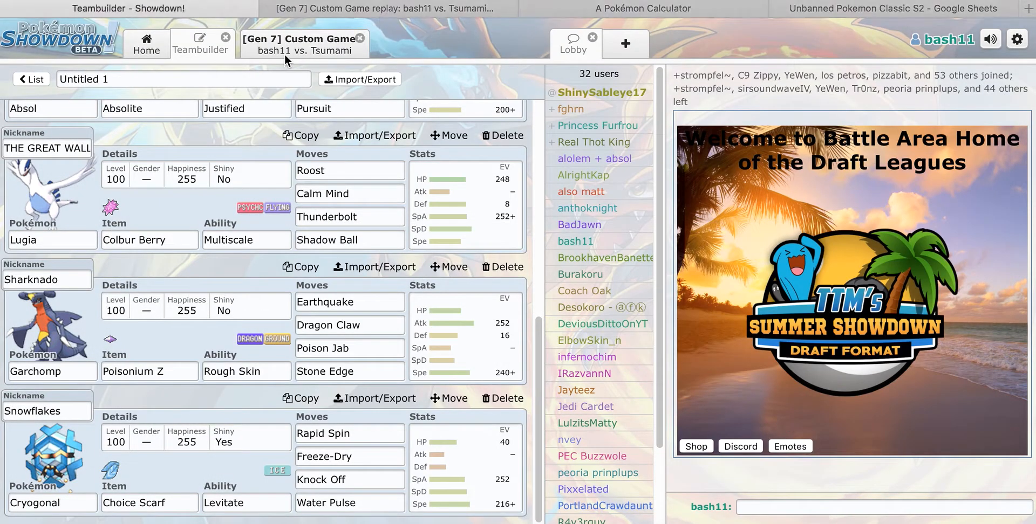
Step: Play the bash11 vs. Tsumami replay without music and step it forward to turn 8
click(391, 9)
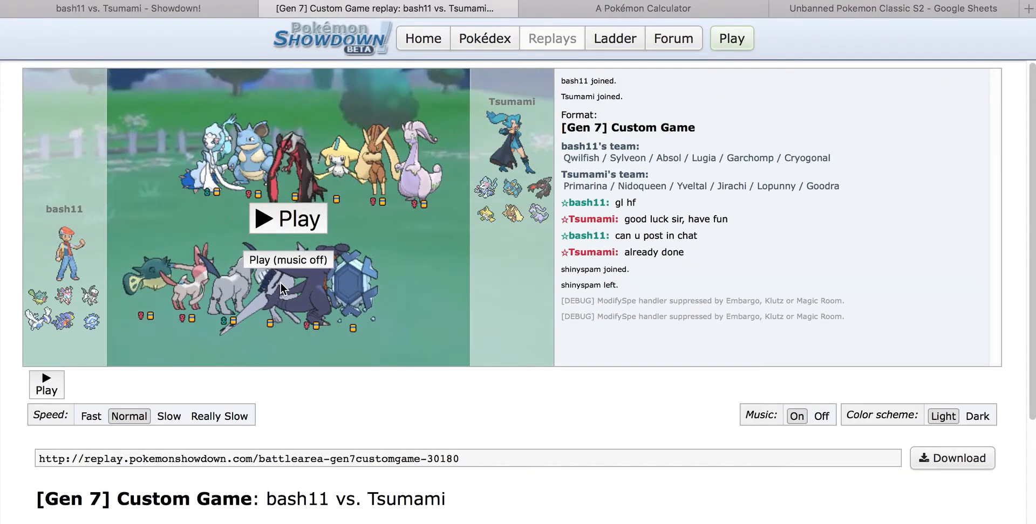
click(286, 218)
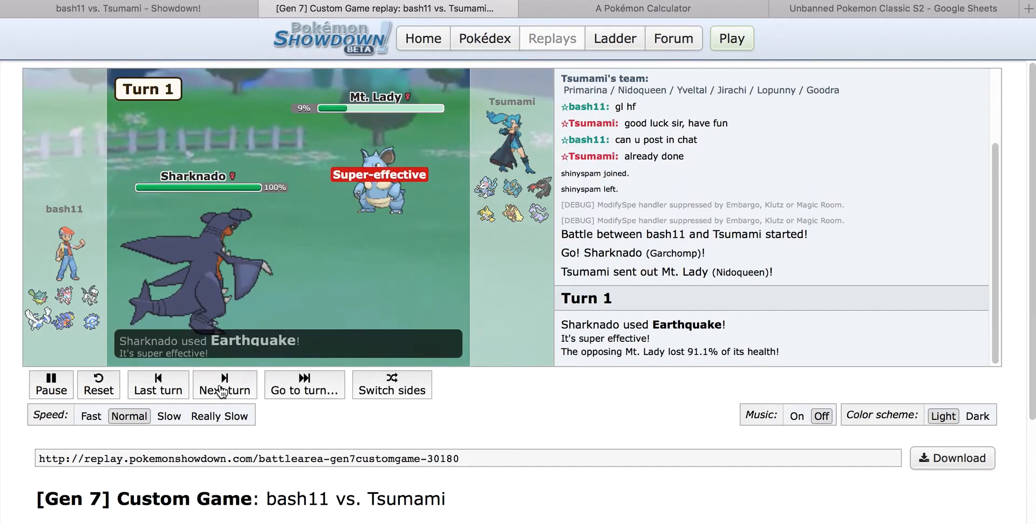
click(225, 384)
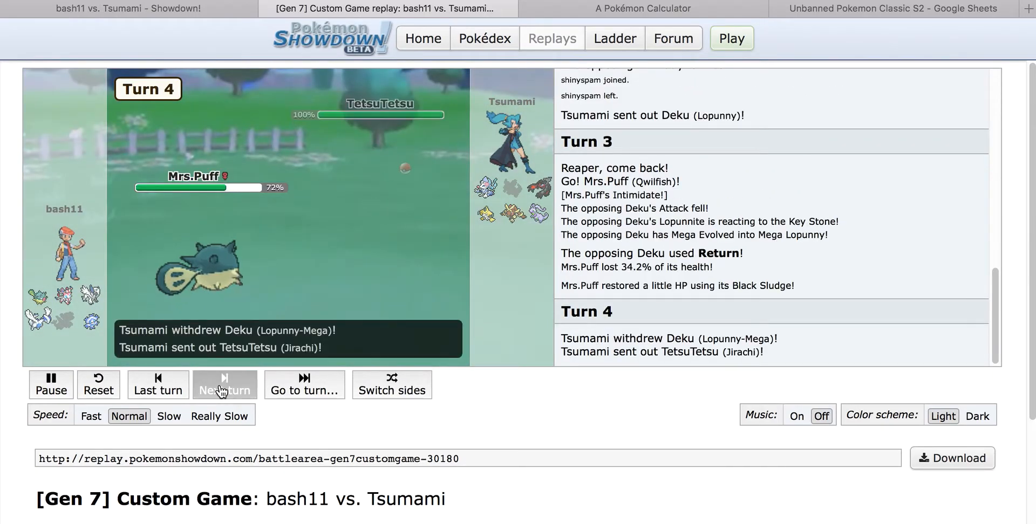
click(224, 385)
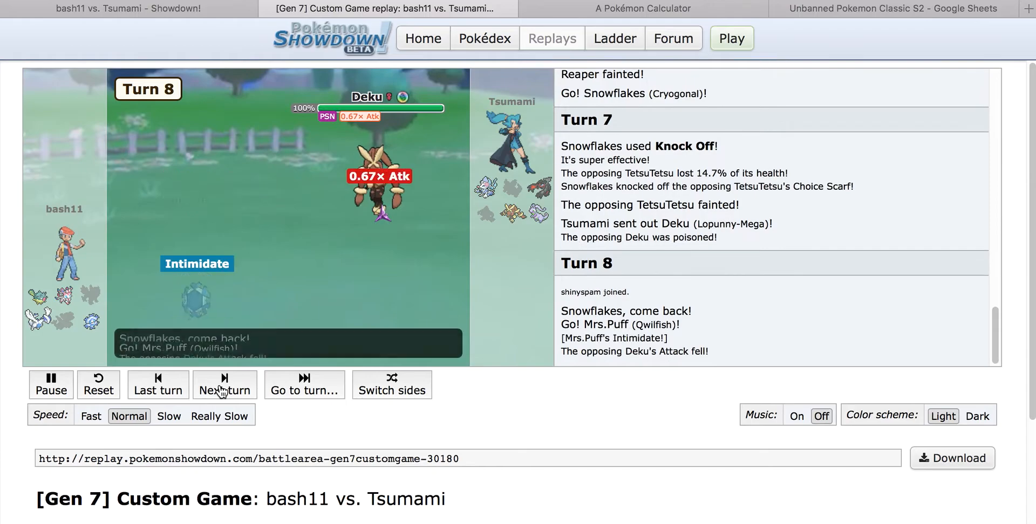
click(225, 385)
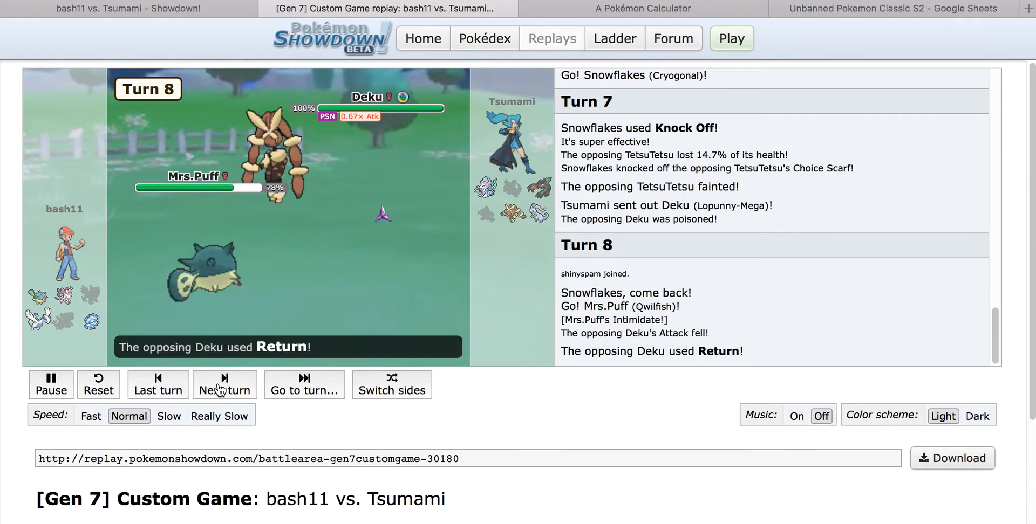
click(51, 385)
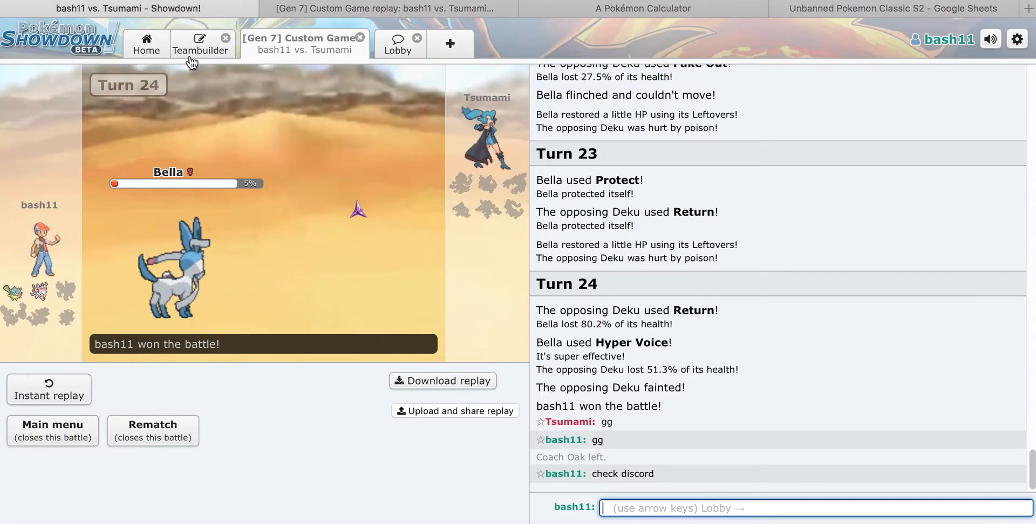
click(201, 43)
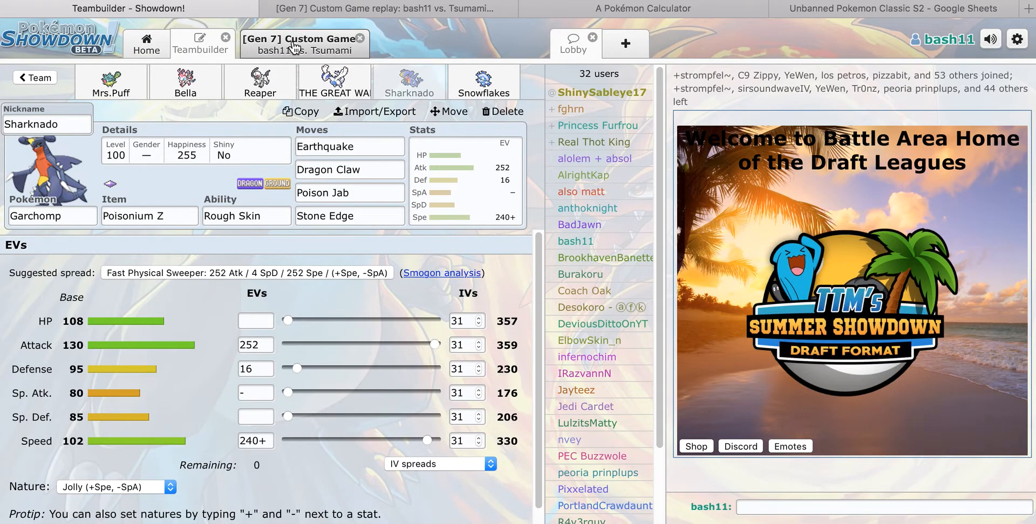
click(301, 43)
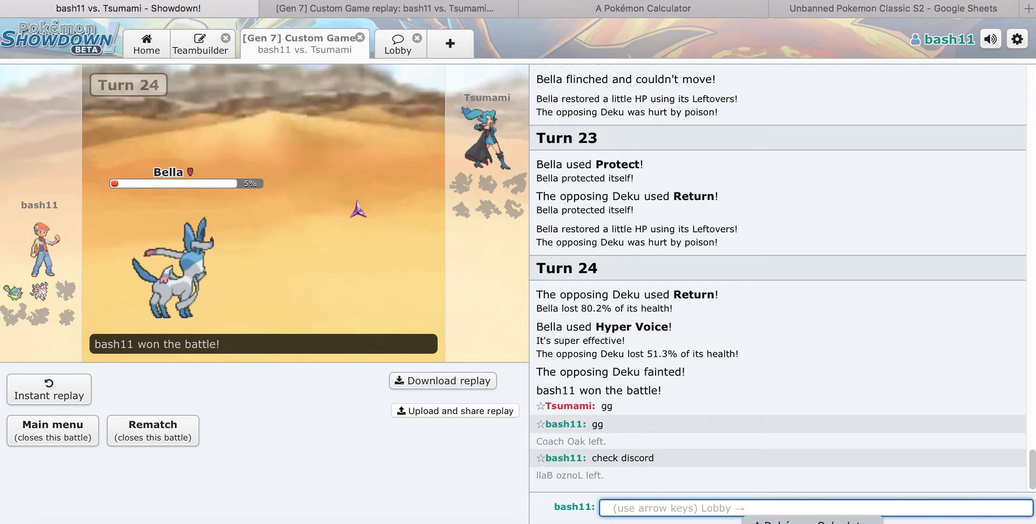
click(641, 9)
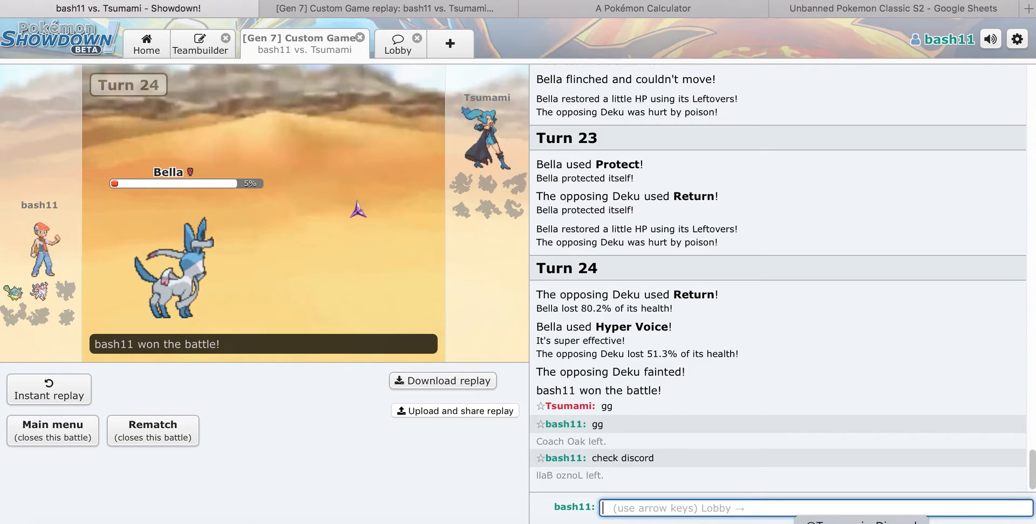
mouse_move(380, 264)
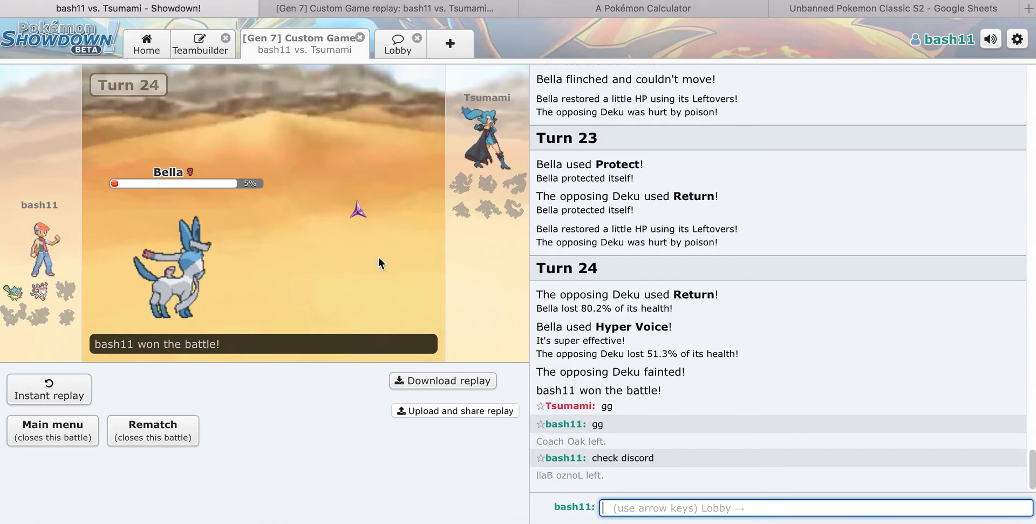
Step: Return to the uploaded replay and step through turns 21–24, rewinding once to rewatch Bella finishing Deku
click(387, 9)
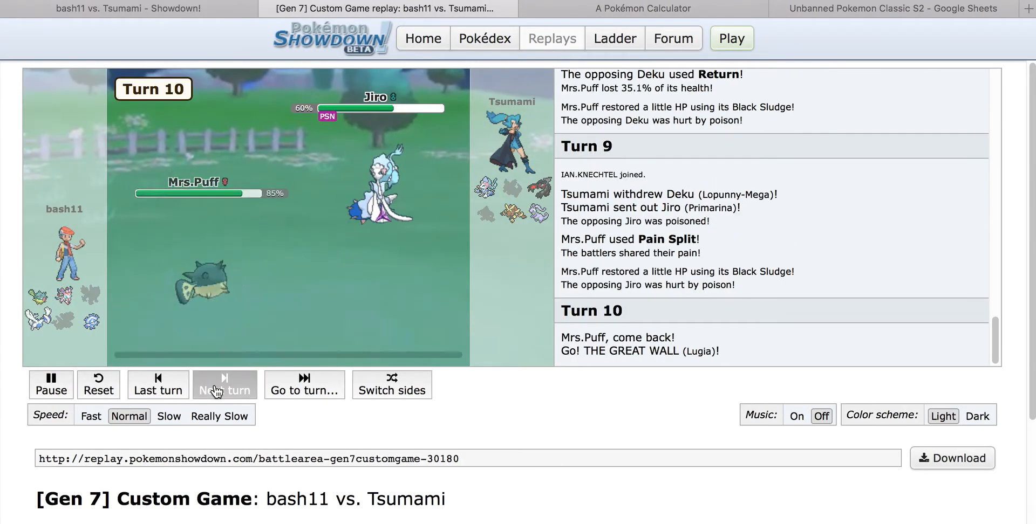
click(224, 385)
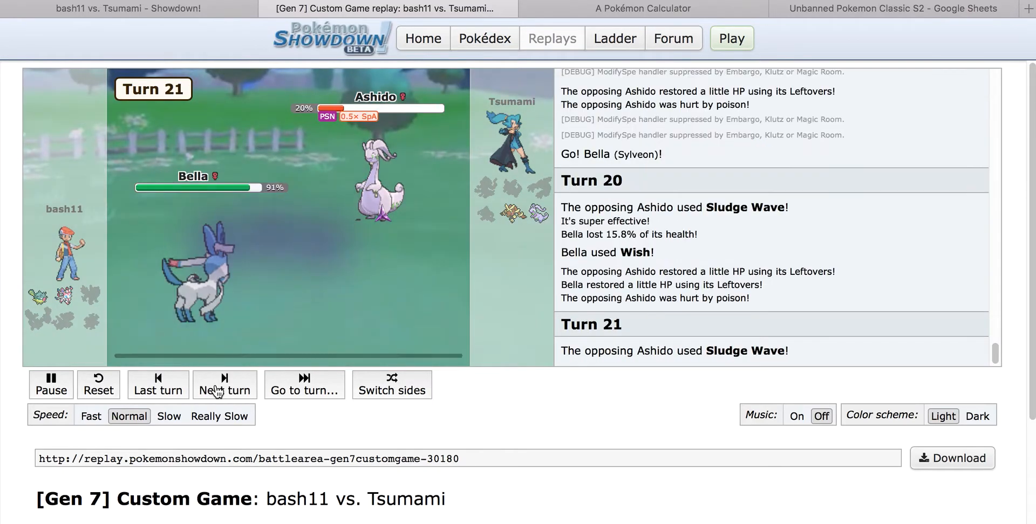
click(224, 385)
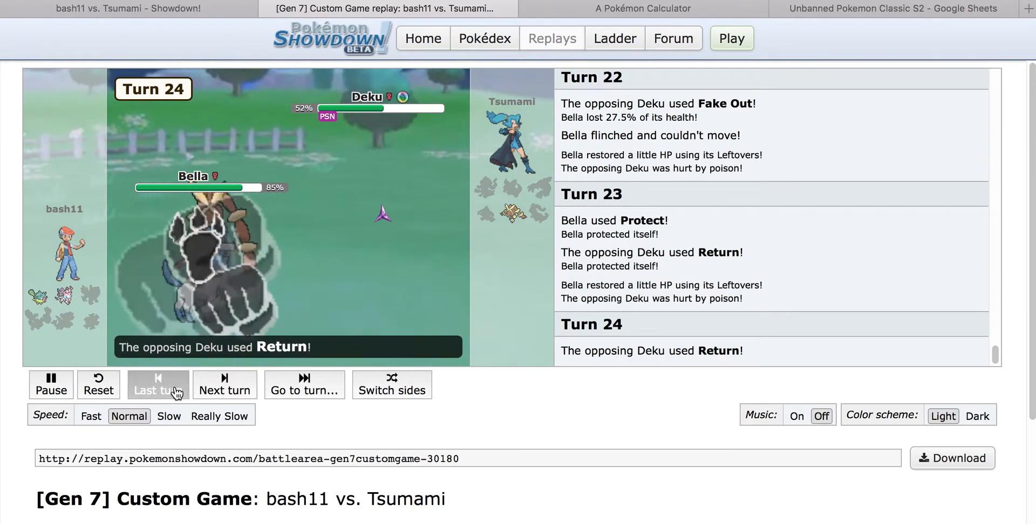
click(158, 385)
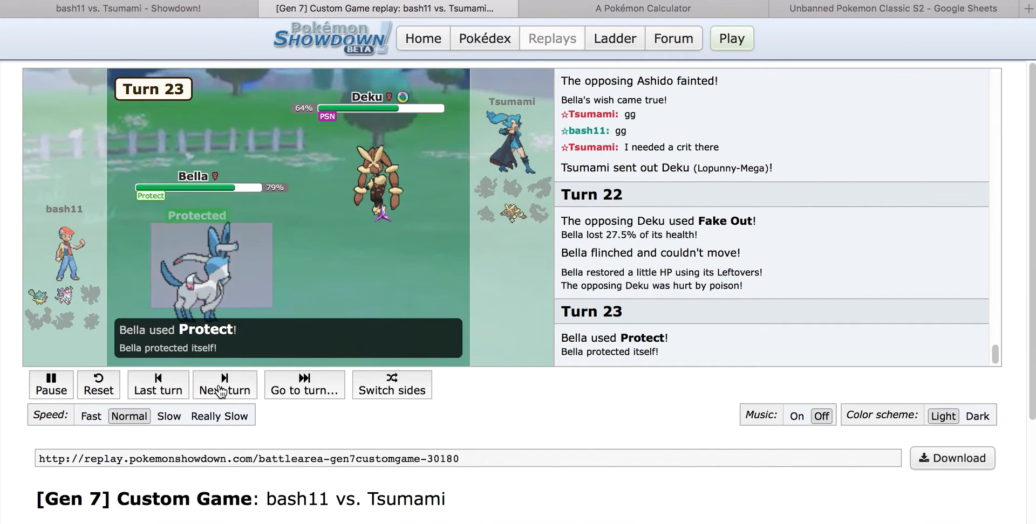
click(225, 385)
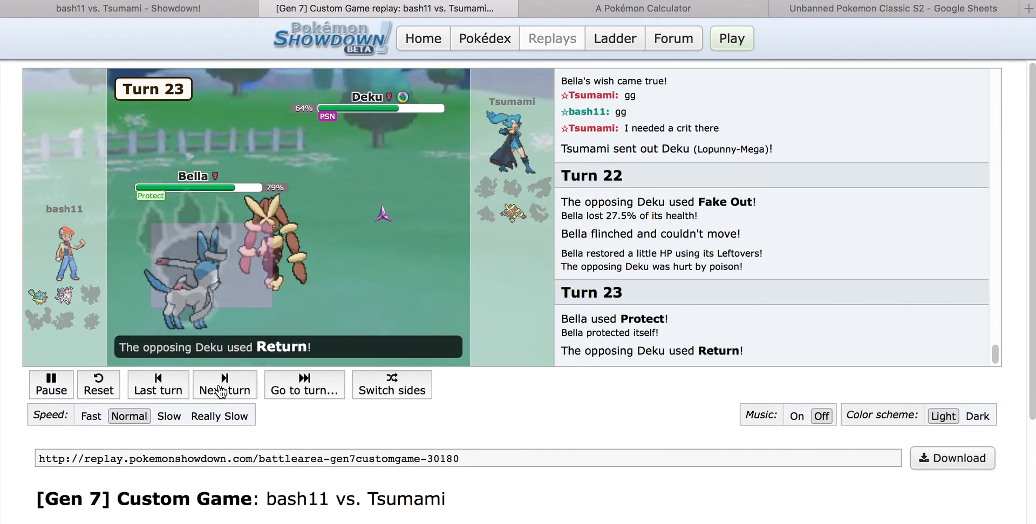
click(225, 385)
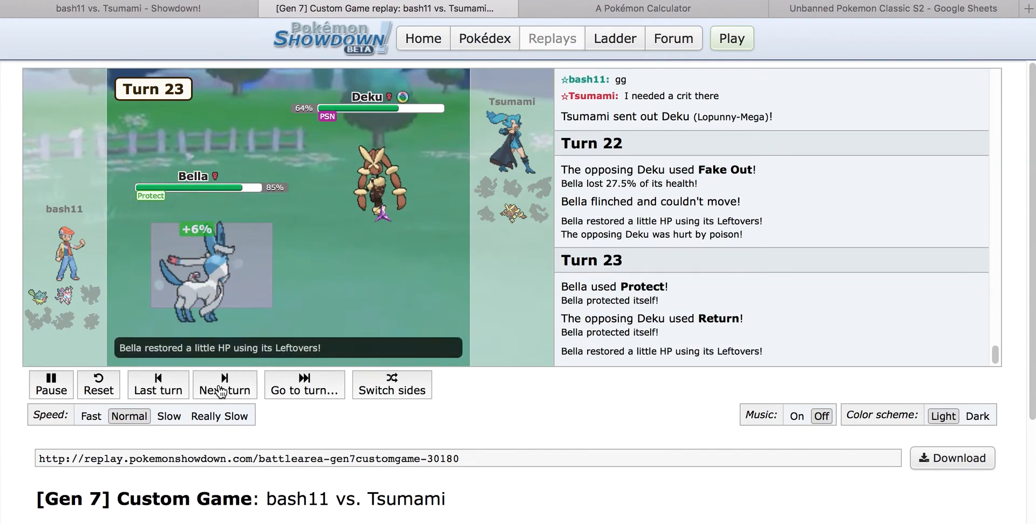
click(224, 385)
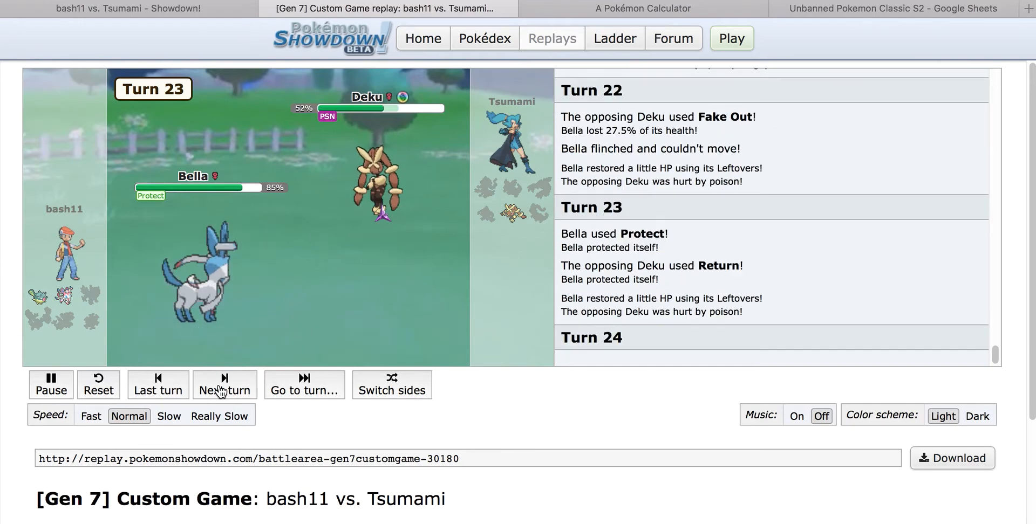
click(224, 385)
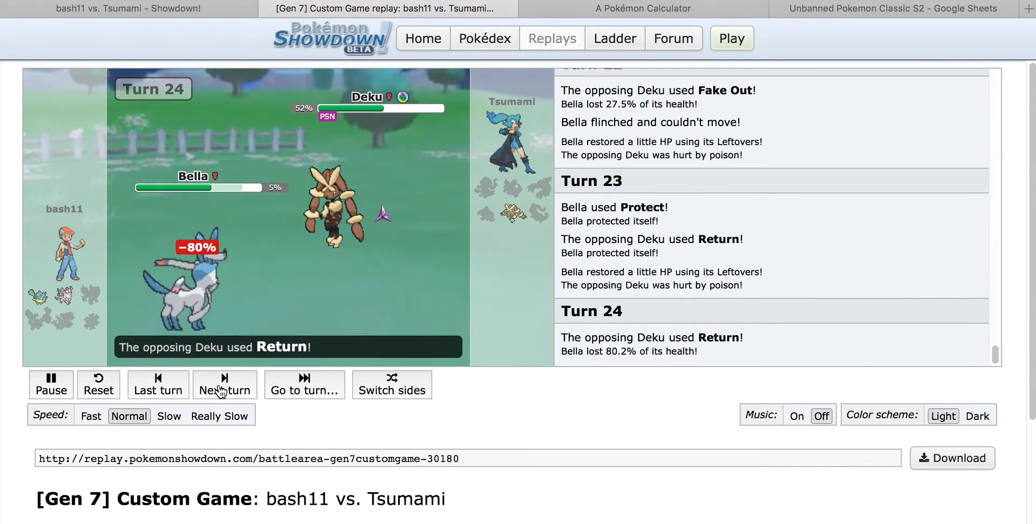
click(224, 384)
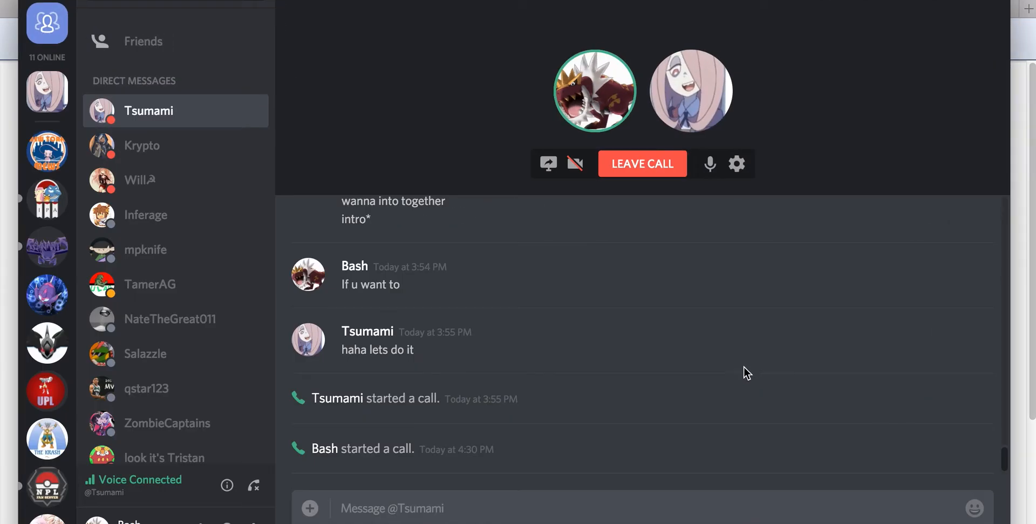
mouse_move(695, 378)
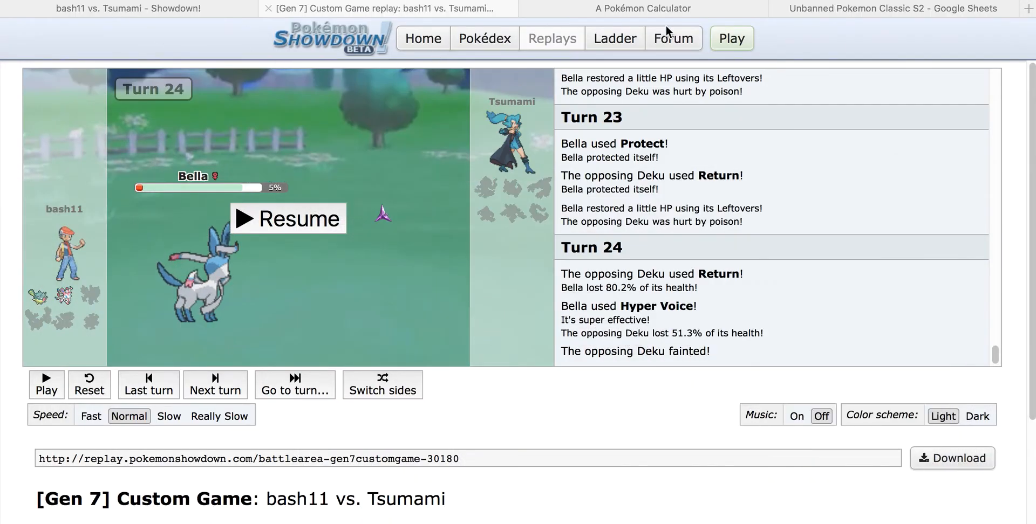
click(892, 9)
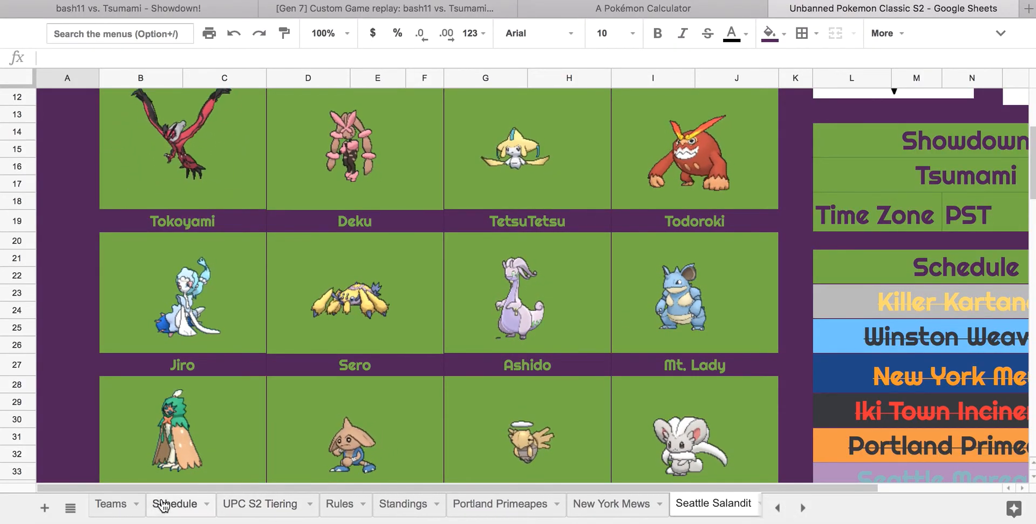
Step: Show the Teams sheet listing each coach's tiered draft roster and points
click(110, 504)
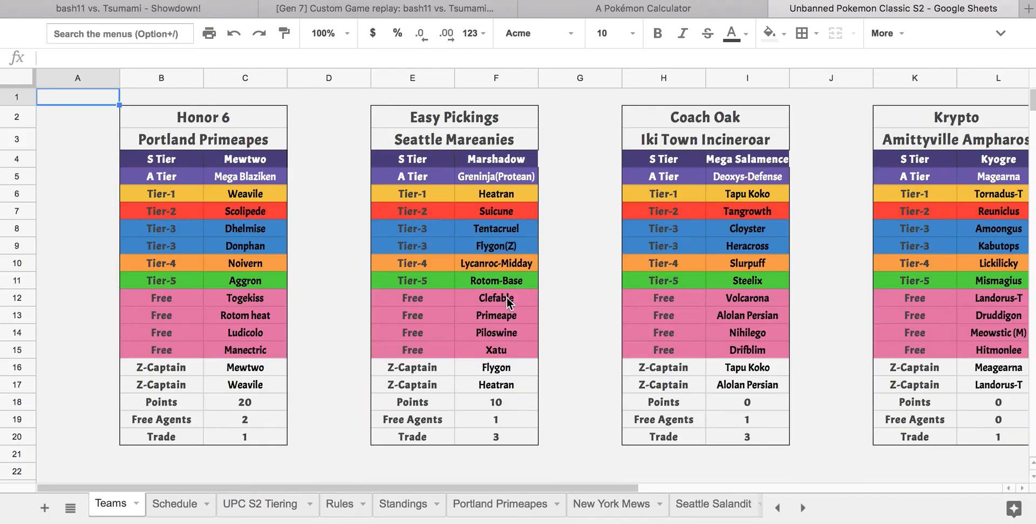
mouse_move(351, 225)
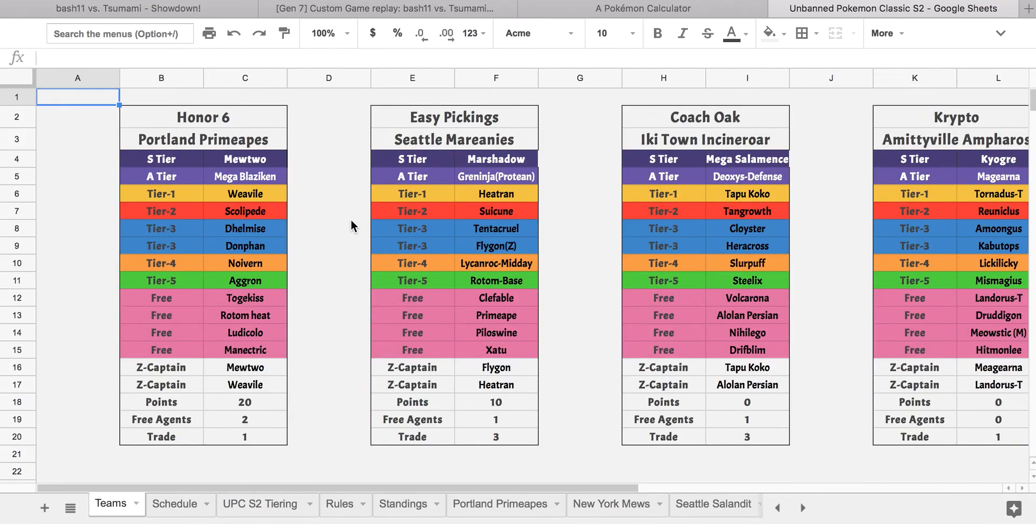
mouse_move(726, 184)
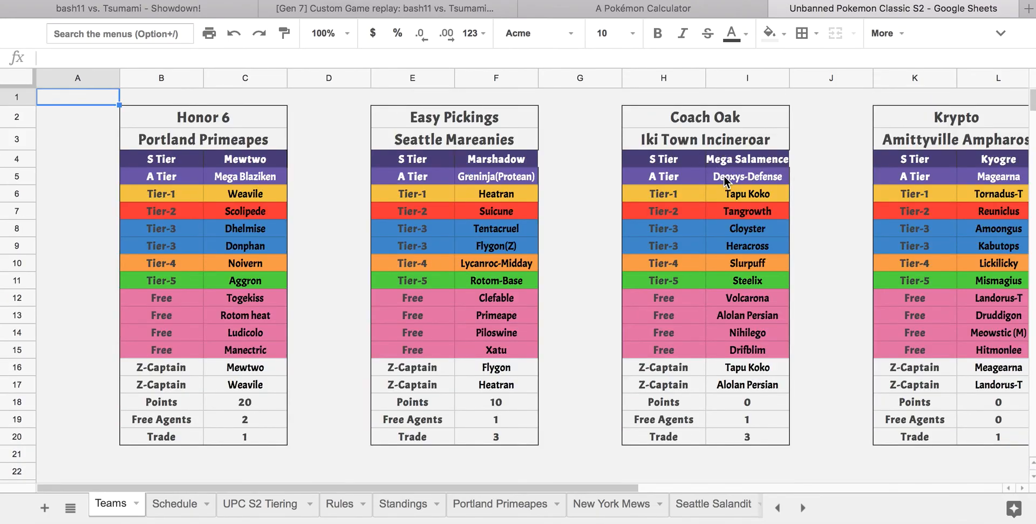